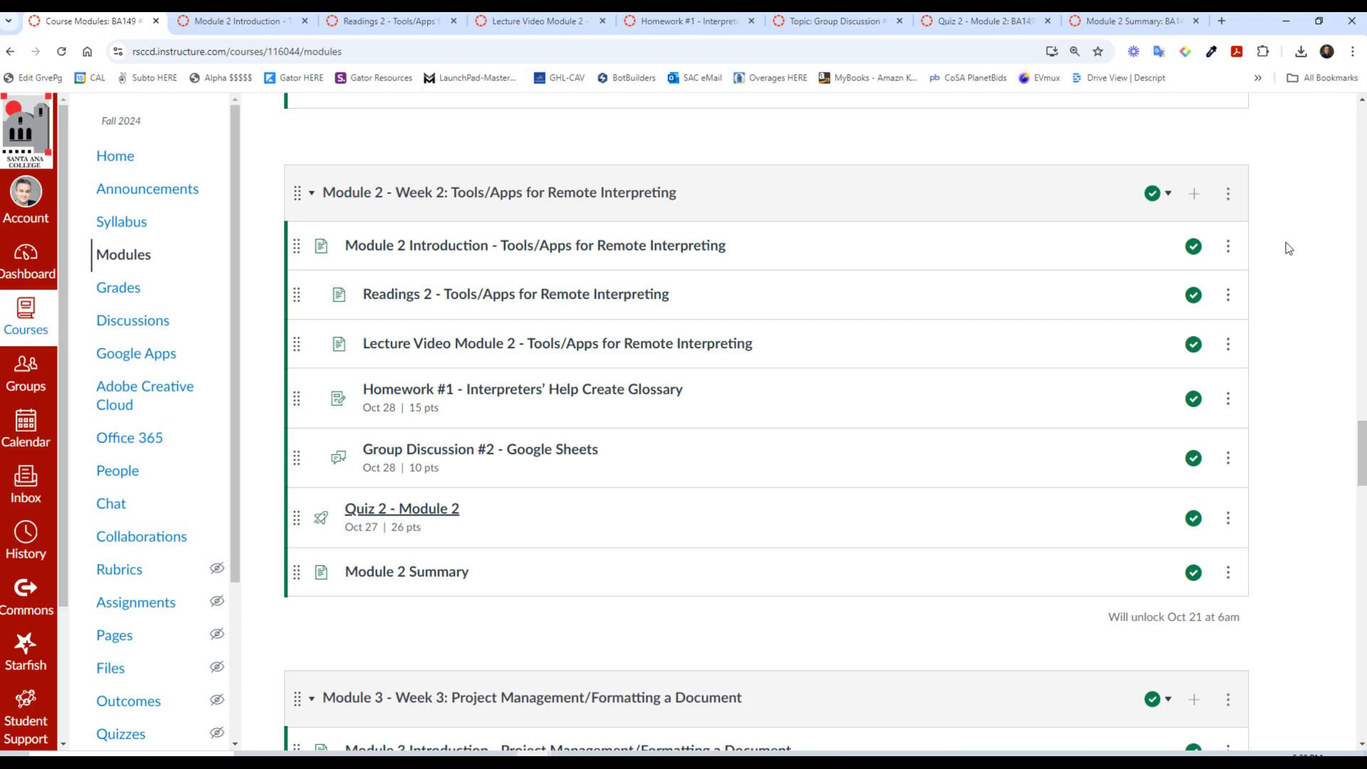
mouse_move(1053, 78)
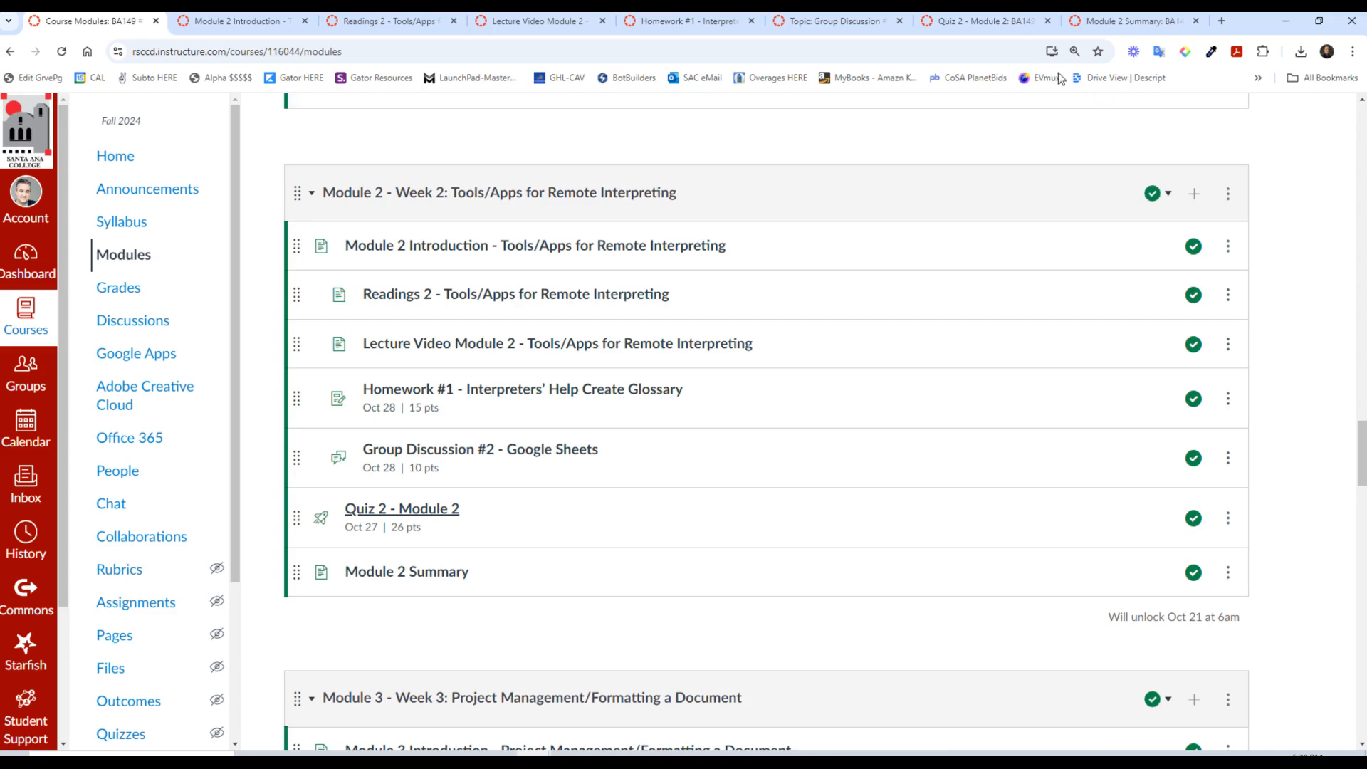
mouse_move(857, 321)
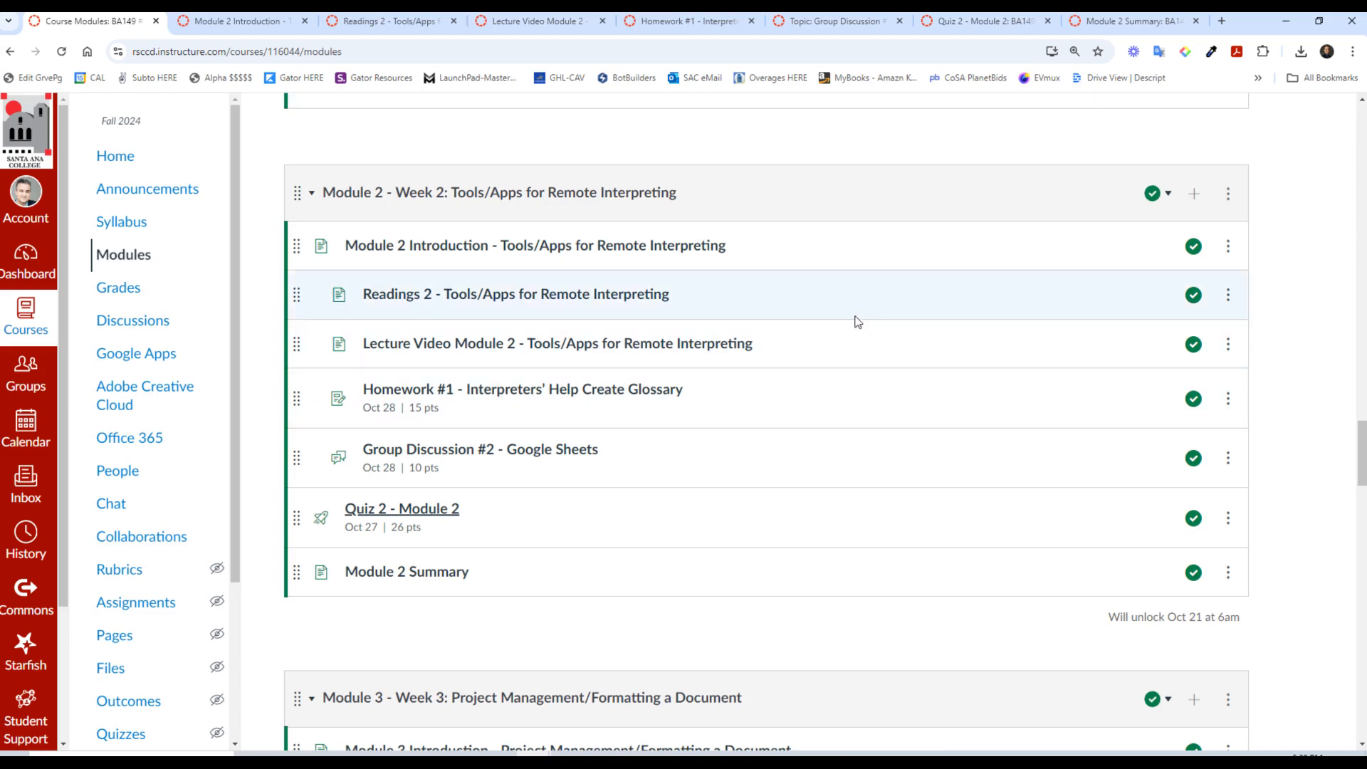
mouse_move(688, 399)
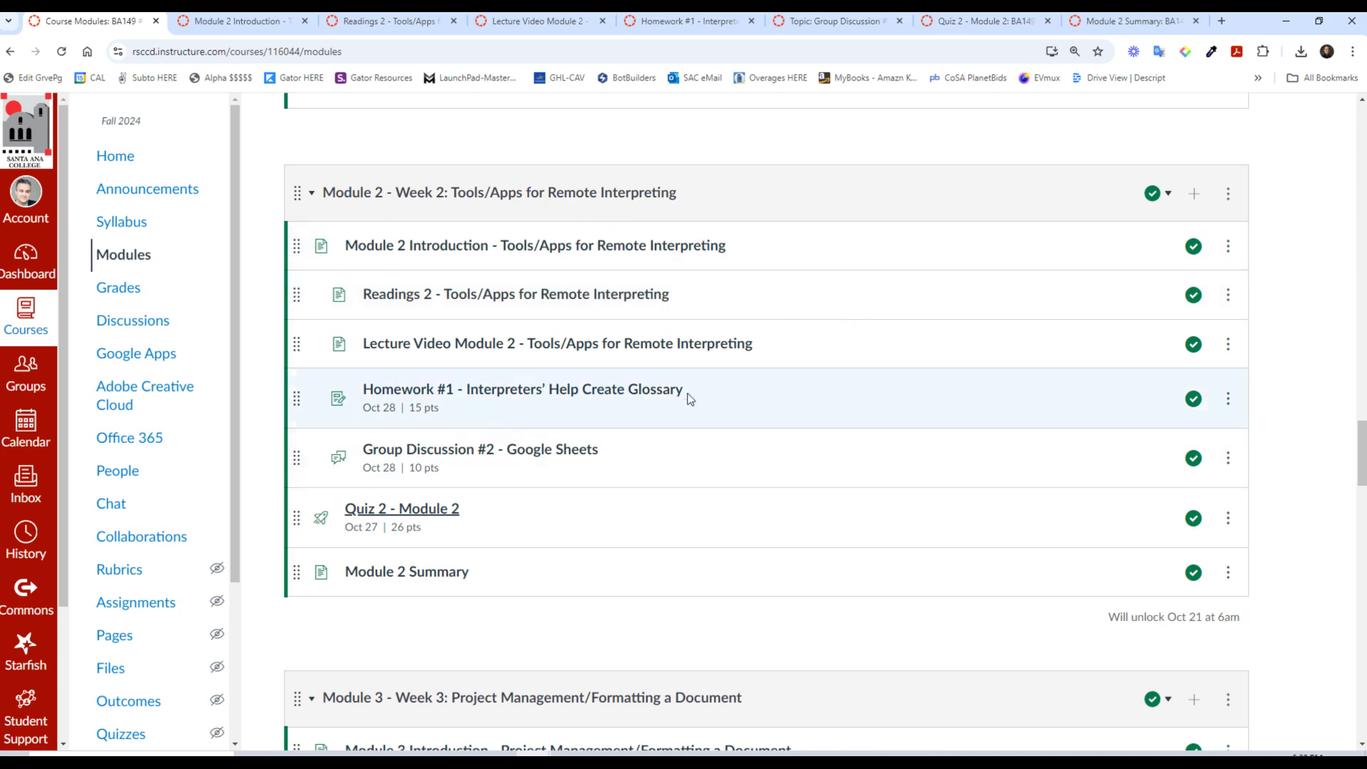
mouse_move(413, 252)
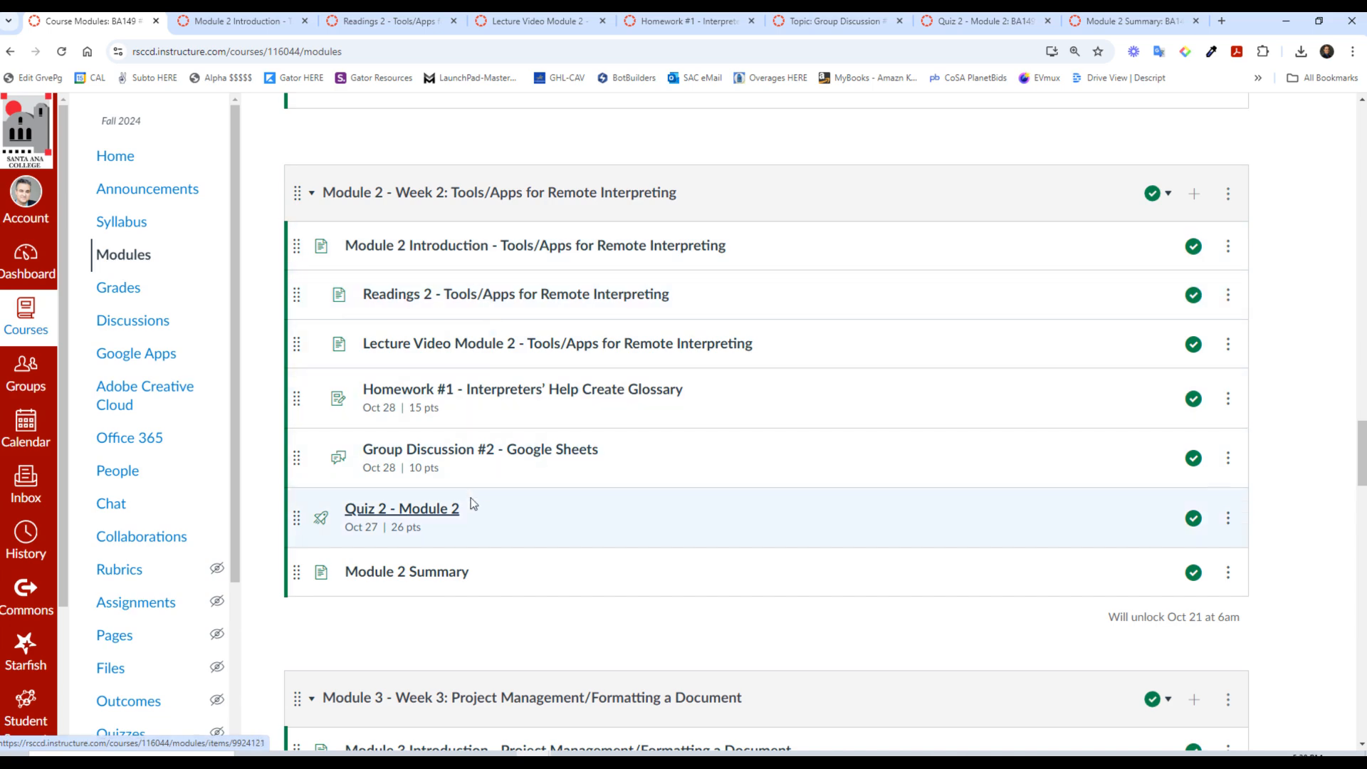
mouse_move(470, 453)
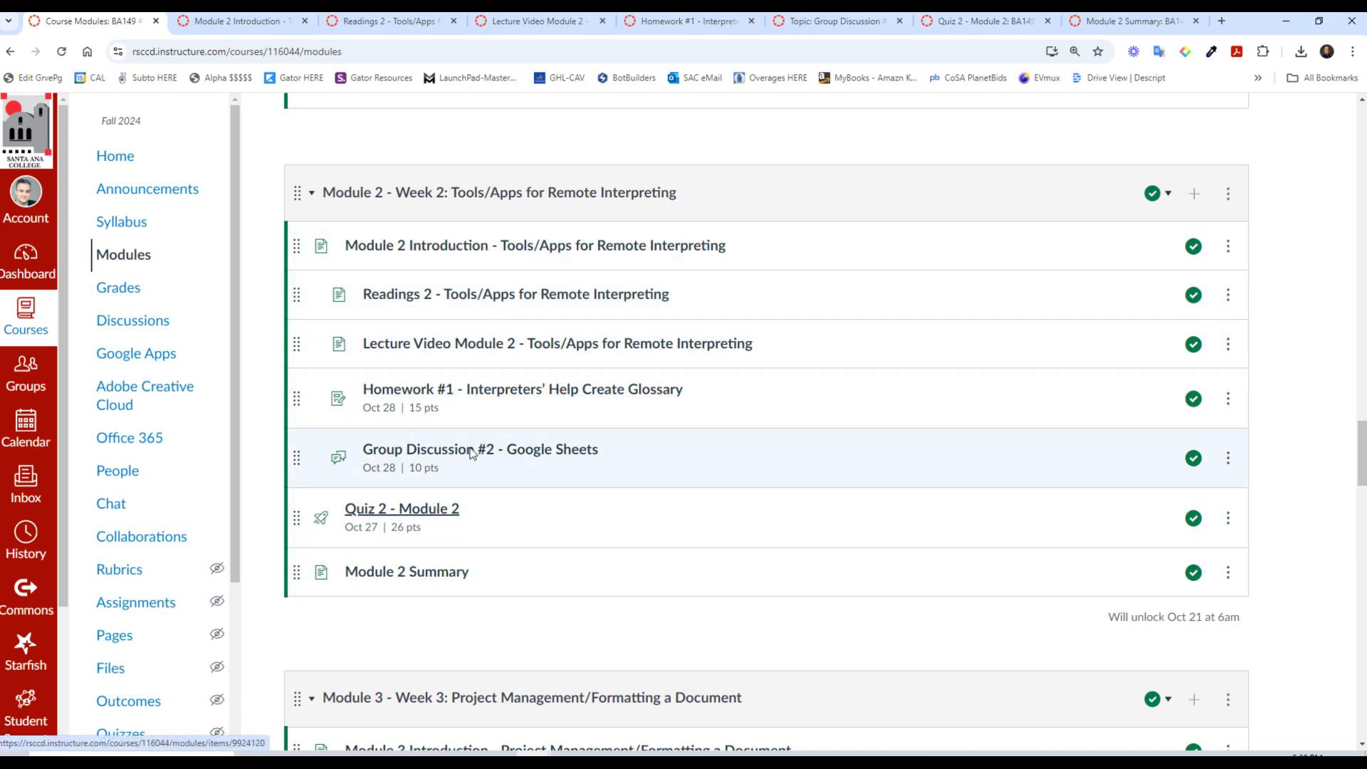
mouse_move(744, 725)
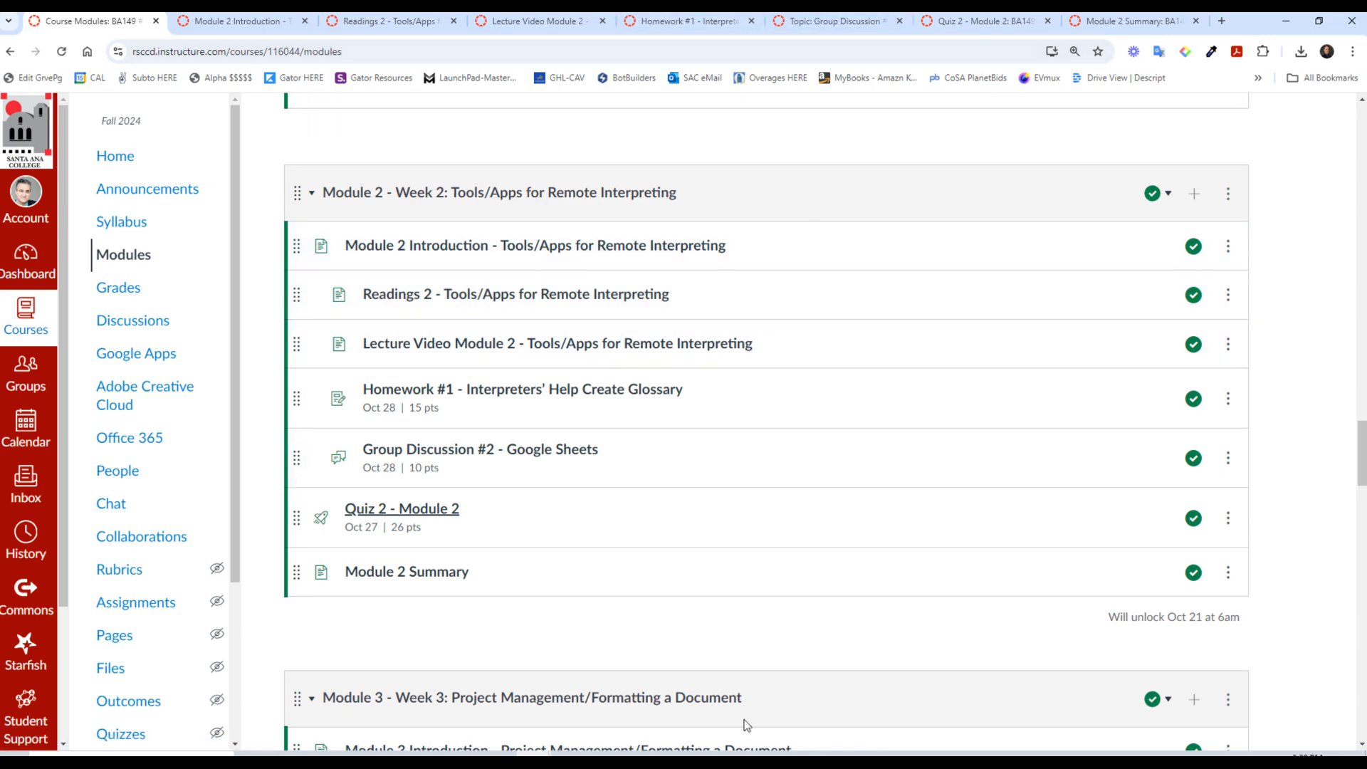
Step: Open the Module 2 Introduction page and scroll to its six-step completion checklist
click(535, 245)
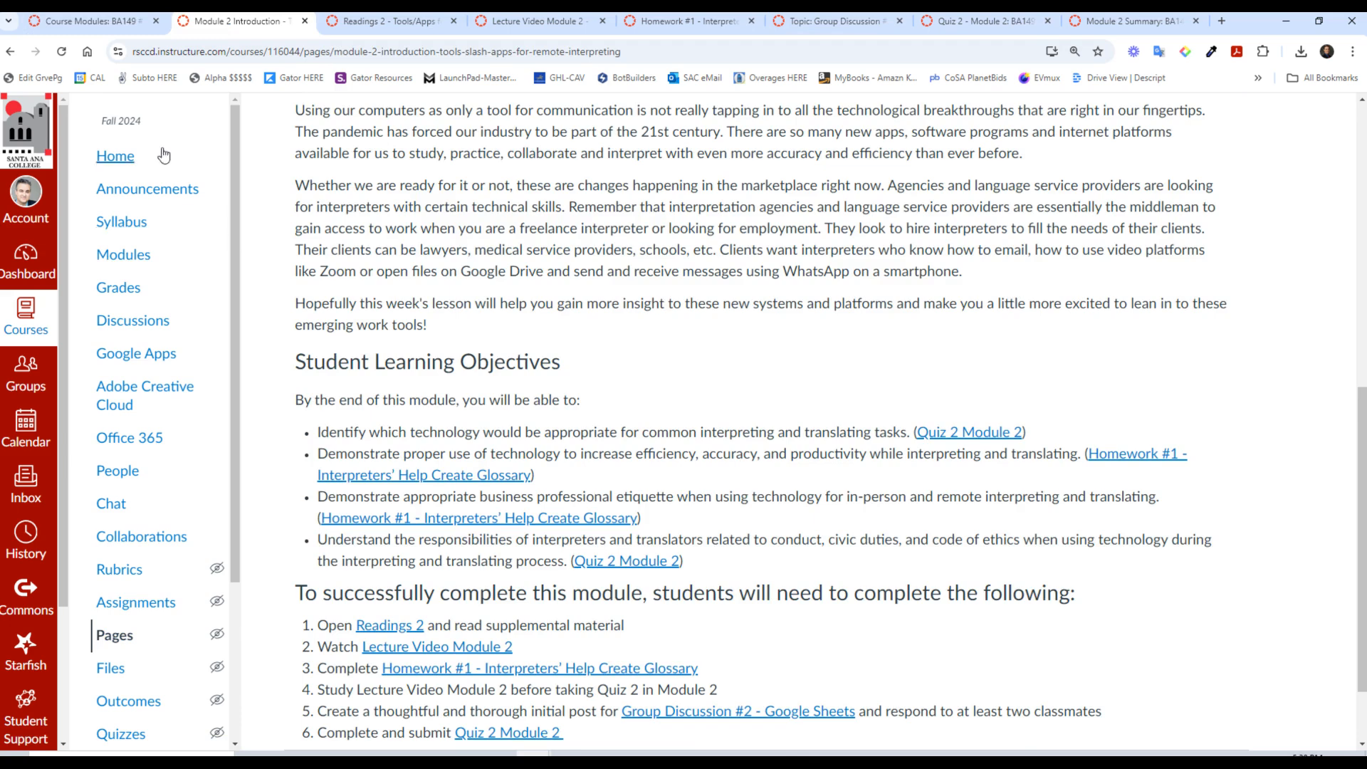
click(123, 254)
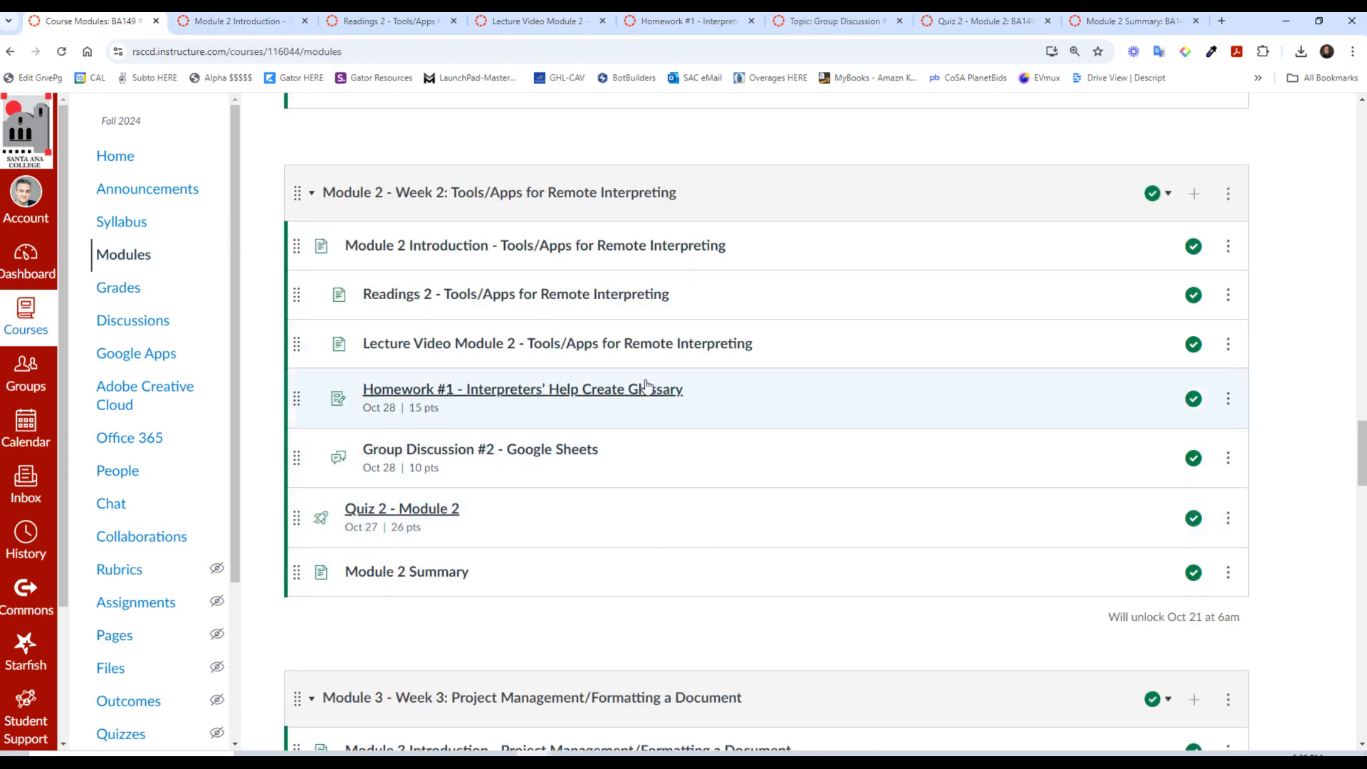
mouse_move(489, 530)
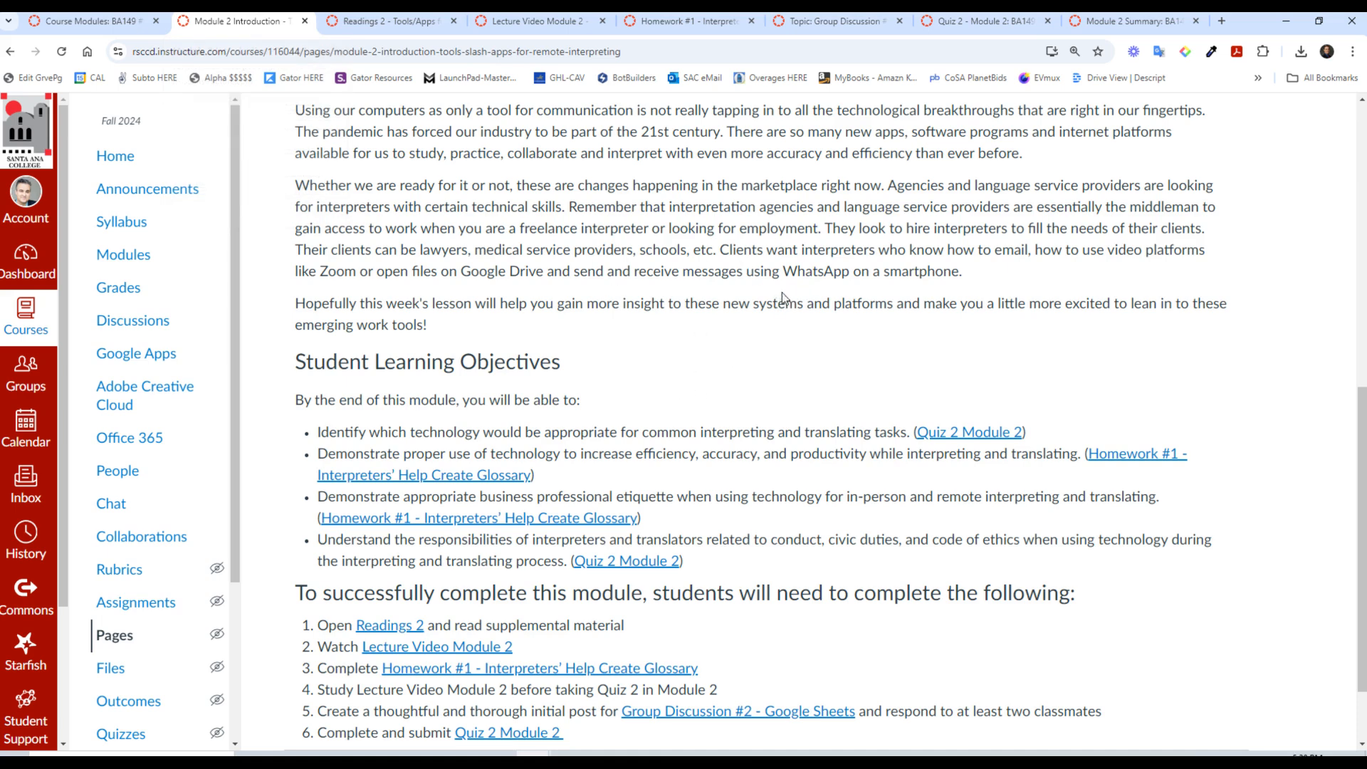
mouse_move(544, 470)
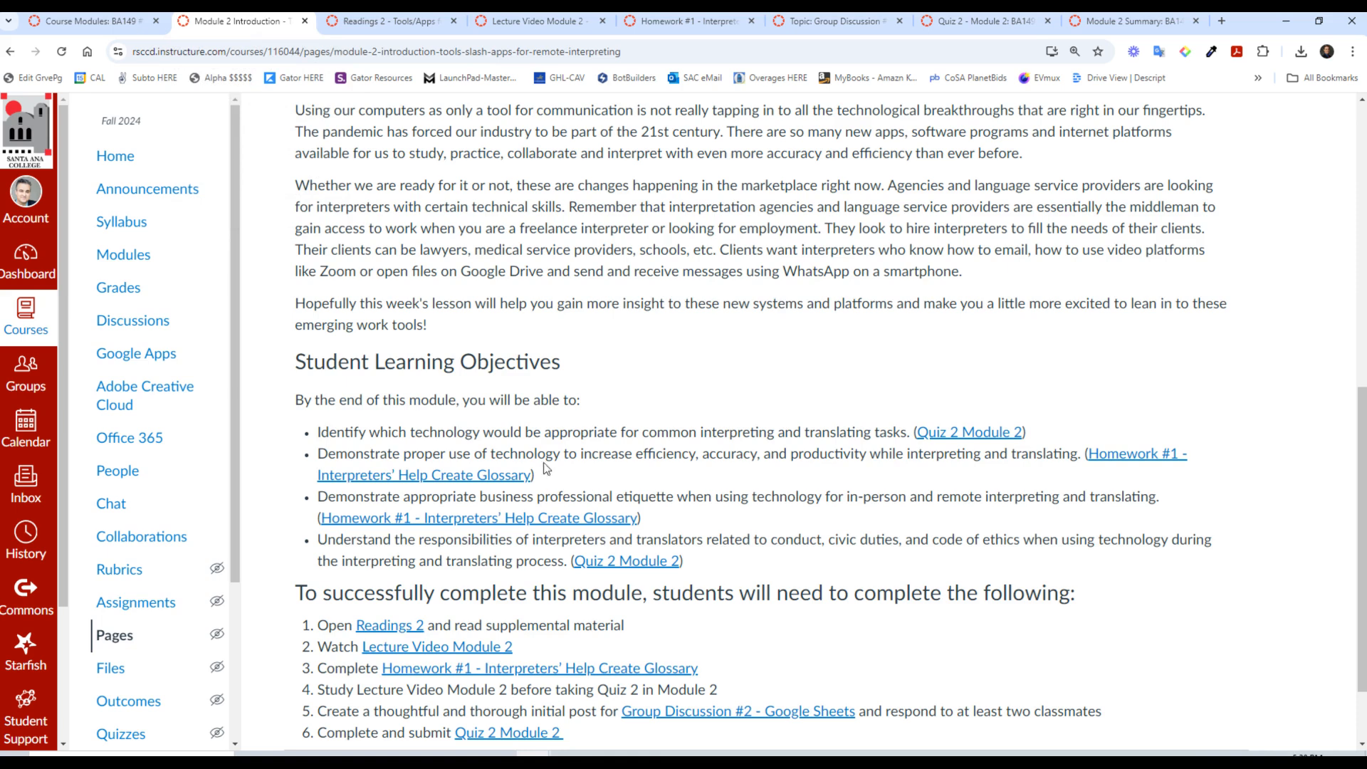
mouse_move(558, 599)
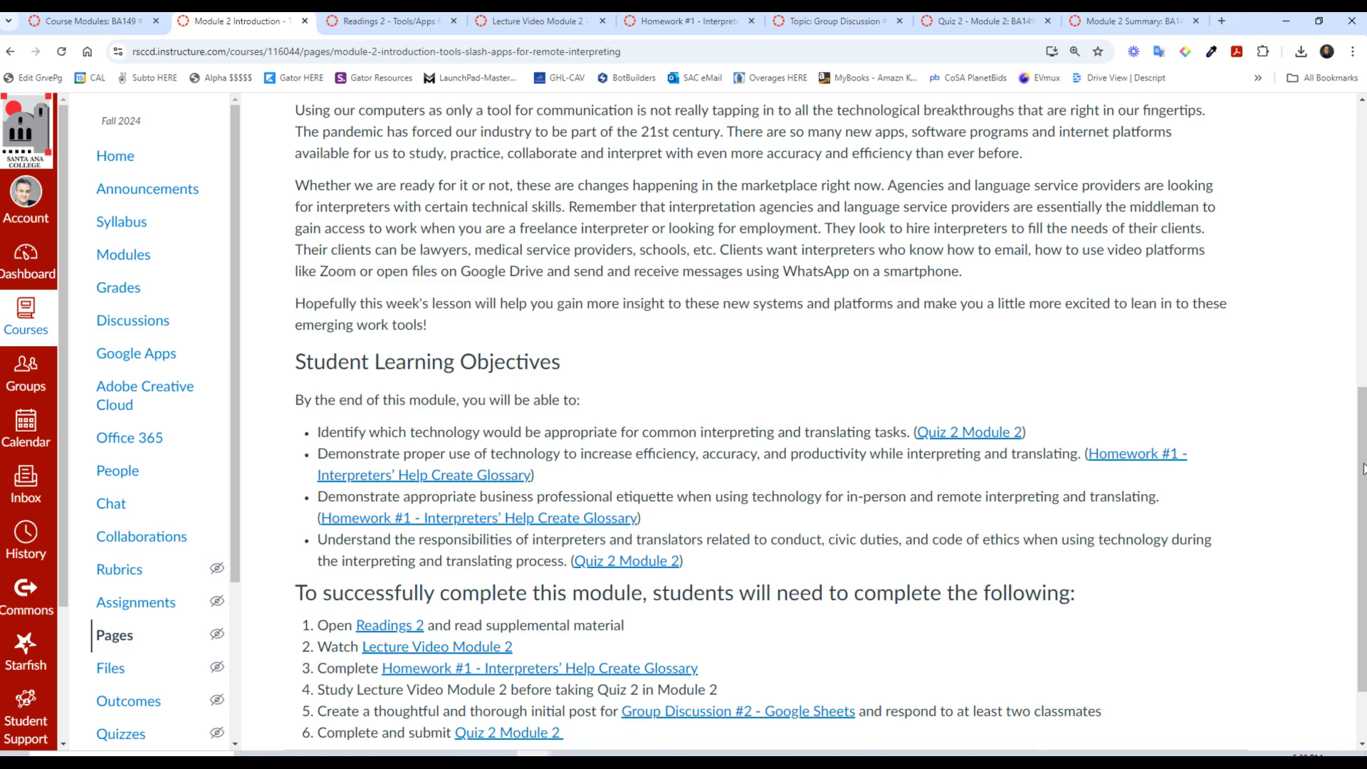
scroll(down, 3)
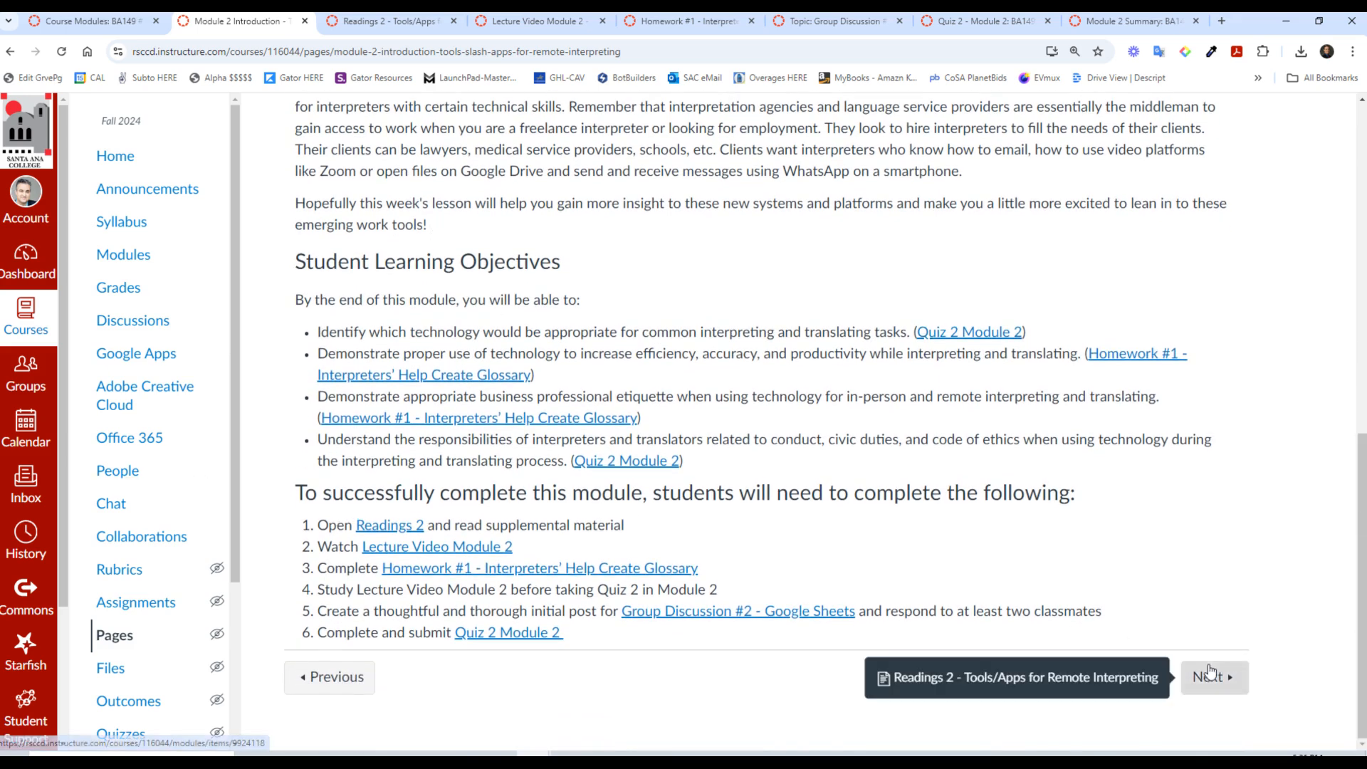
mouse_move(855, 552)
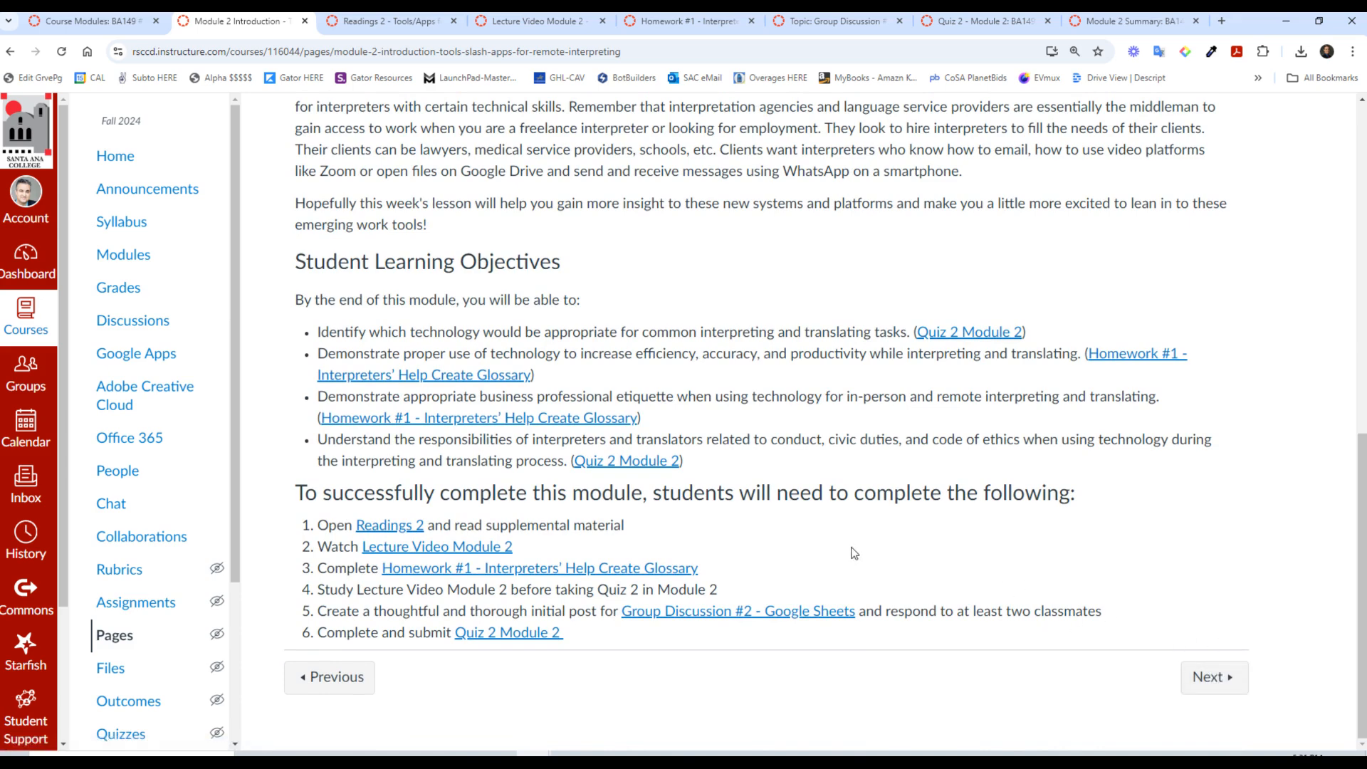
mouse_move(436, 547)
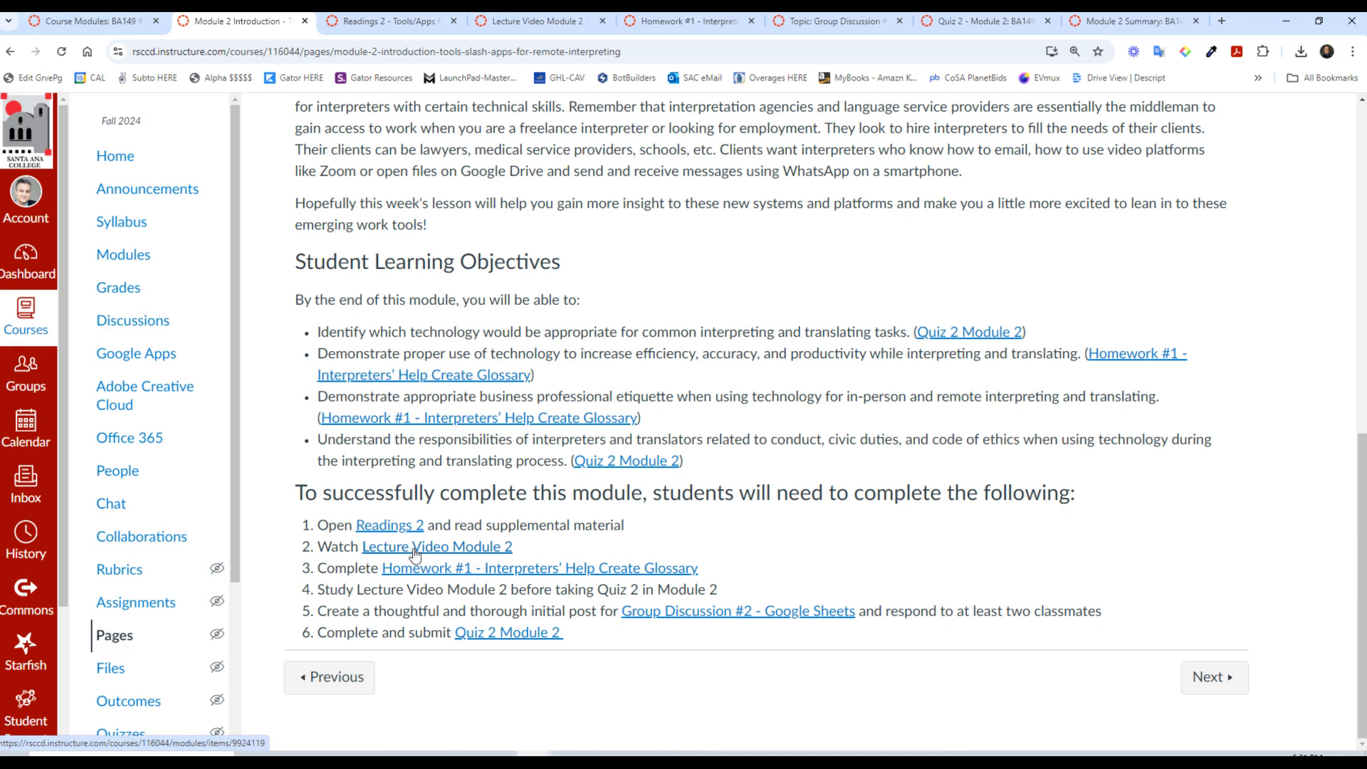
mouse_move(648, 619)
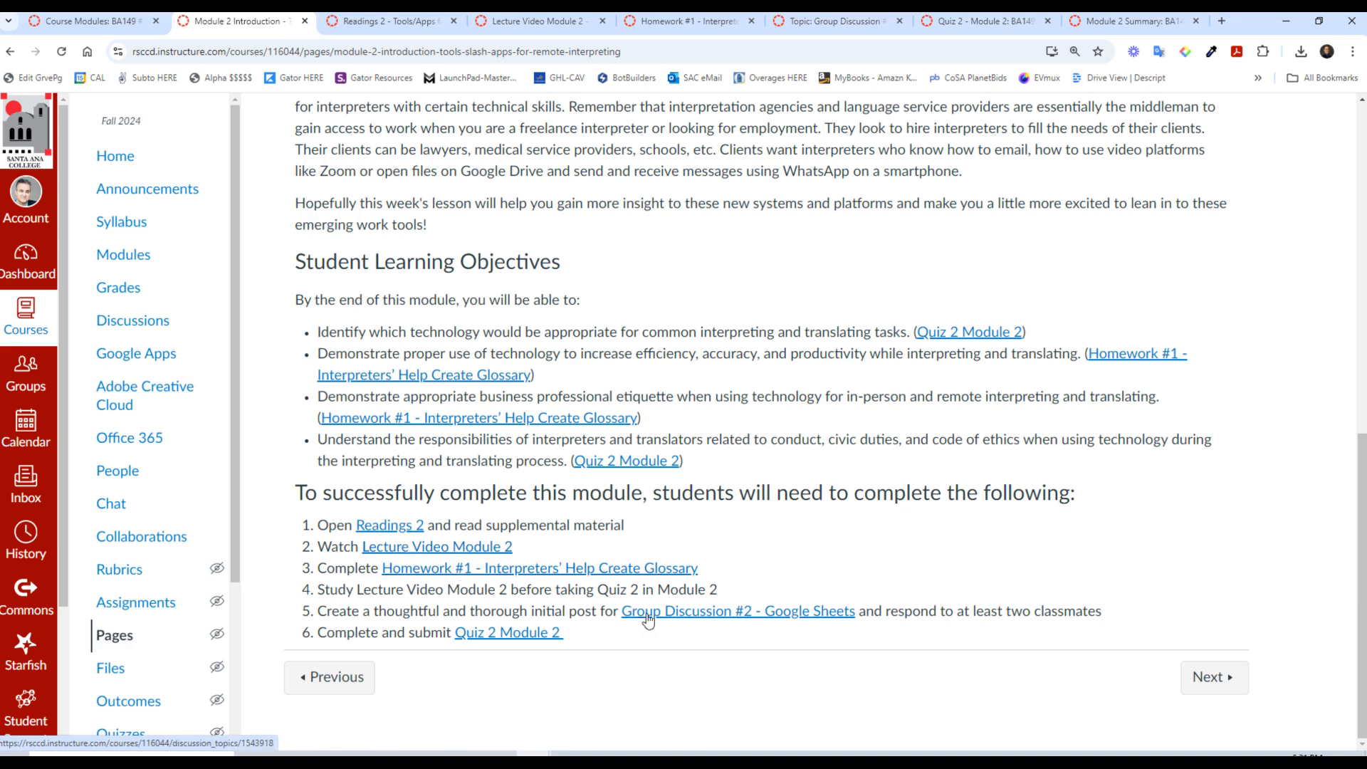
mouse_move(449, 568)
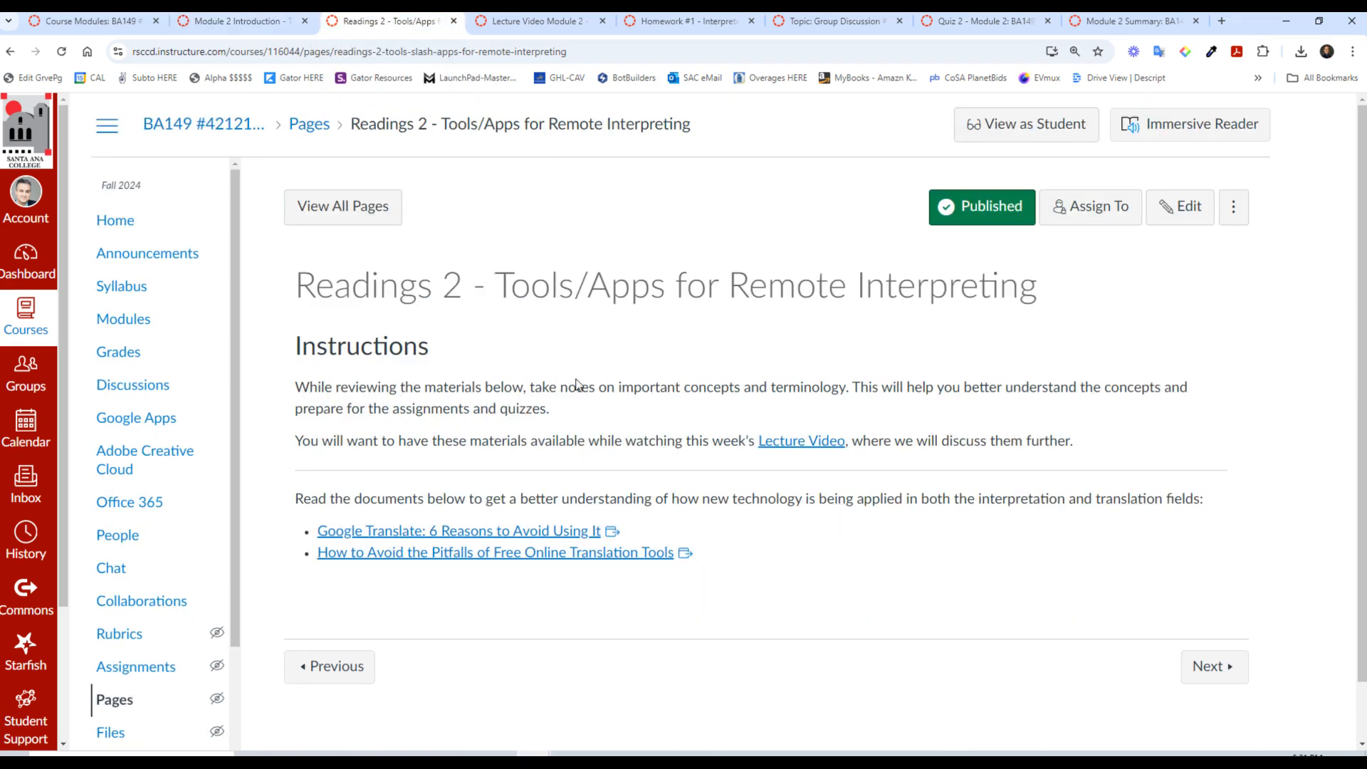
mouse_move(536, 574)
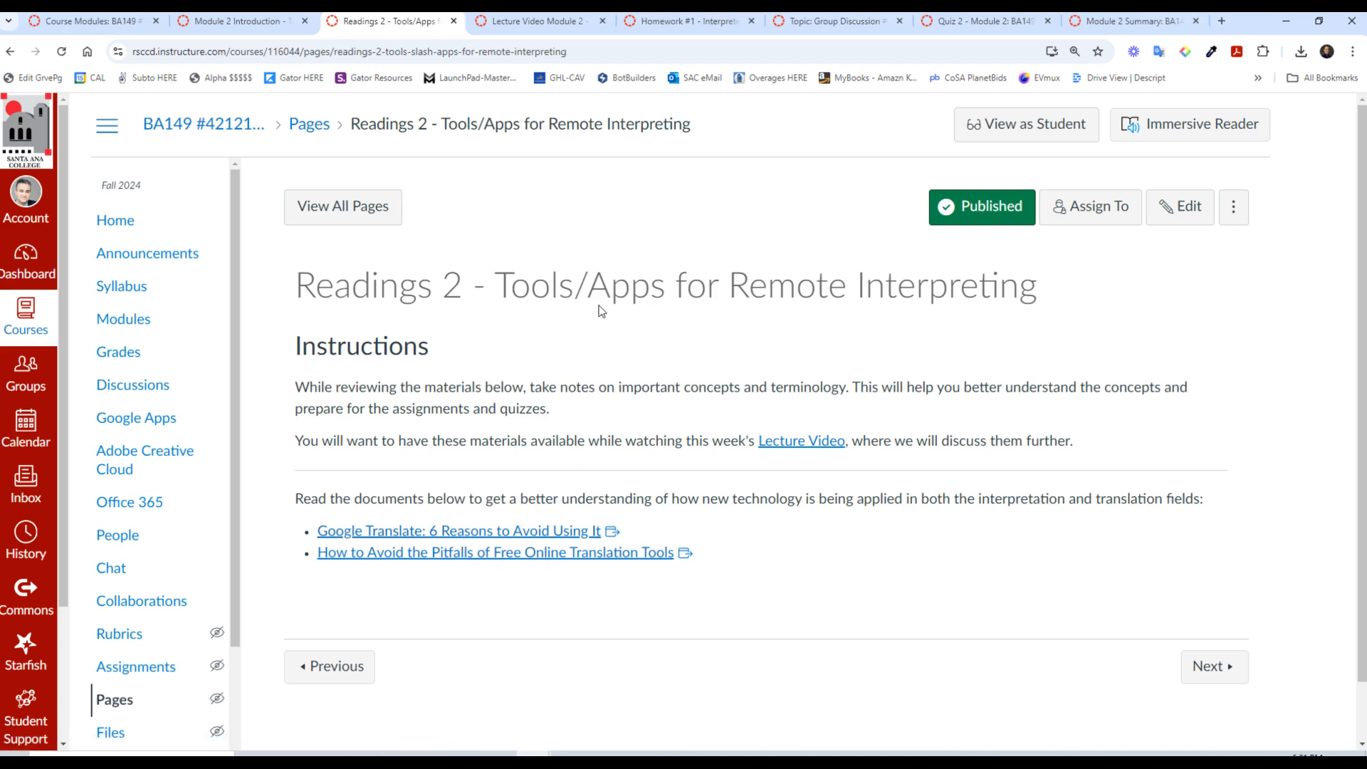
mouse_move(451, 552)
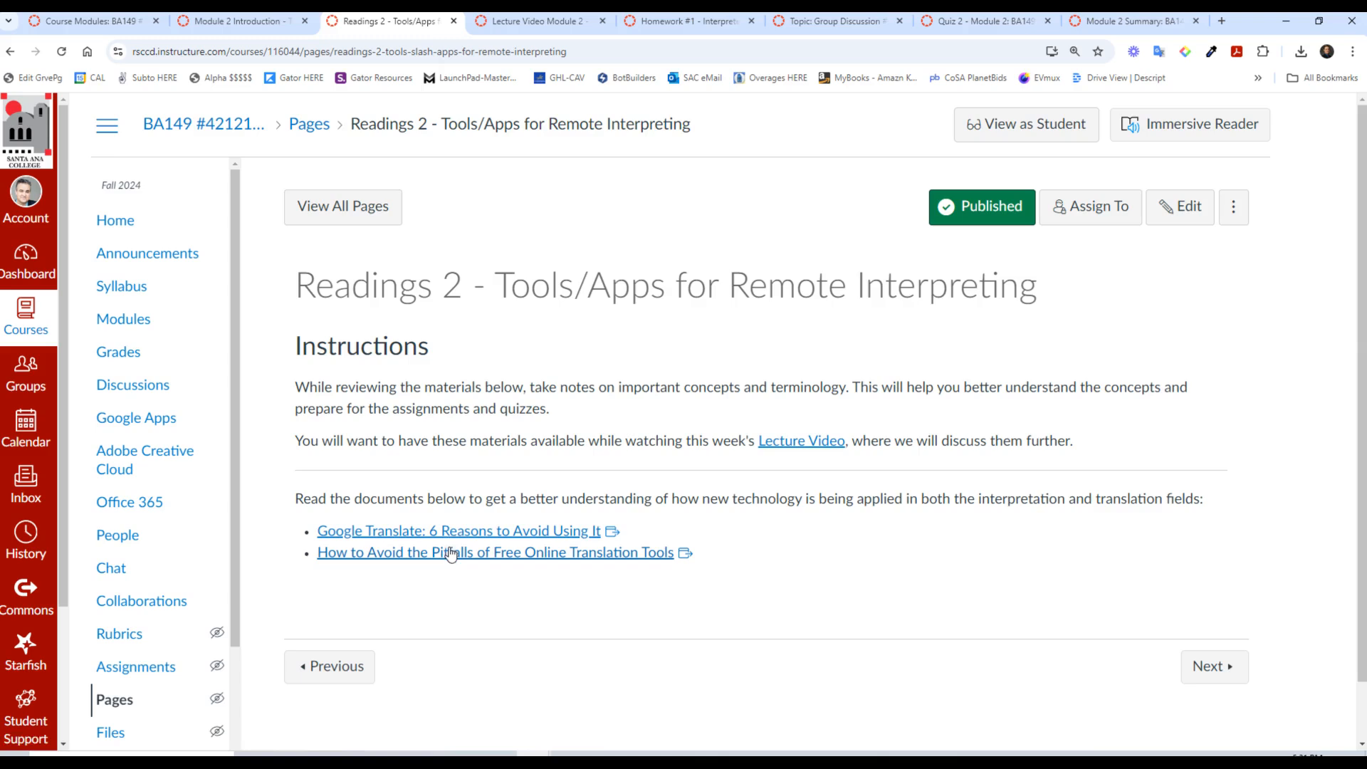
mouse_move(423, 537)
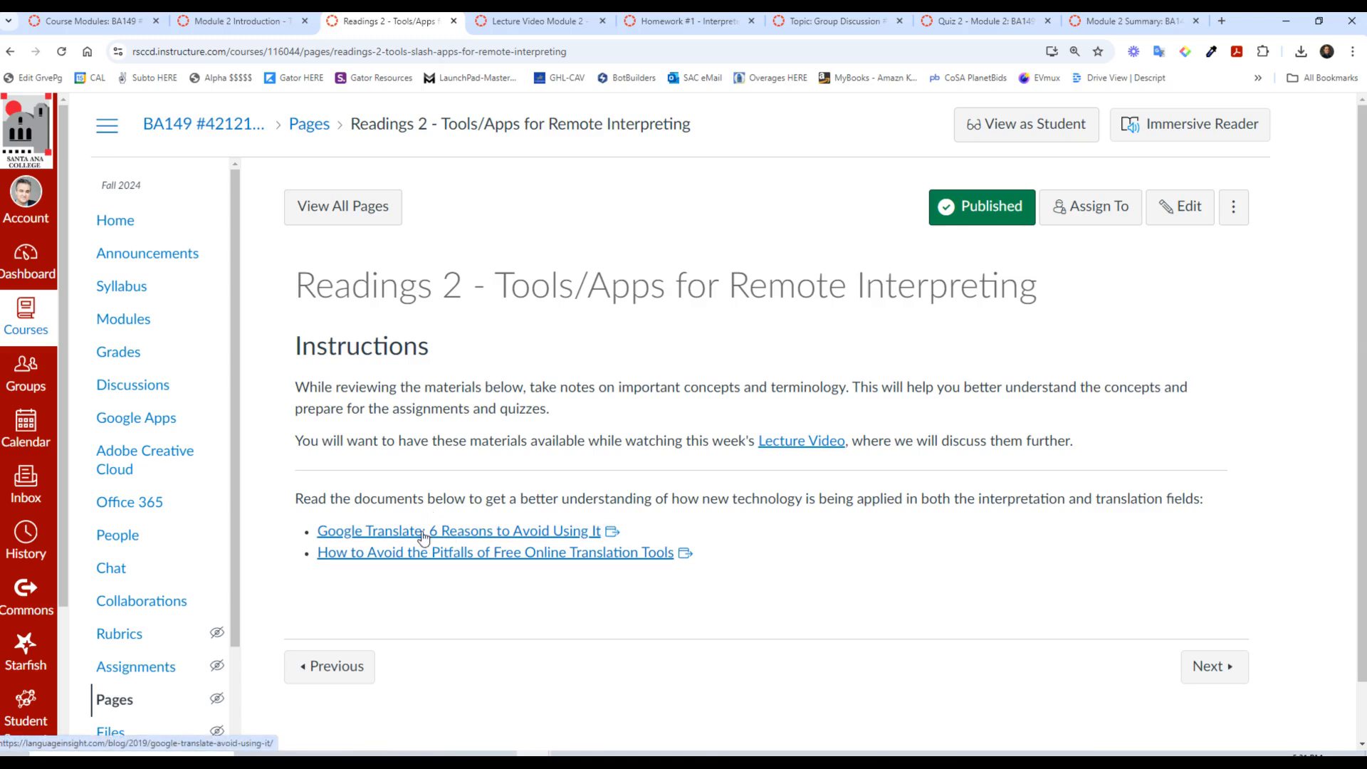
mouse_move(474, 535)
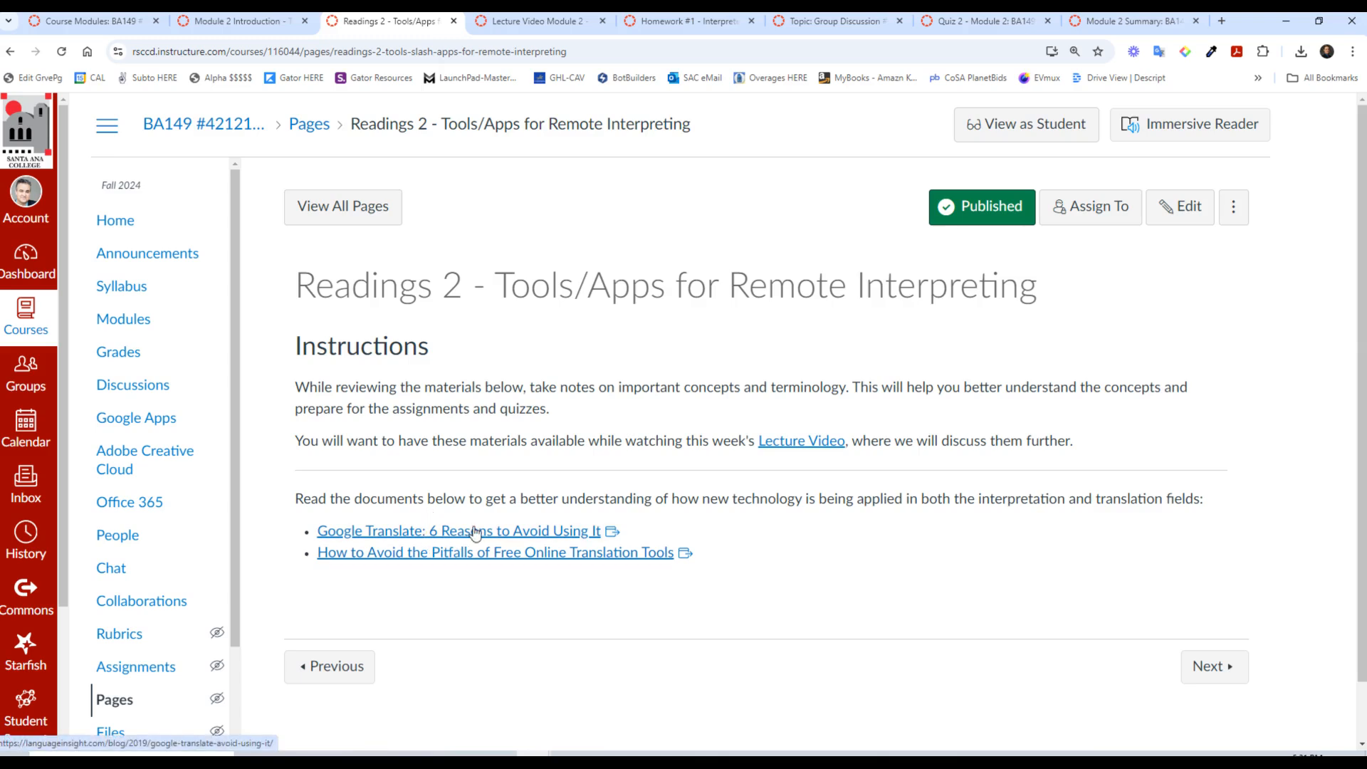
mouse_move(508, 606)
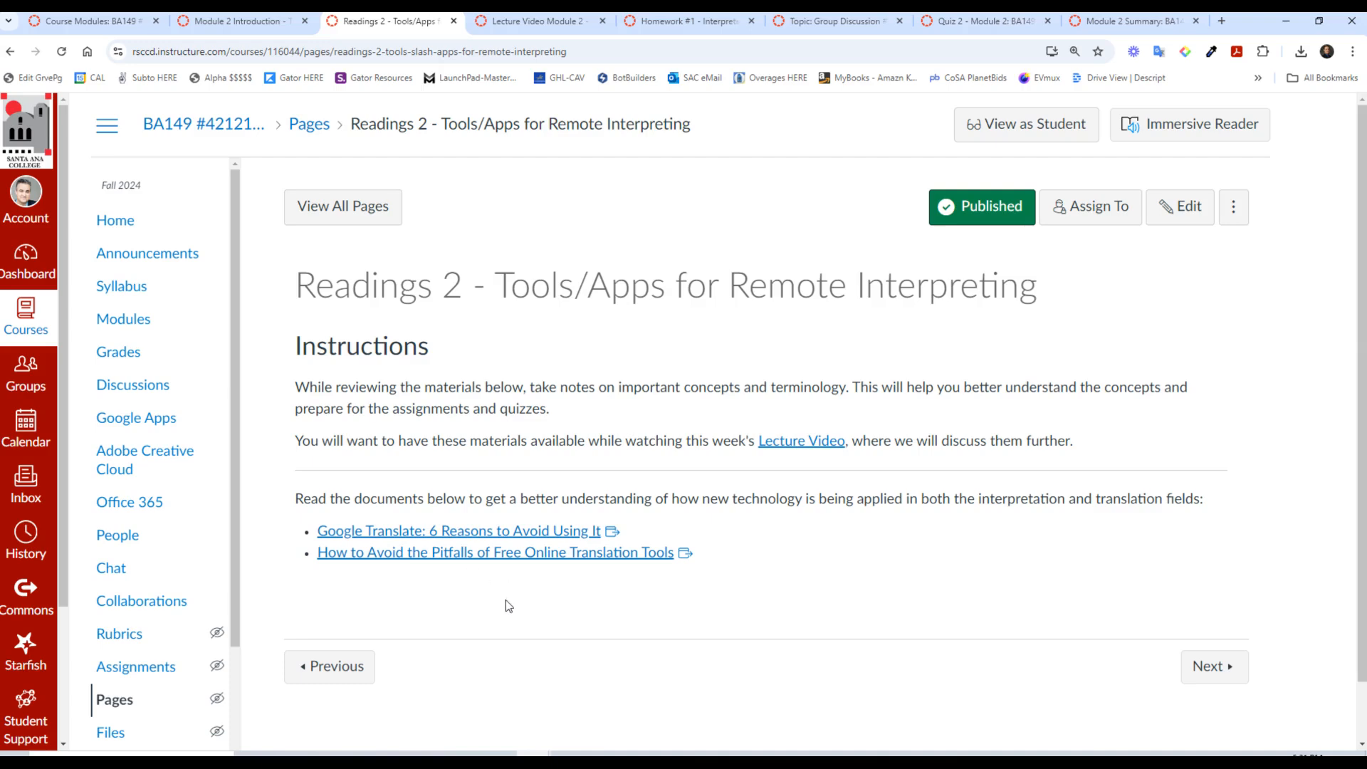
mouse_move(547, 596)
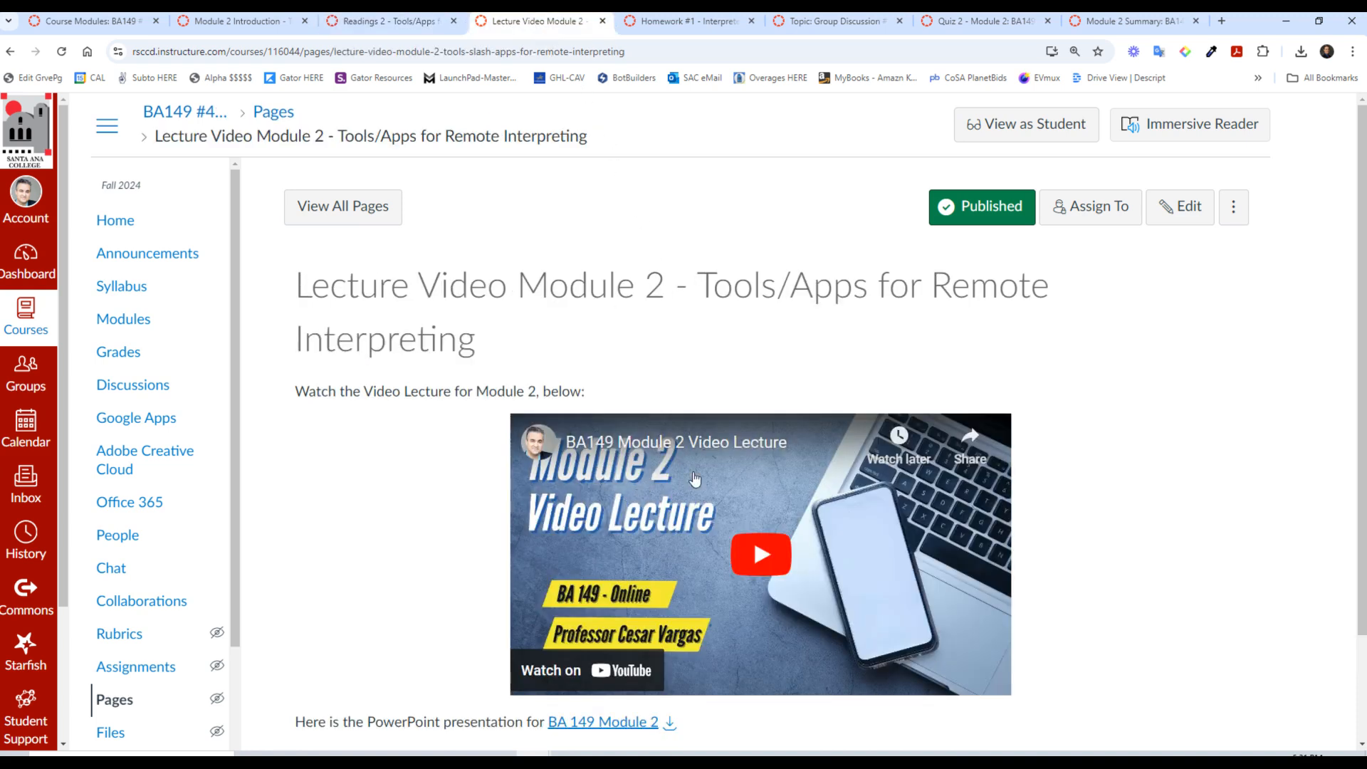
mouse_move(1132, 351)
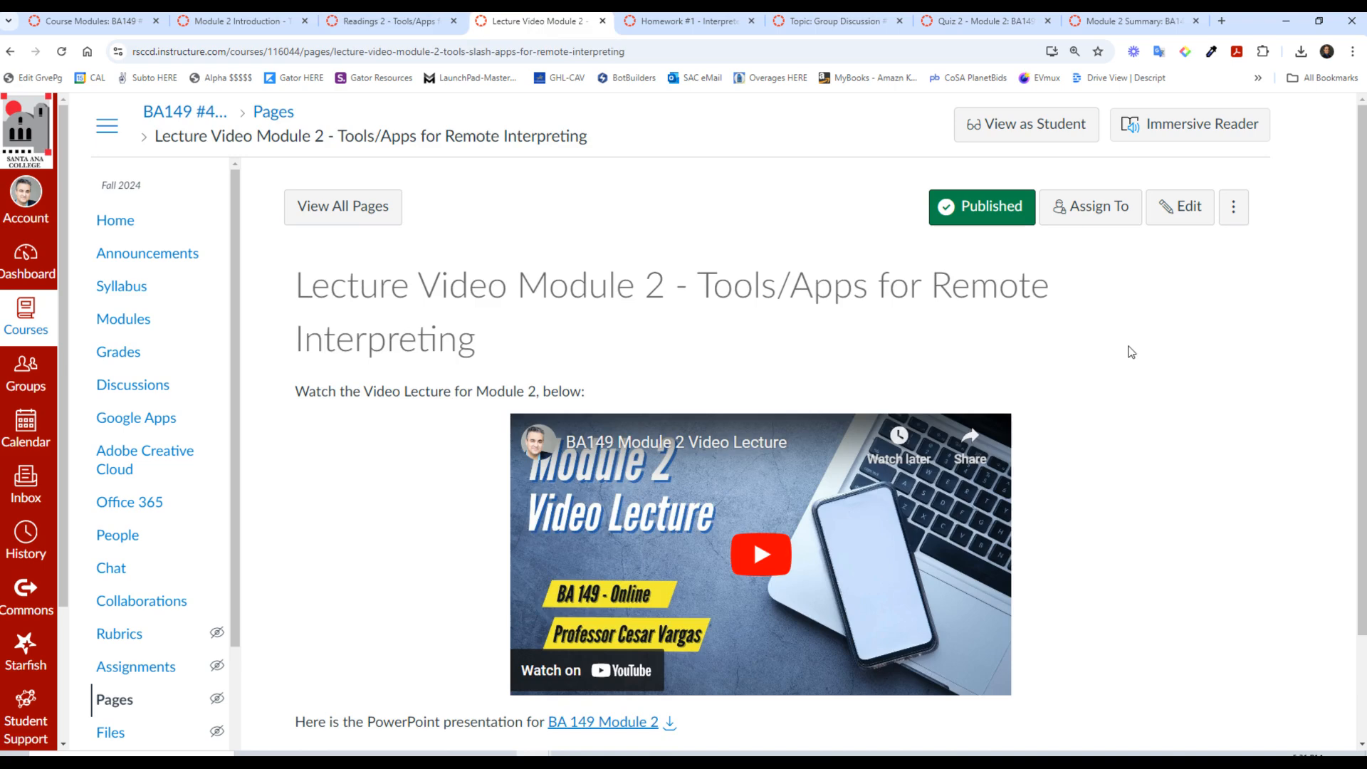
mouse_move(773, 368)
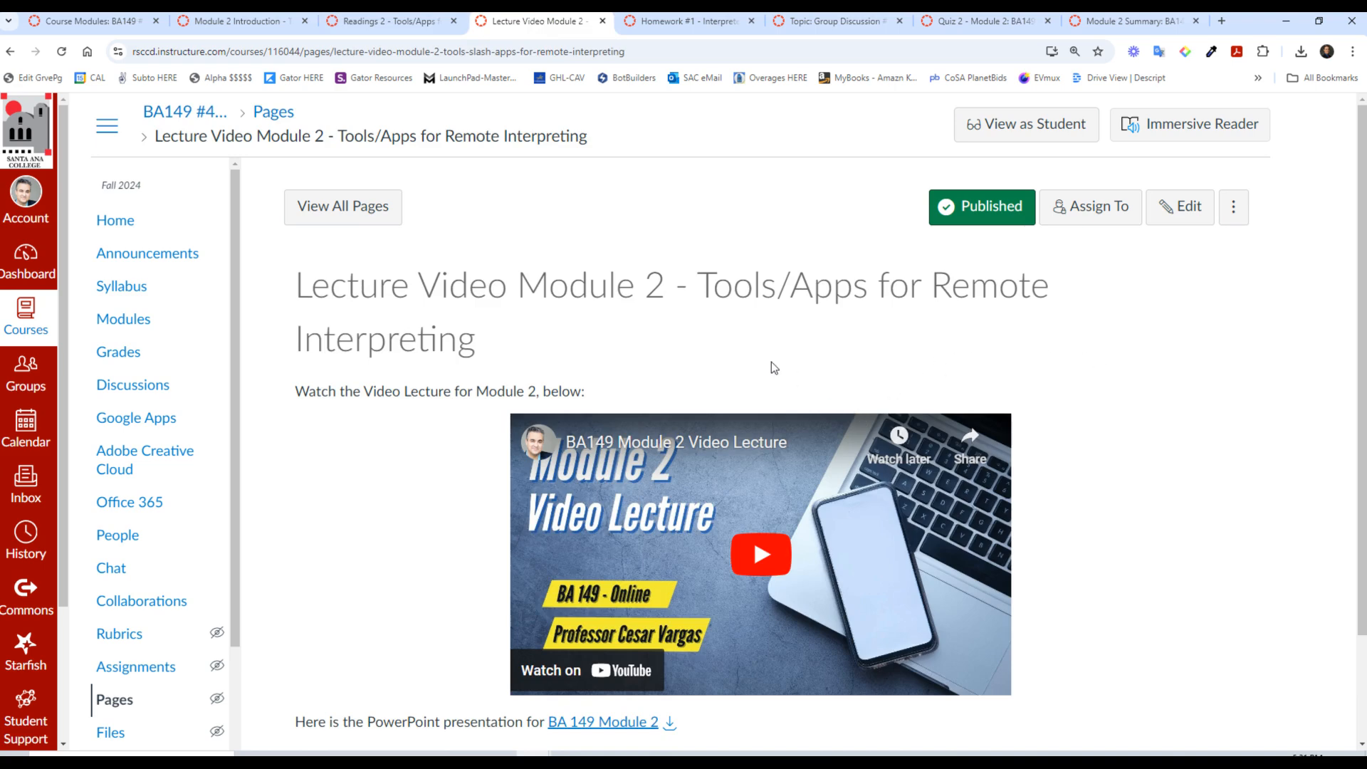
mouse_move(1327, 251)
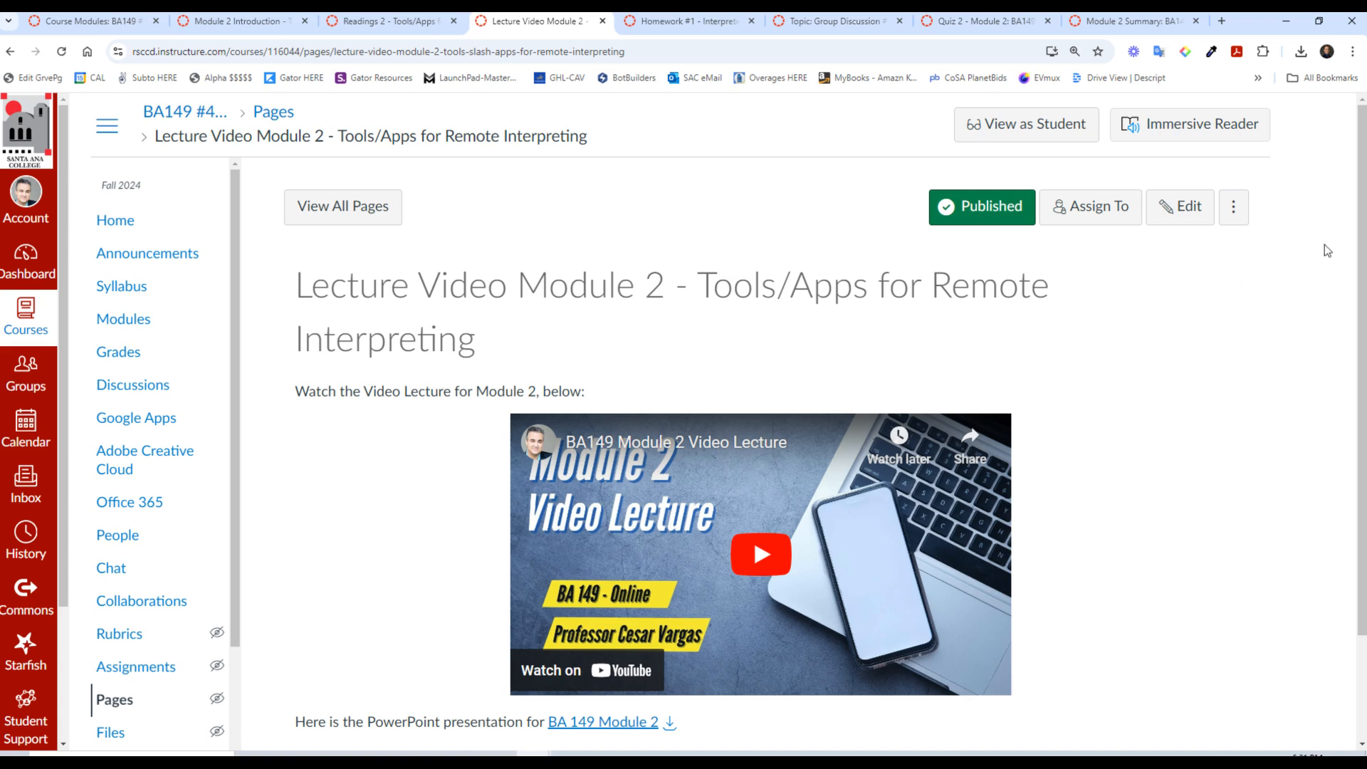
Step: Scroll the Lecture Video Module 2 page and follow the BA 149 Module 2 presentation link
scroll(down, 3)
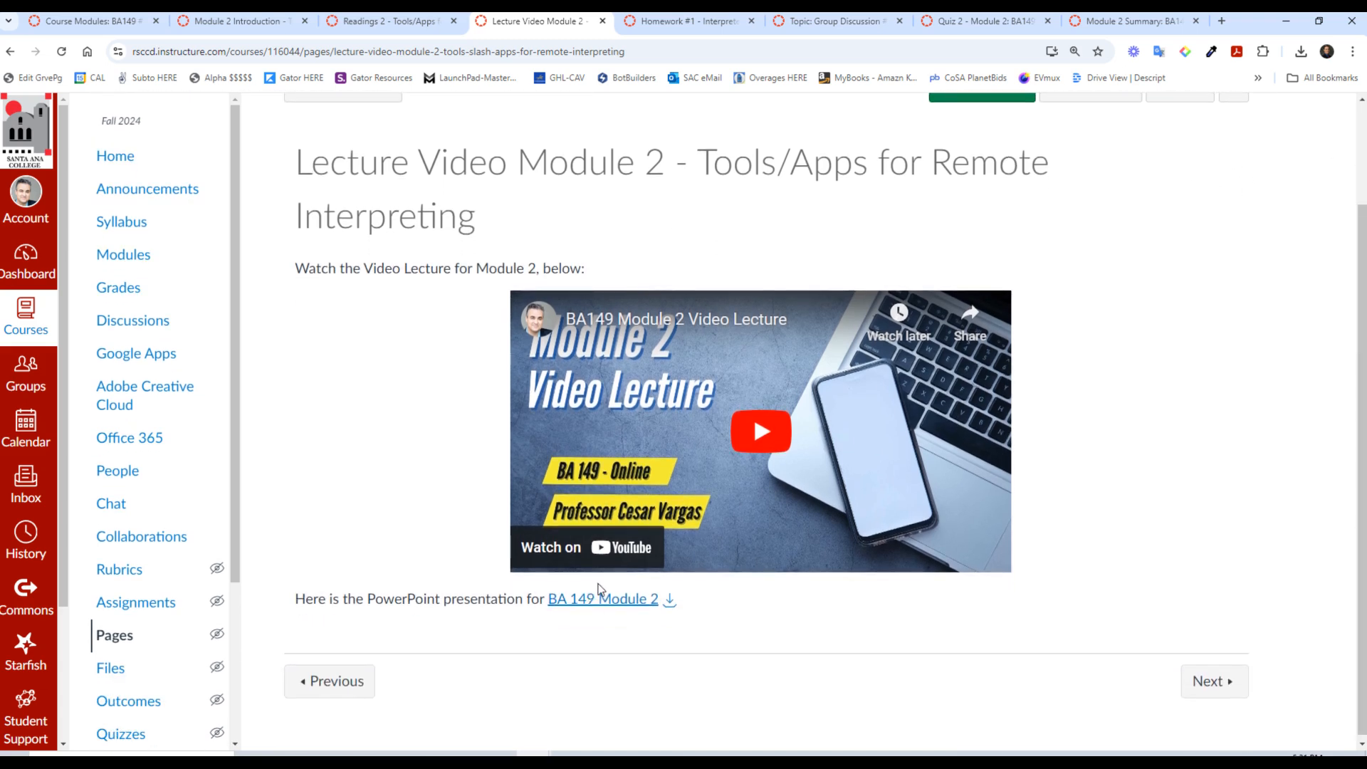
mouse_move(673, 607)
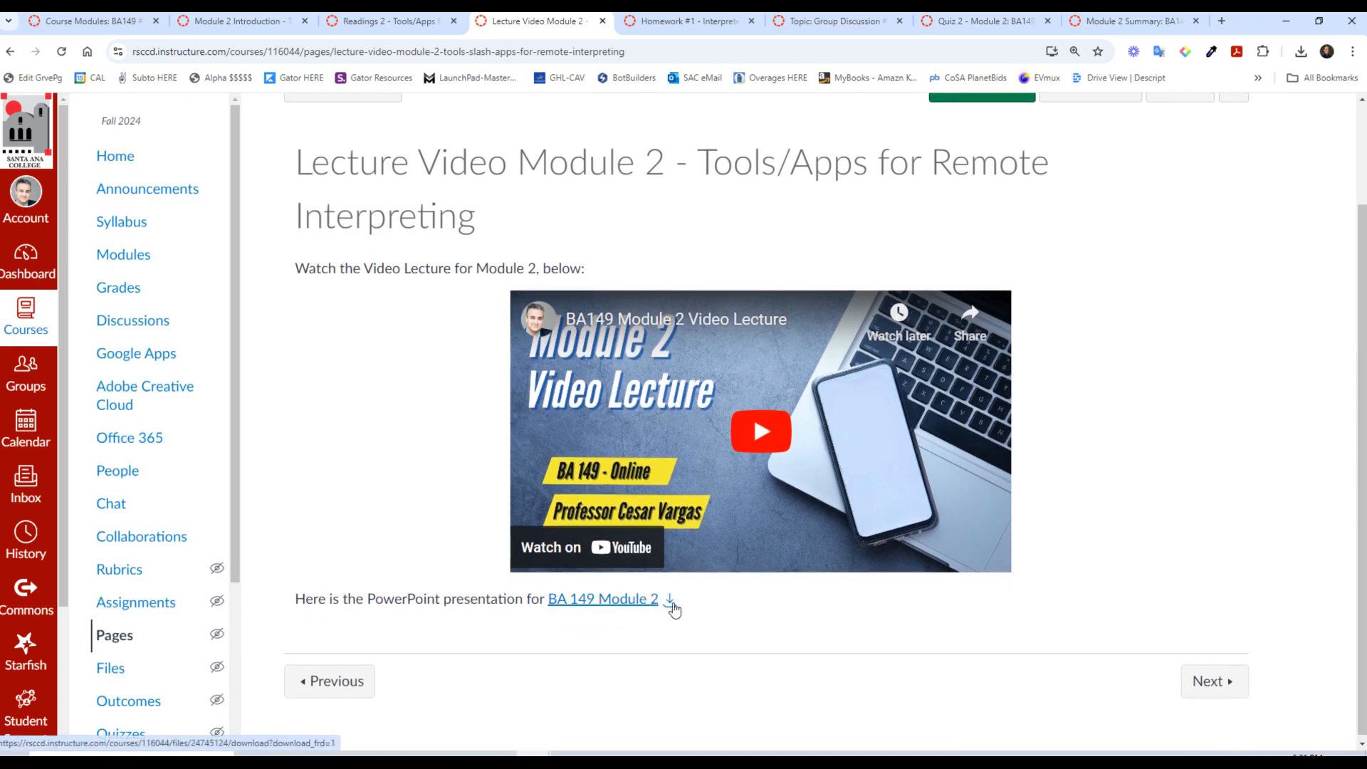
click(688, 21)
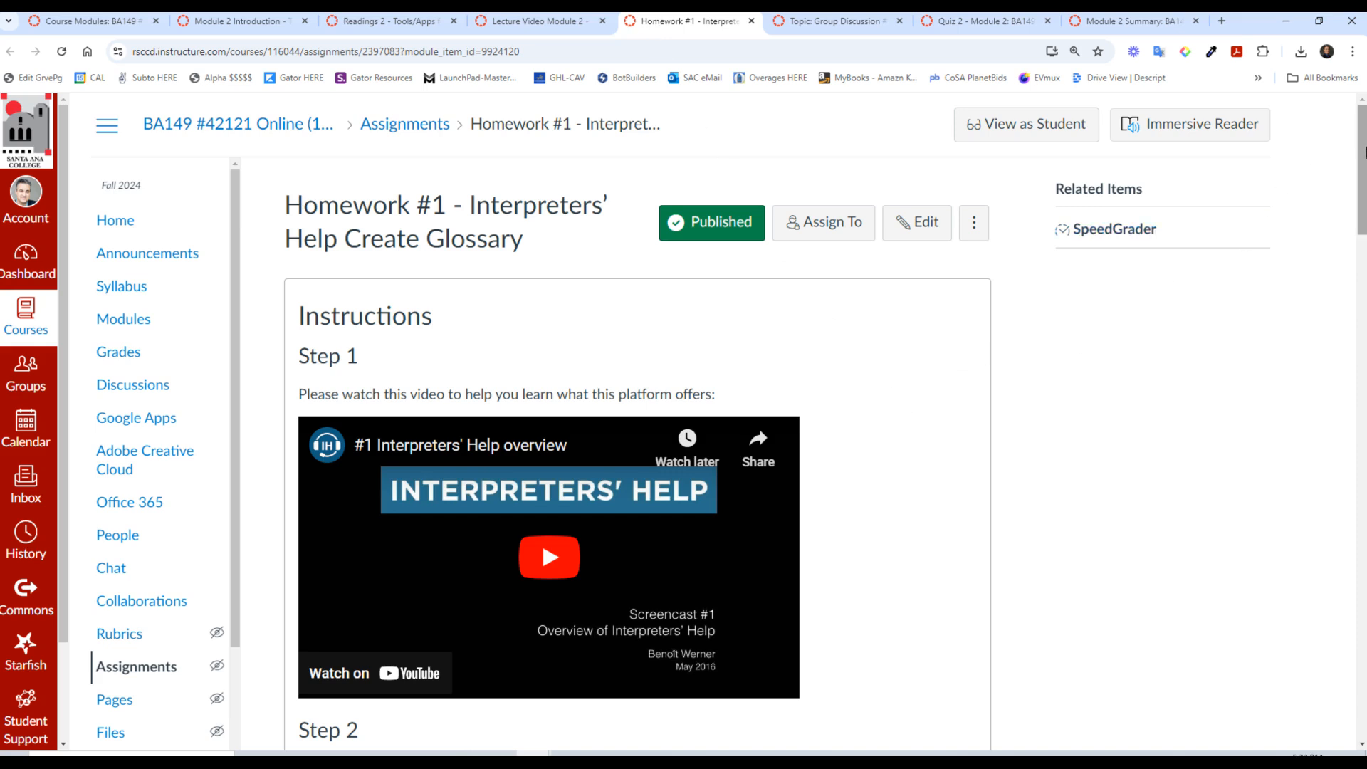
scroll(down, 3)
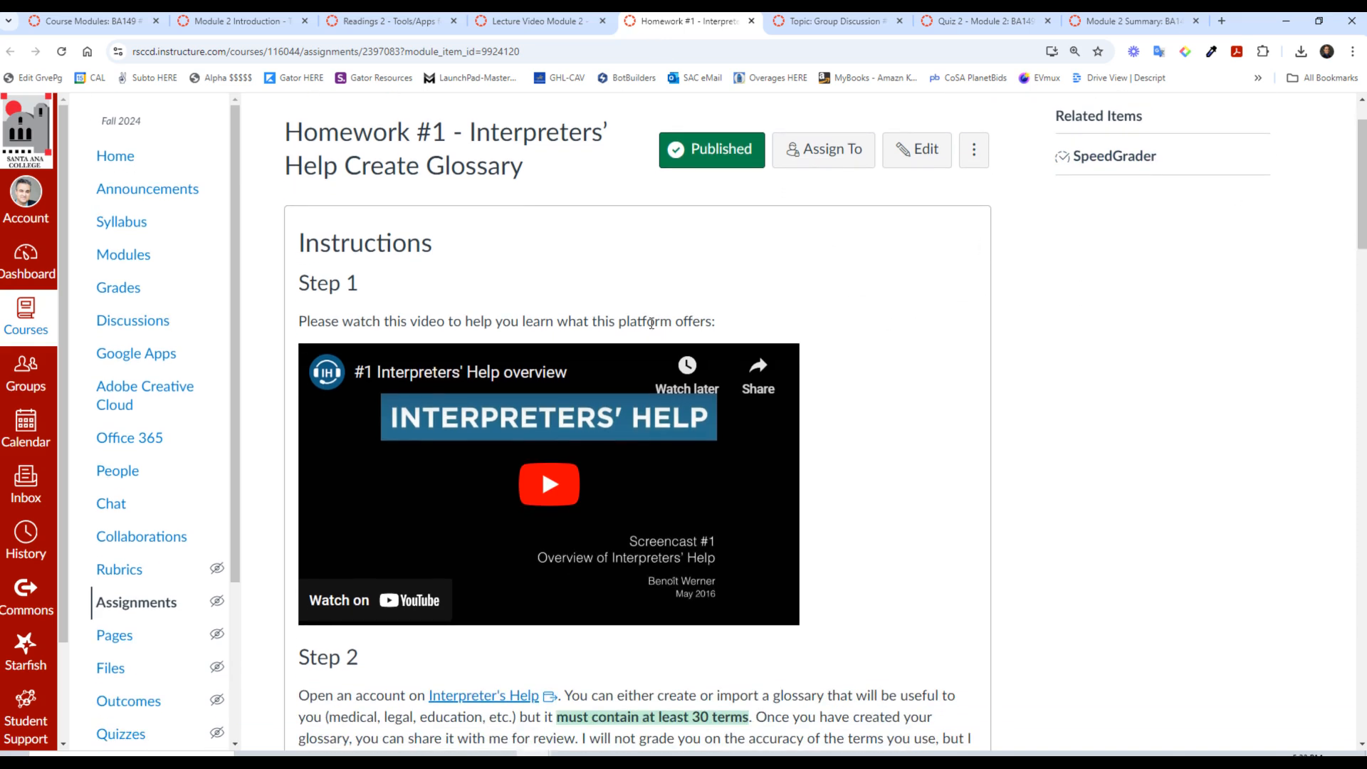
mouse_move(533, 352)
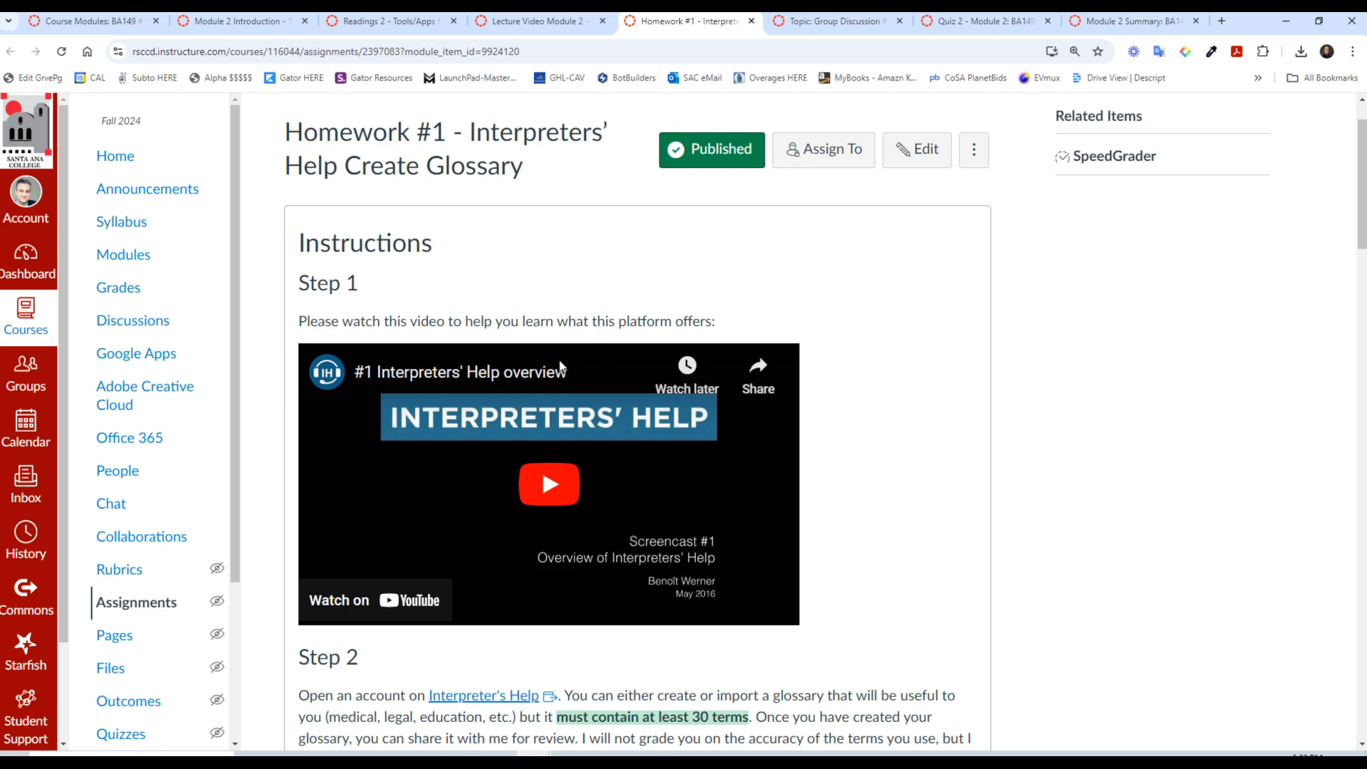
mouse_move(729, 626)
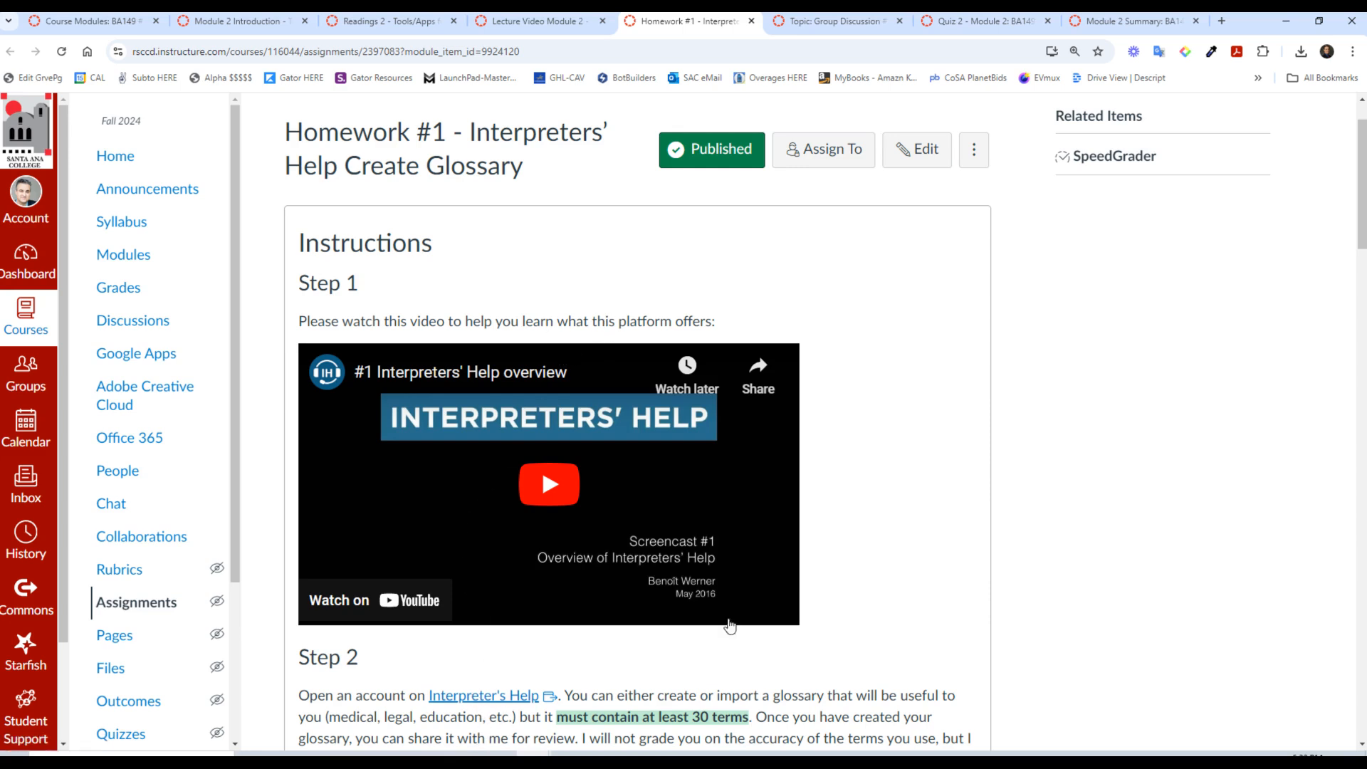
mouse_move(947, 527)
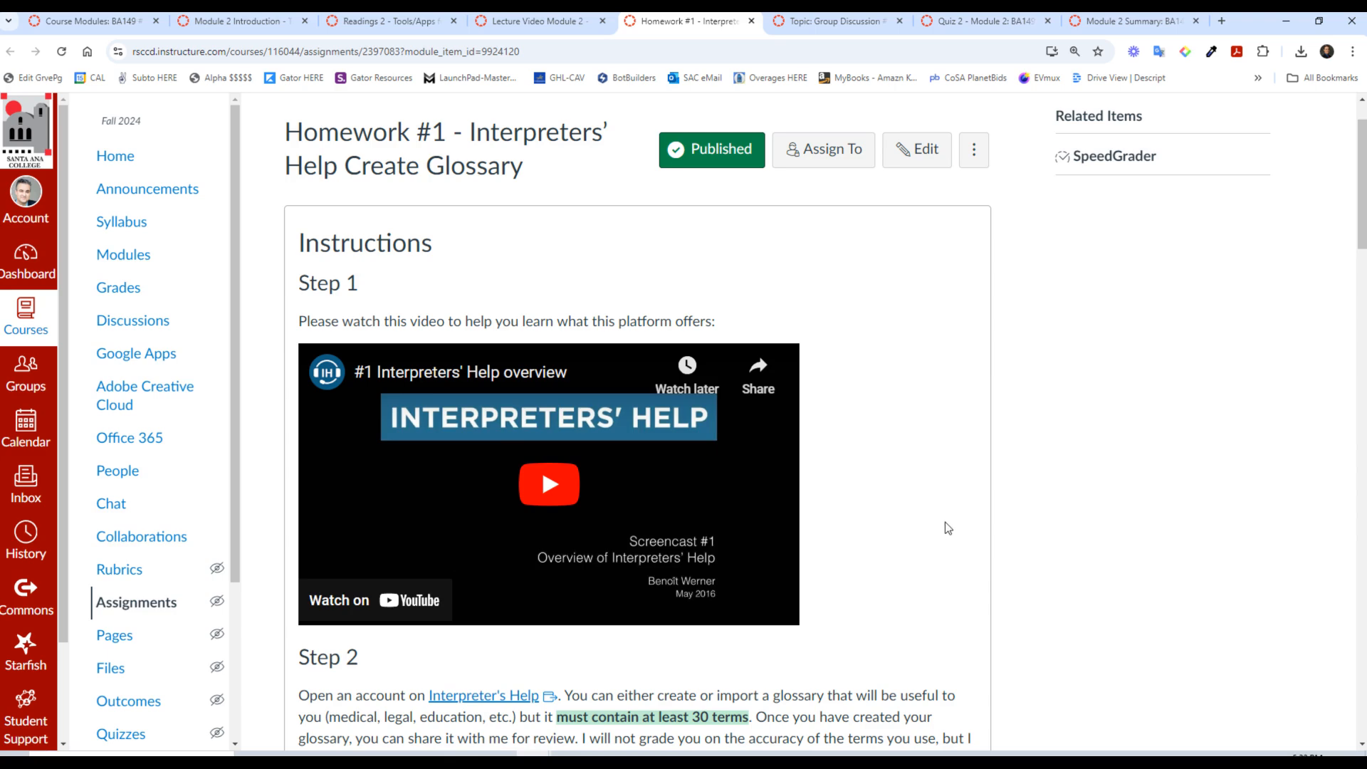
mouse_move(923, 603)
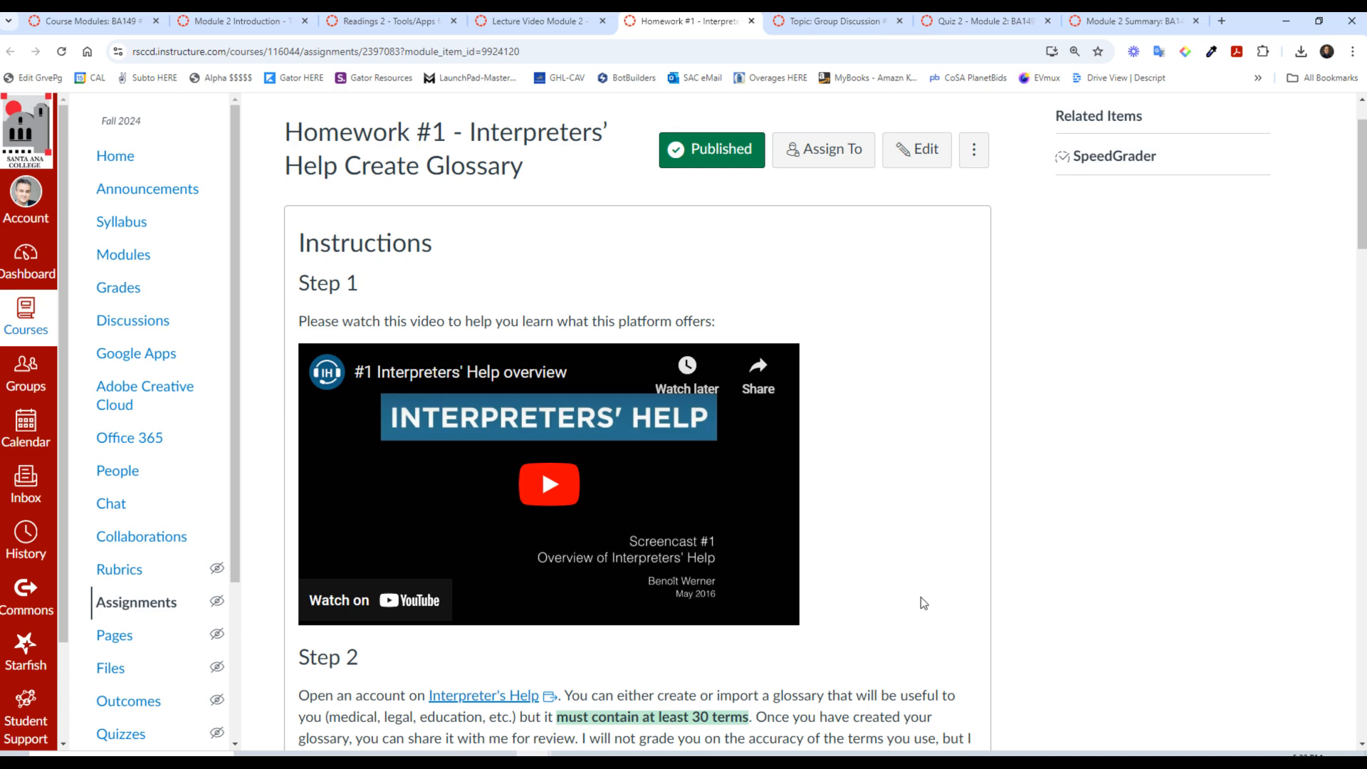
mouse_move(904, 541)
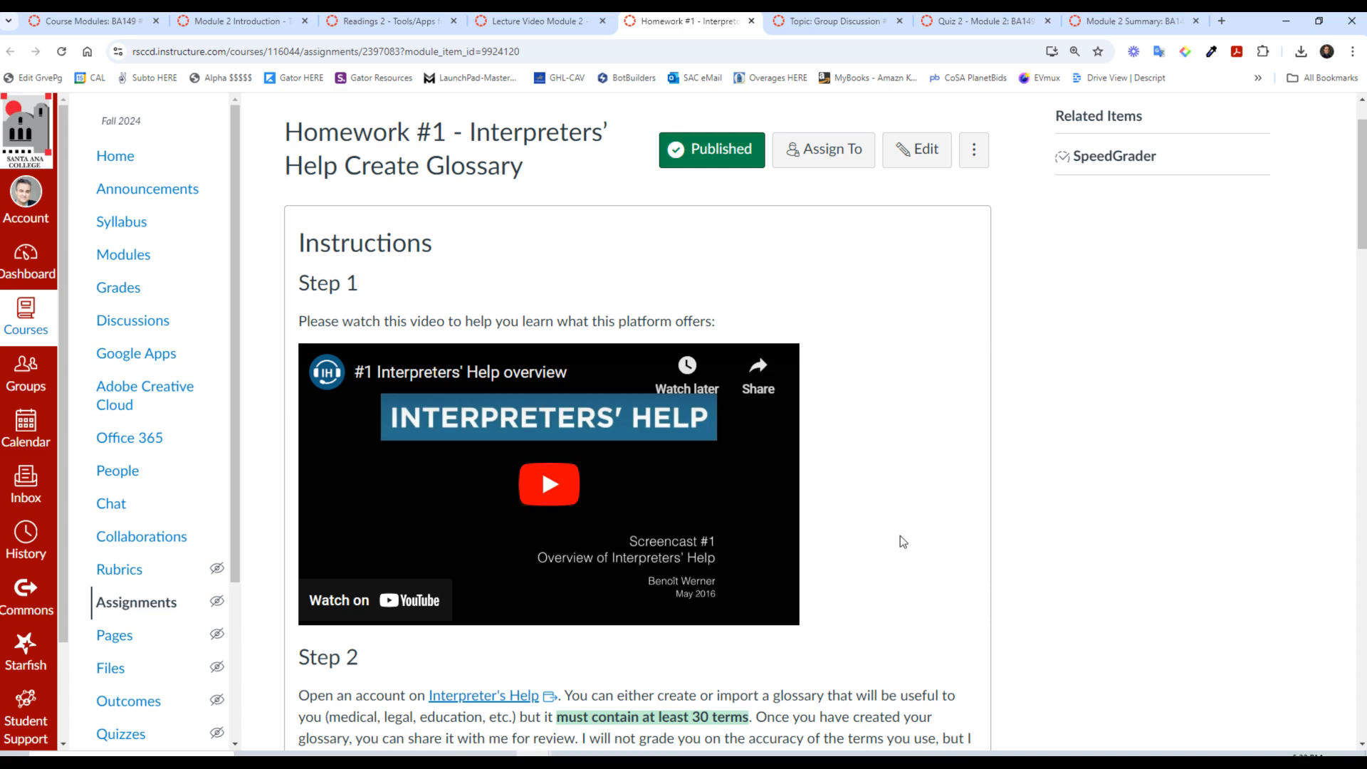
Step: Switch to the Interpreters' Help dashboard announcing the move to boothmate.app
click(484, 695)
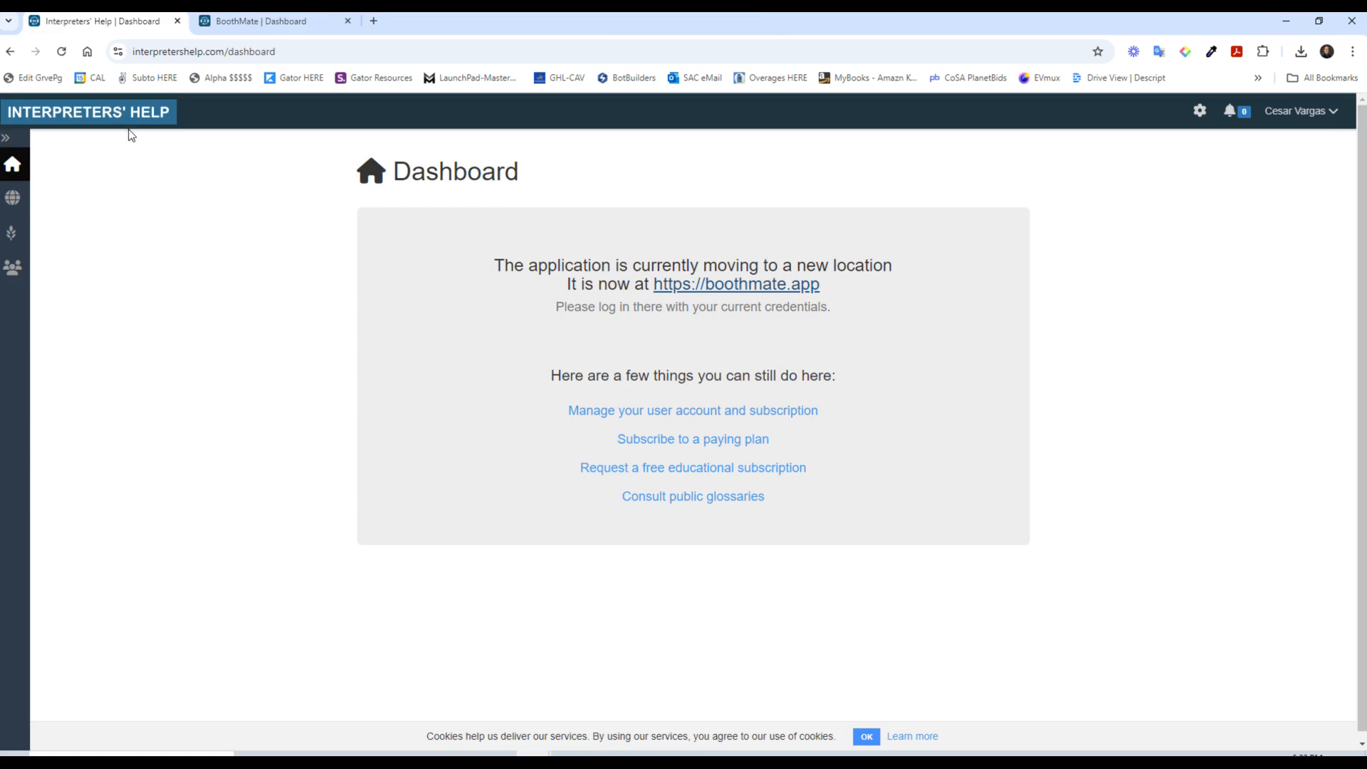
mouse_move(38, 266)
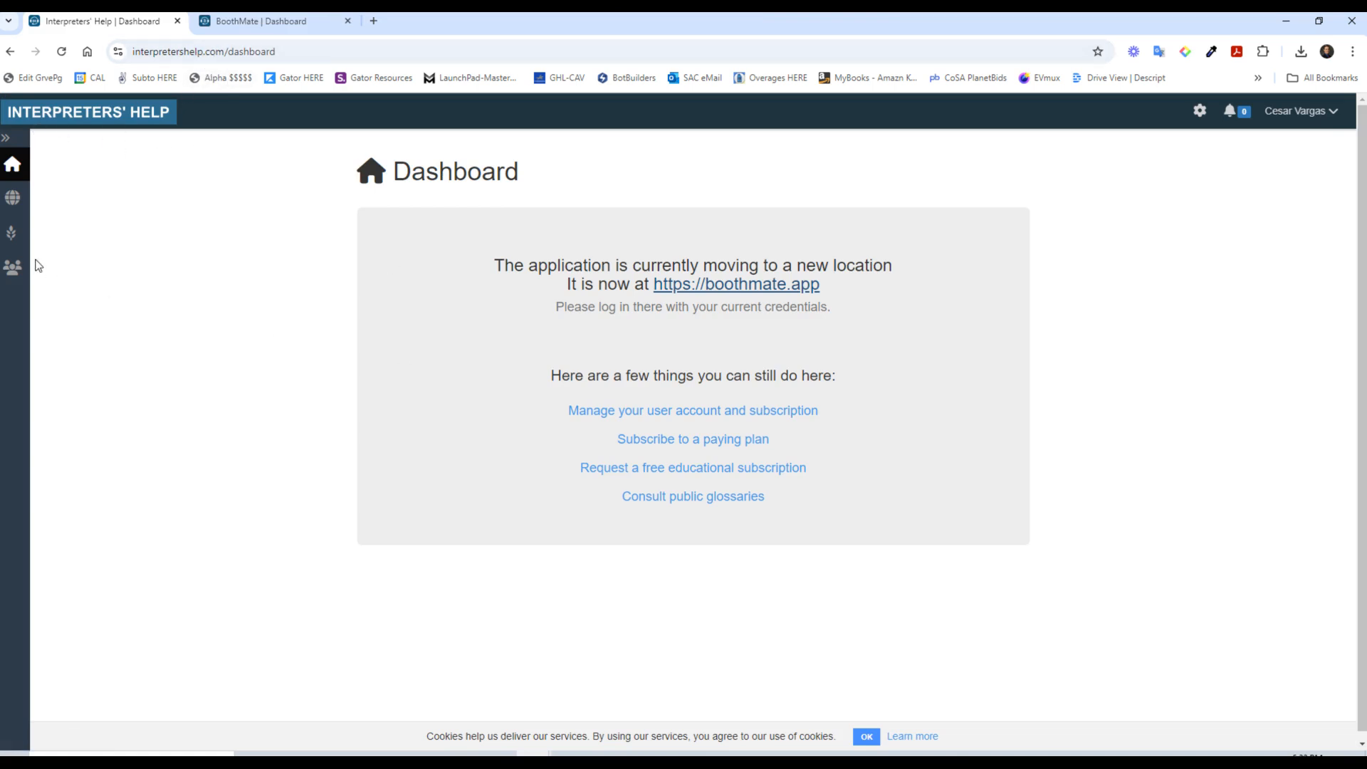
mouse_move(551, 366)
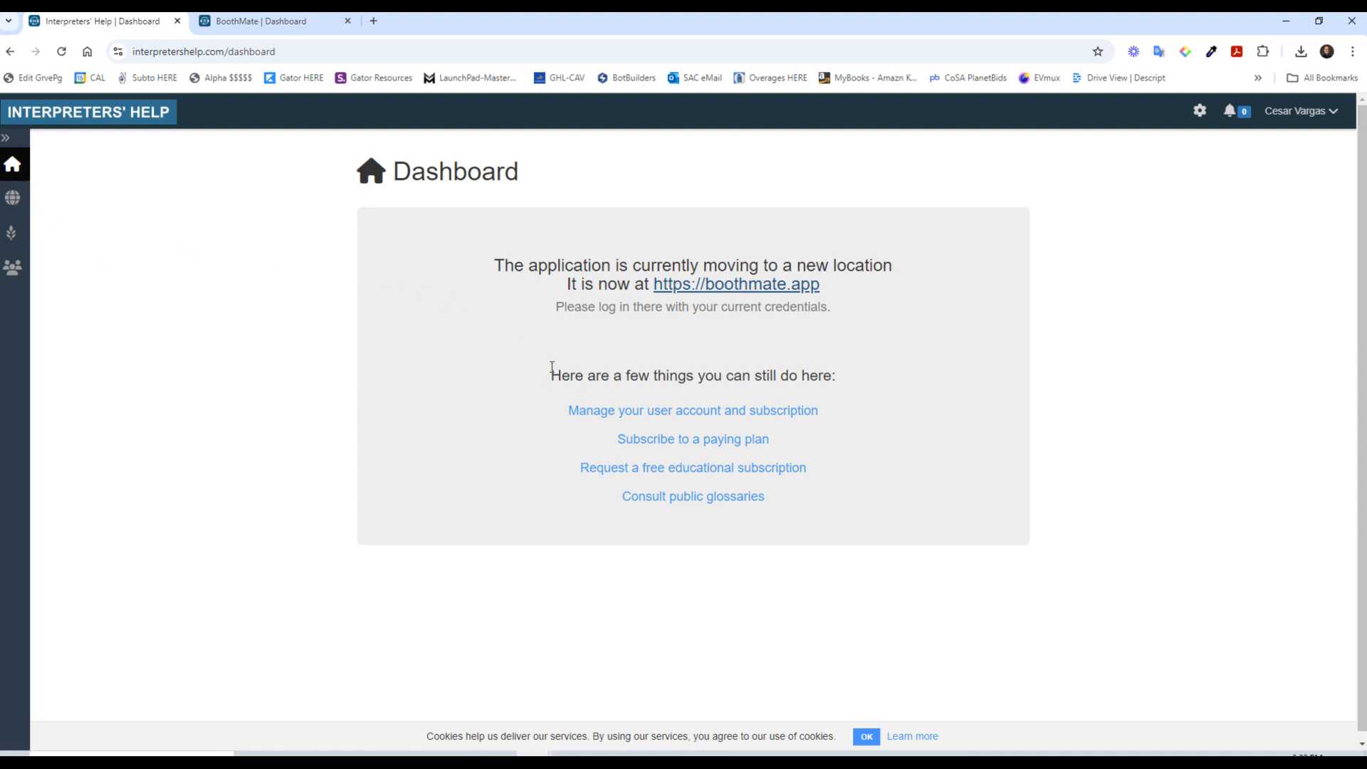
mouse_move(914, 287)
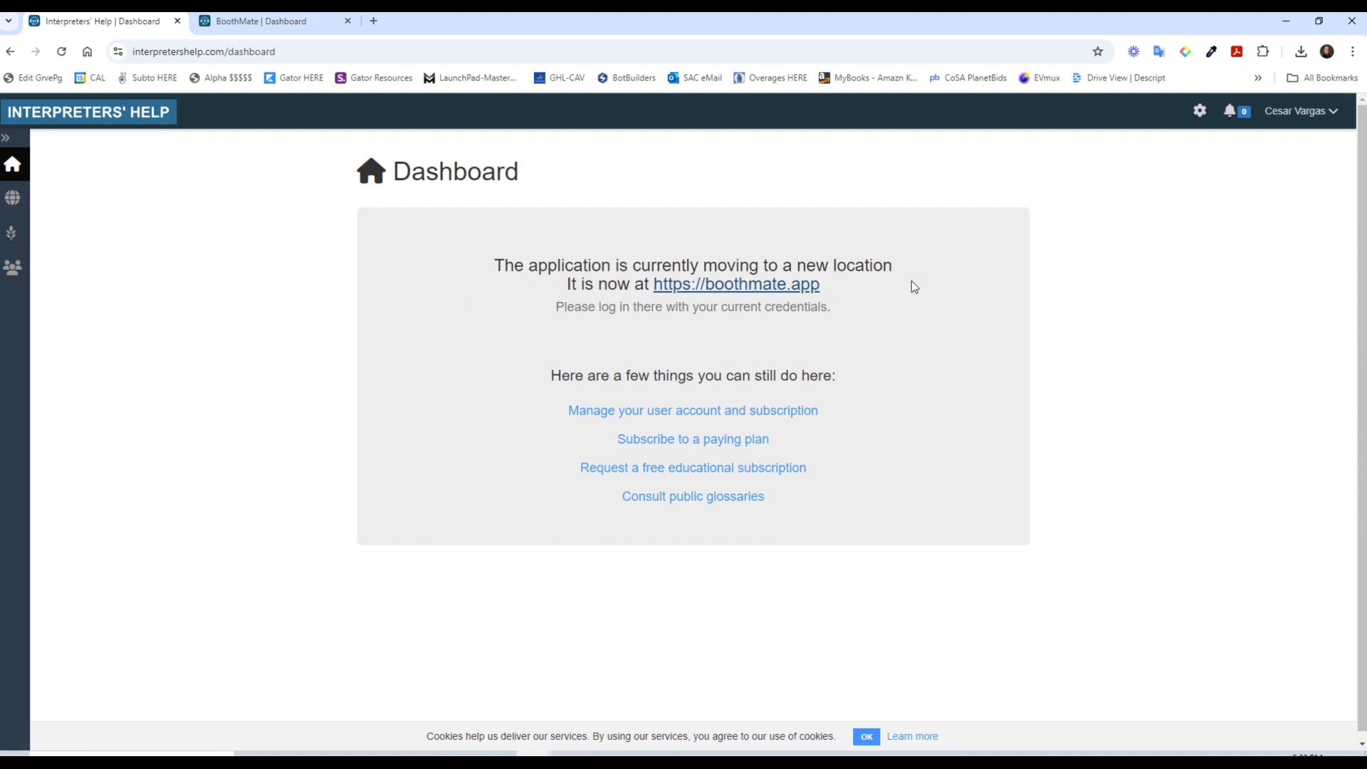
mouse_move(728, 306)
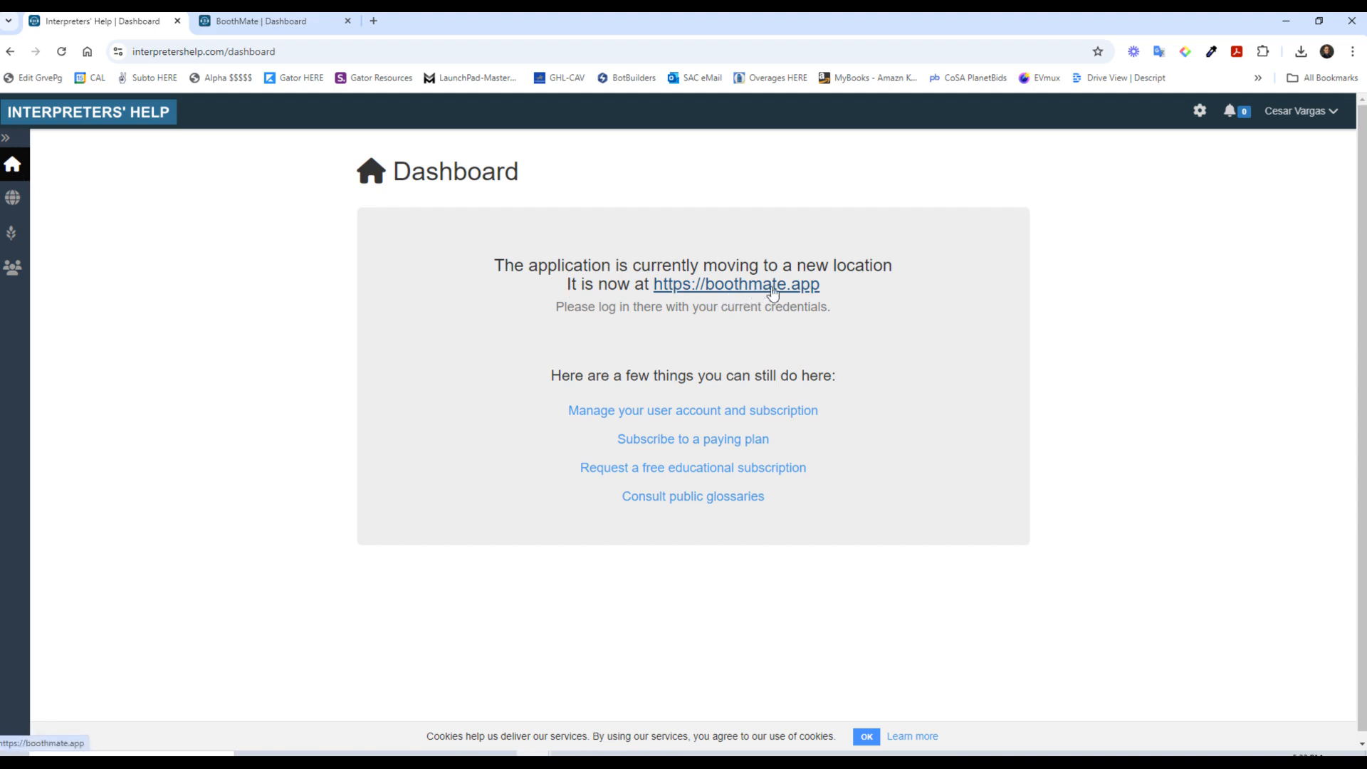
mouse_move(247, 253)
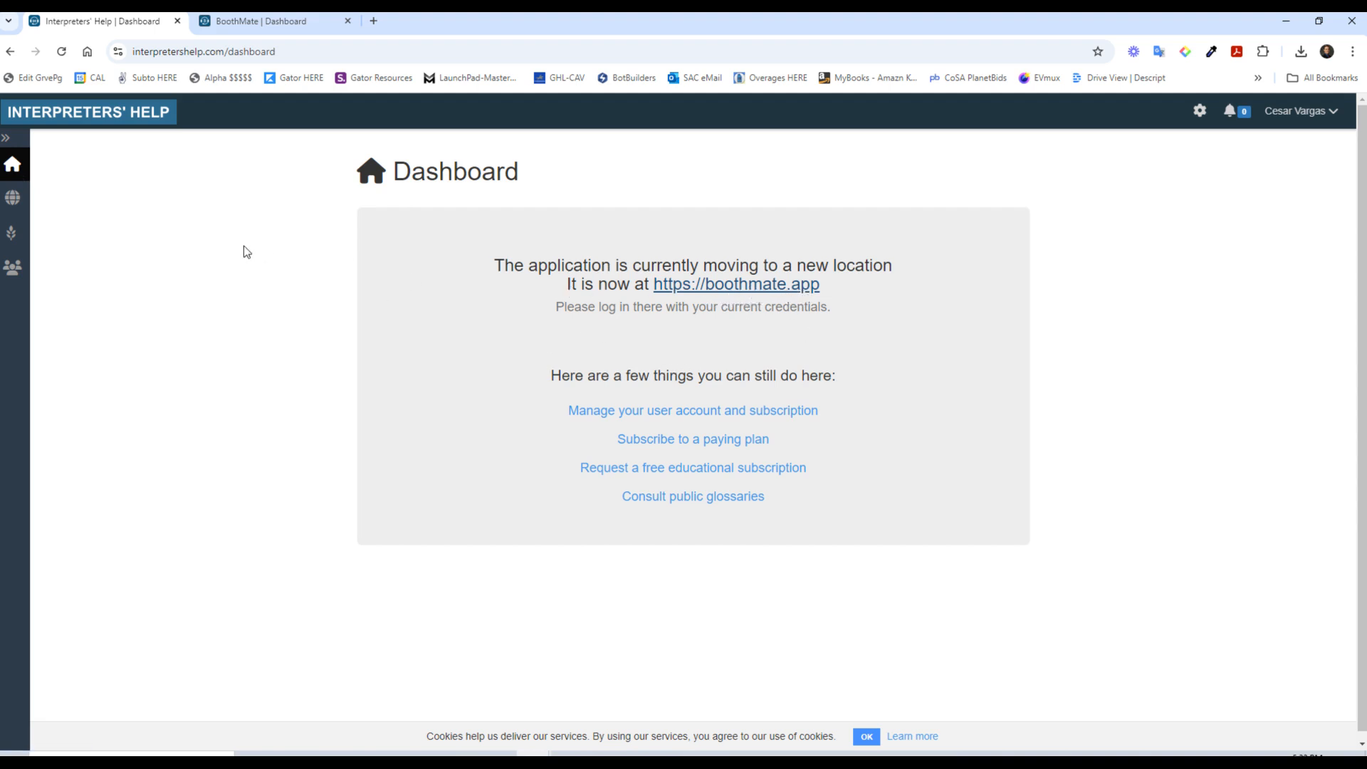
mouse_move(412, 327)
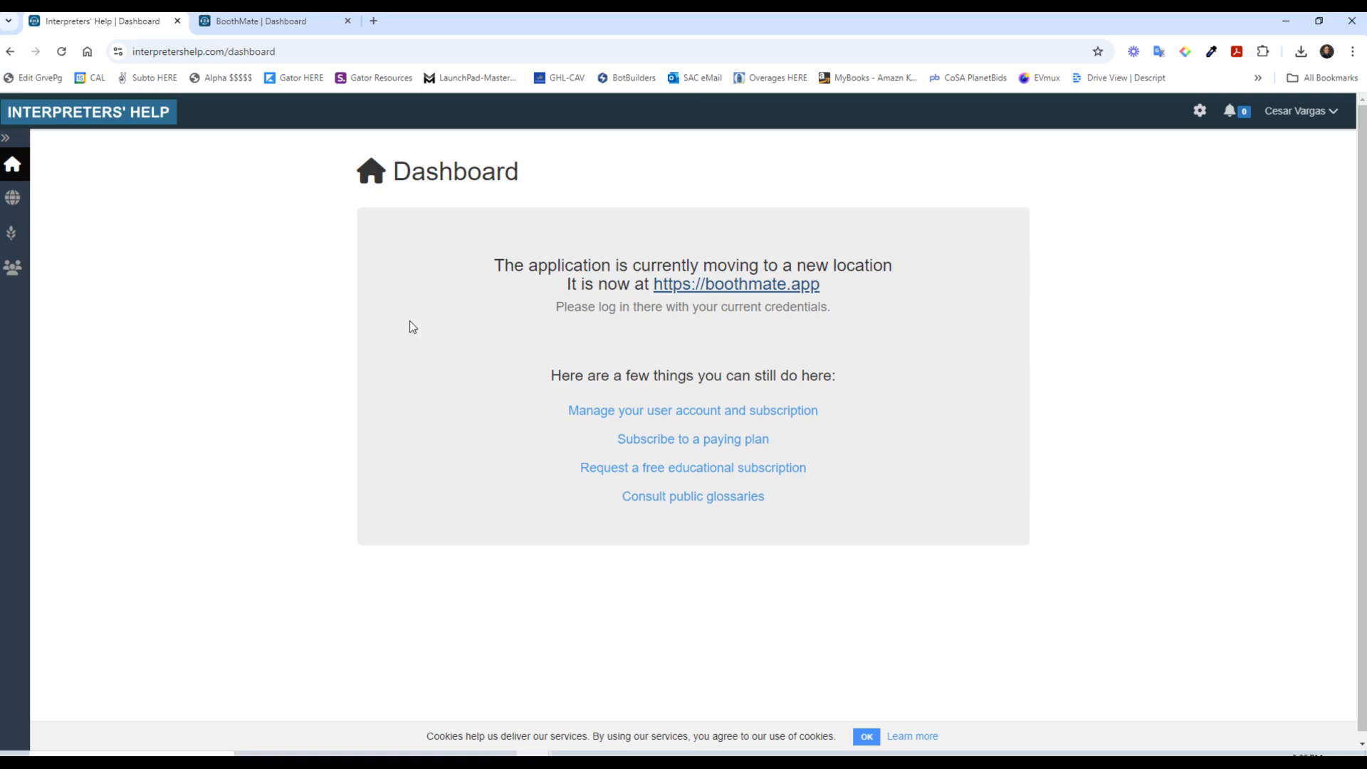
mouse_move(402, 281)
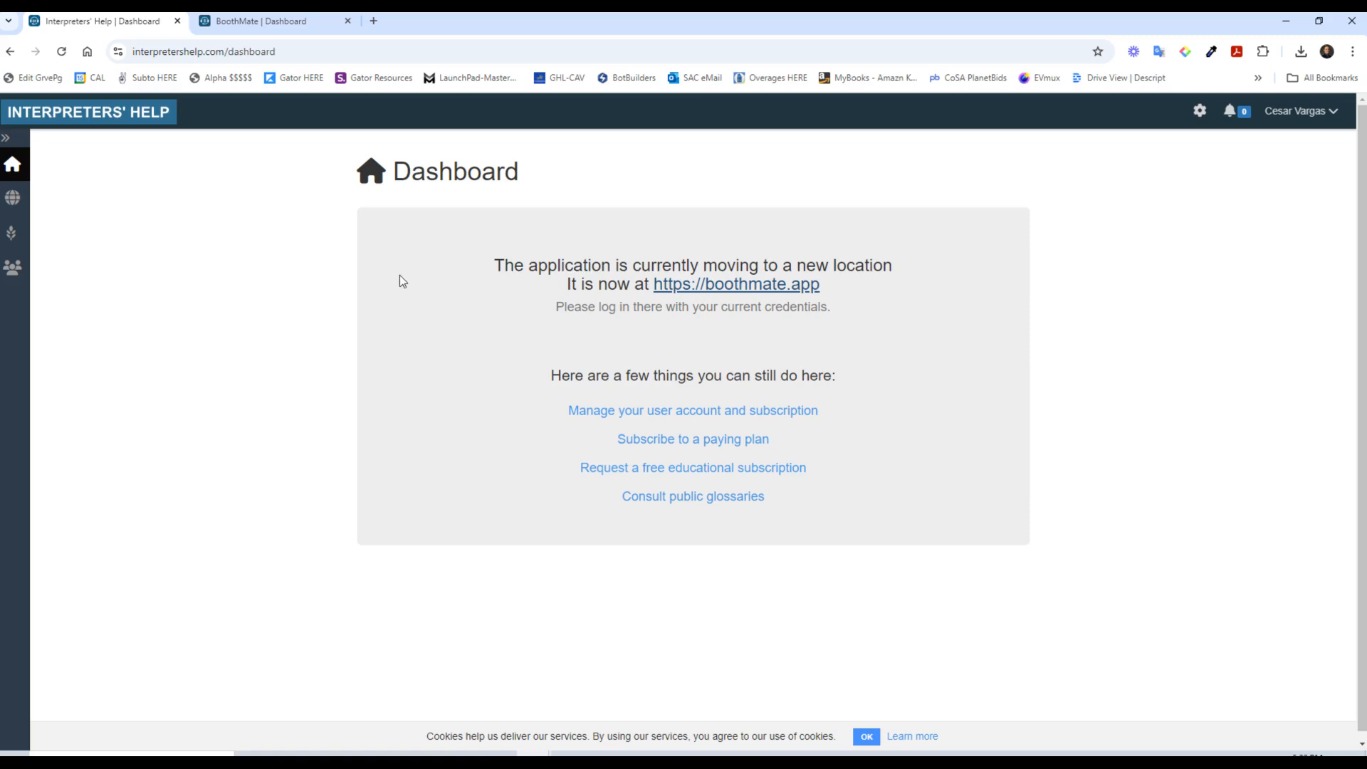
mouse_move(396, 457)
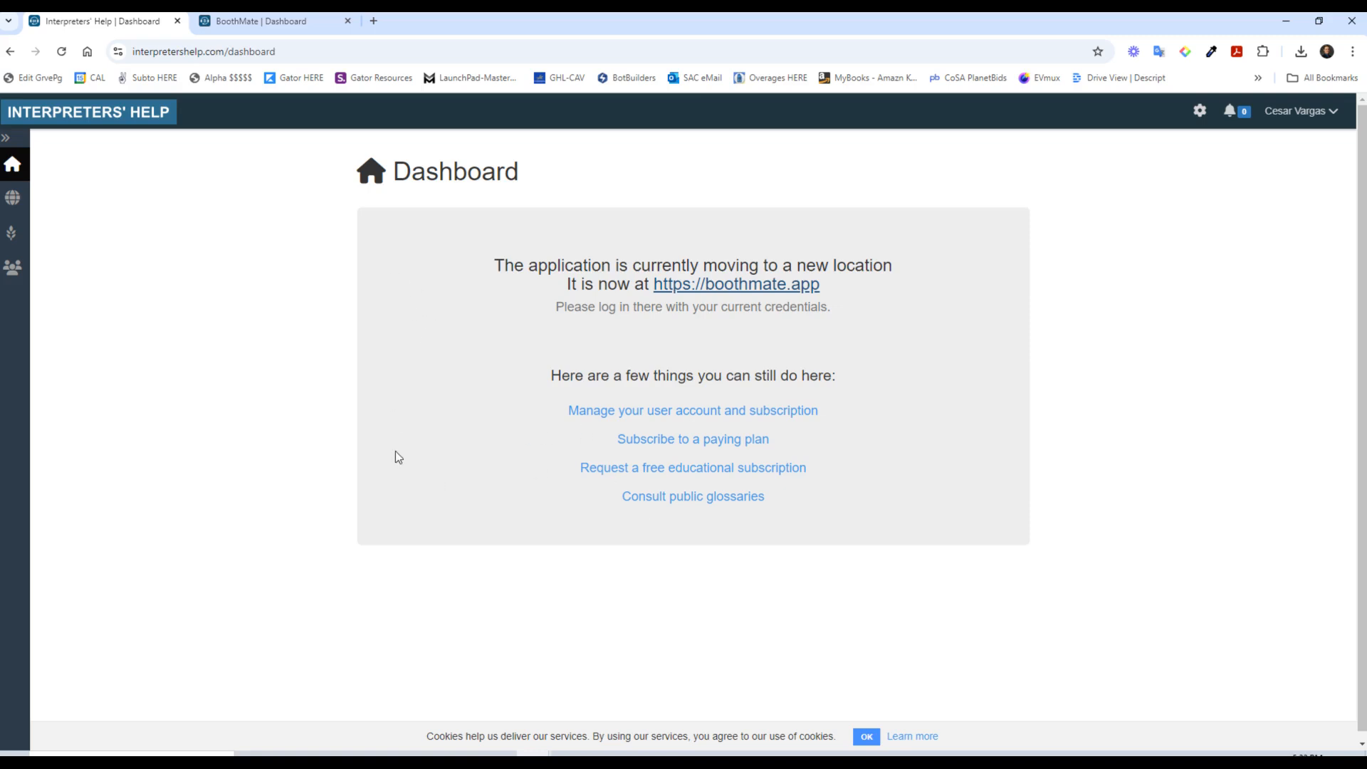
mouse_move(408, 428)
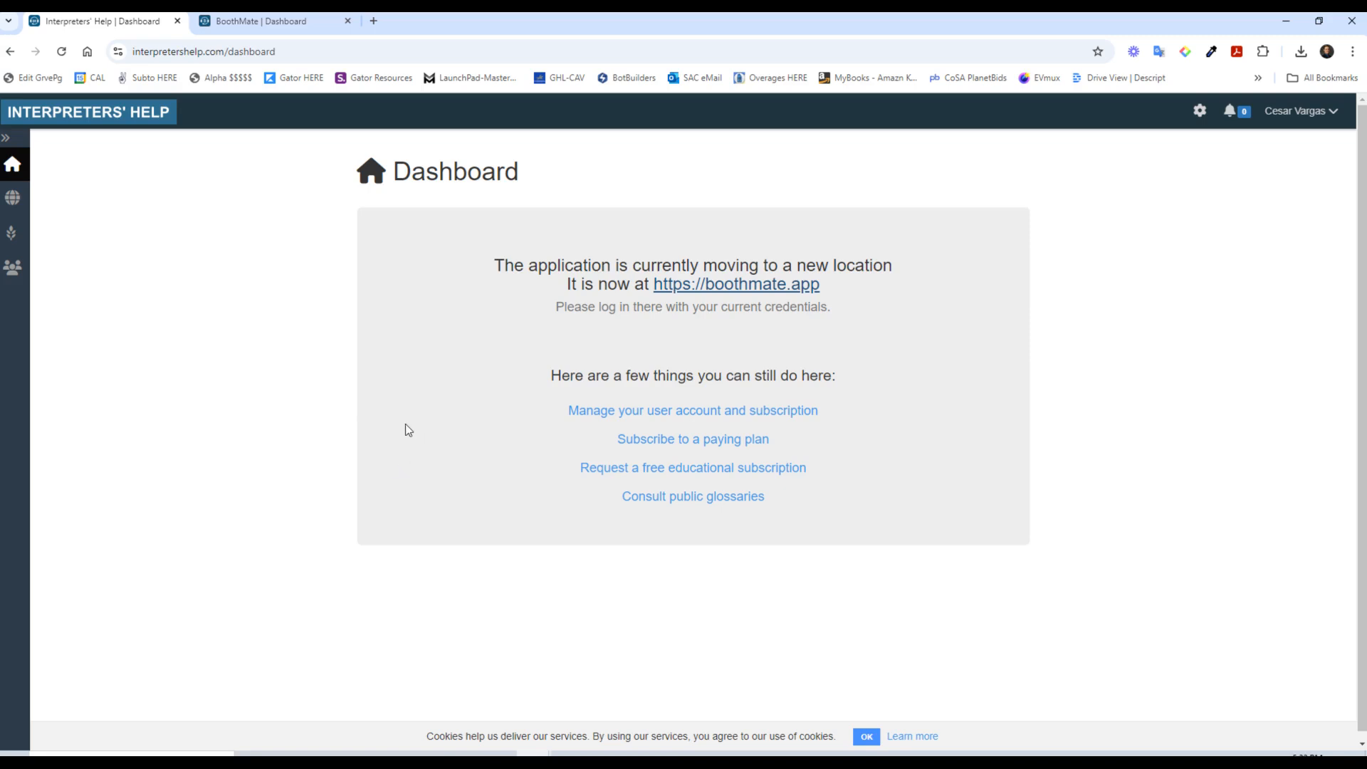
mouse_move(509, 404)
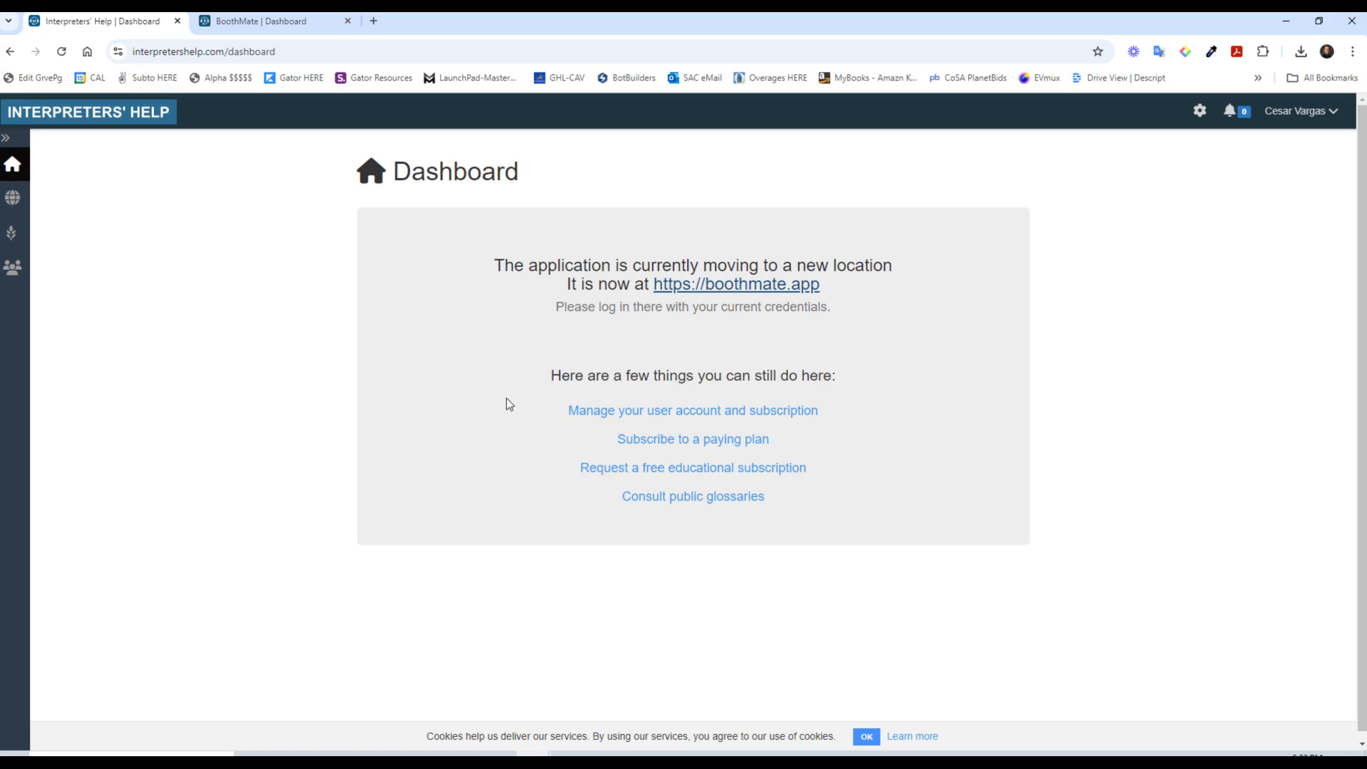
mouse_move(337, 391)
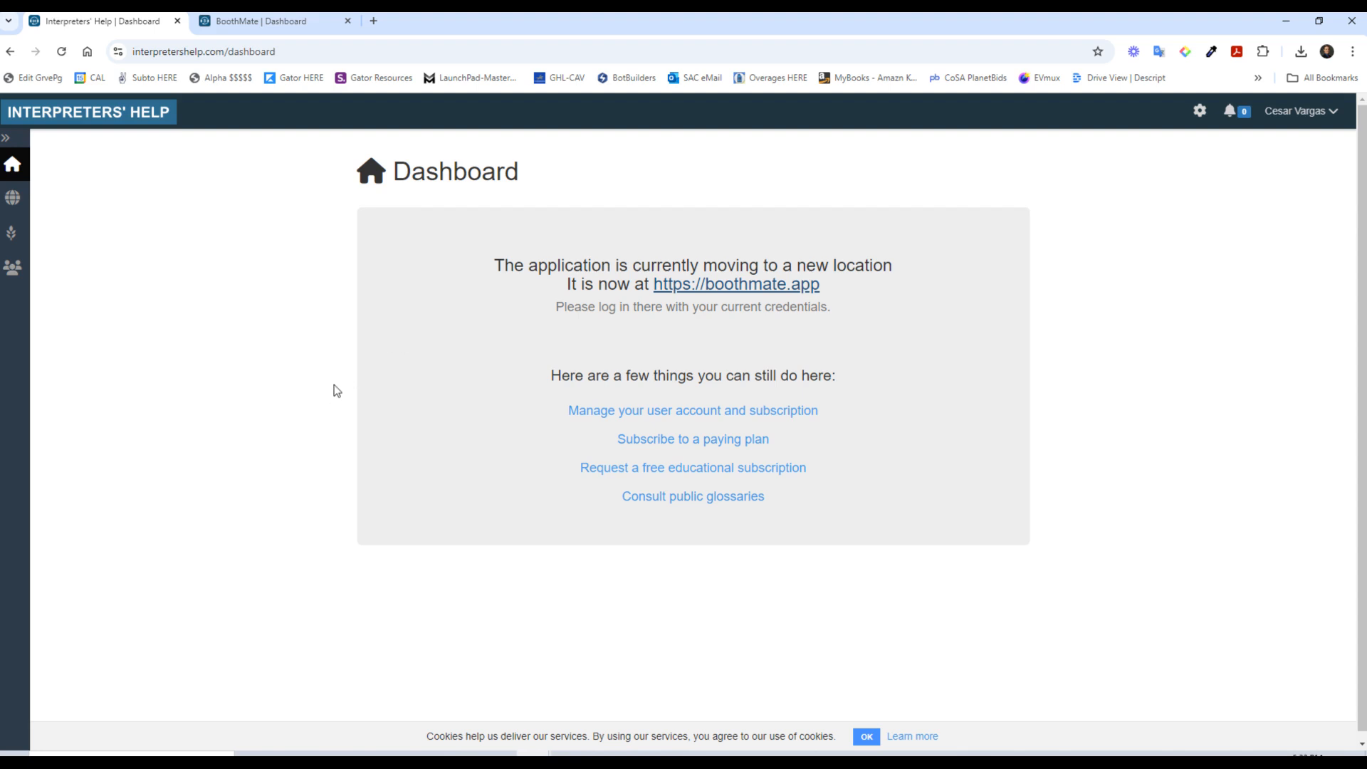
mouse_move(85, 142)
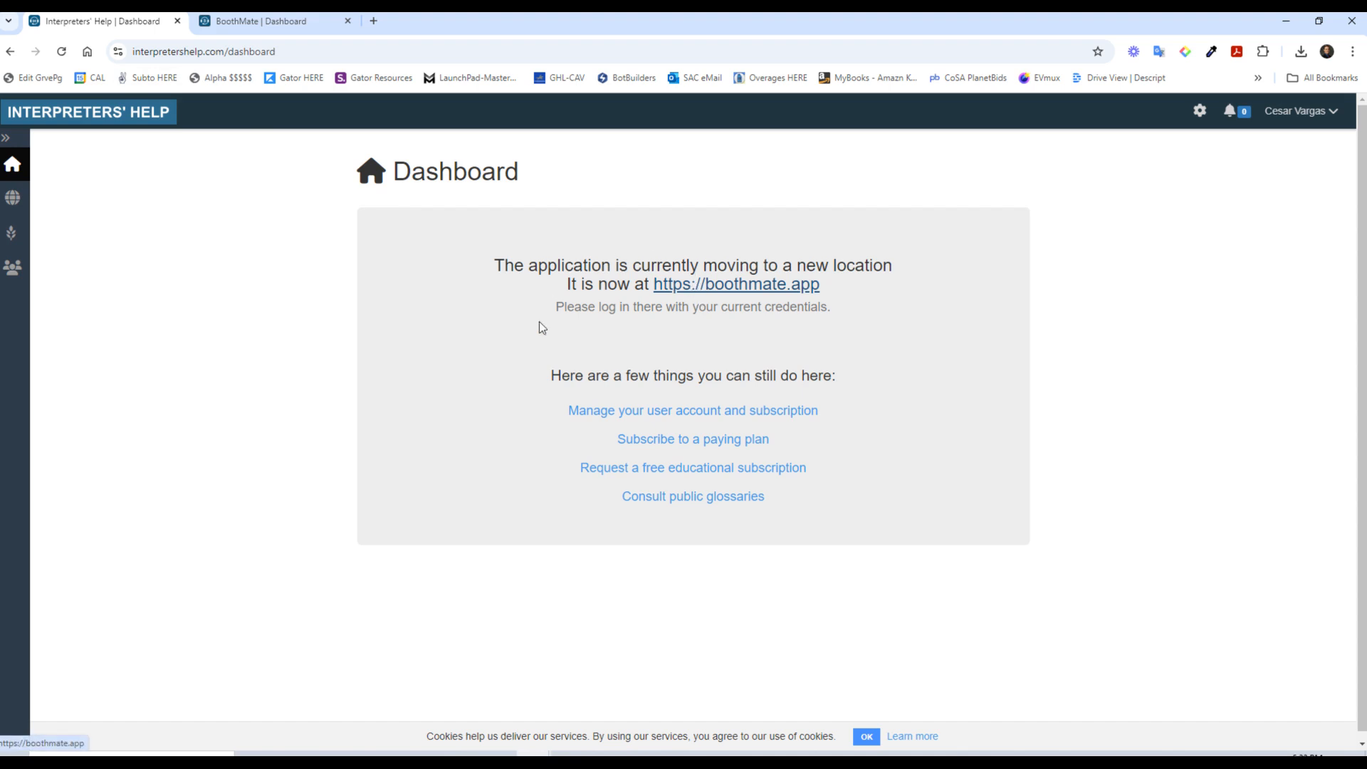
mouse_move(207, 208)
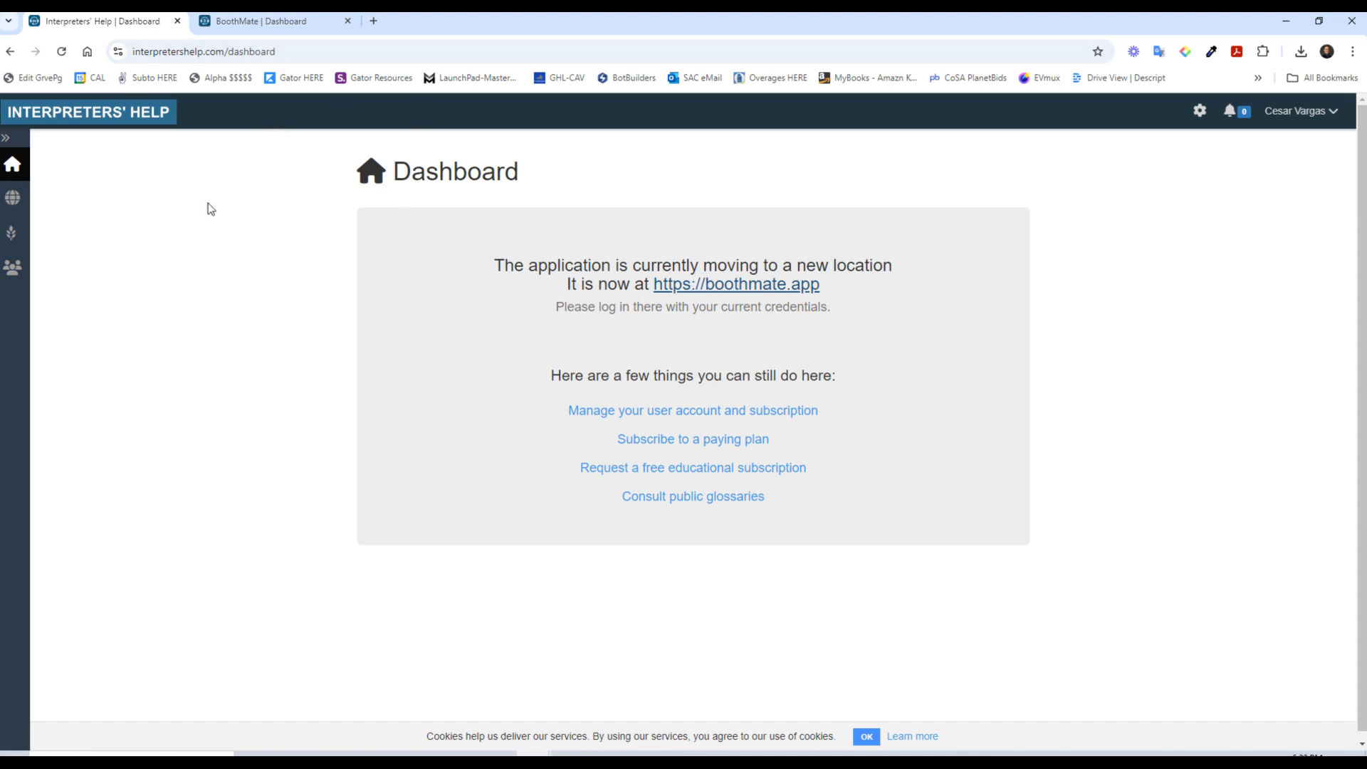
mouse_move(12, 198)
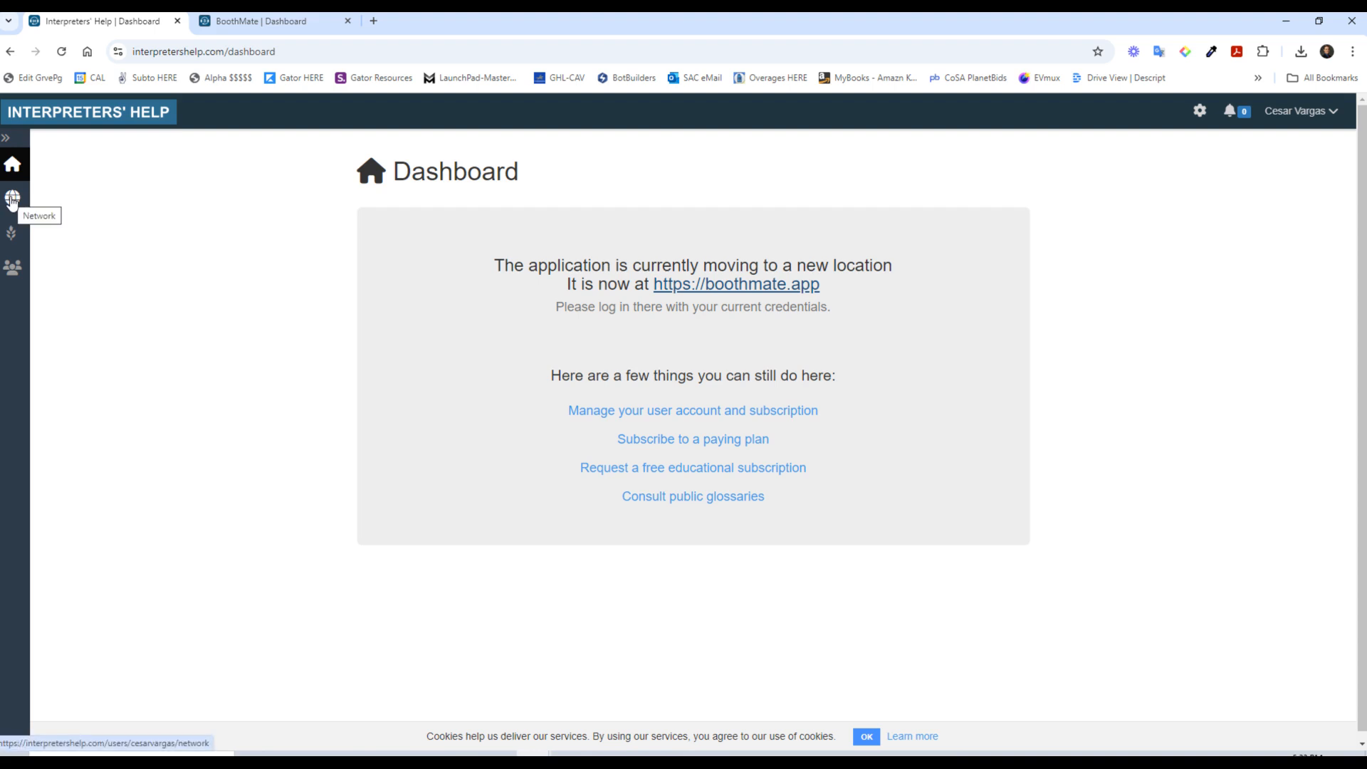
Step: Open the Network page with member search and empty colleagues list
click(11, 195)
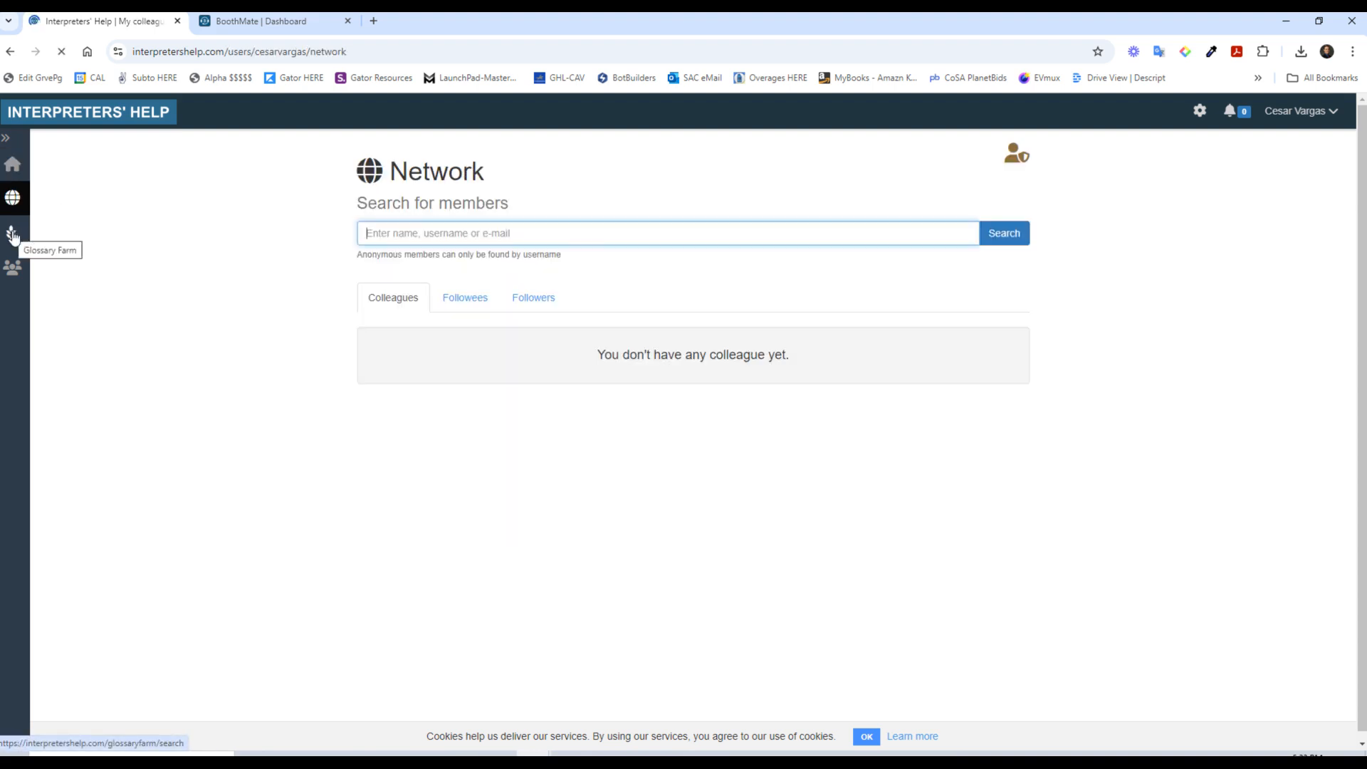
mouse_move(744, 265)
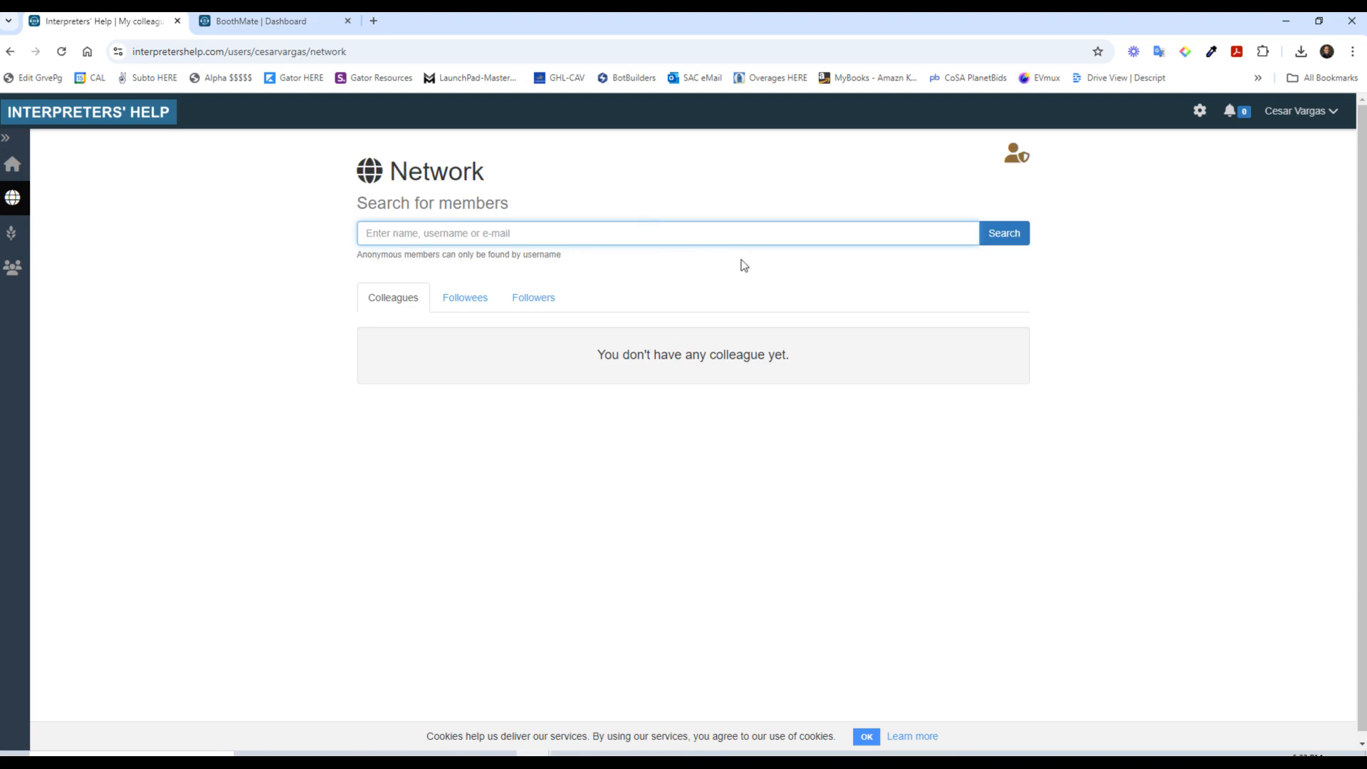
mouse_move(754, 306)
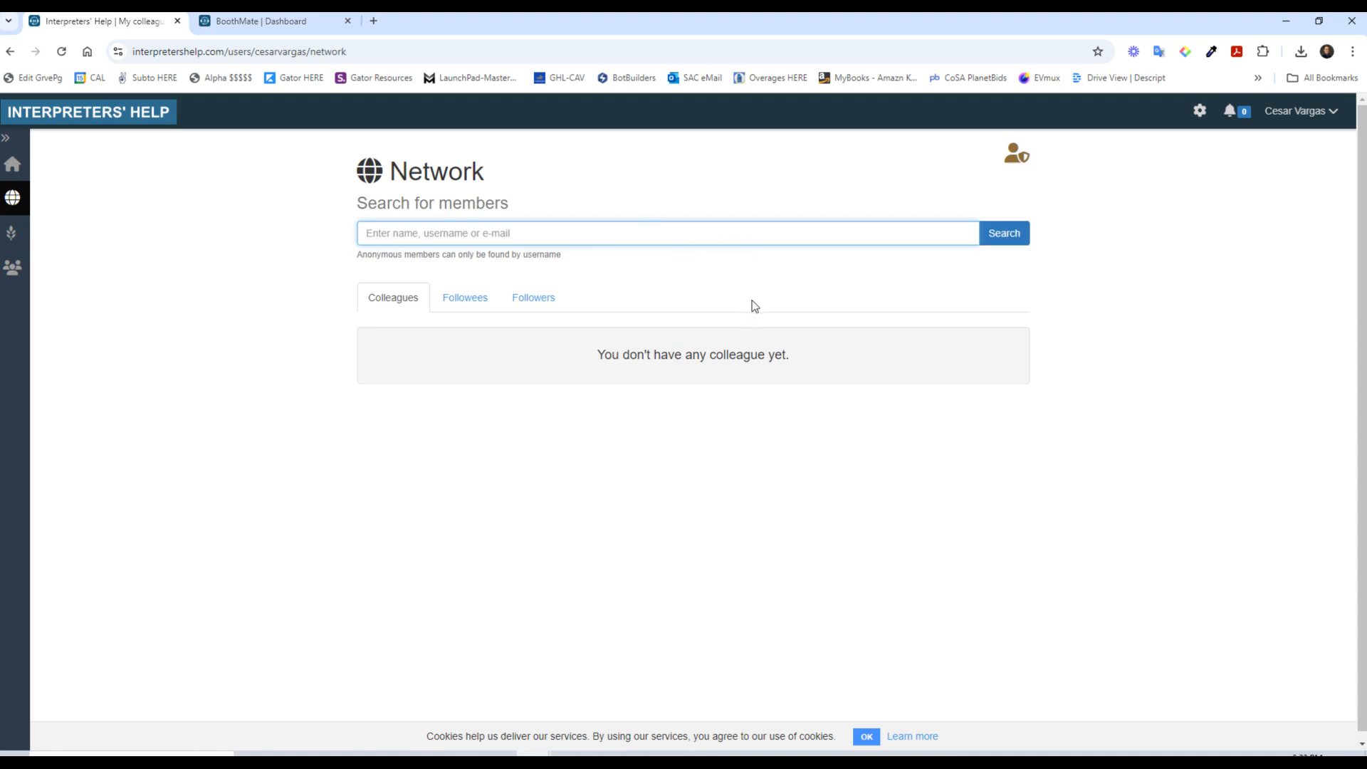
mouse_move(594, 191)
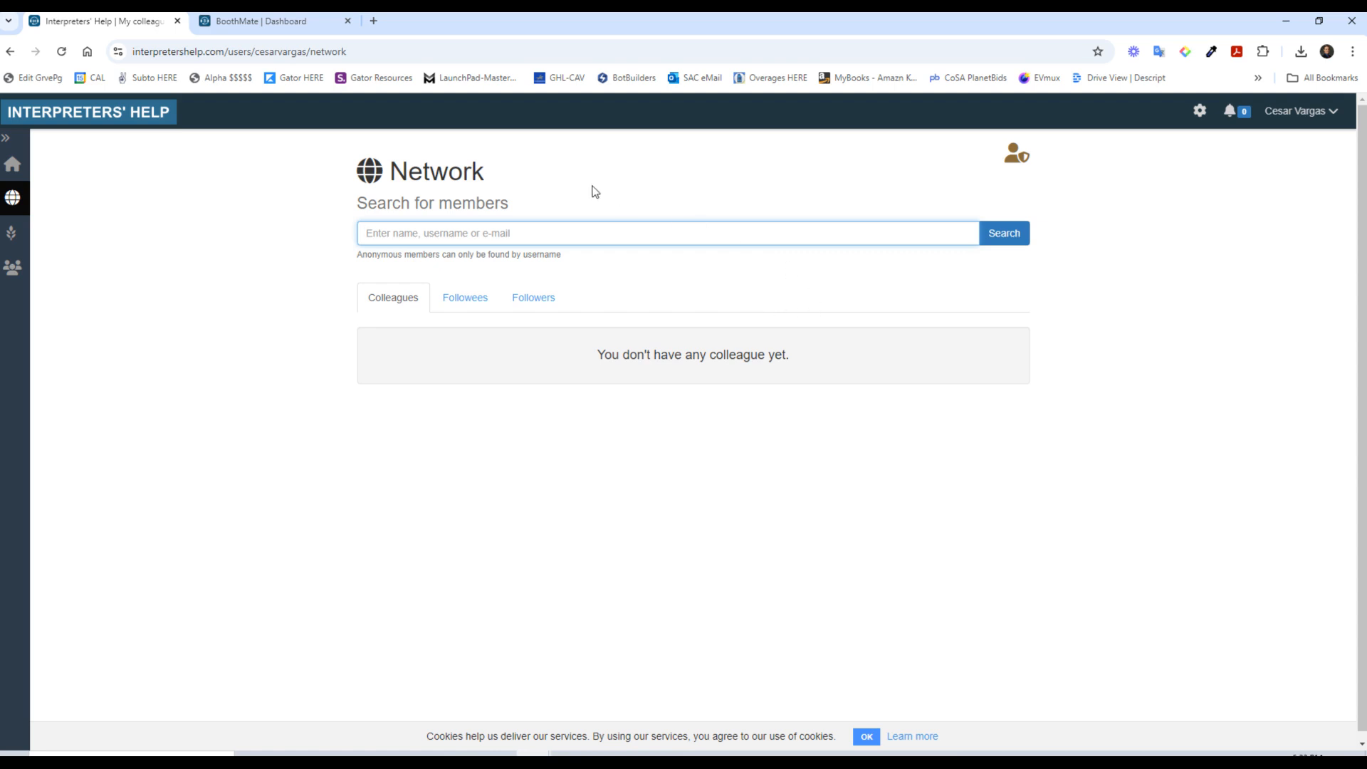
mouse_move(1295, 118)
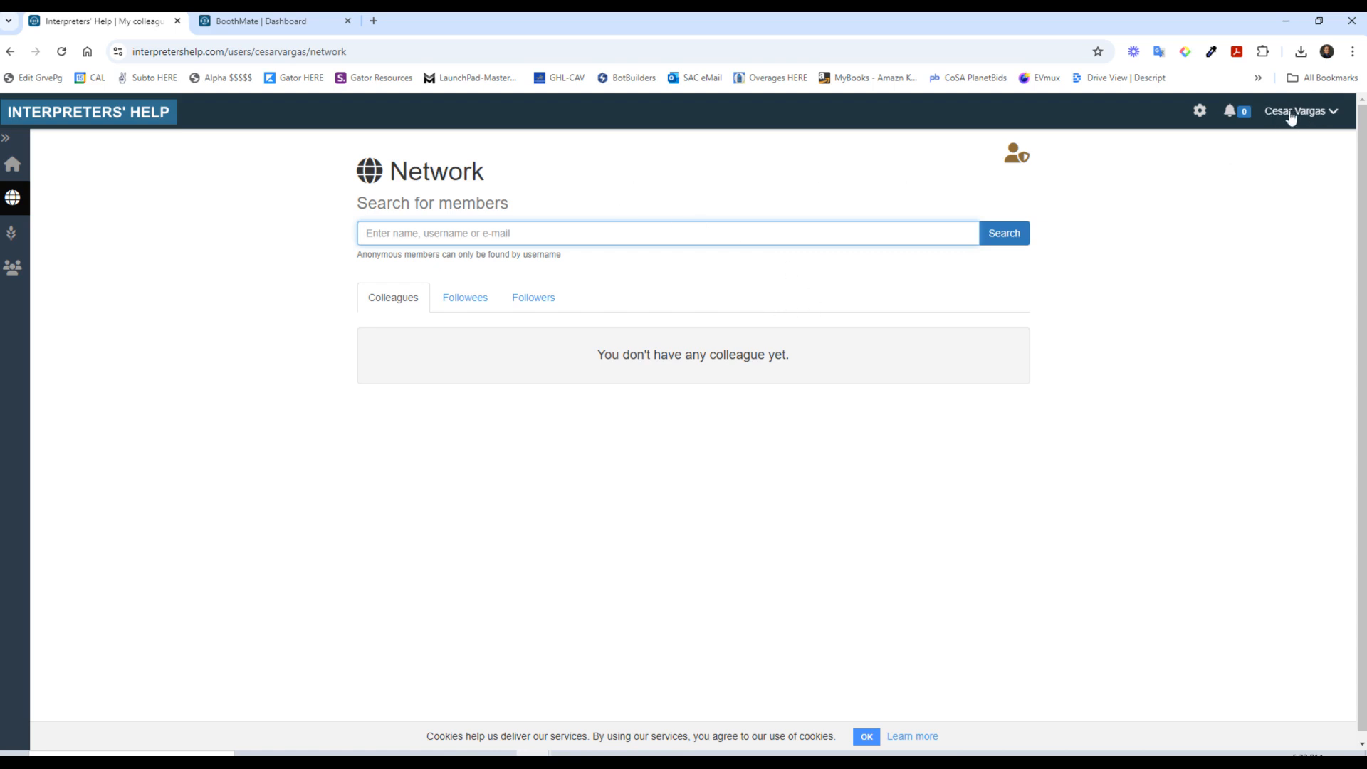
mouse_move(835, 200)
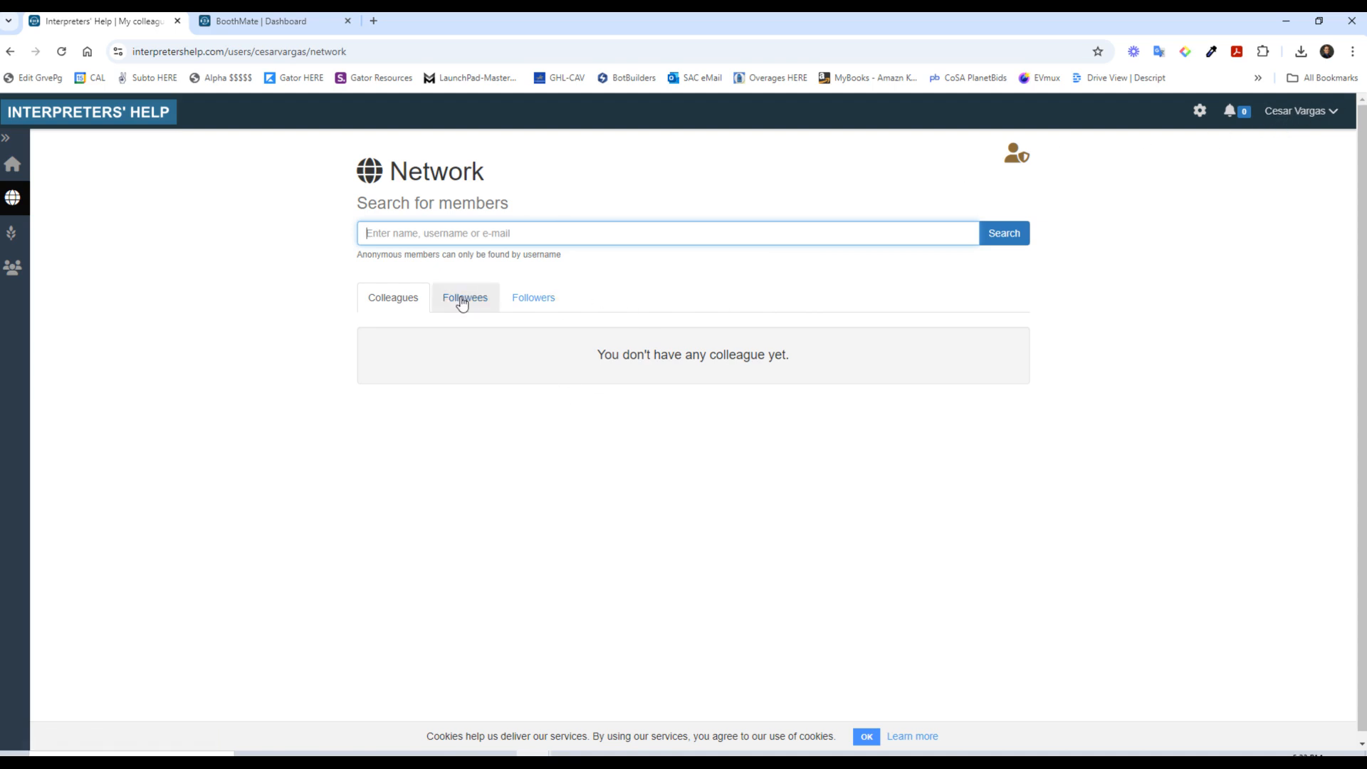
mouse_move(209, 329)
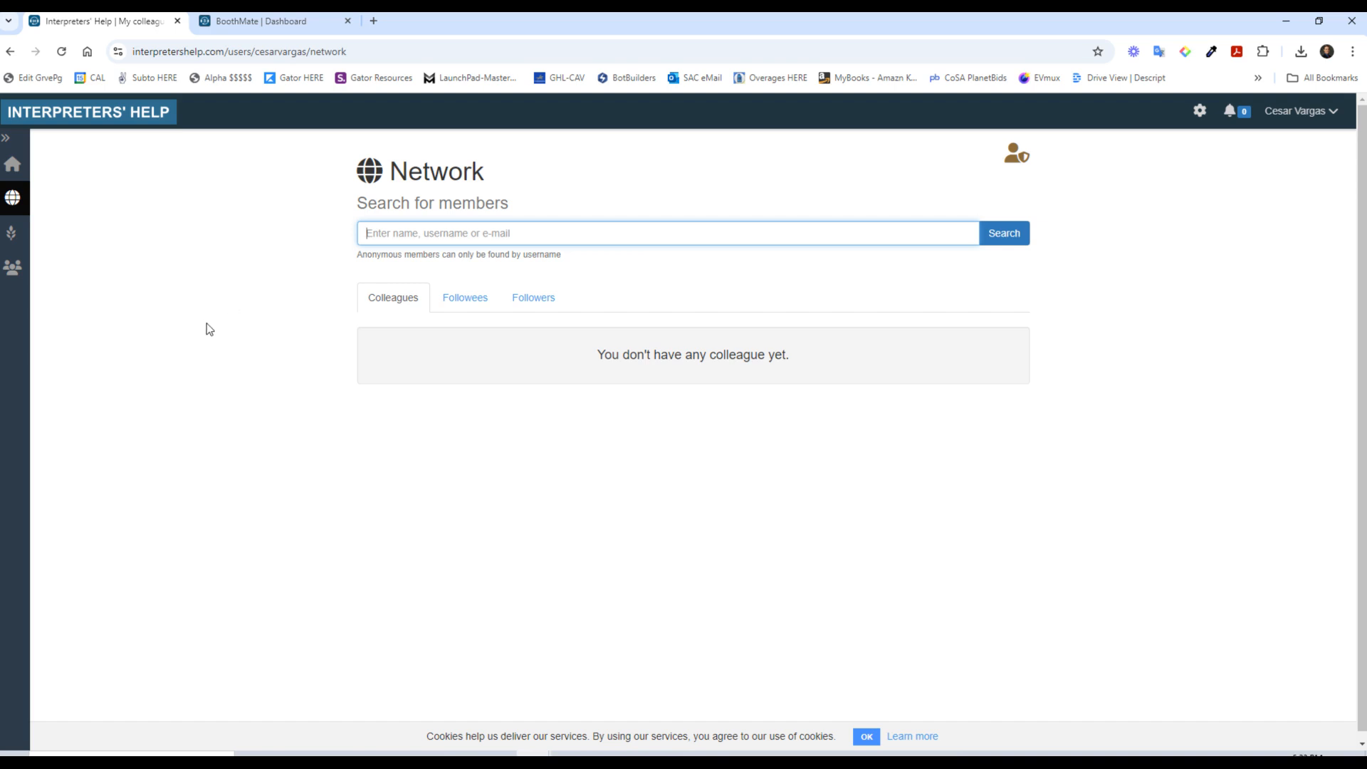
mouse_move(107, 302)
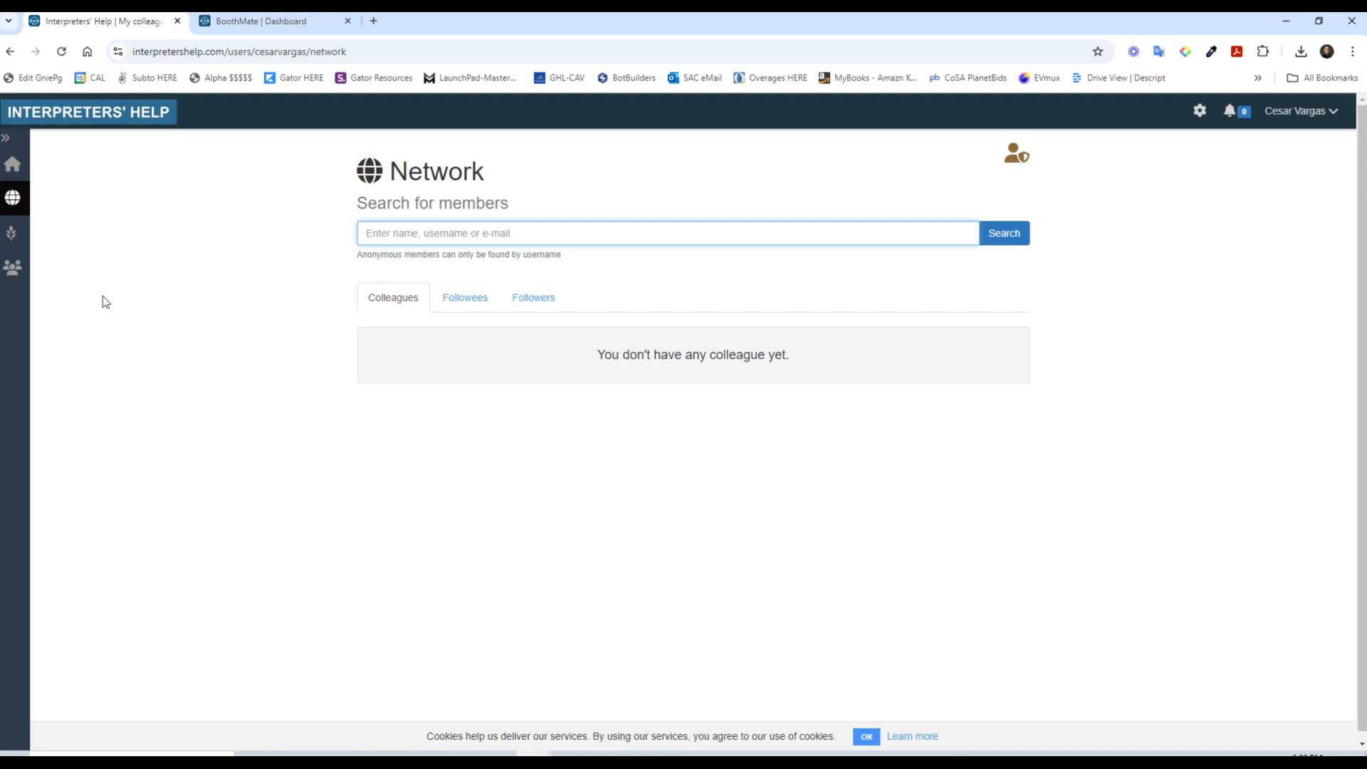
mouse_move(136, 277)
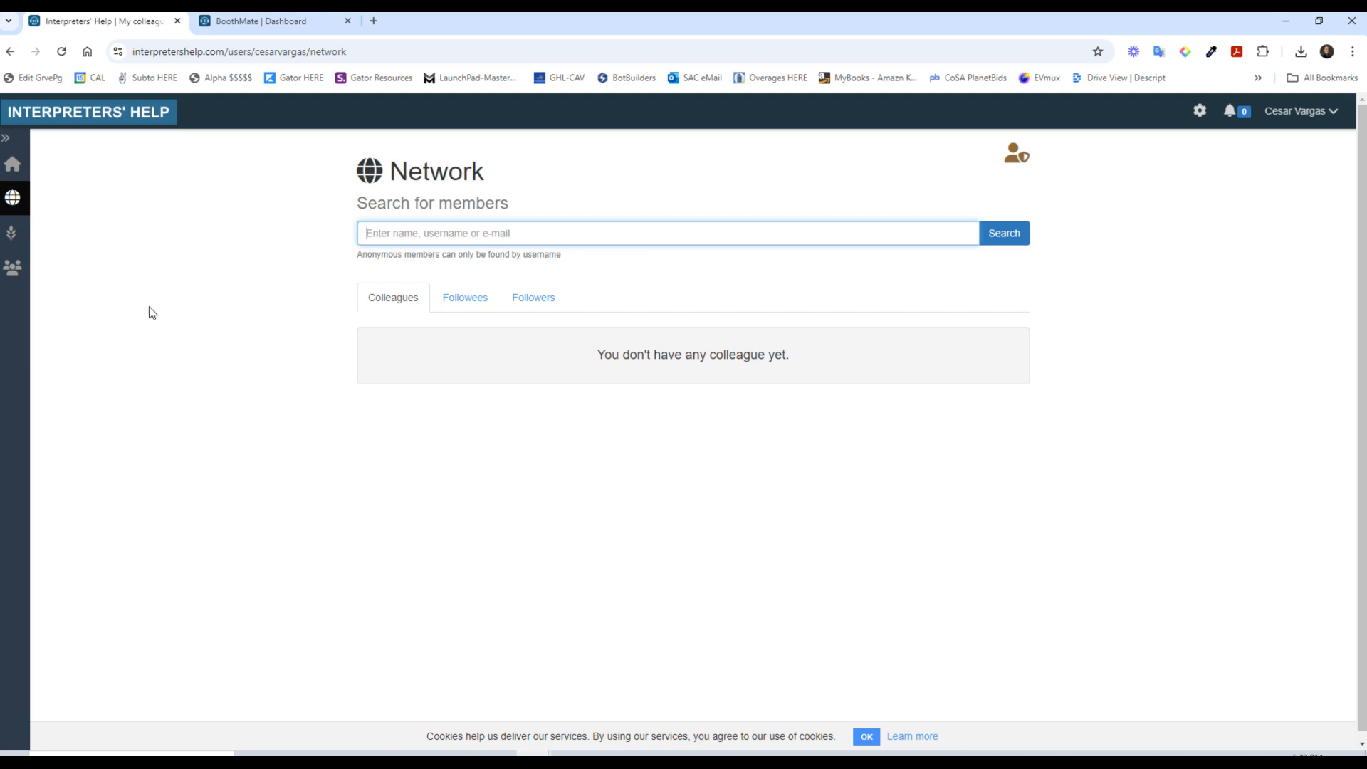
Step: Open Glossary Farm, listing 7,874 public glossaries with language filter and tags
click(12, 233)
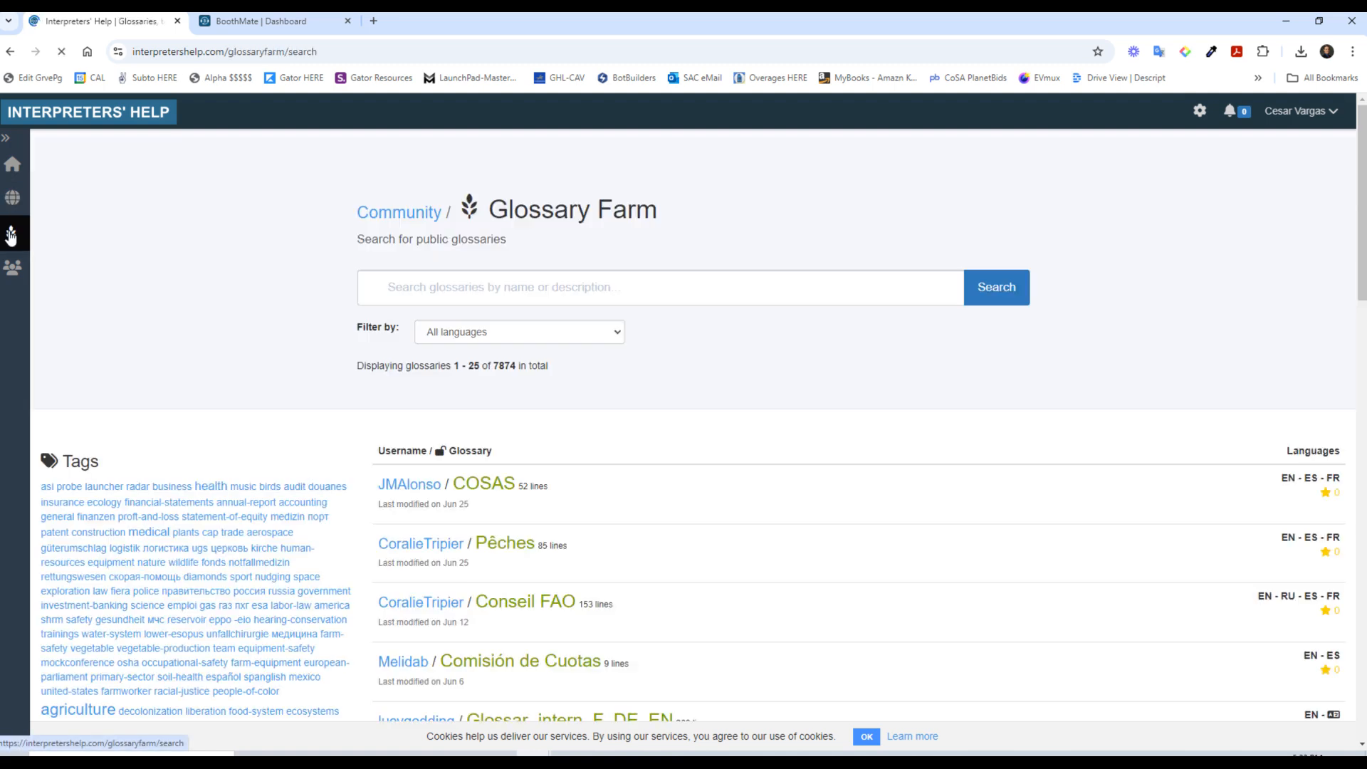
mouse_move(484, 483)
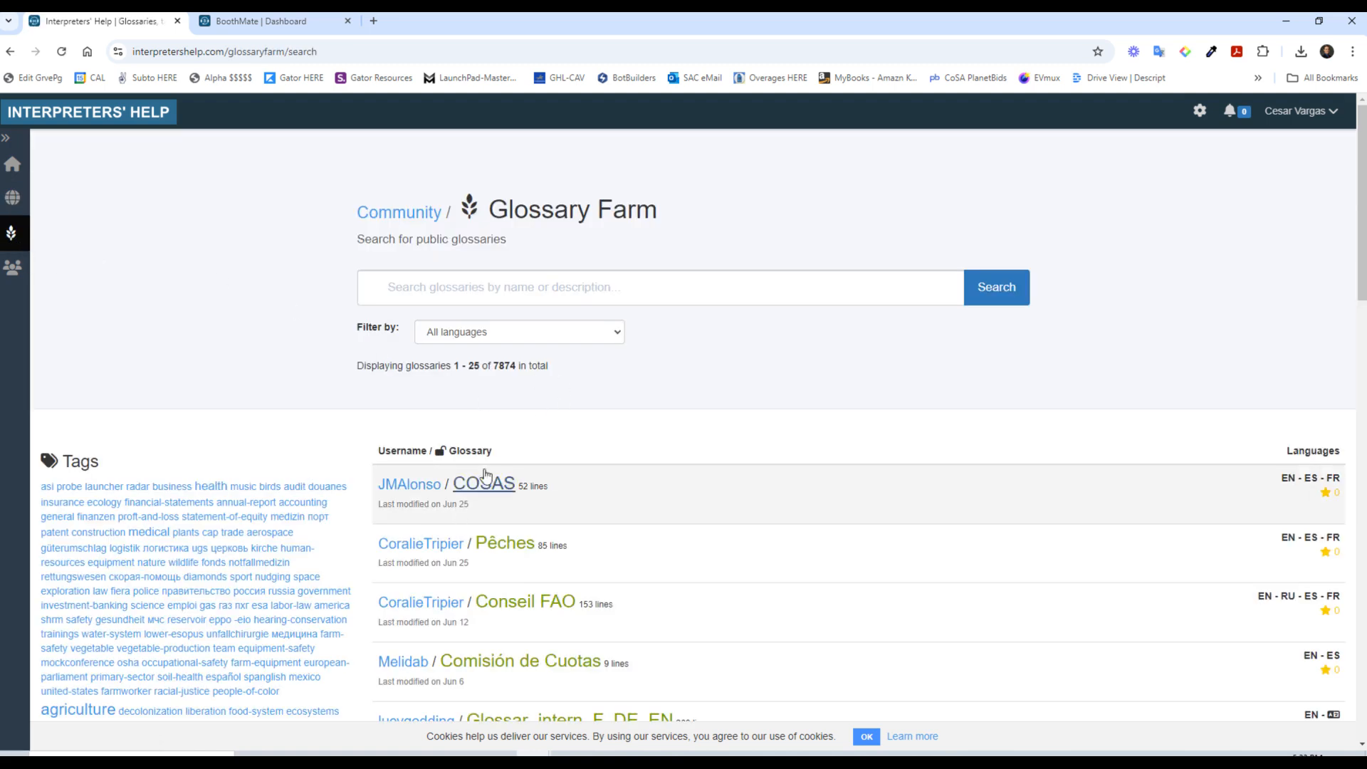
mouse_move(573, 500)
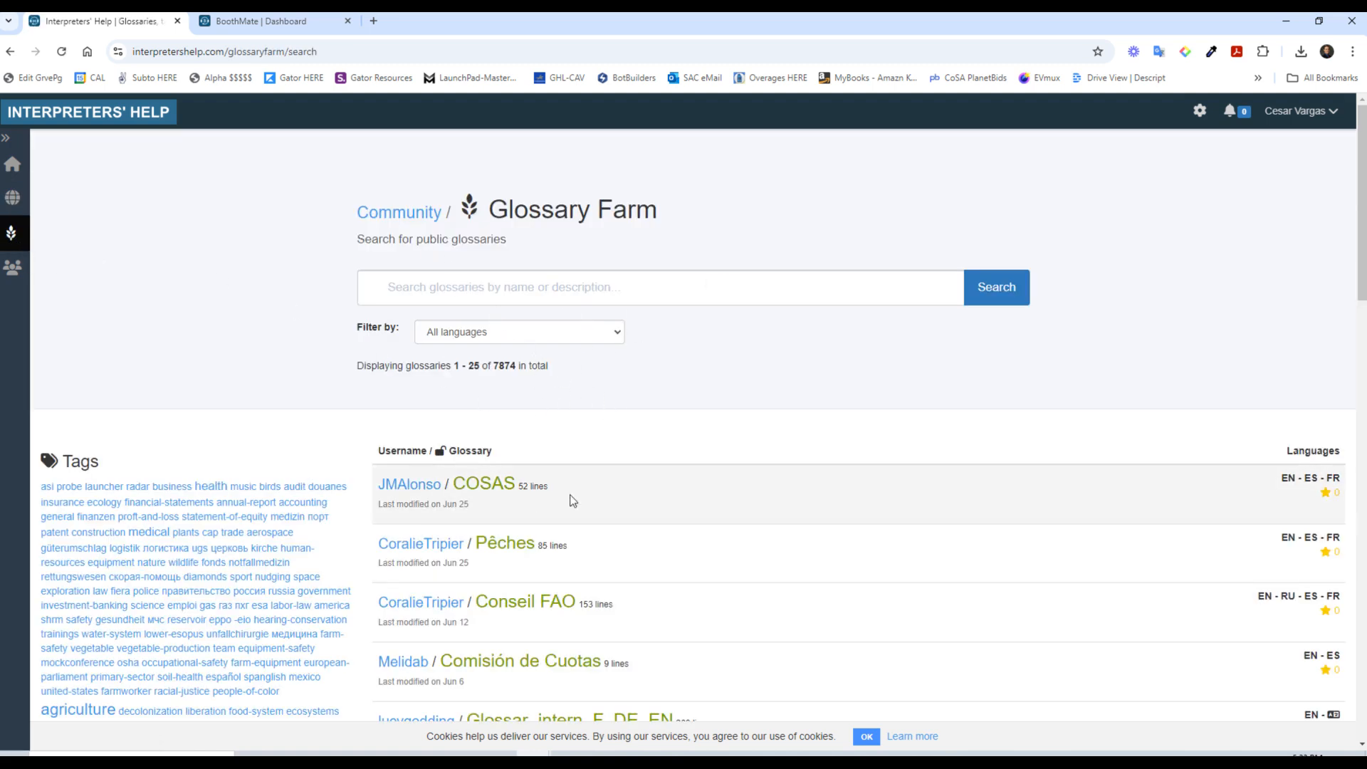
mouse_move(12, 267)
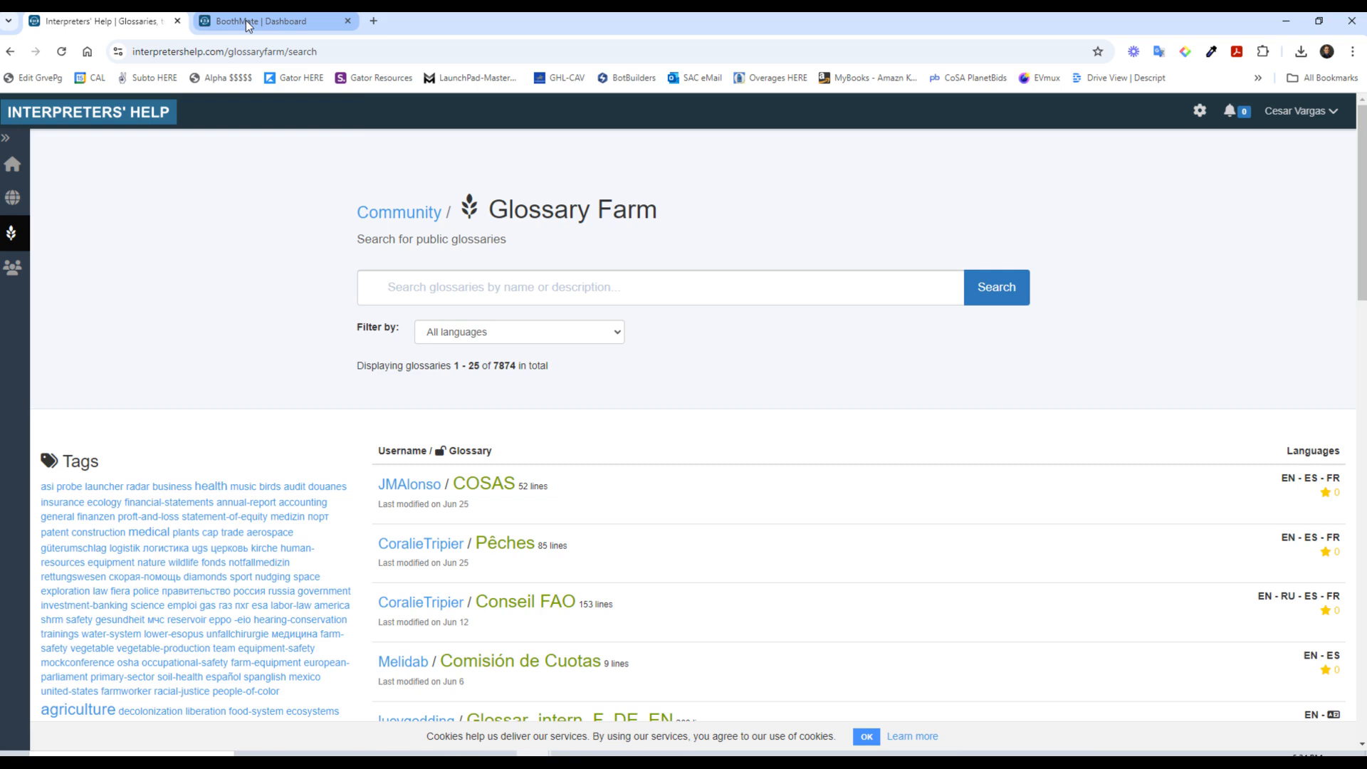
Step: Switch to the BoothMate dashboard showing no activity yet
click(275, 20)
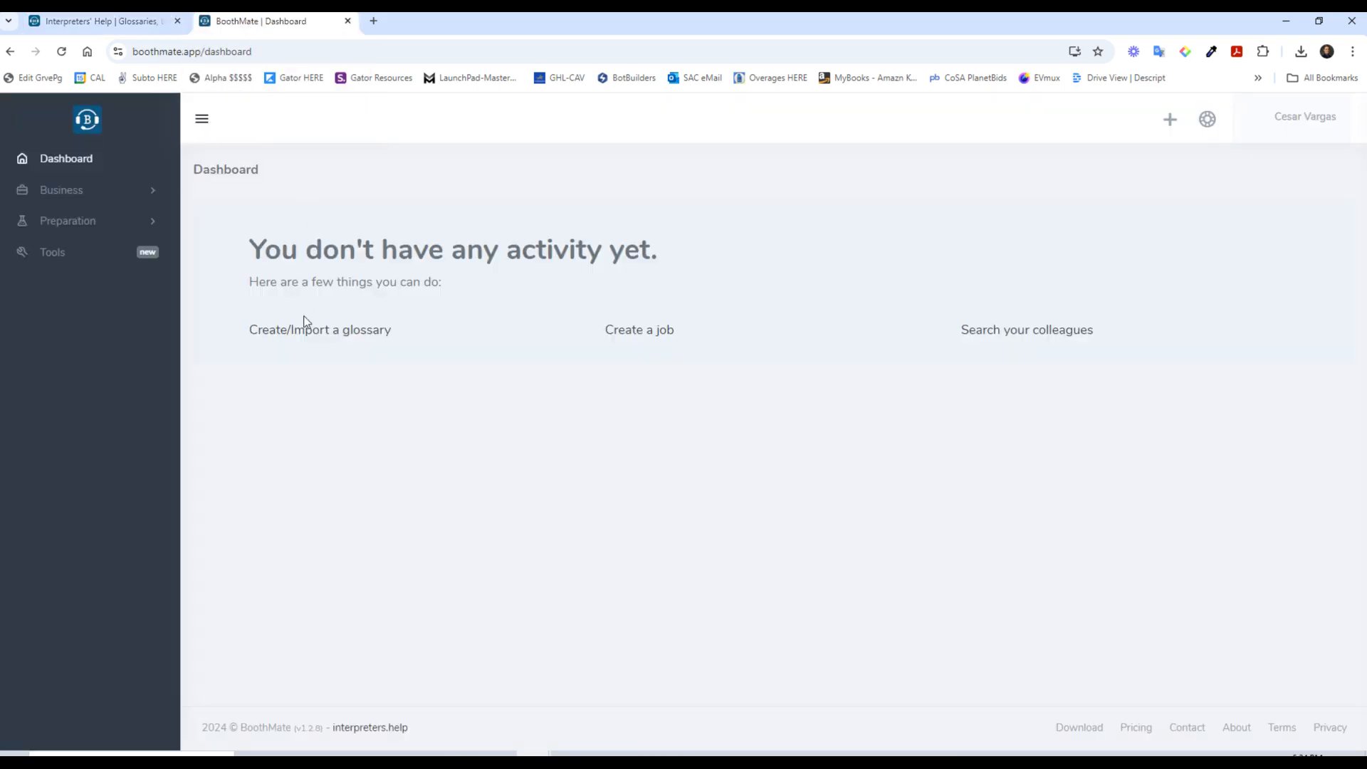
mouse_move(605, 305)
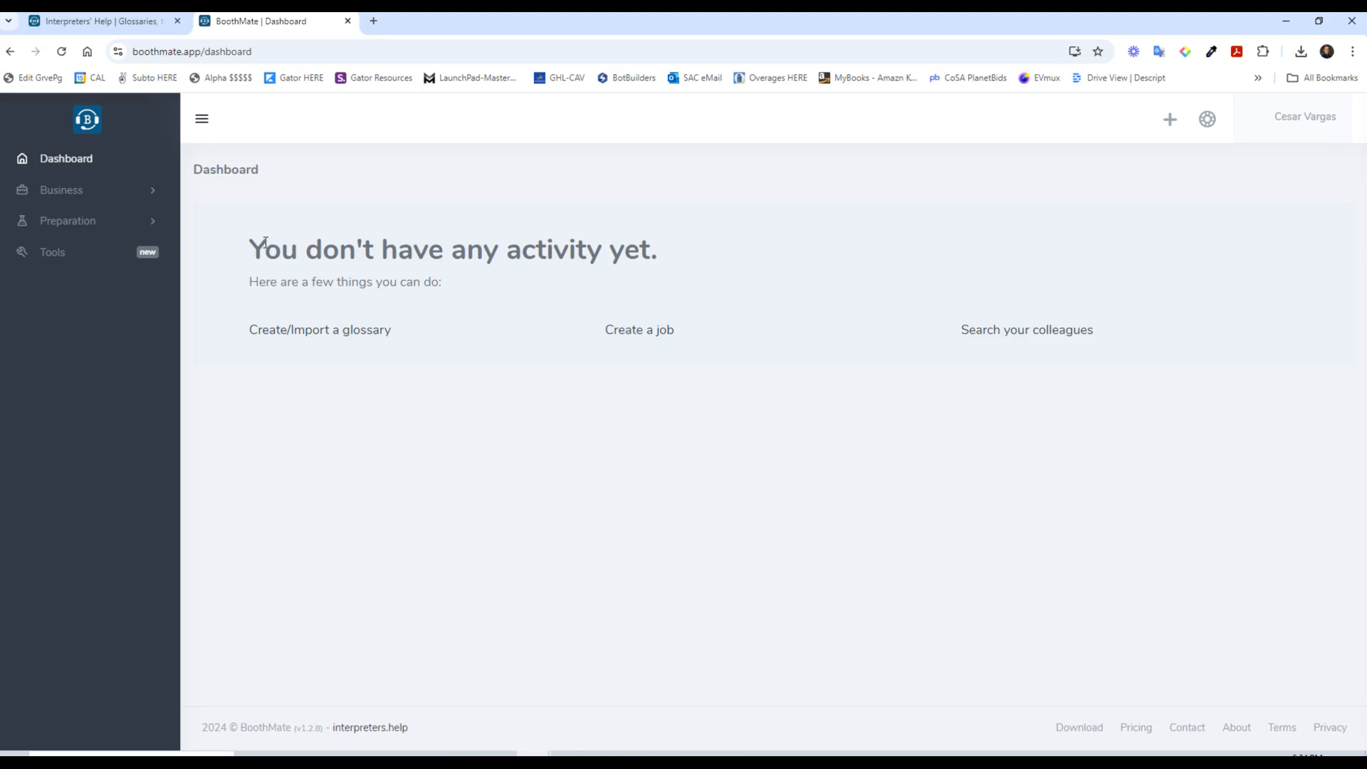
mouse_move(504, 386)
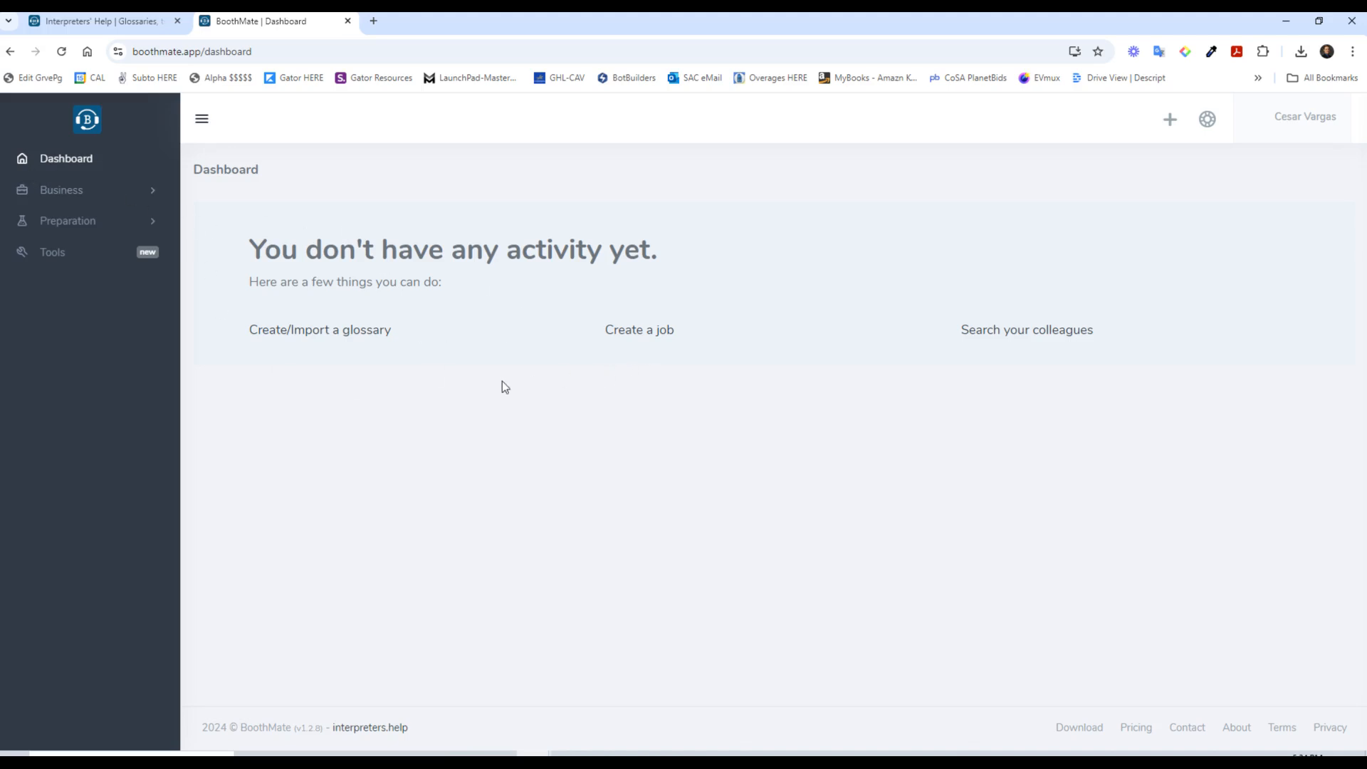
Step: Read the Homework #1 glossary assignment down to Step 2, deselecting highlighted sentences
click(692, 20)
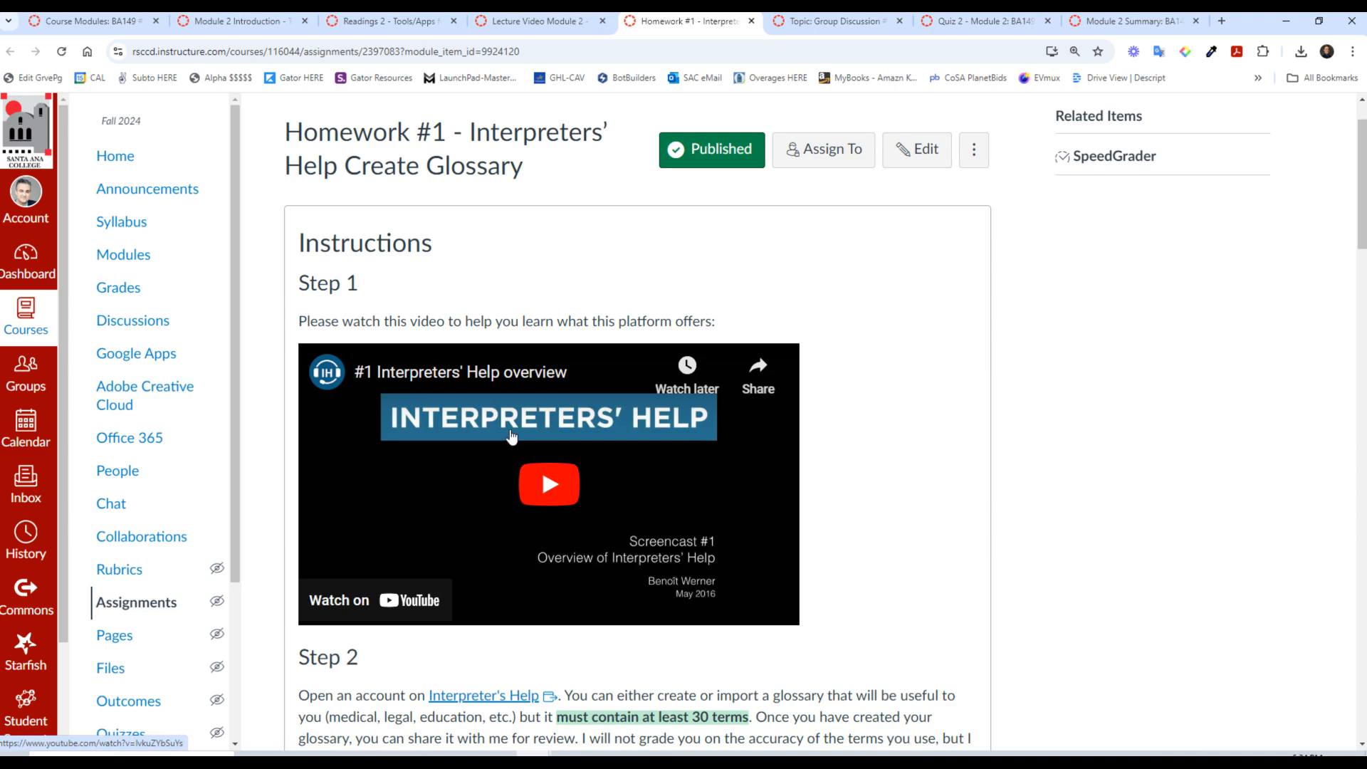
mouse_move(534, 443)
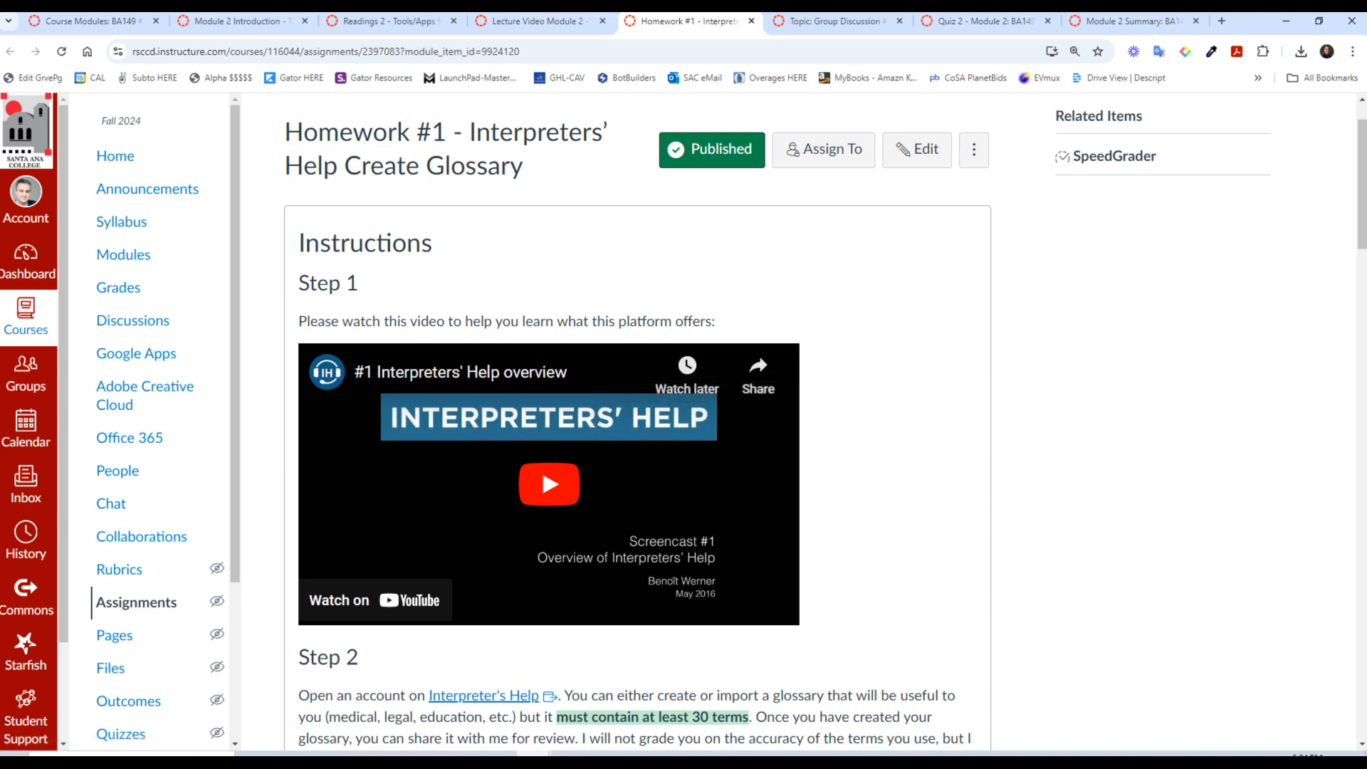
scroll(down, 3)
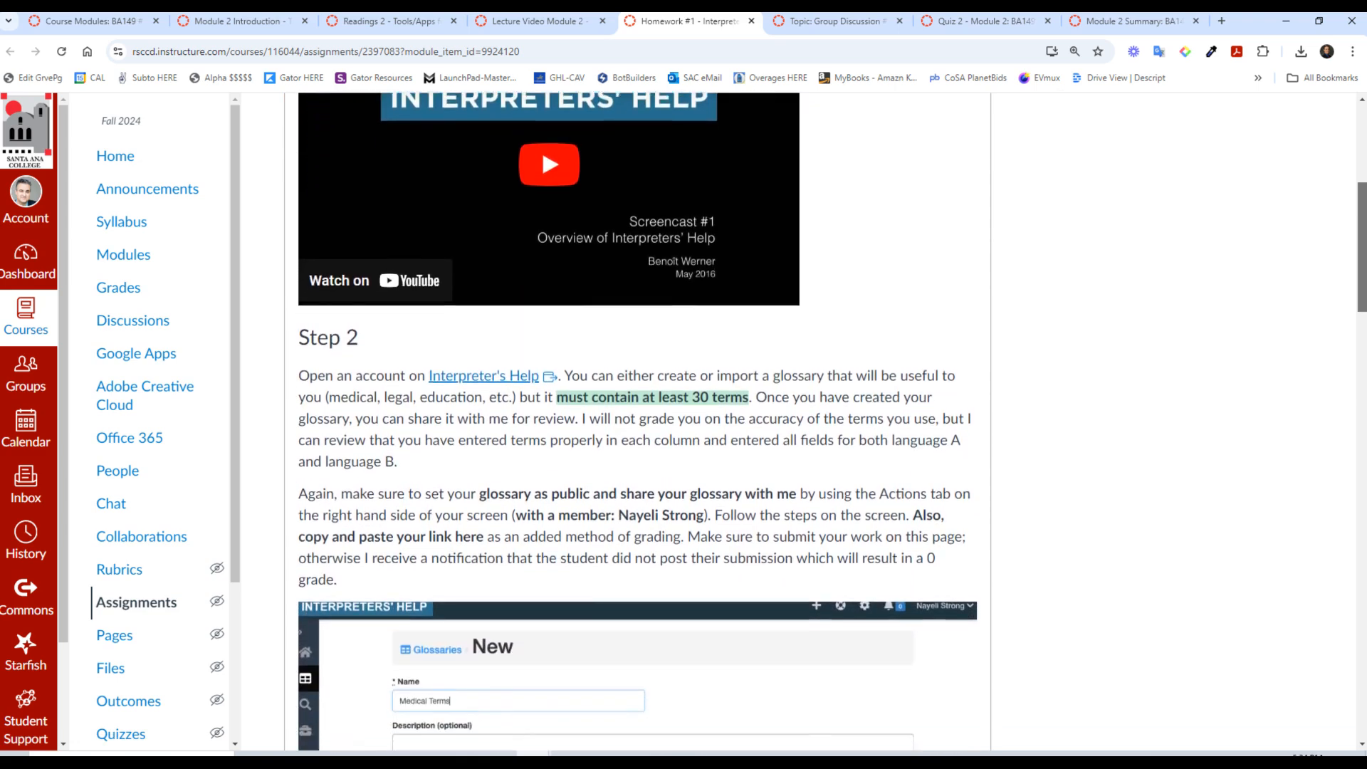
scroll(down, 3)
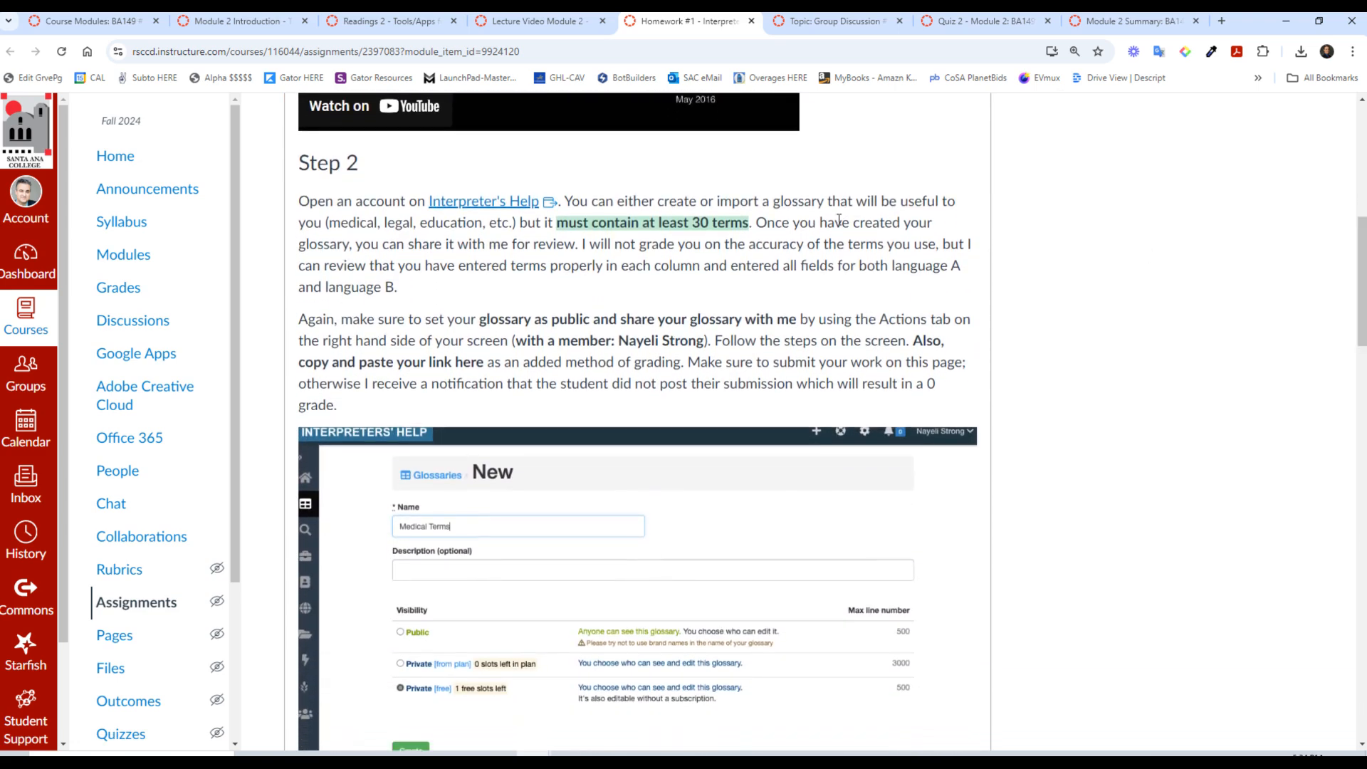
mouse_move(589, 191)
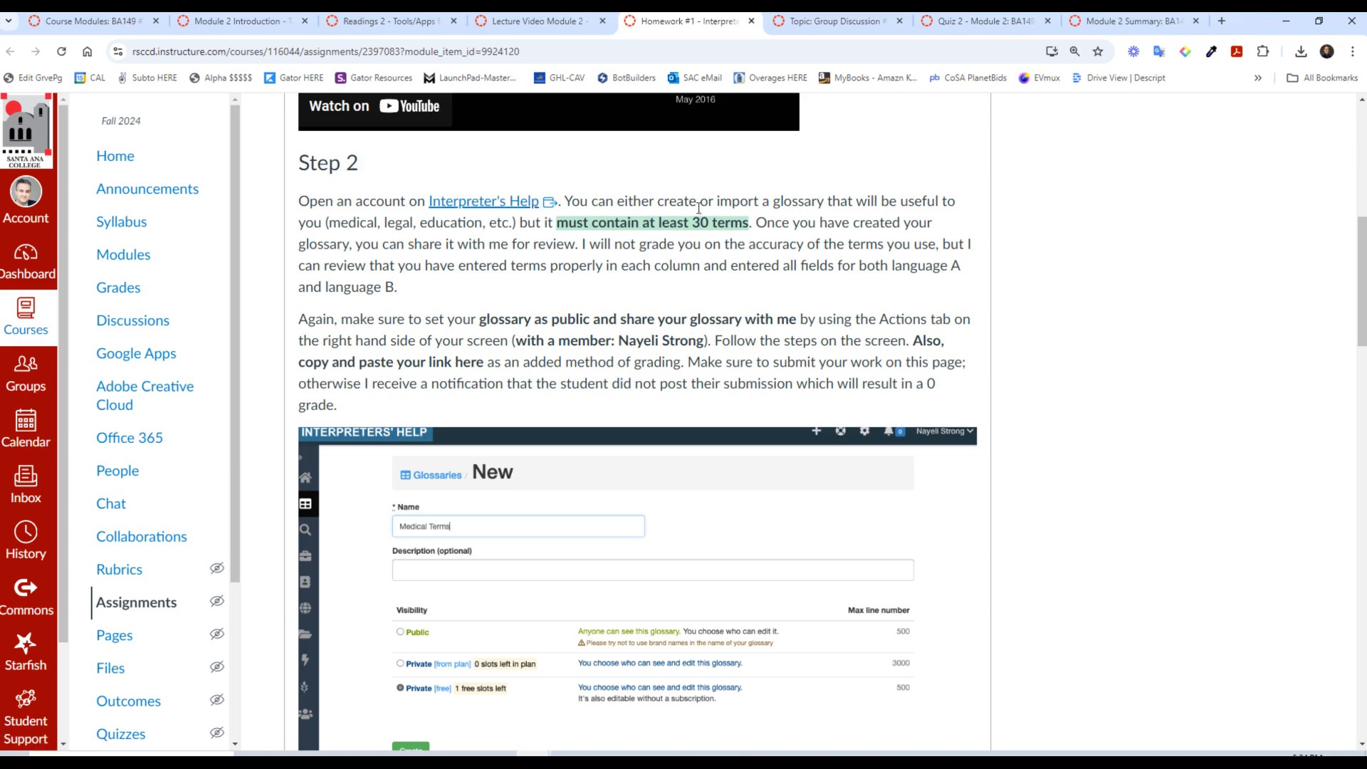
mouse_move(1263, 285)
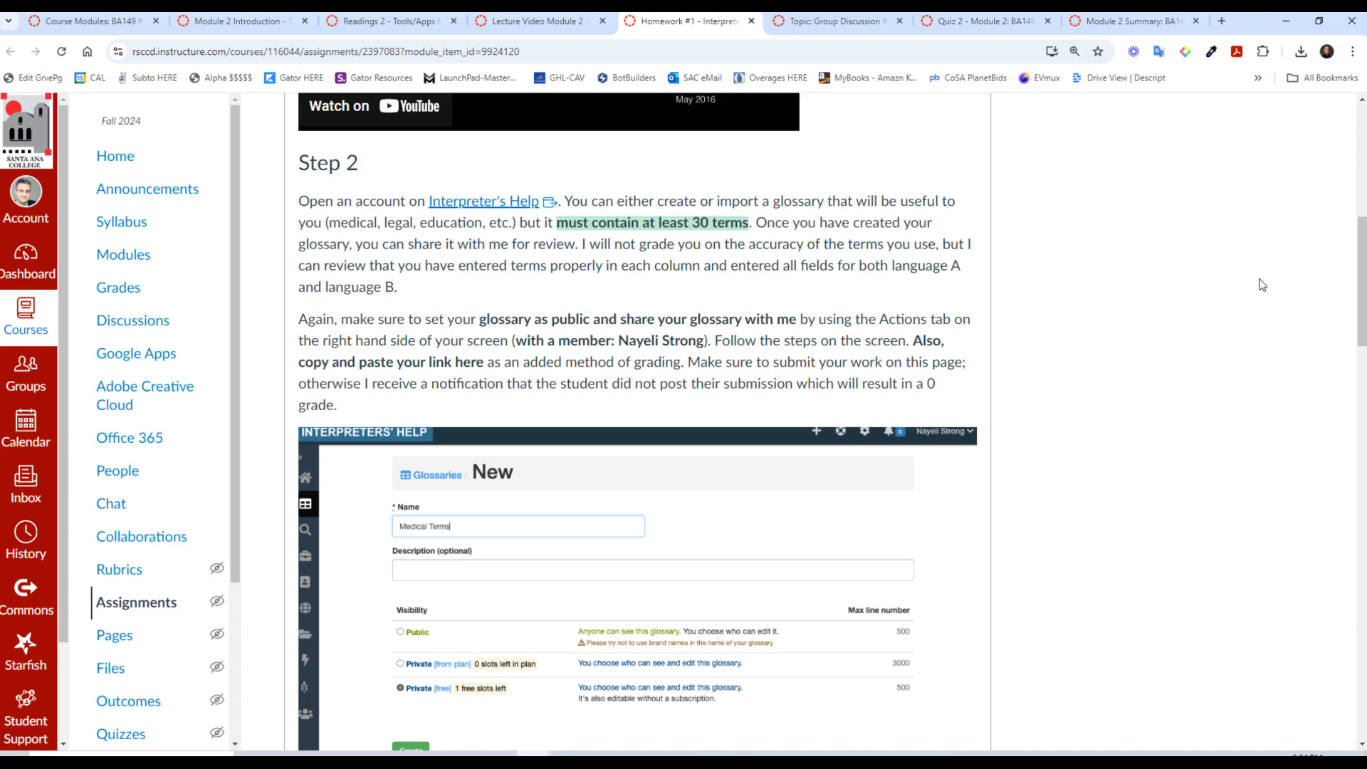
scroll(down, 3)
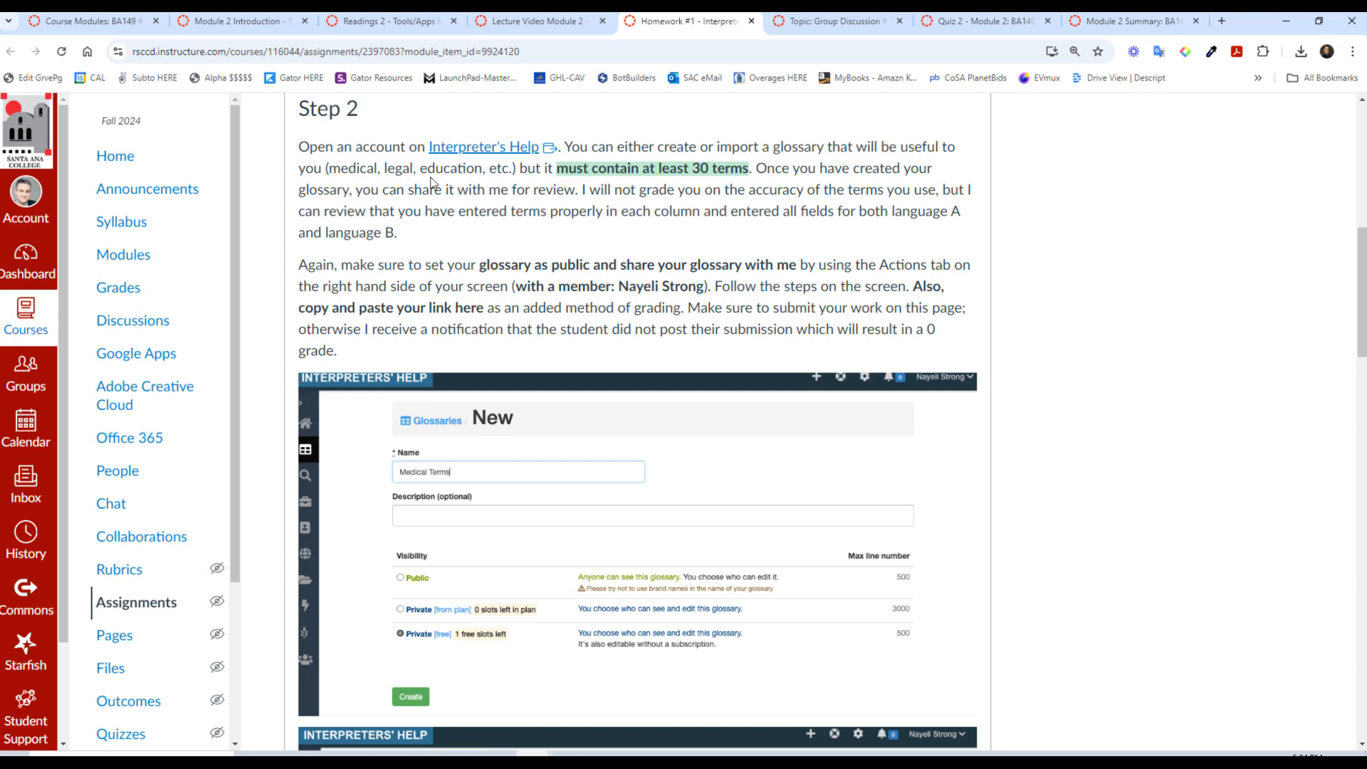
mouse_move(658, 175)
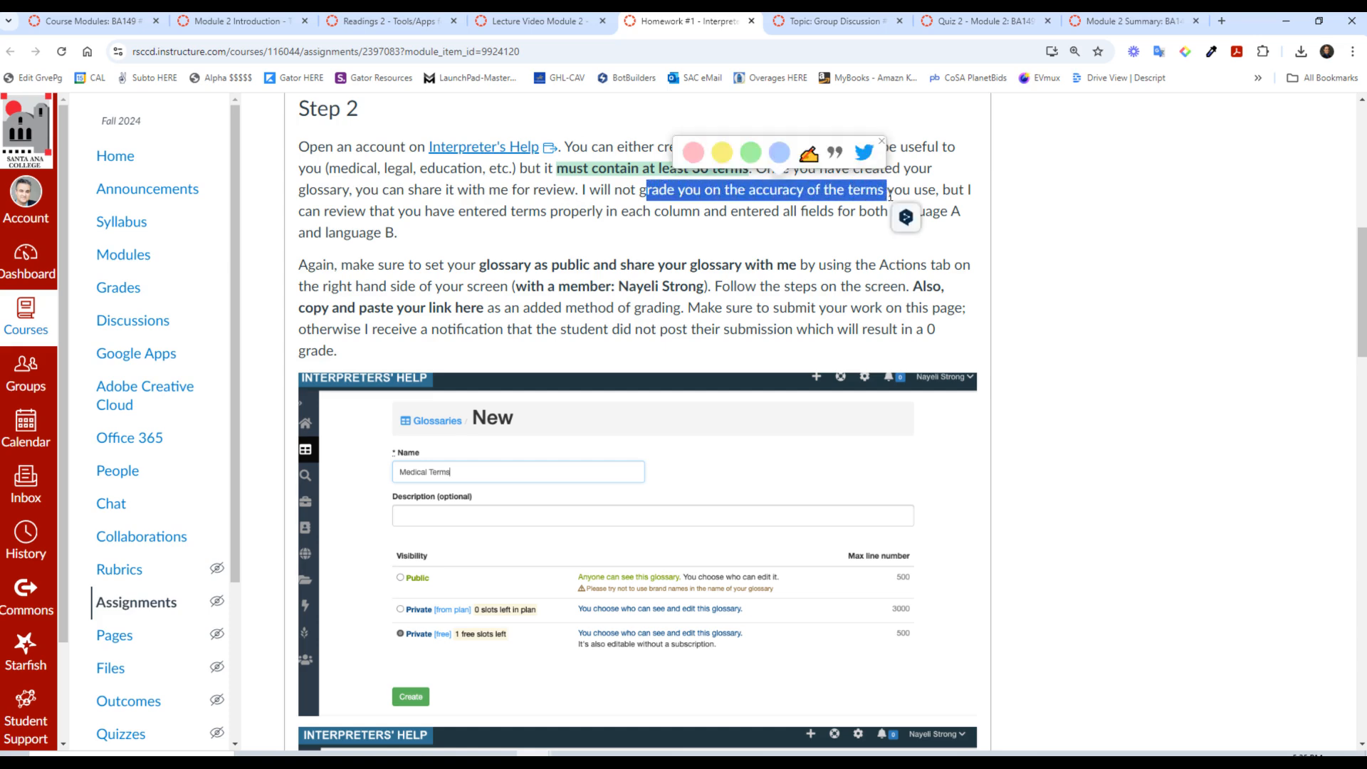
click(621, 236)
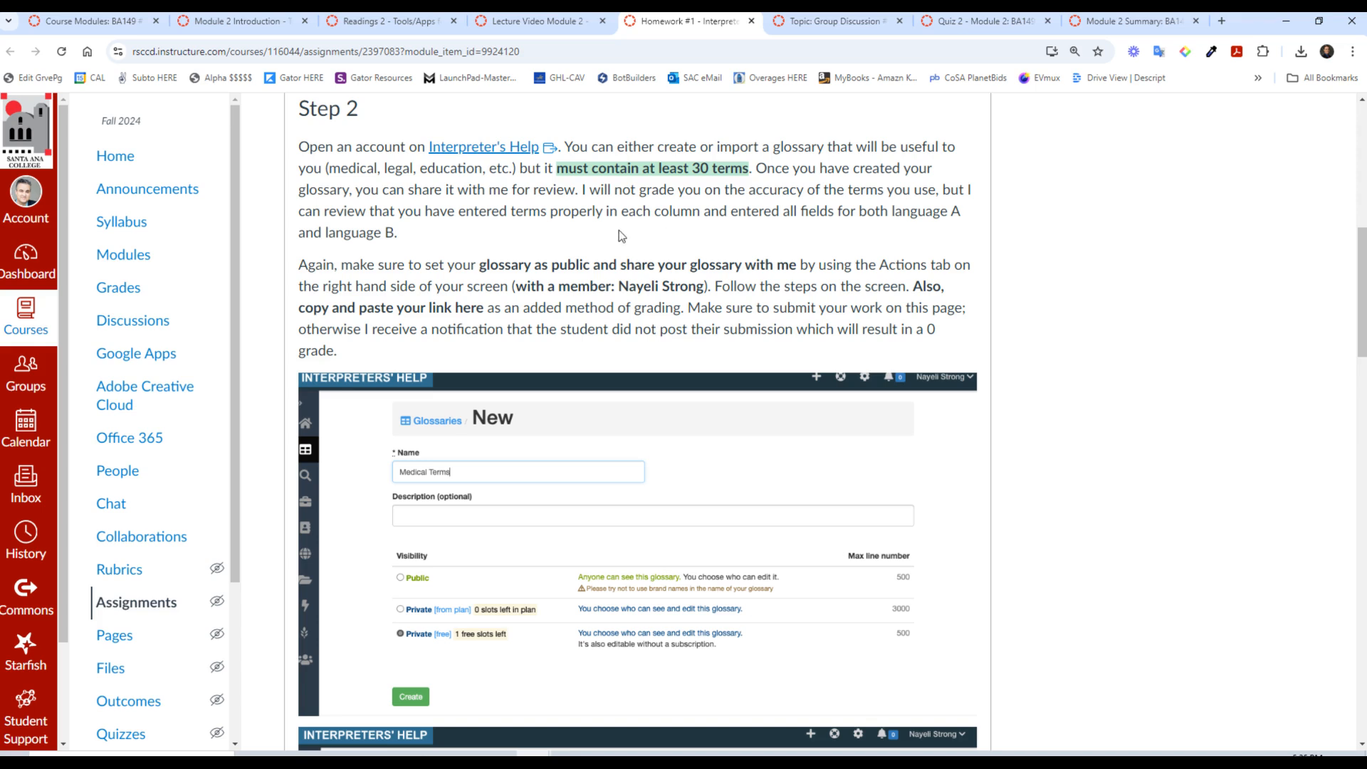
mouse_move(614, 257)
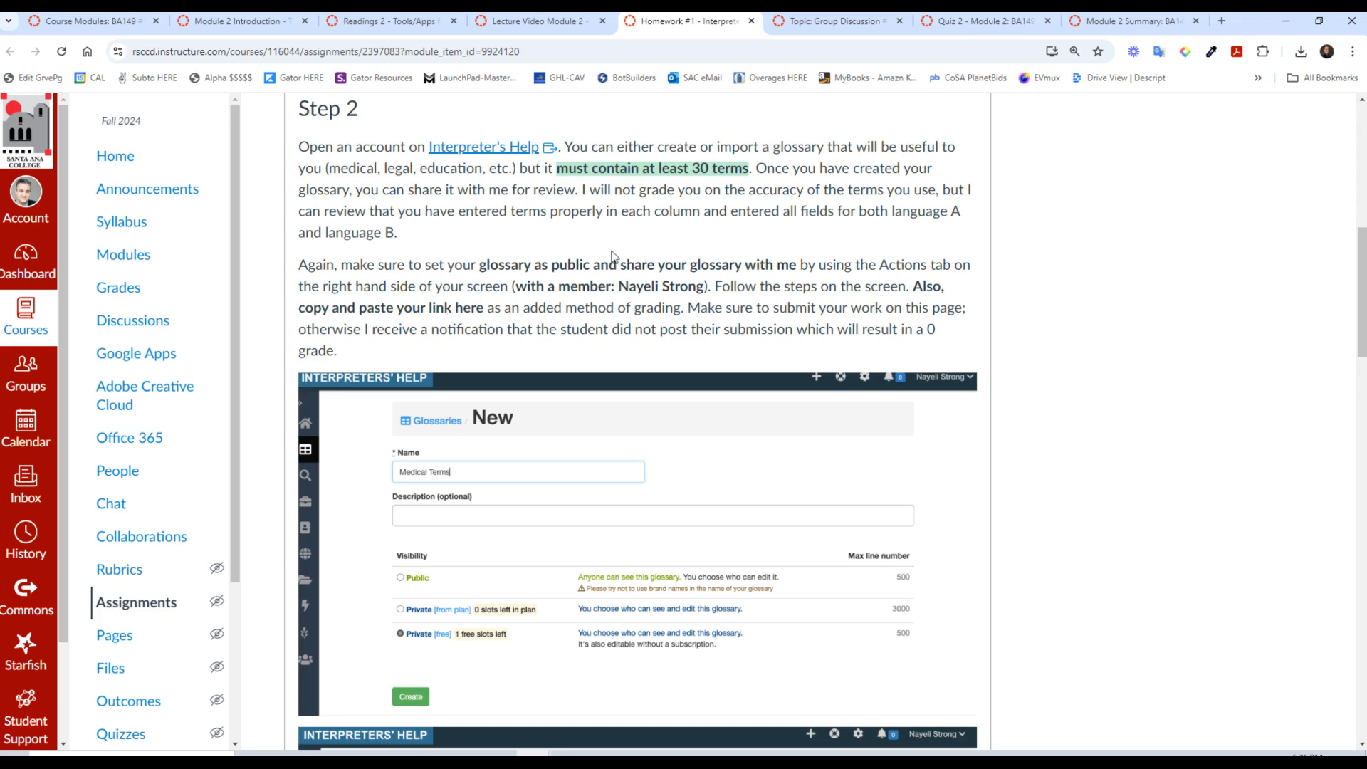
mouse_move(509, 280)
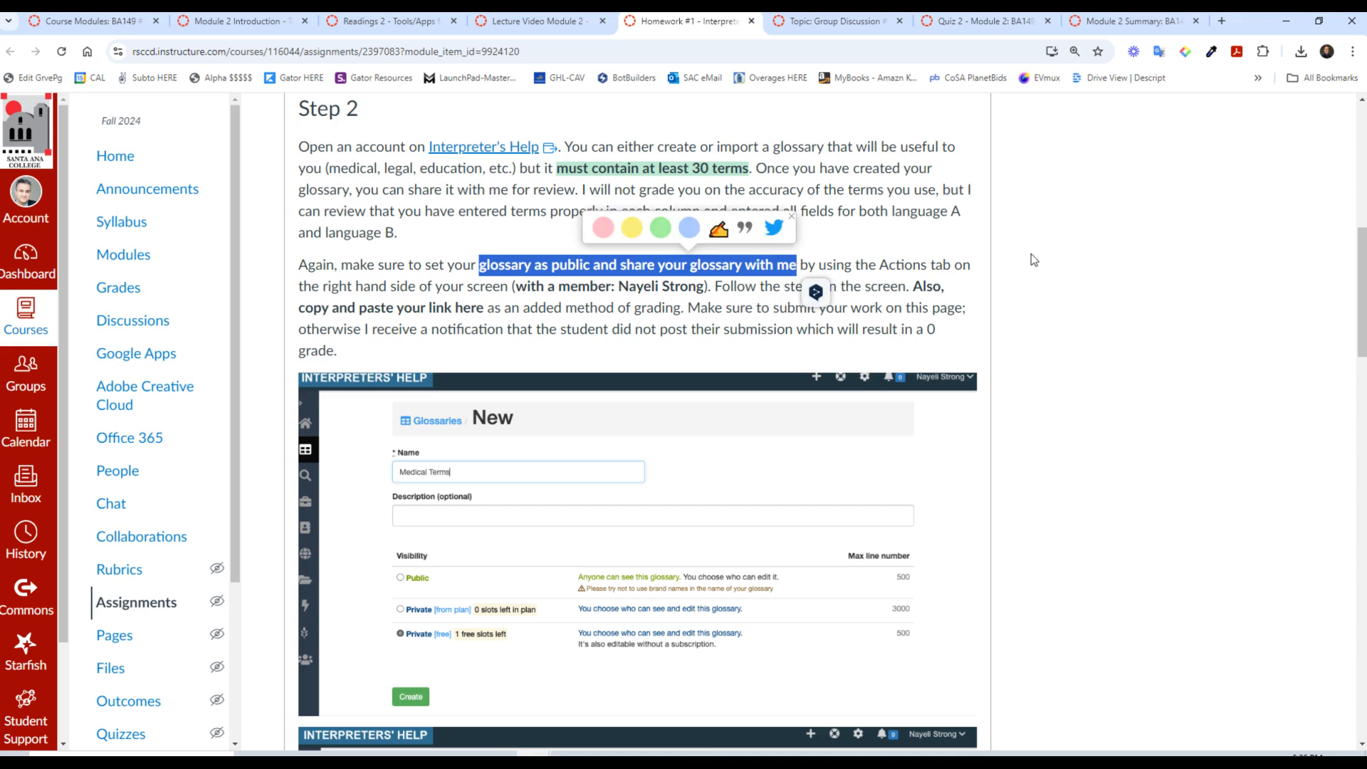
click(837, 20)
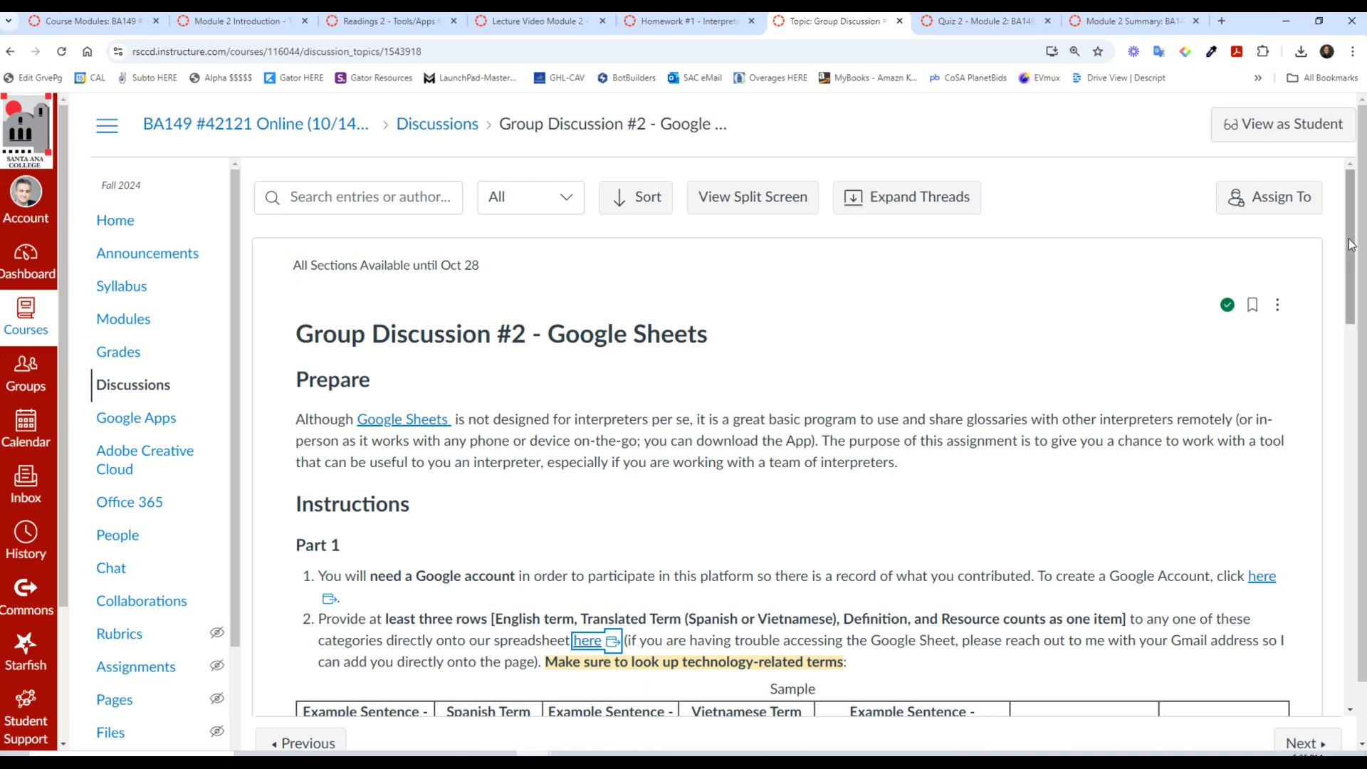
scroll(down, 3)
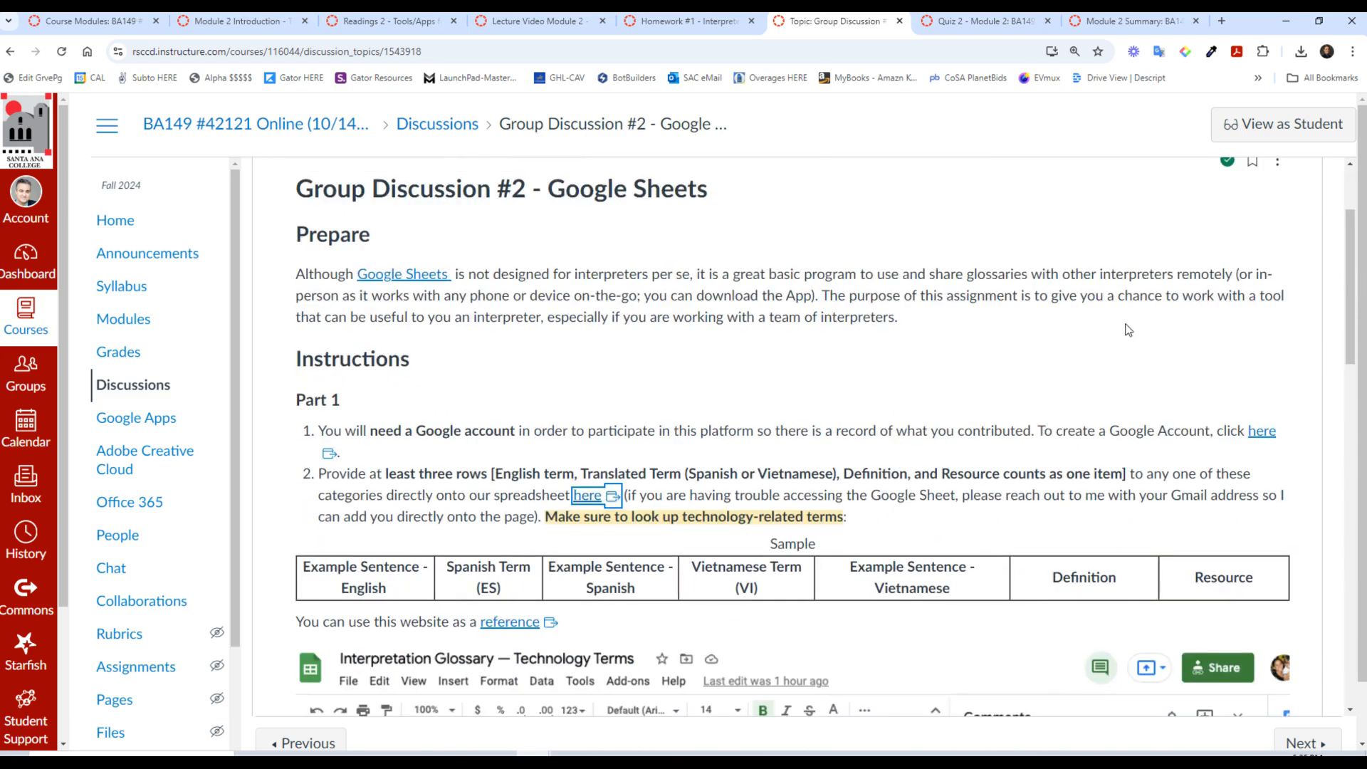
mouse_move(490, 464)
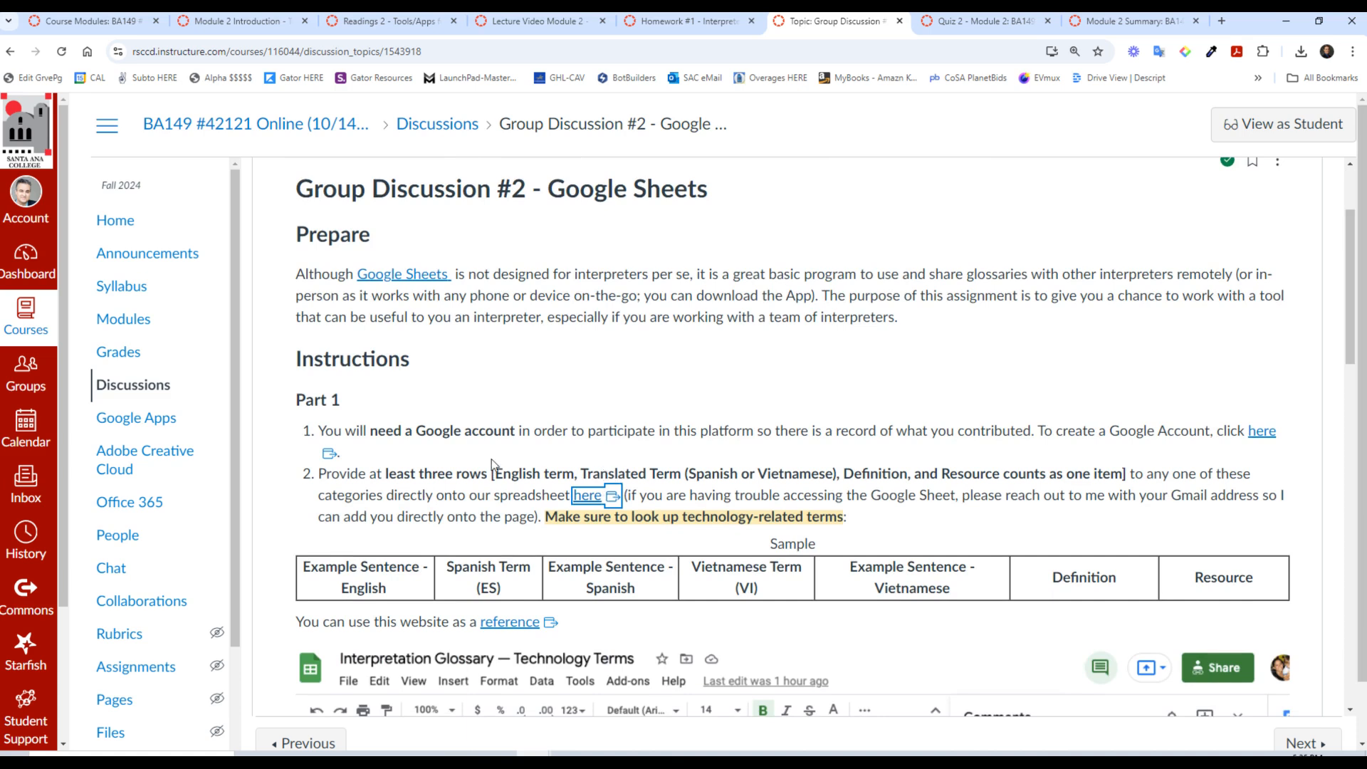
mouse_move(556, 364)
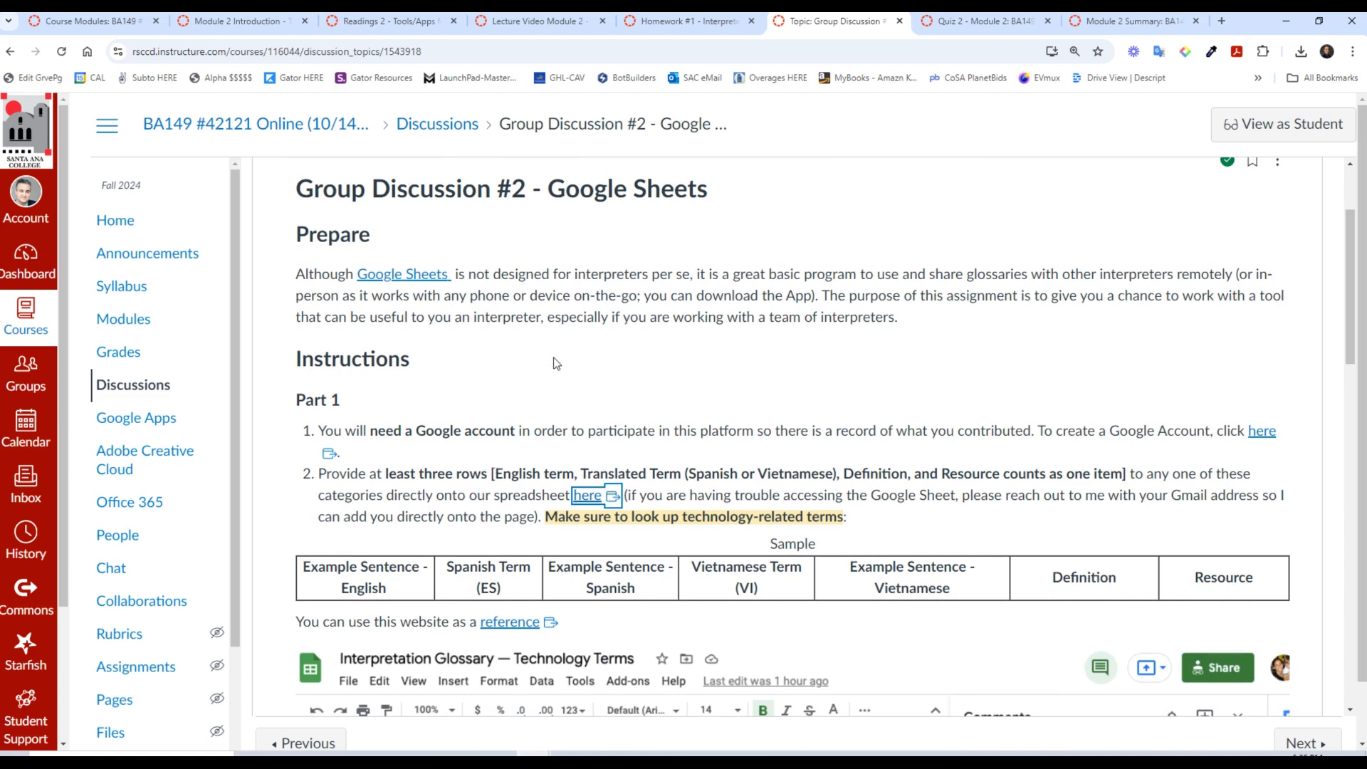
mouse_move(500, 413)
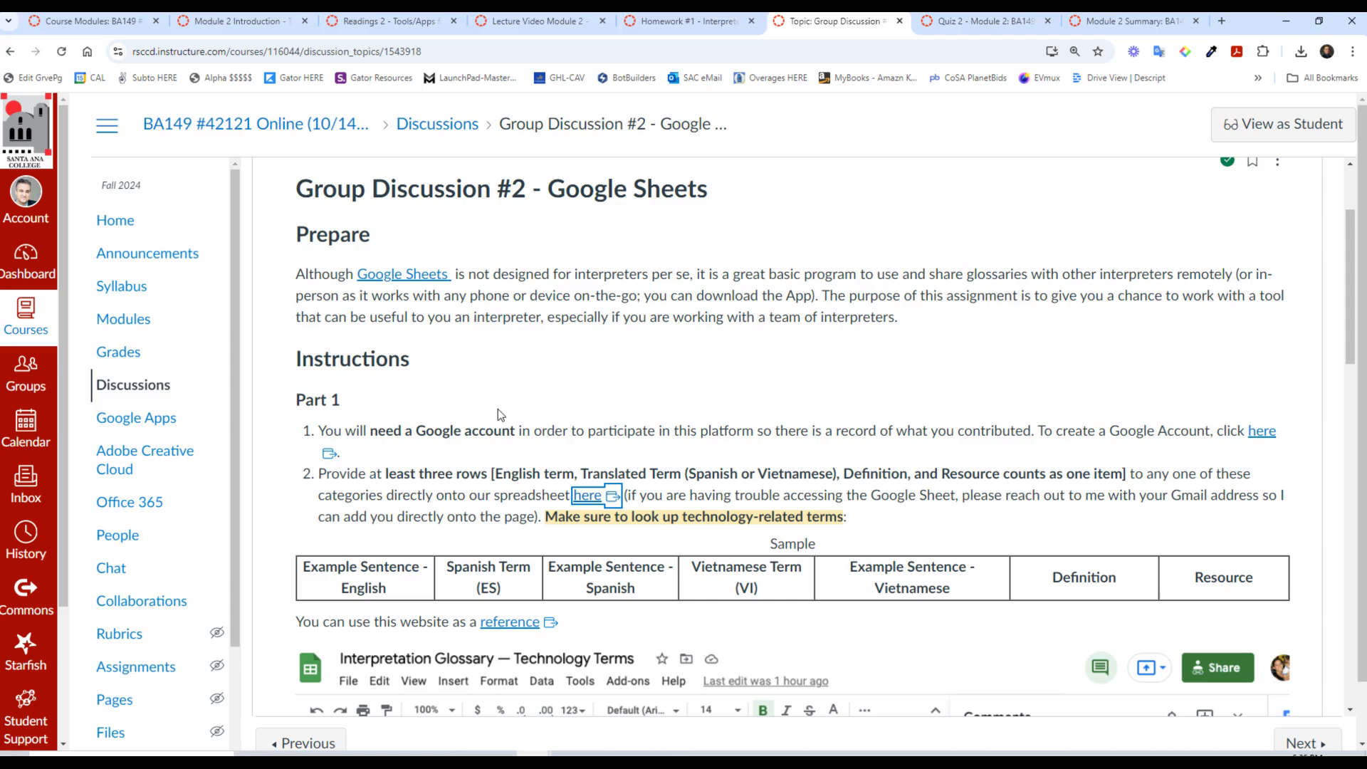
mouse_move(411, 285)
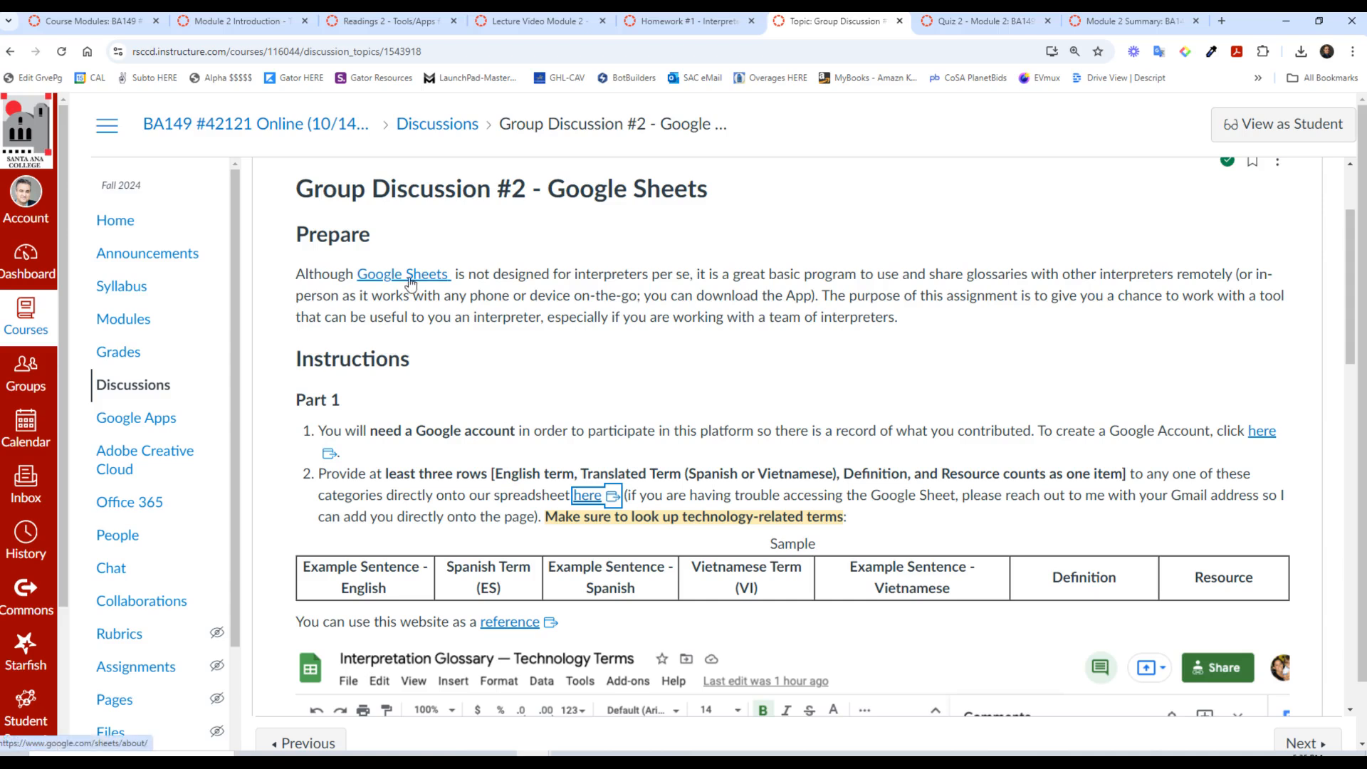
mouse_move(542, 269)
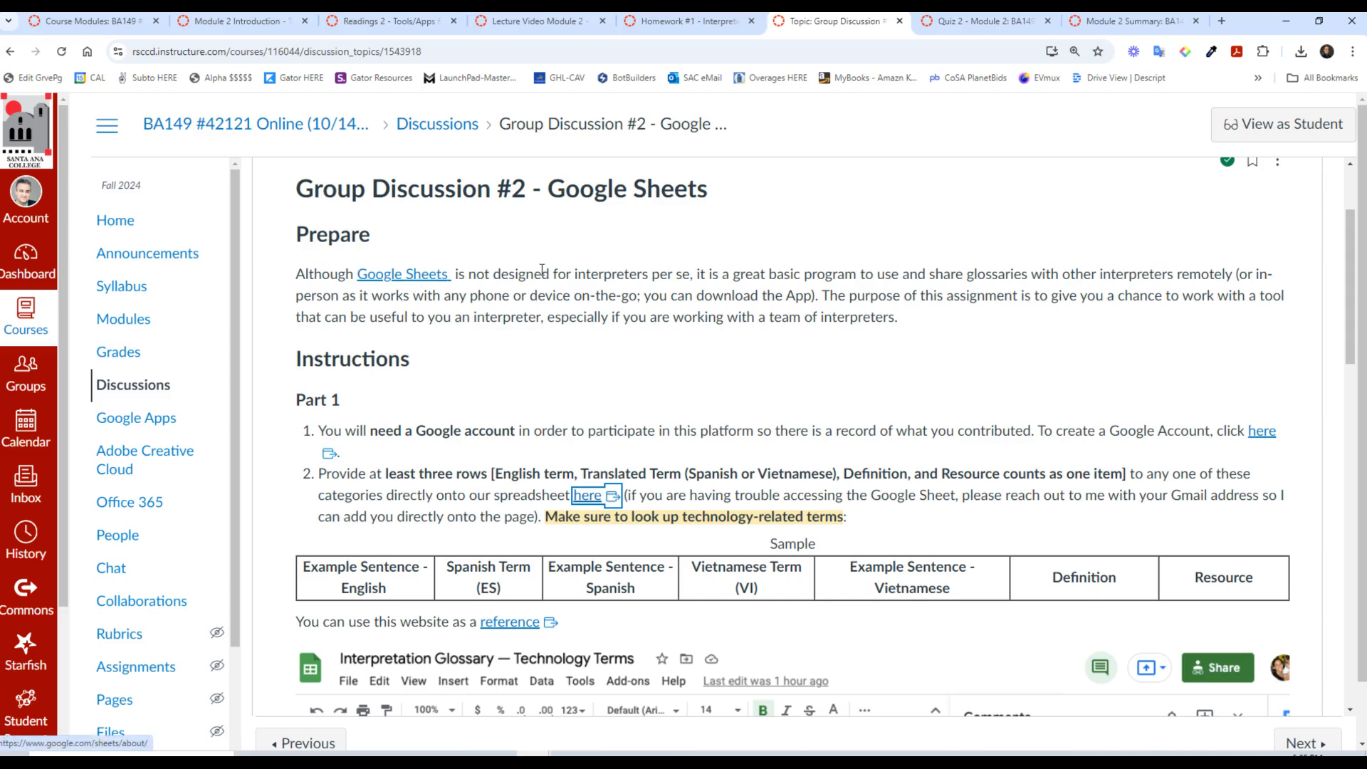
mouse_move(608, 397)
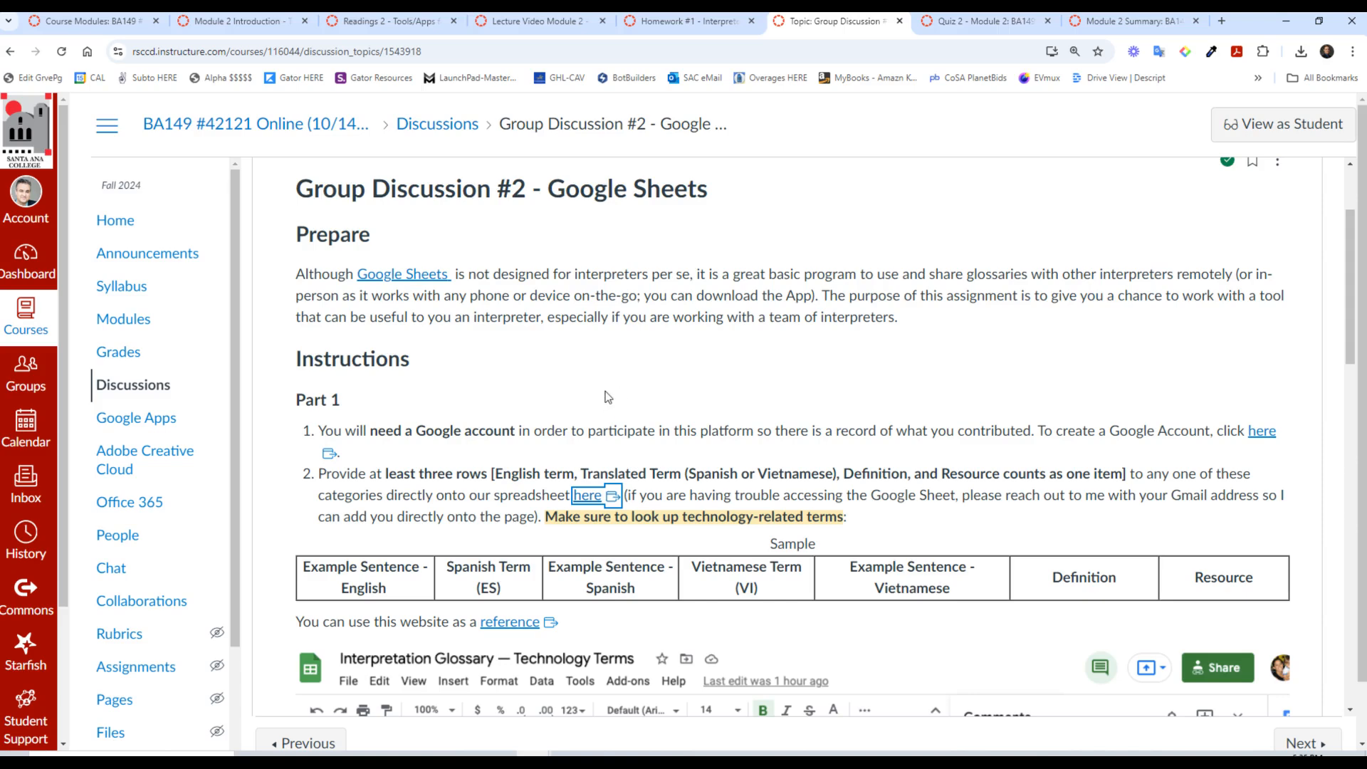
mouse_move(672, 407)
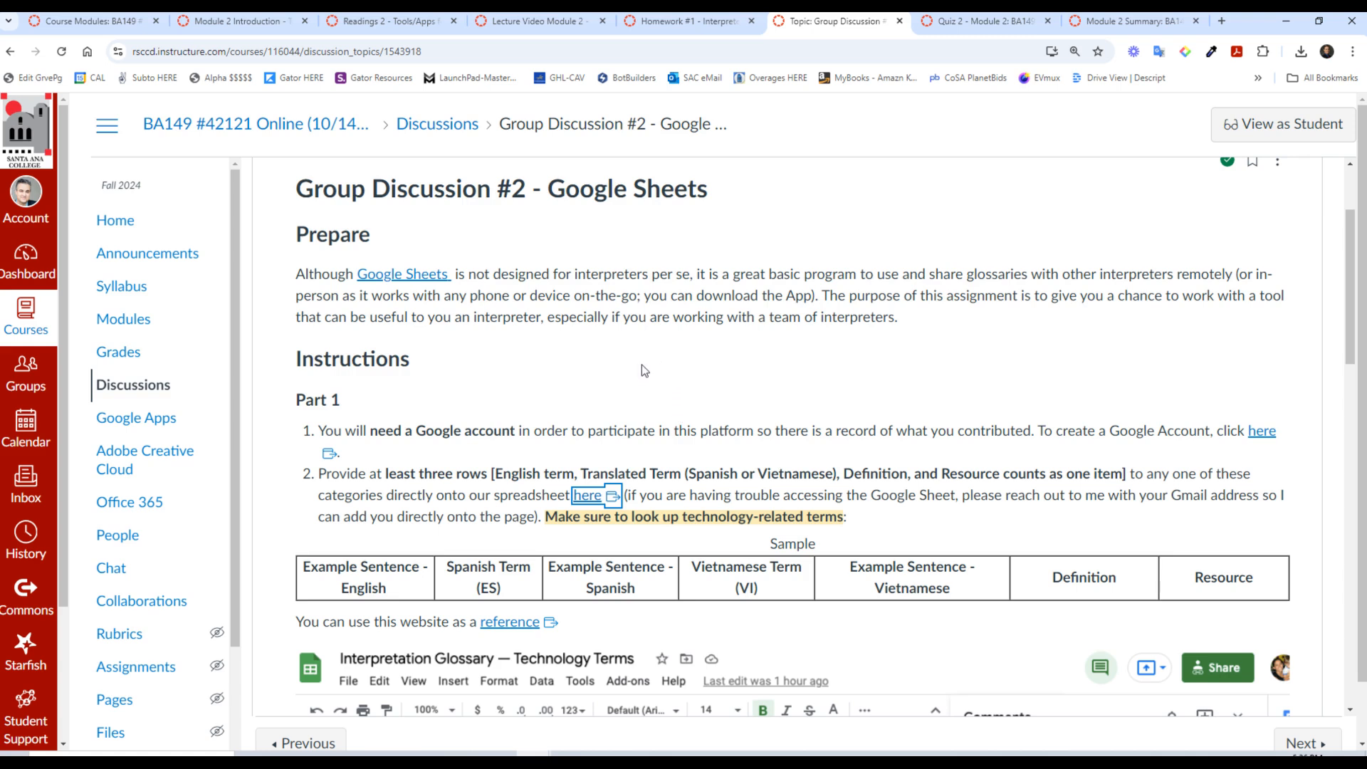
mouse_move(976, 428)
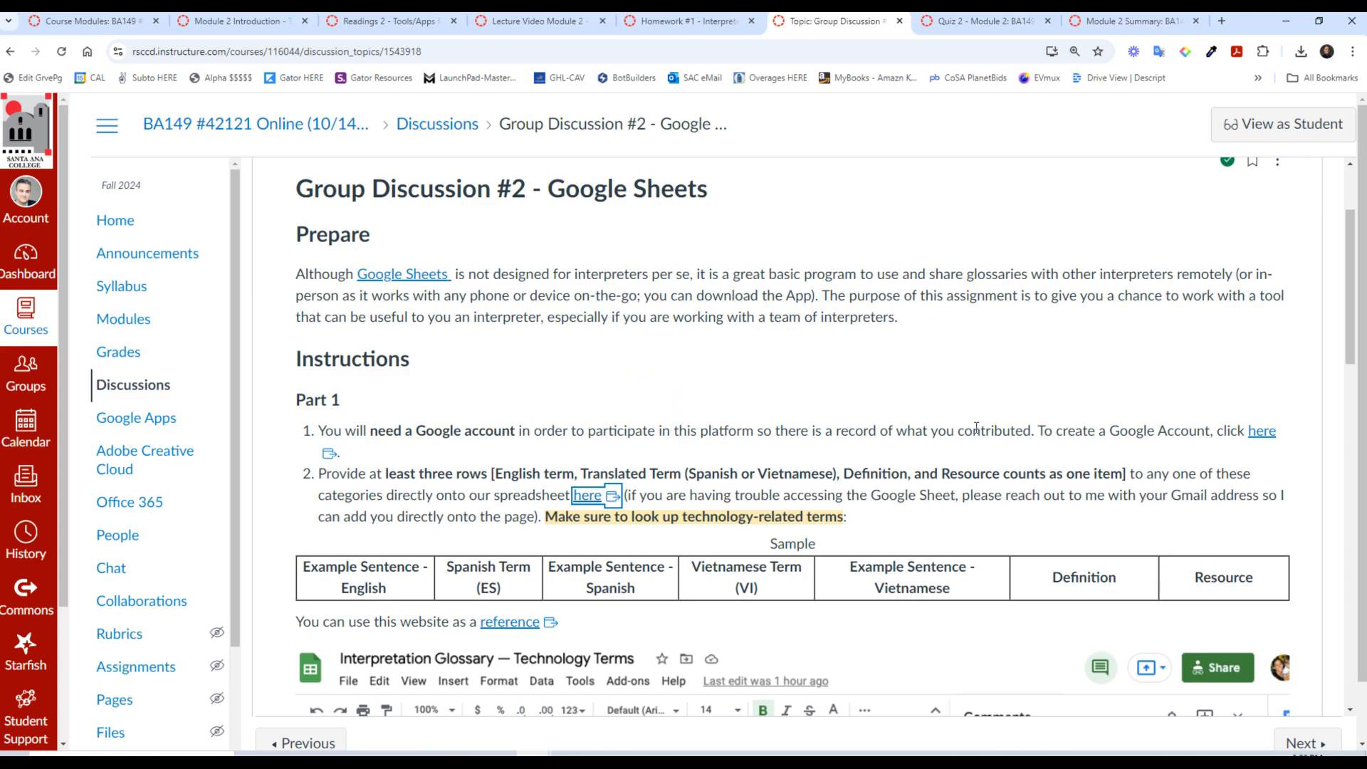
mouse_move(1141, 453)
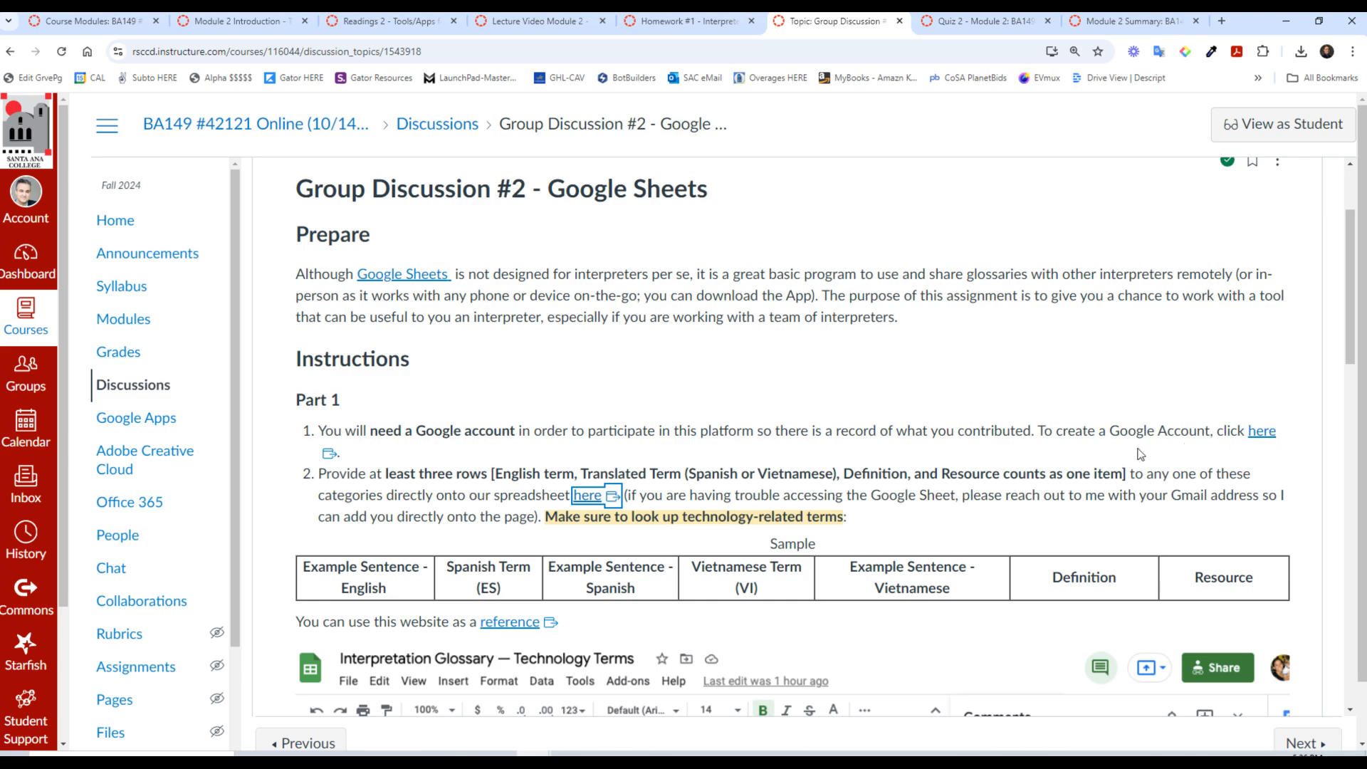
mouse_move(519, 497)
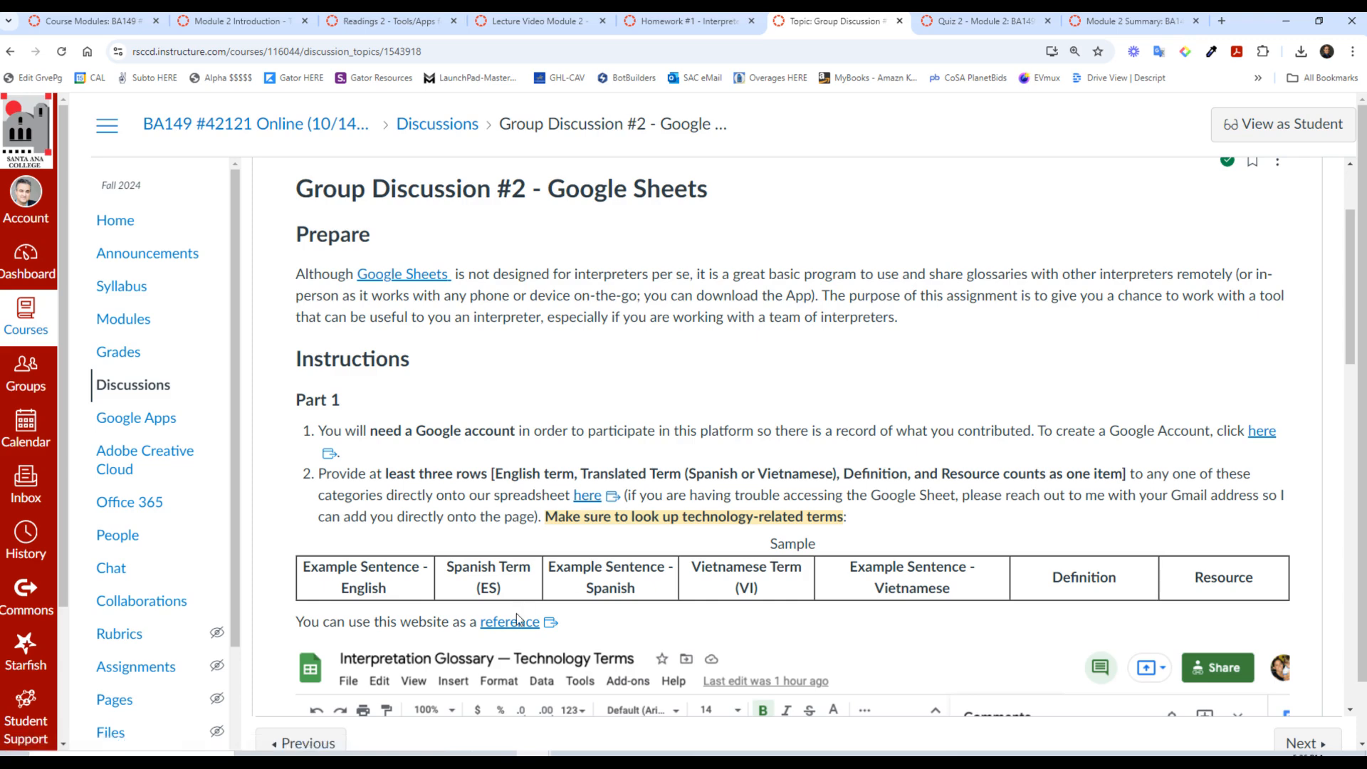
mouse_move(1348, 228)
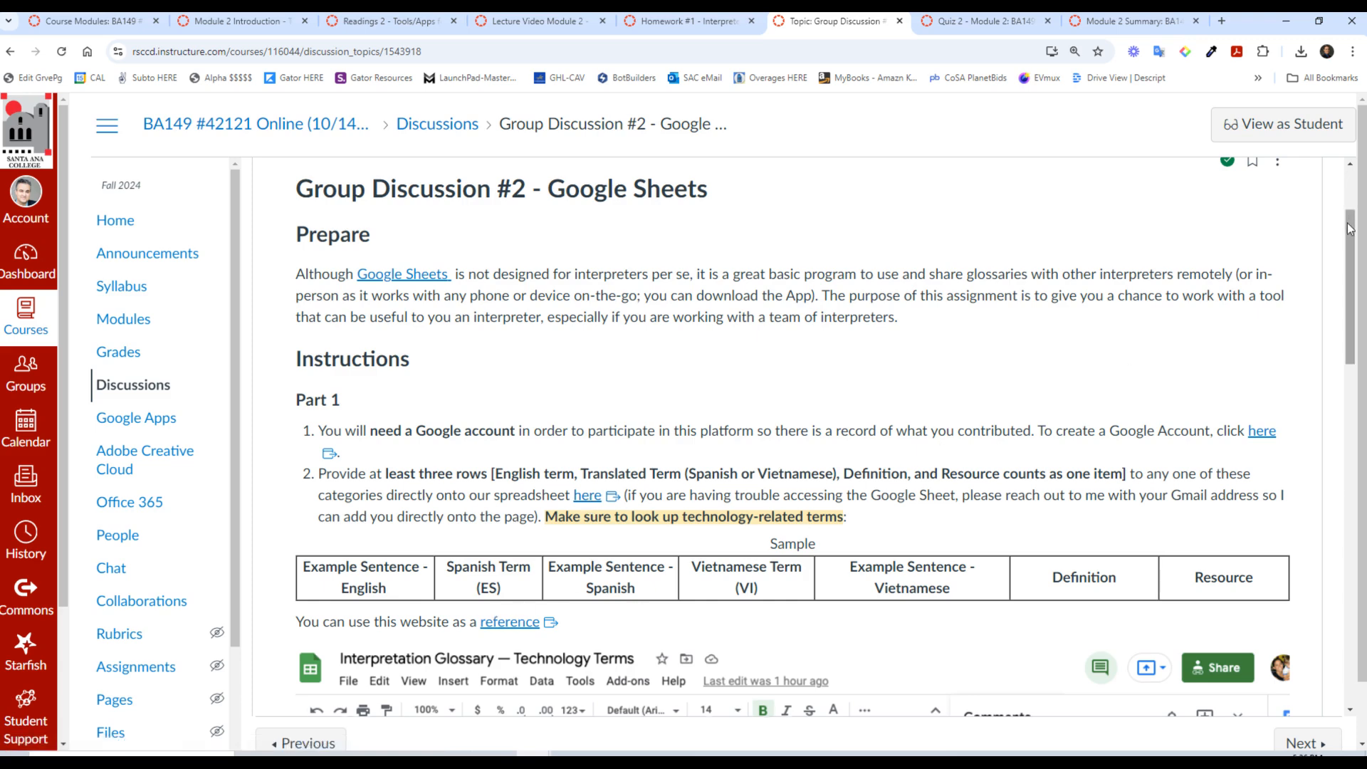
Step: Scroll to the Sample table and the embedded Interpretation Glossary spreadsheet
scroll(down, 3)
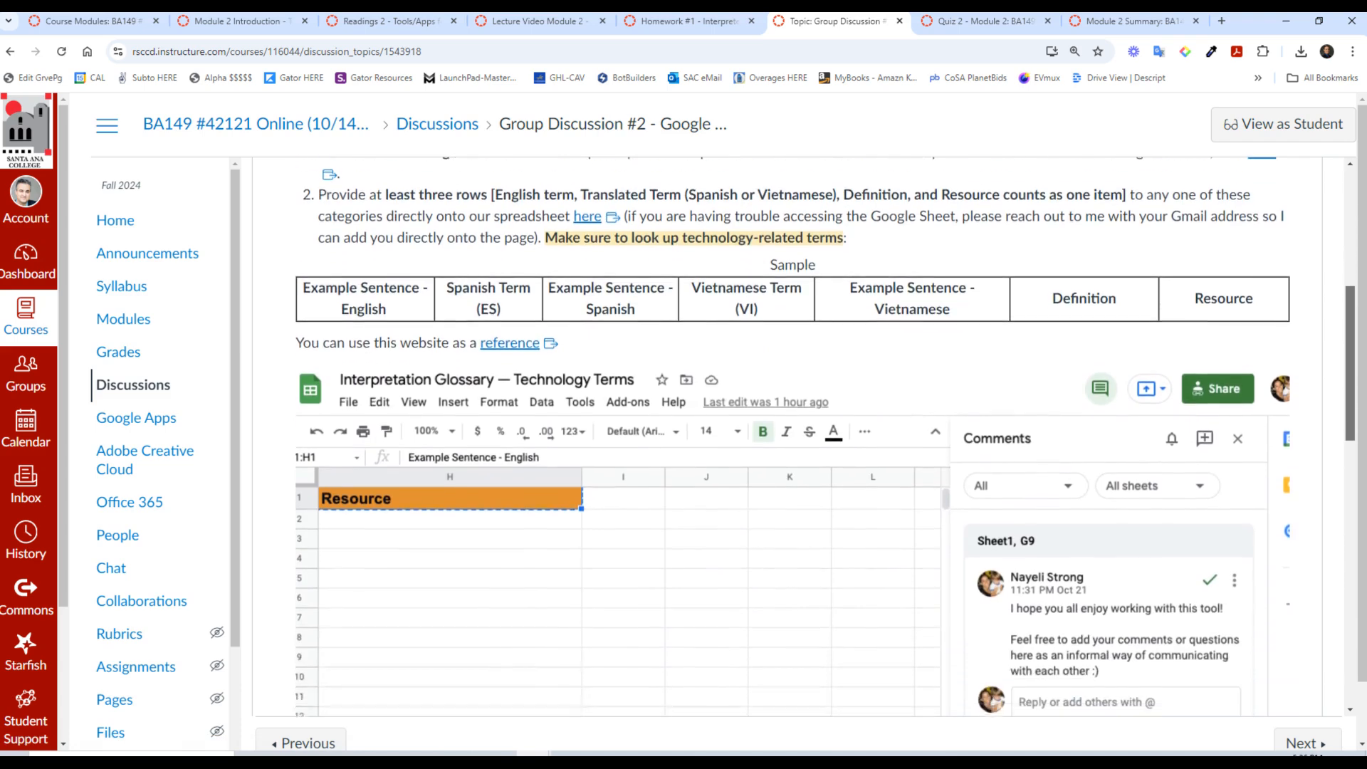
scroll(down, 3)
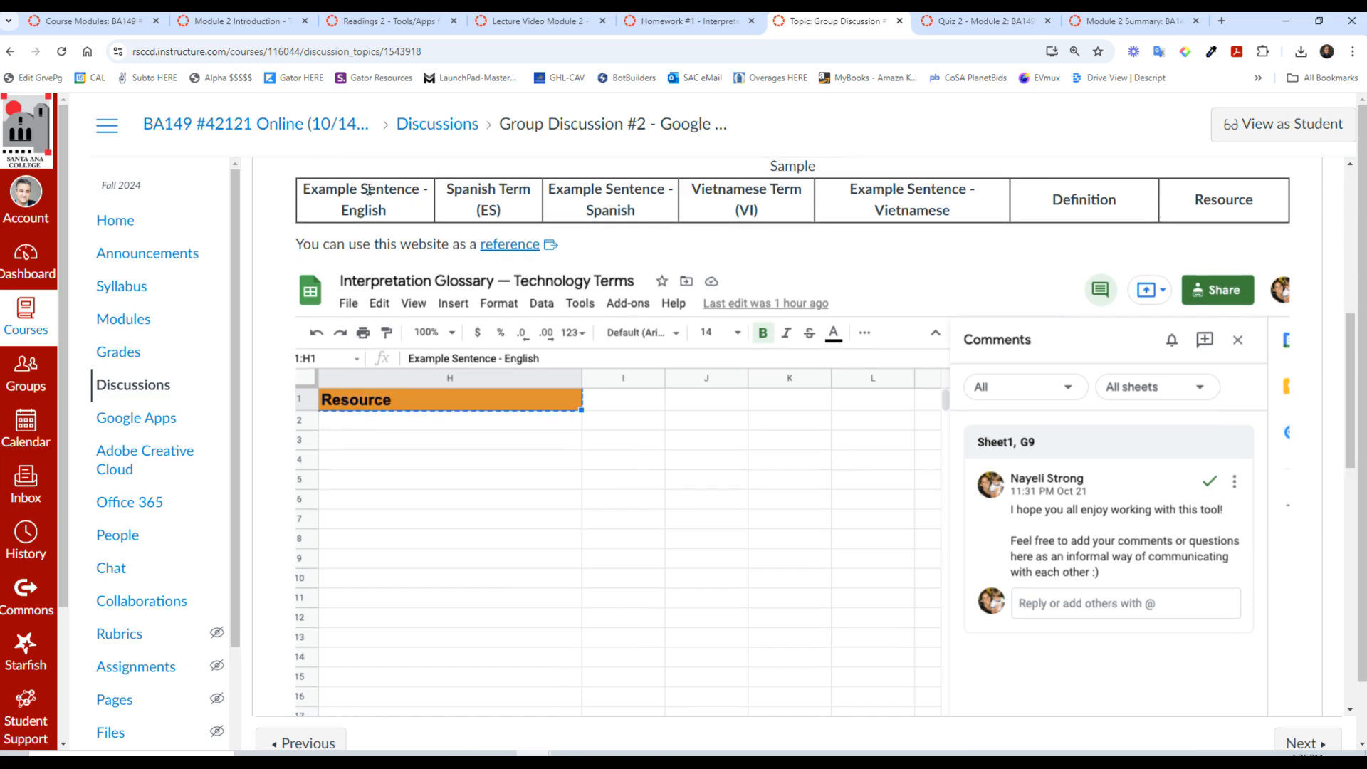
mouse_move(672, 196)
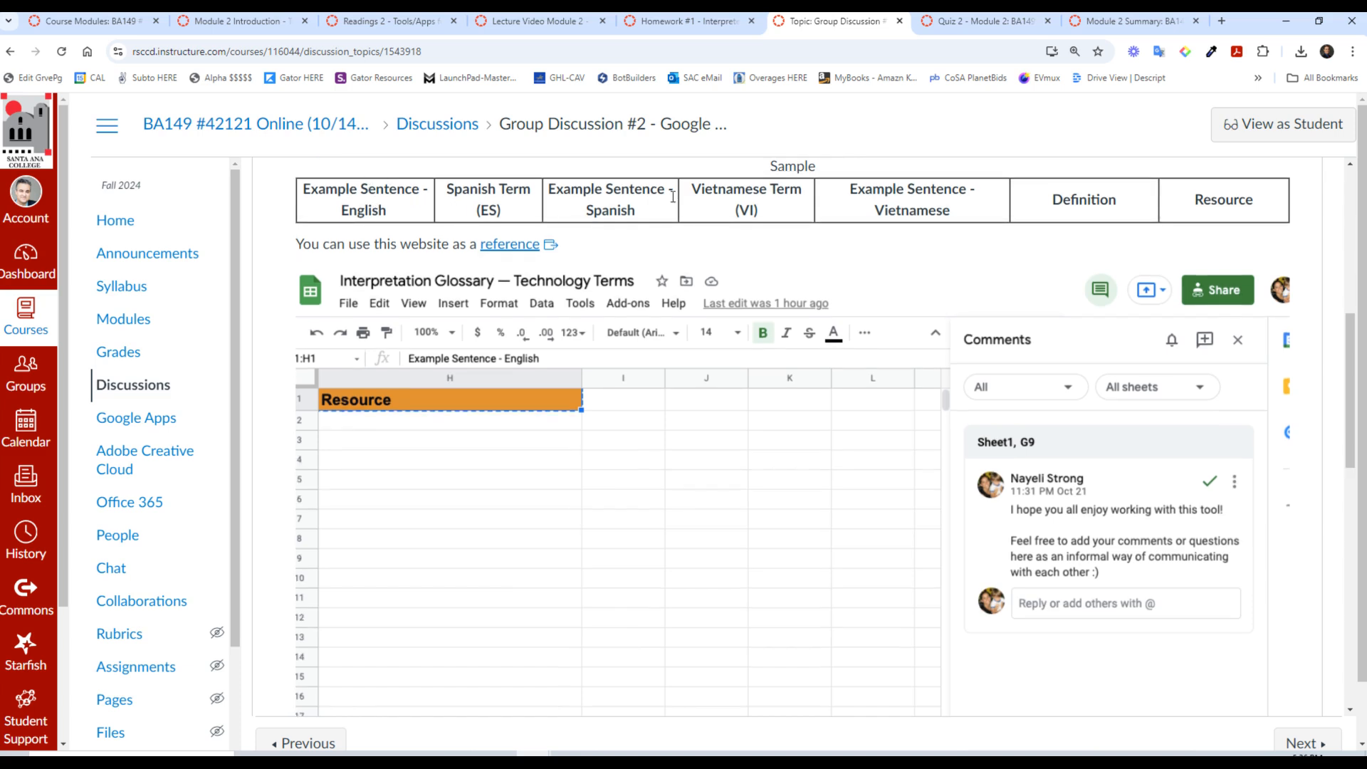
mouse_move(649, 222)
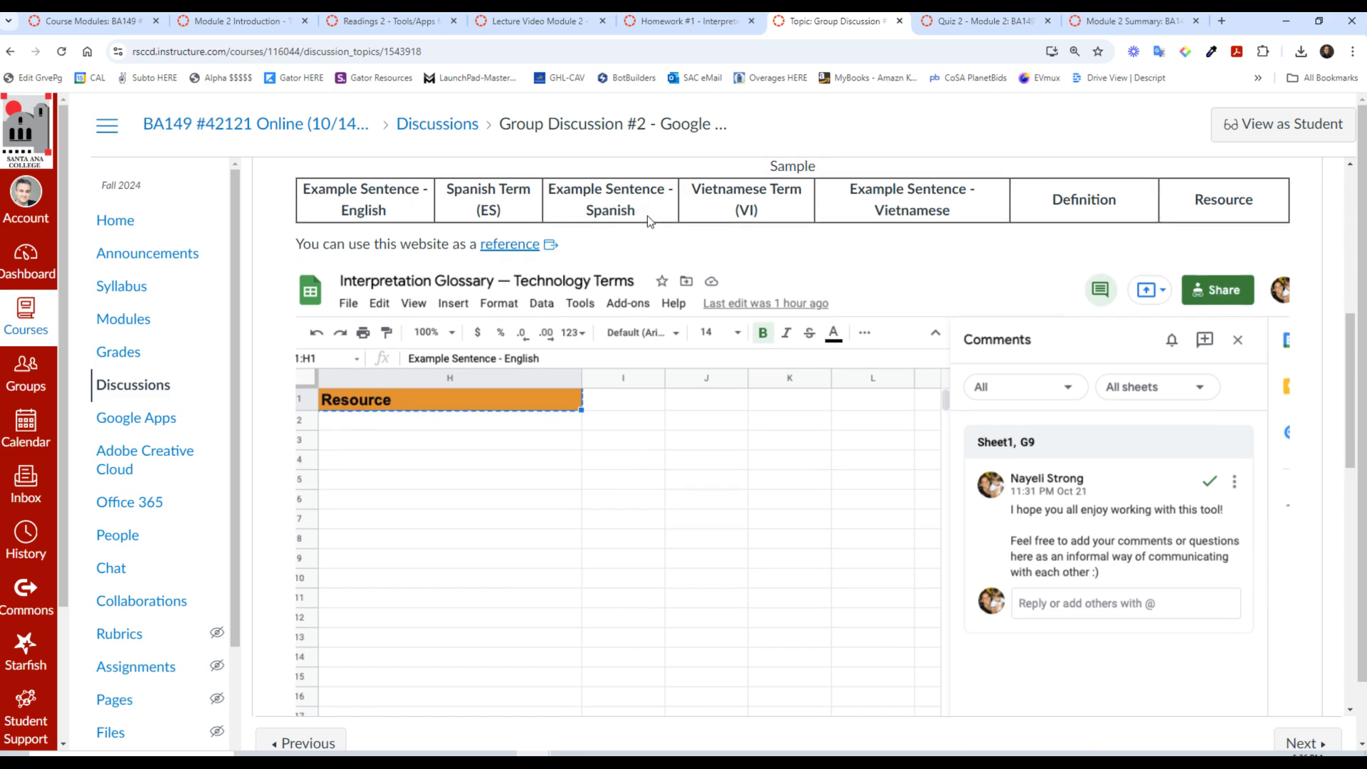
mouse_move(764, 212)
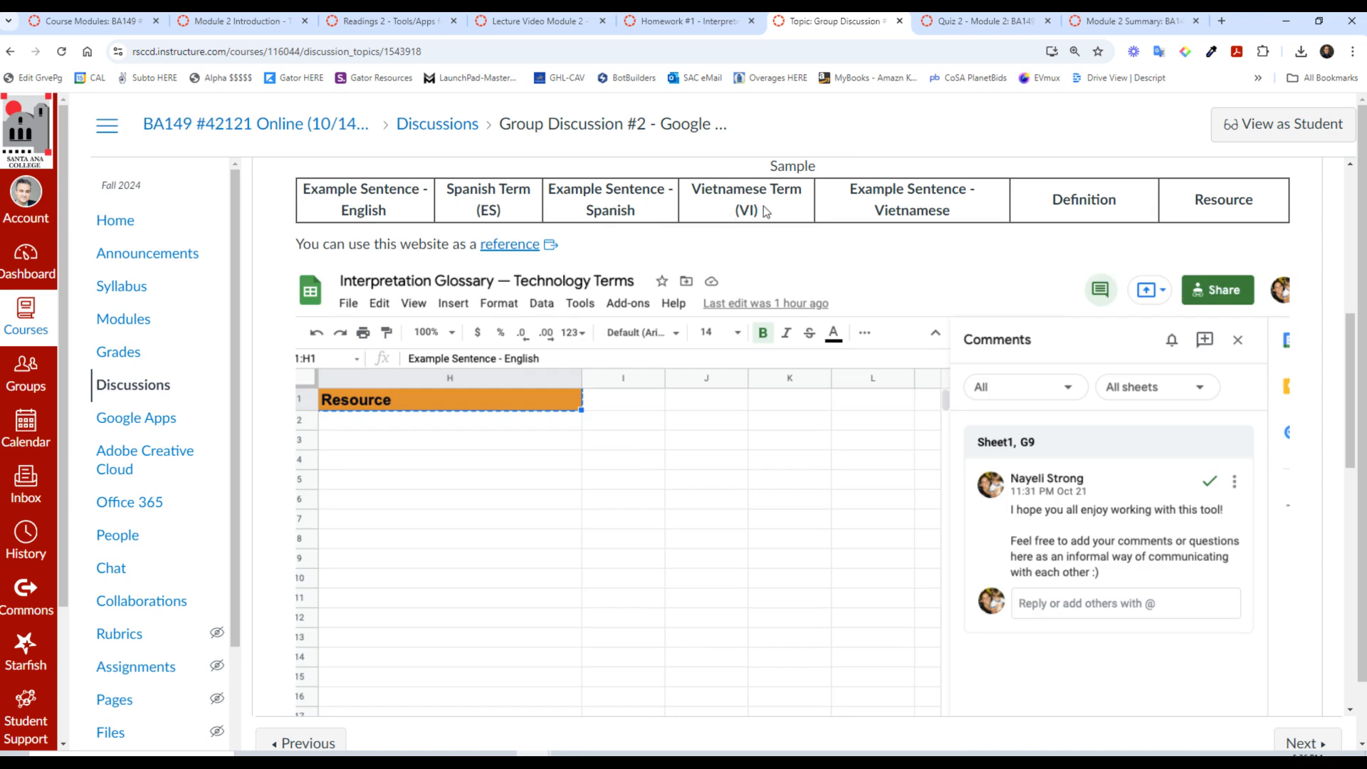
mouse_move(588, 207)
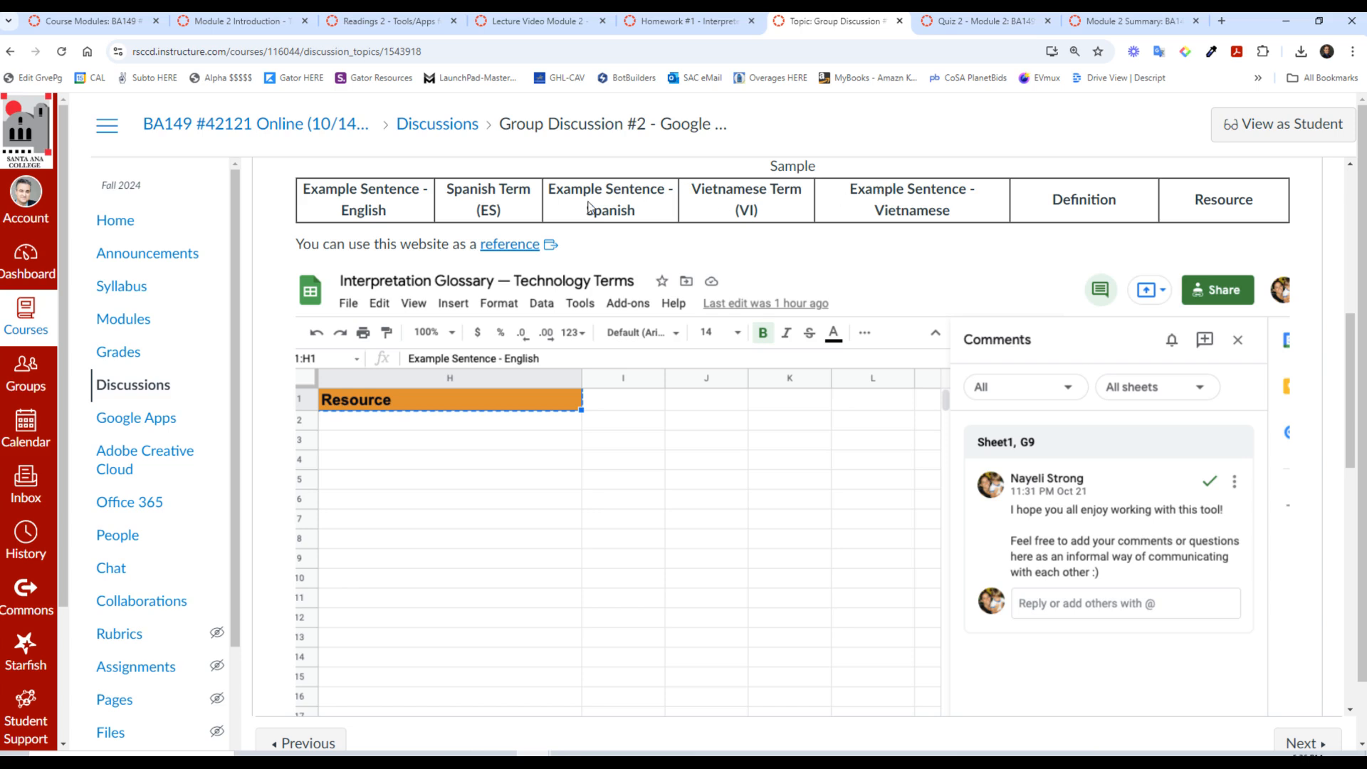
mouse_move(478, 217)
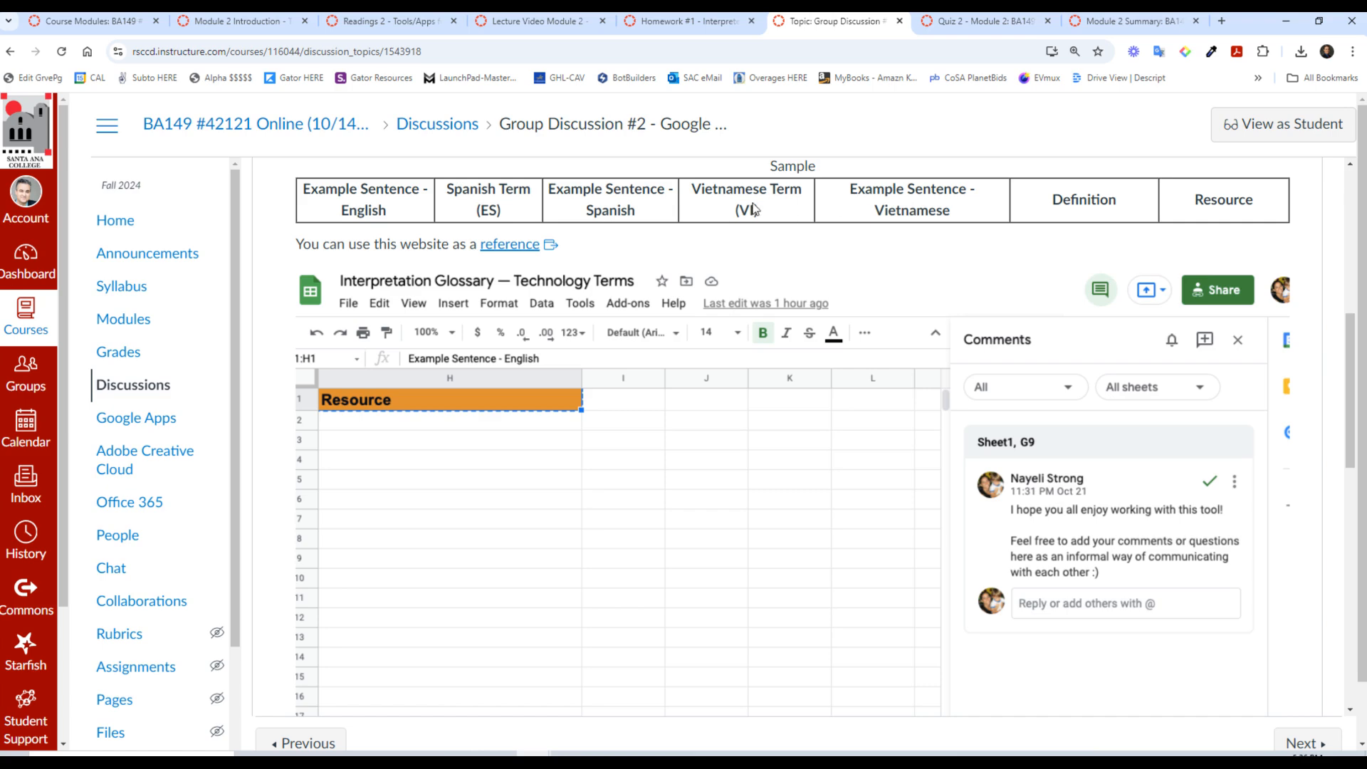
mouse_move(1068, 232)
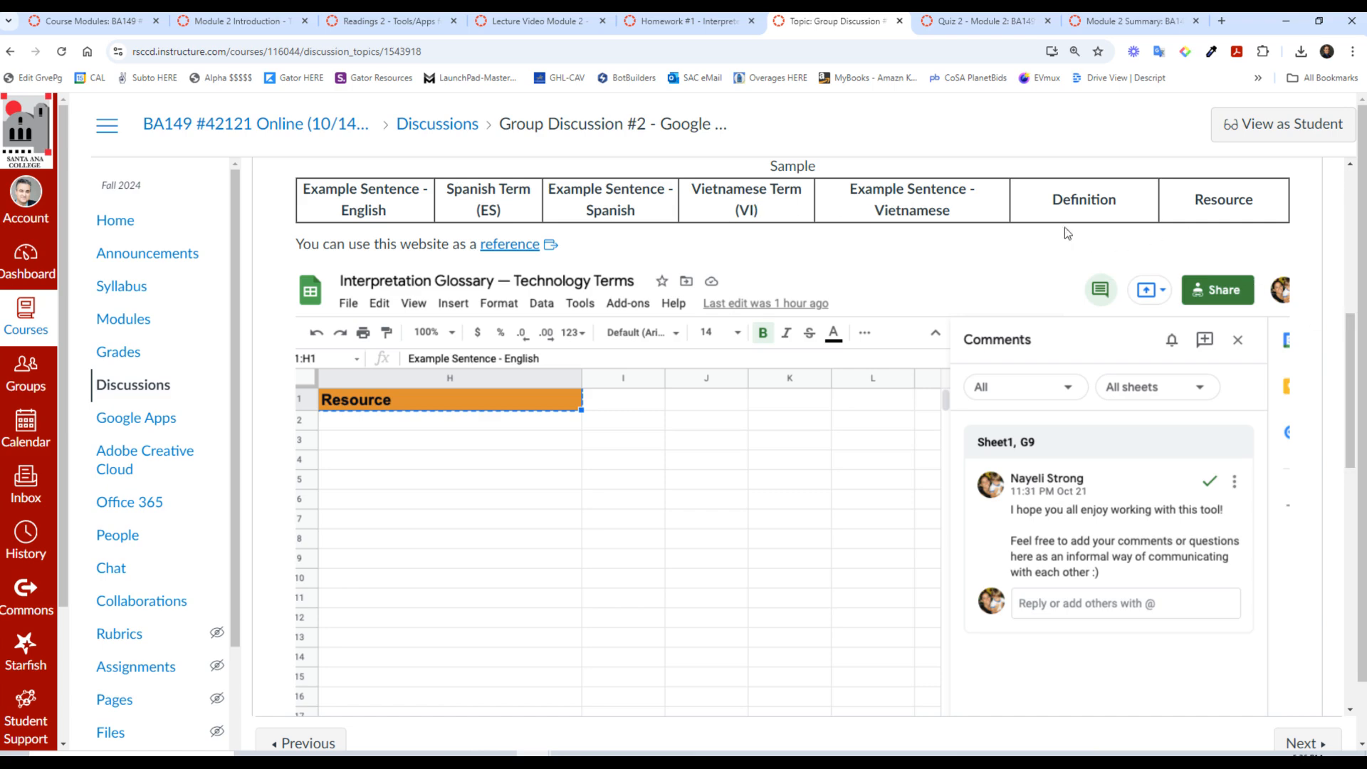
mouse_move(1186, 252)
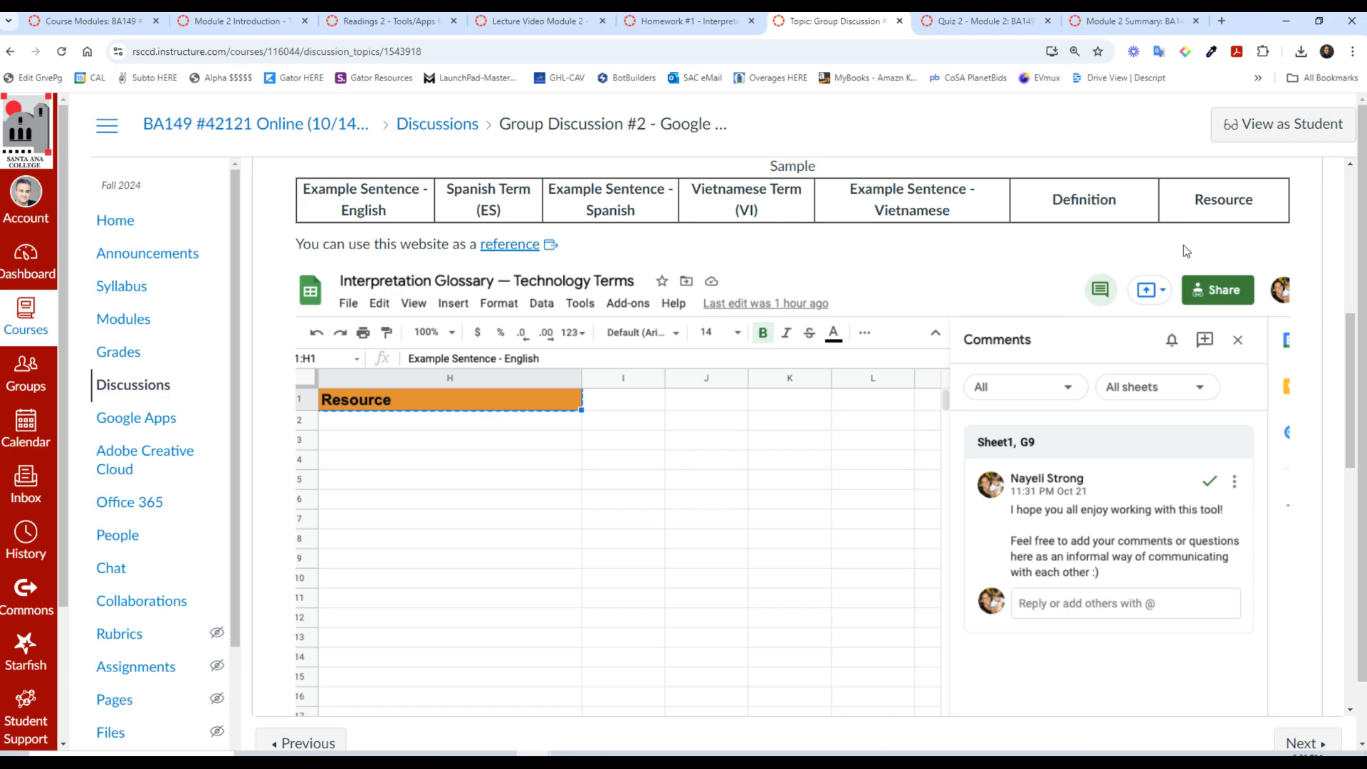
Step: Scroll through the discussion questions, posting rules, Part 2 reply requirements and Support notes
scroll(up, 3)
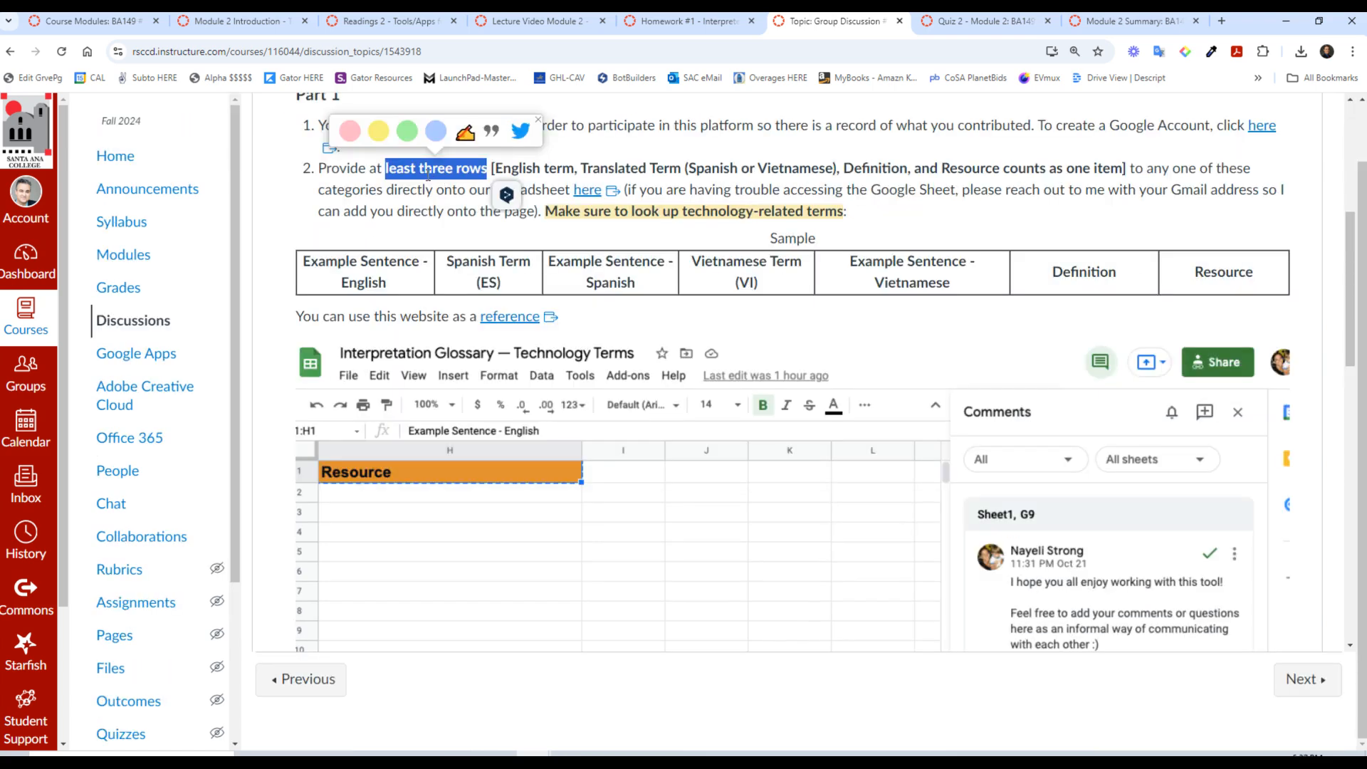
mouse_move(414, 183)
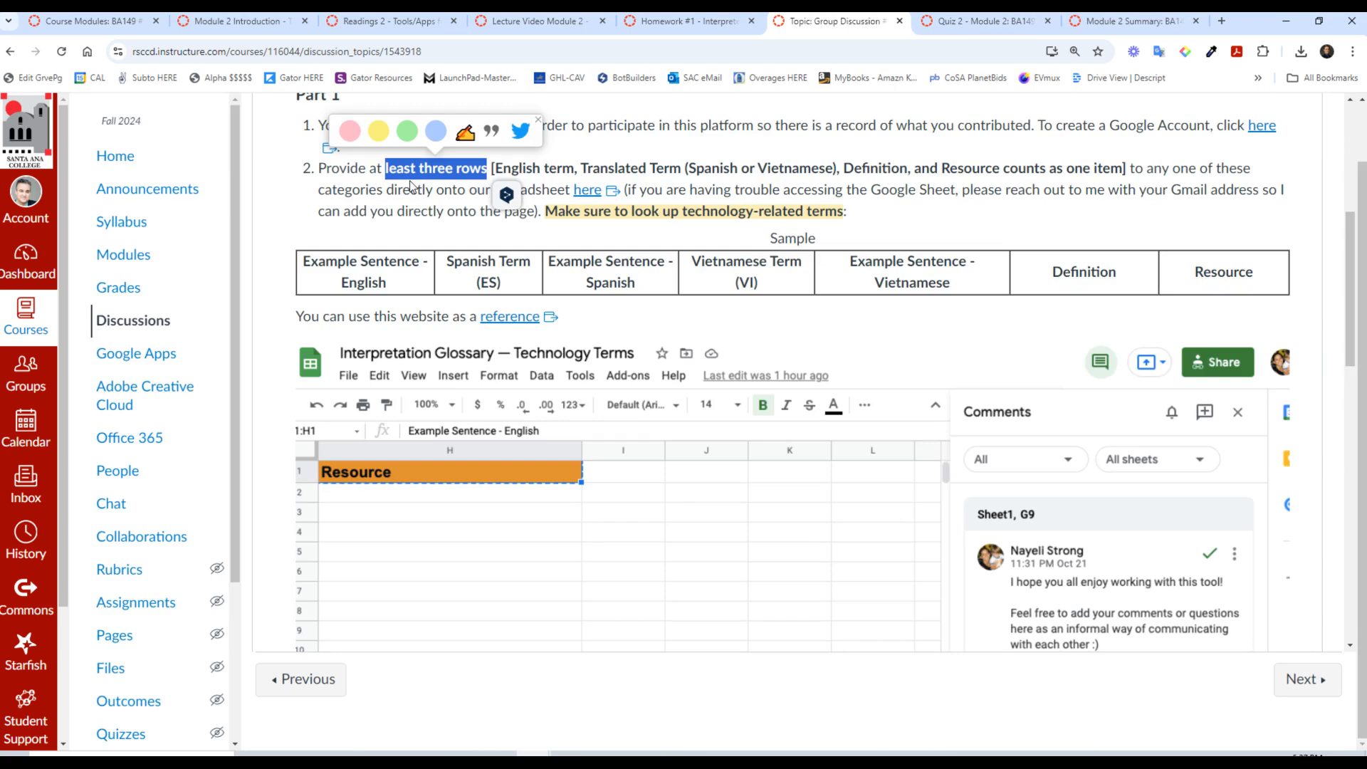
mouse_move(502, 224)
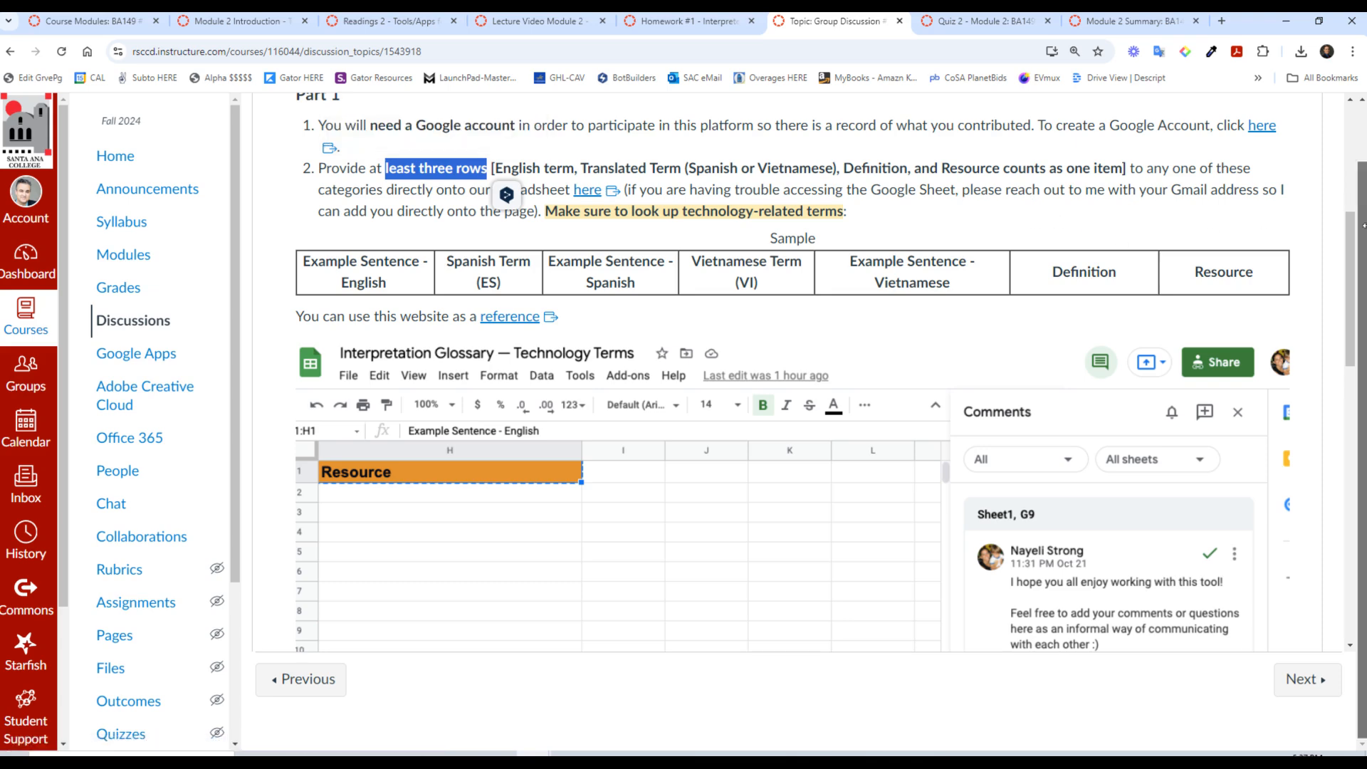
scroll(down, 3)
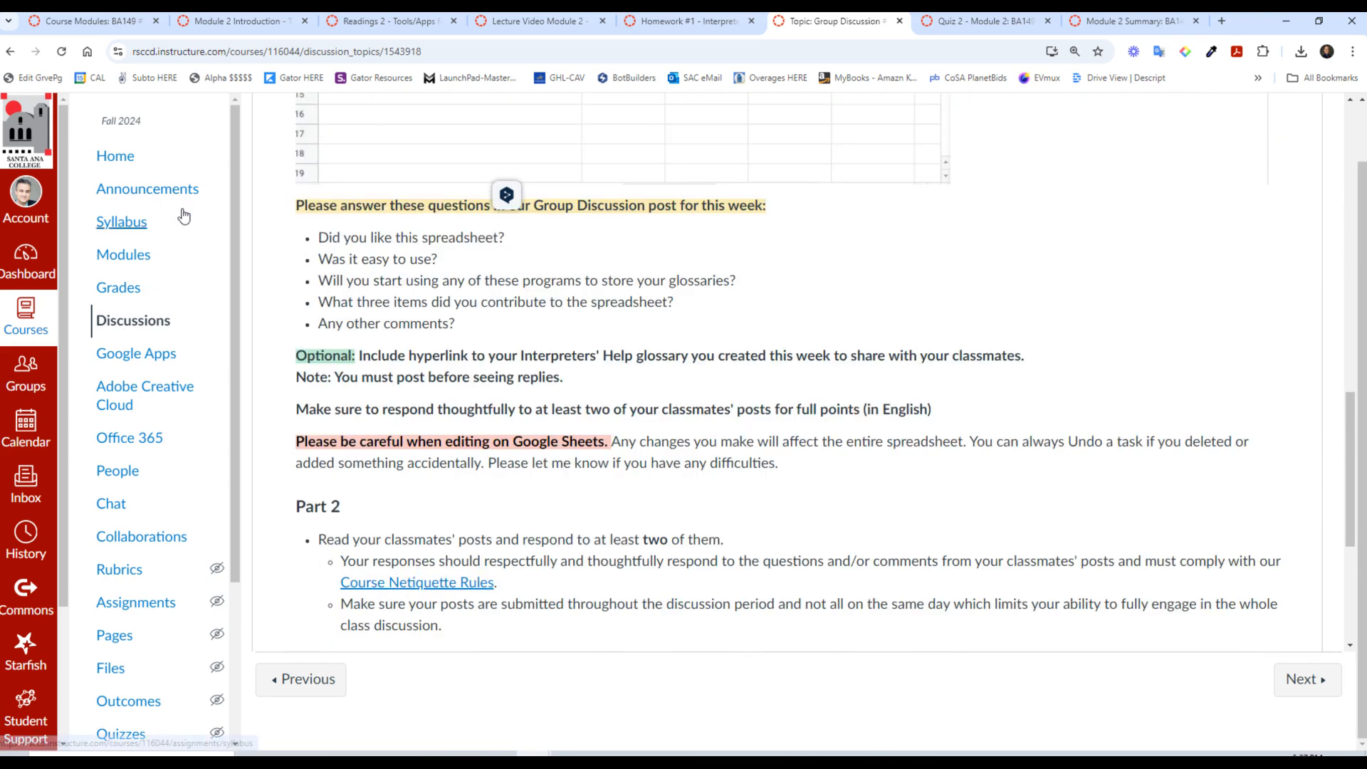
scroll(down, 3)
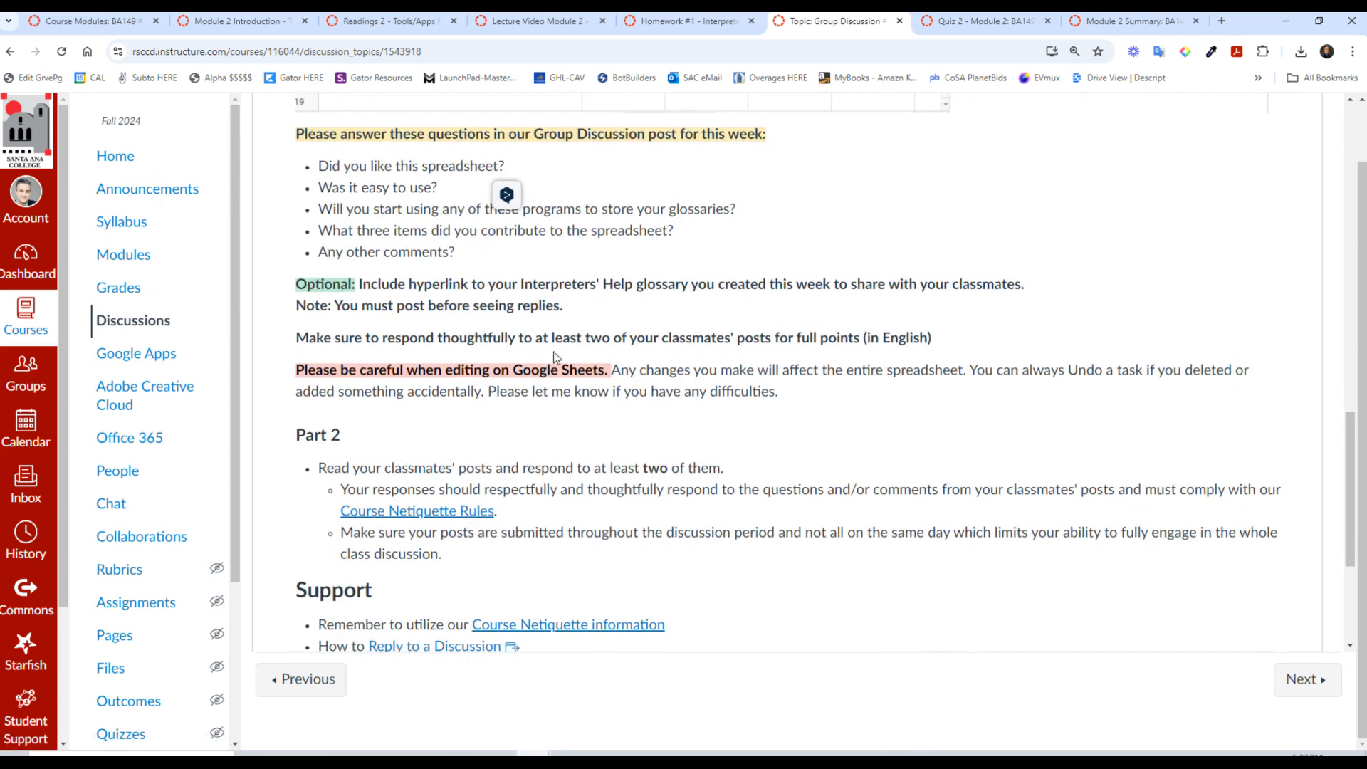
scroll(up, 3)
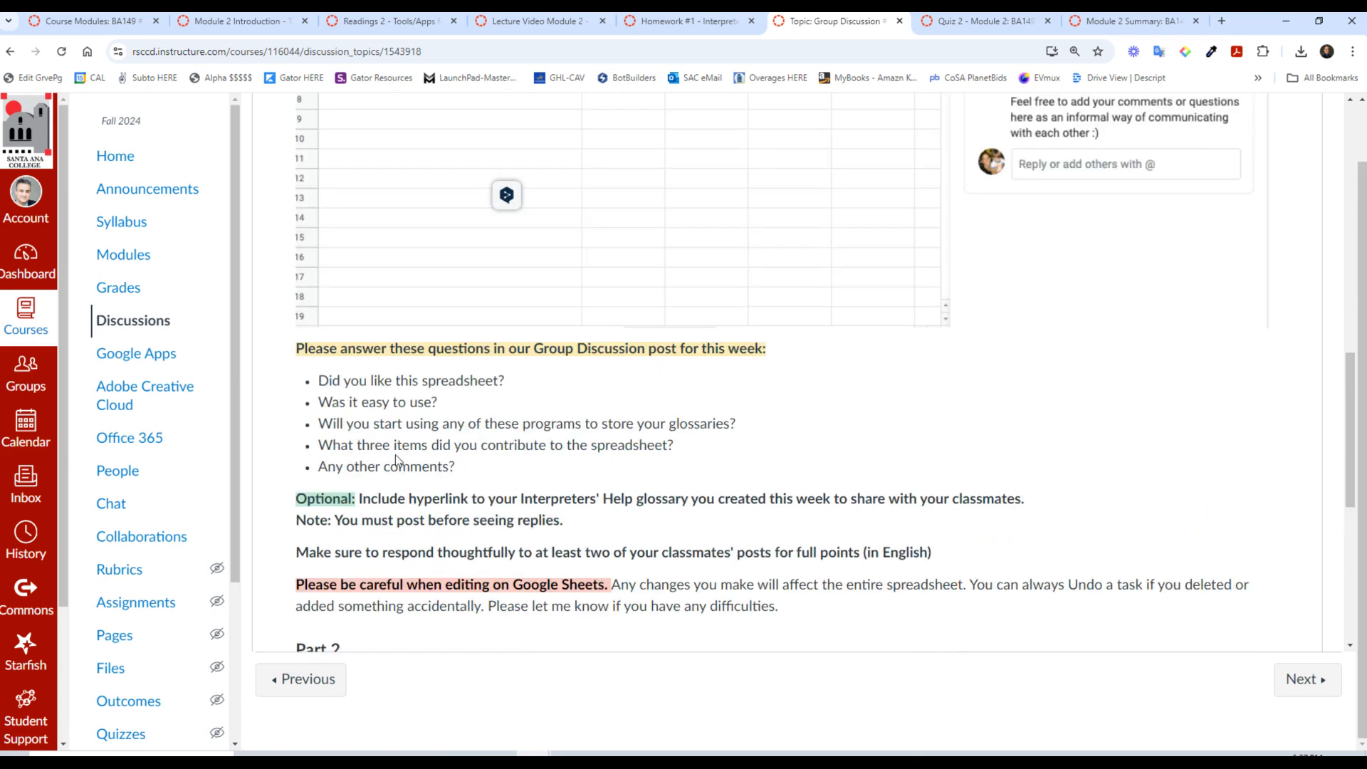
mouse_move(475, 495)
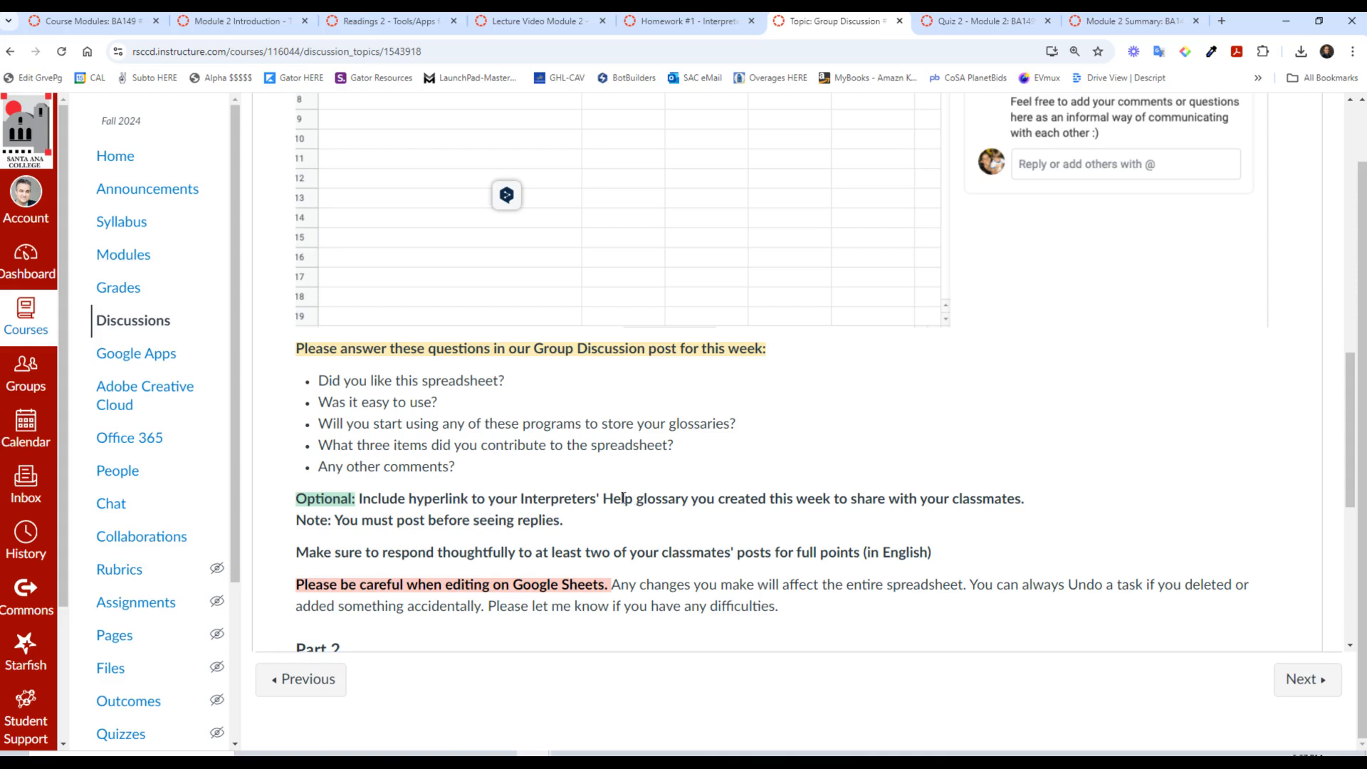
mouse_move(1014, 438)
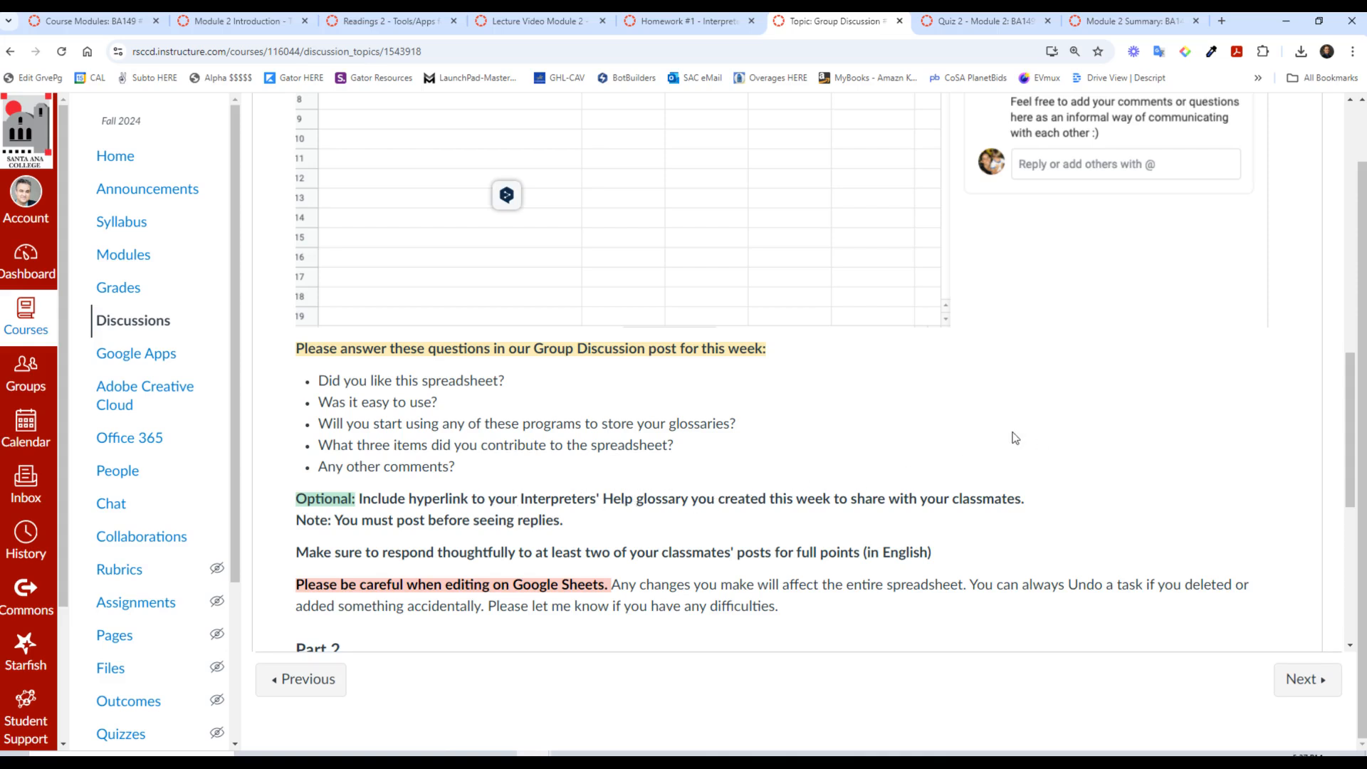
mouse_move(1349, 459)
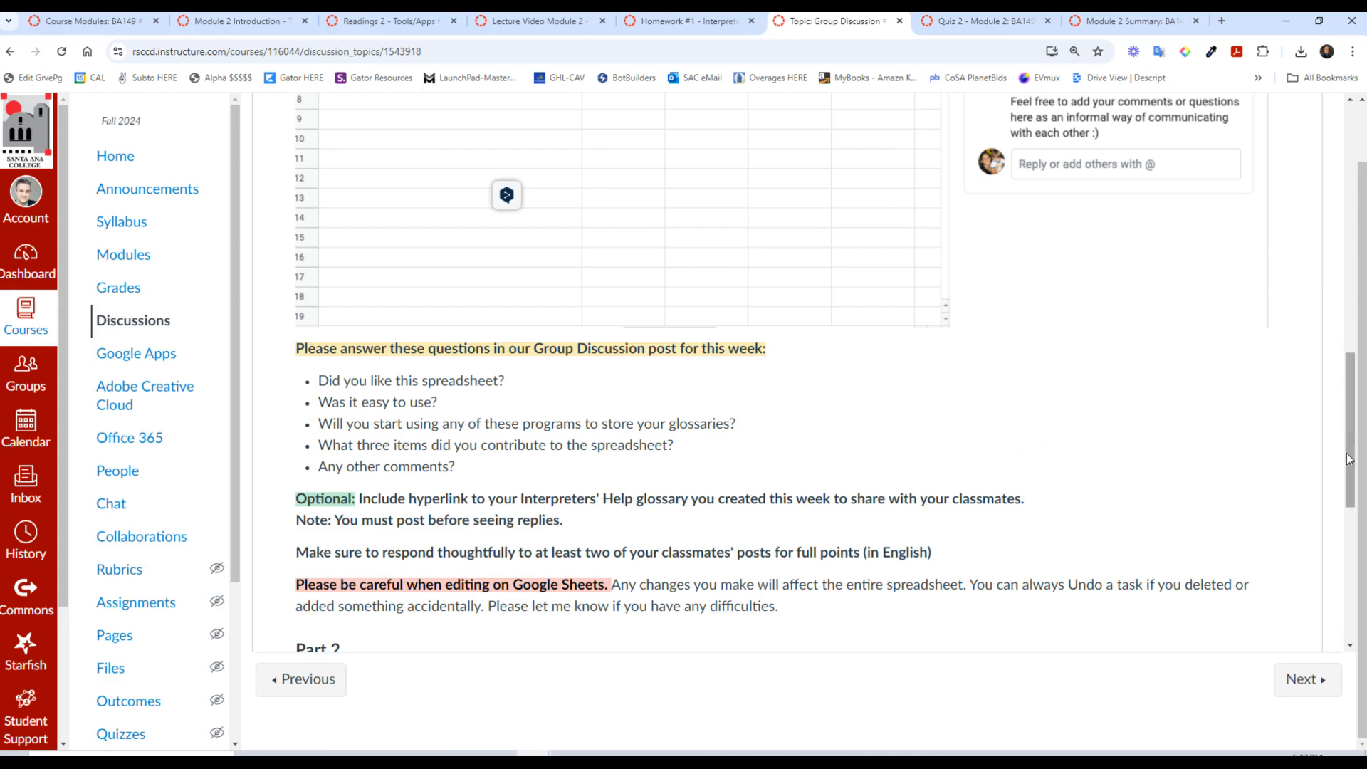
scroll(down, 3)
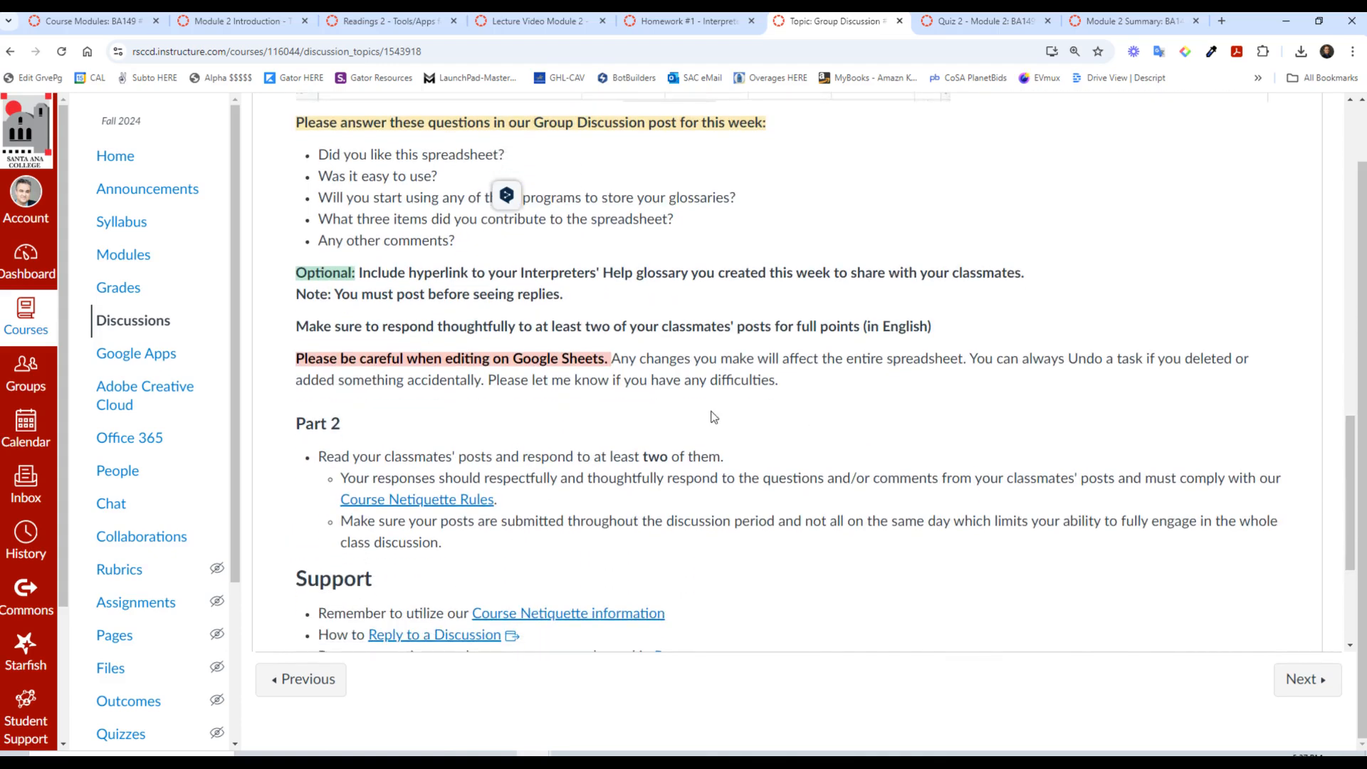
mouse_move(496, 364)
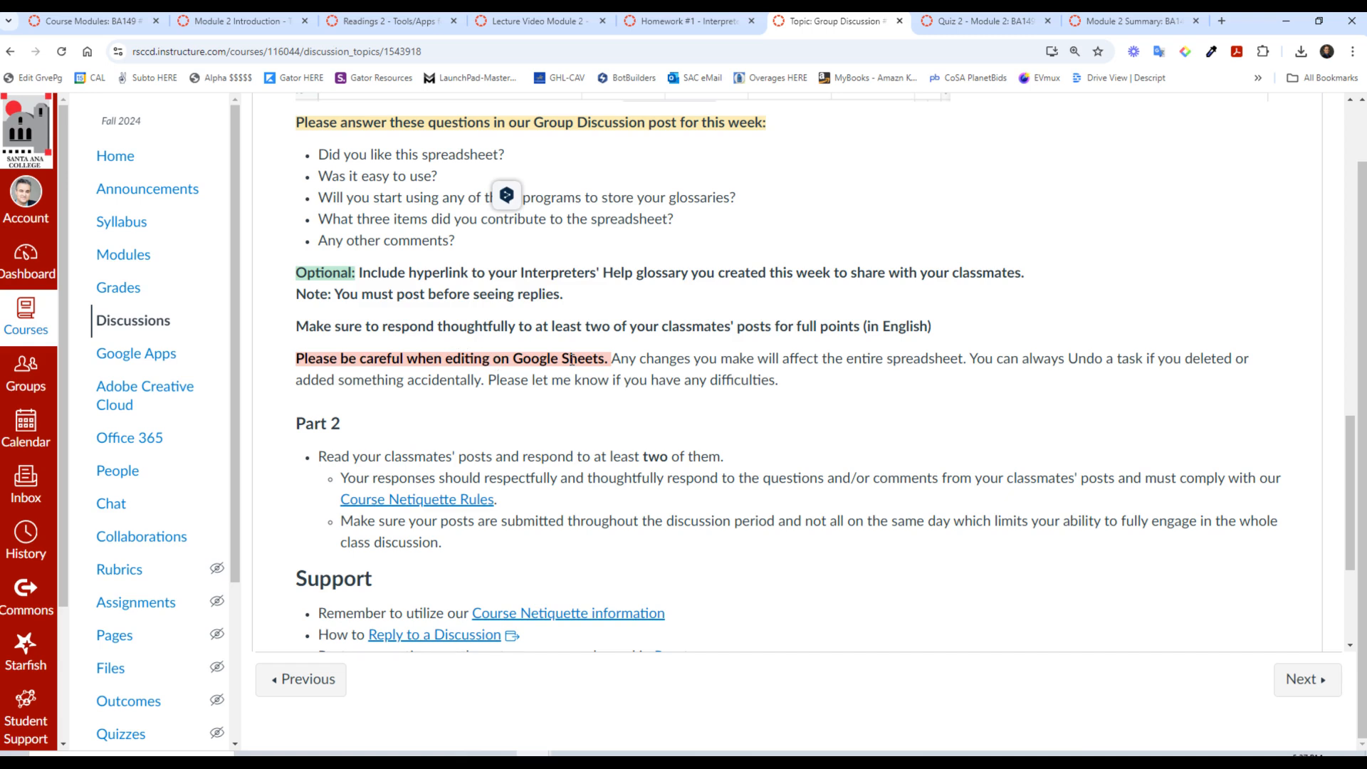
mouse_move(861, 407)
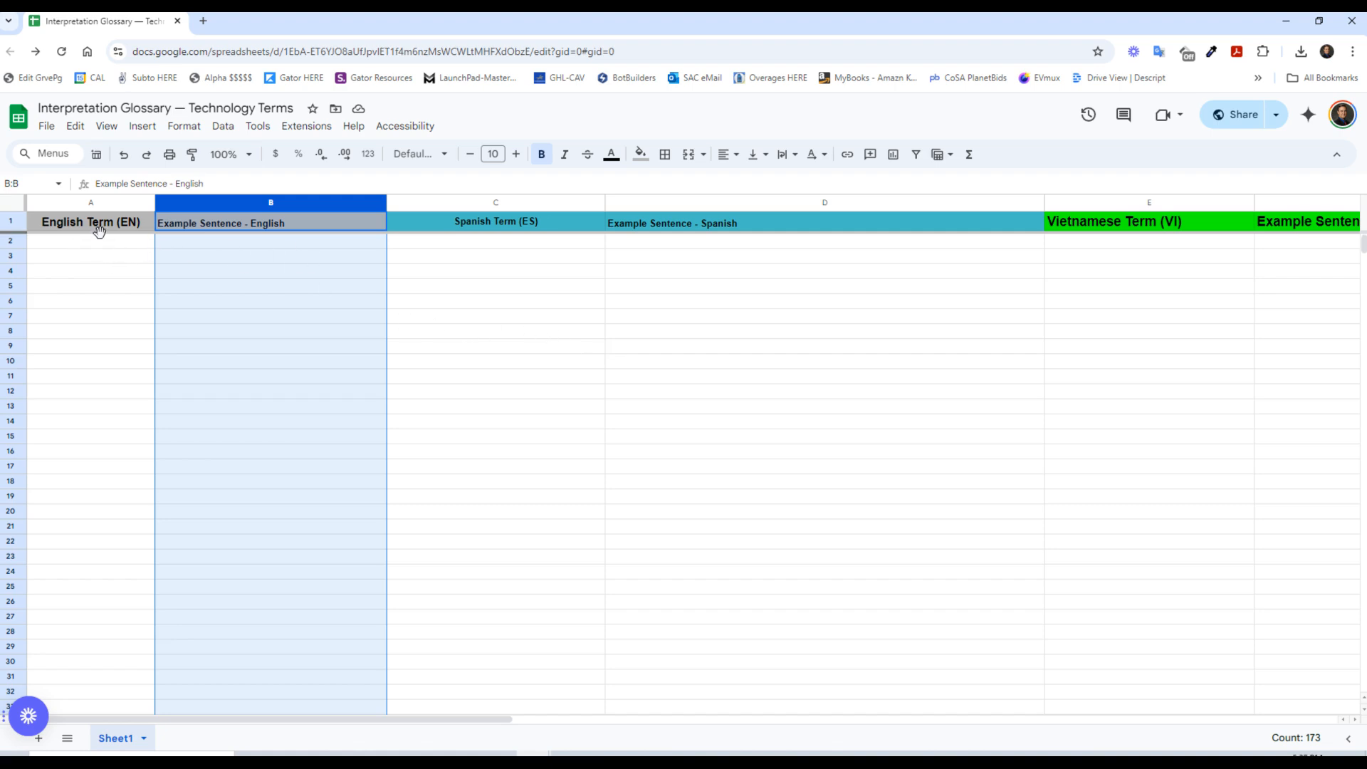
mouse_move(250, 242)
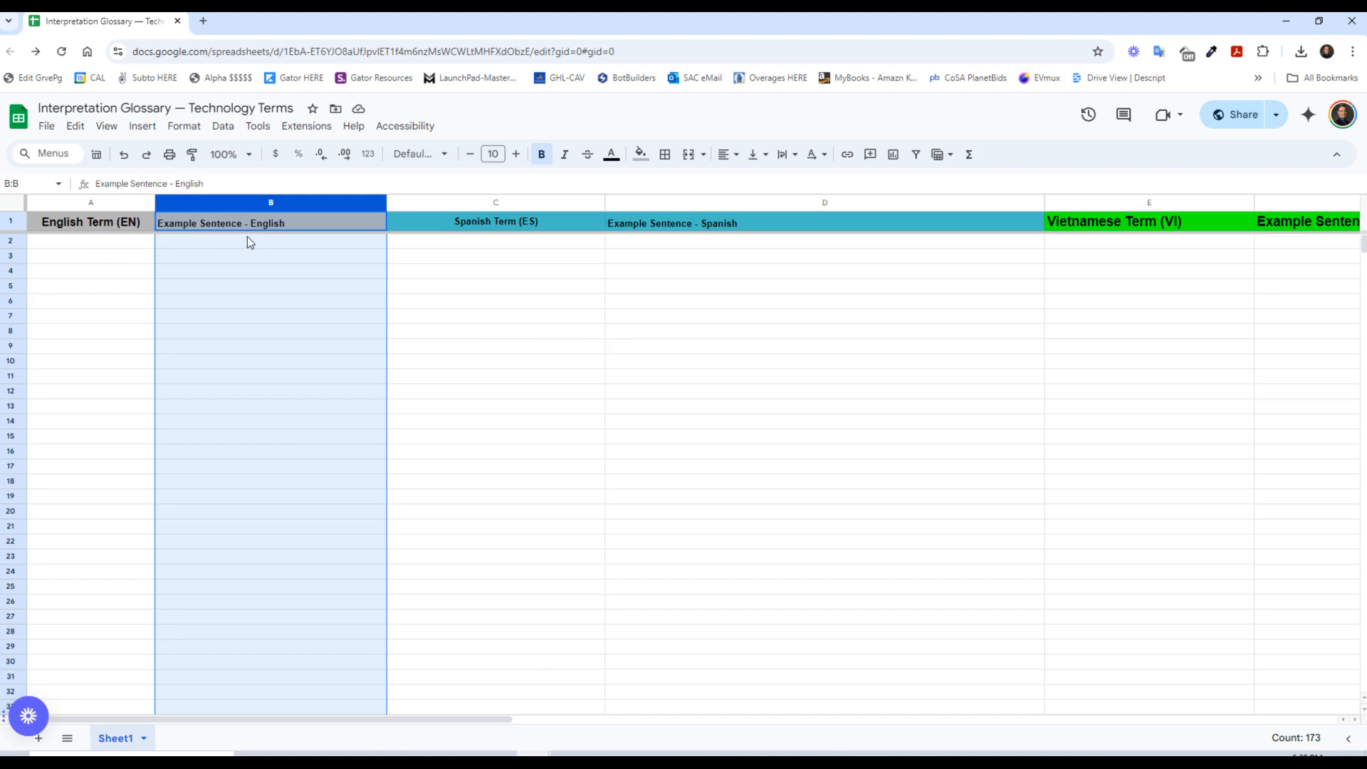
mouse_move(660, 265)
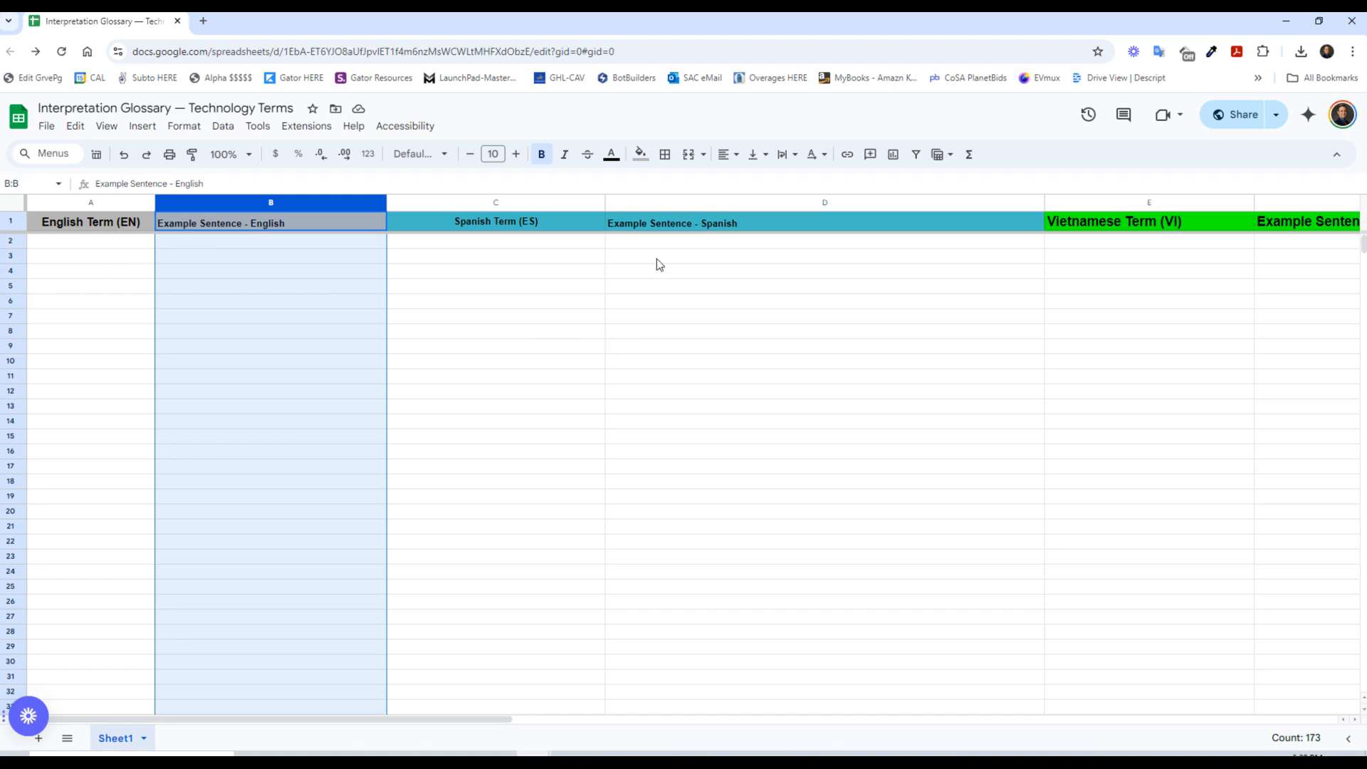
mouse_move(512, 221)
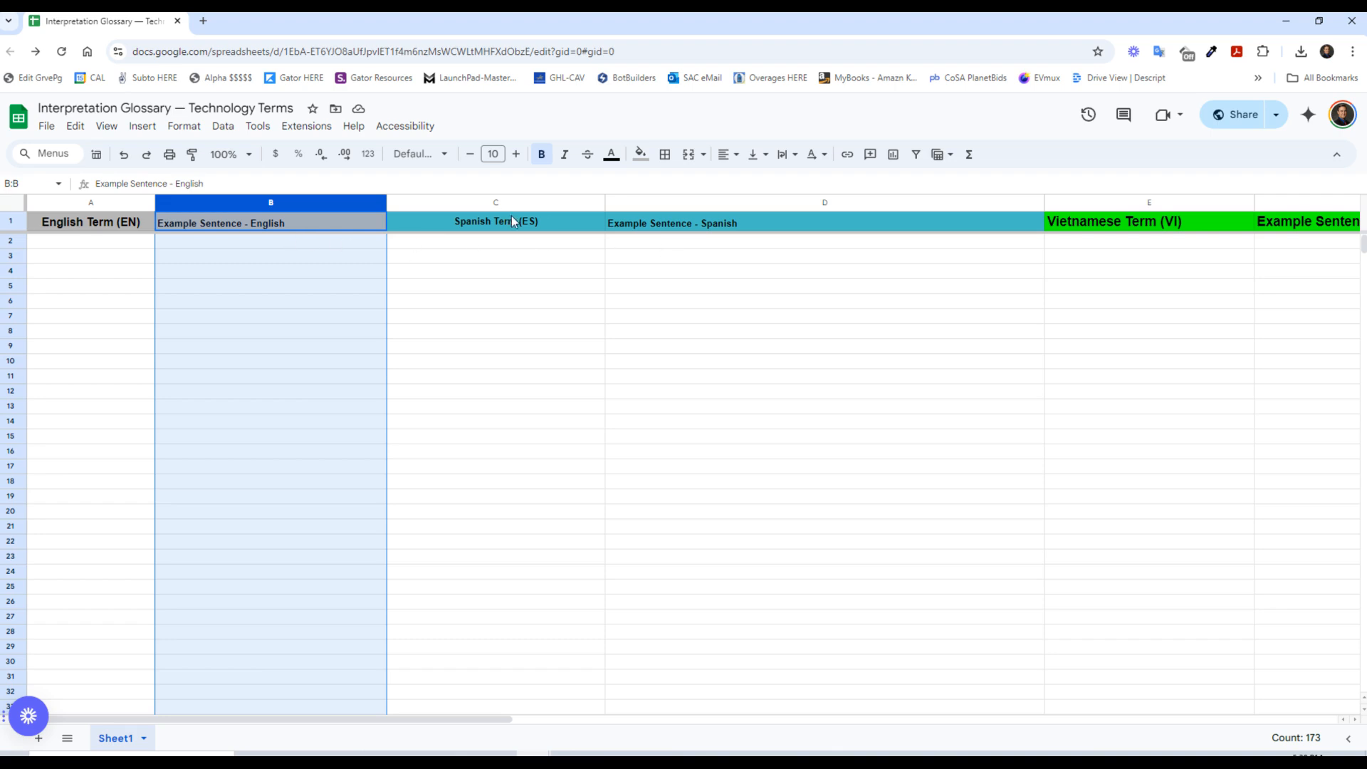
mouse_move(167, 283)
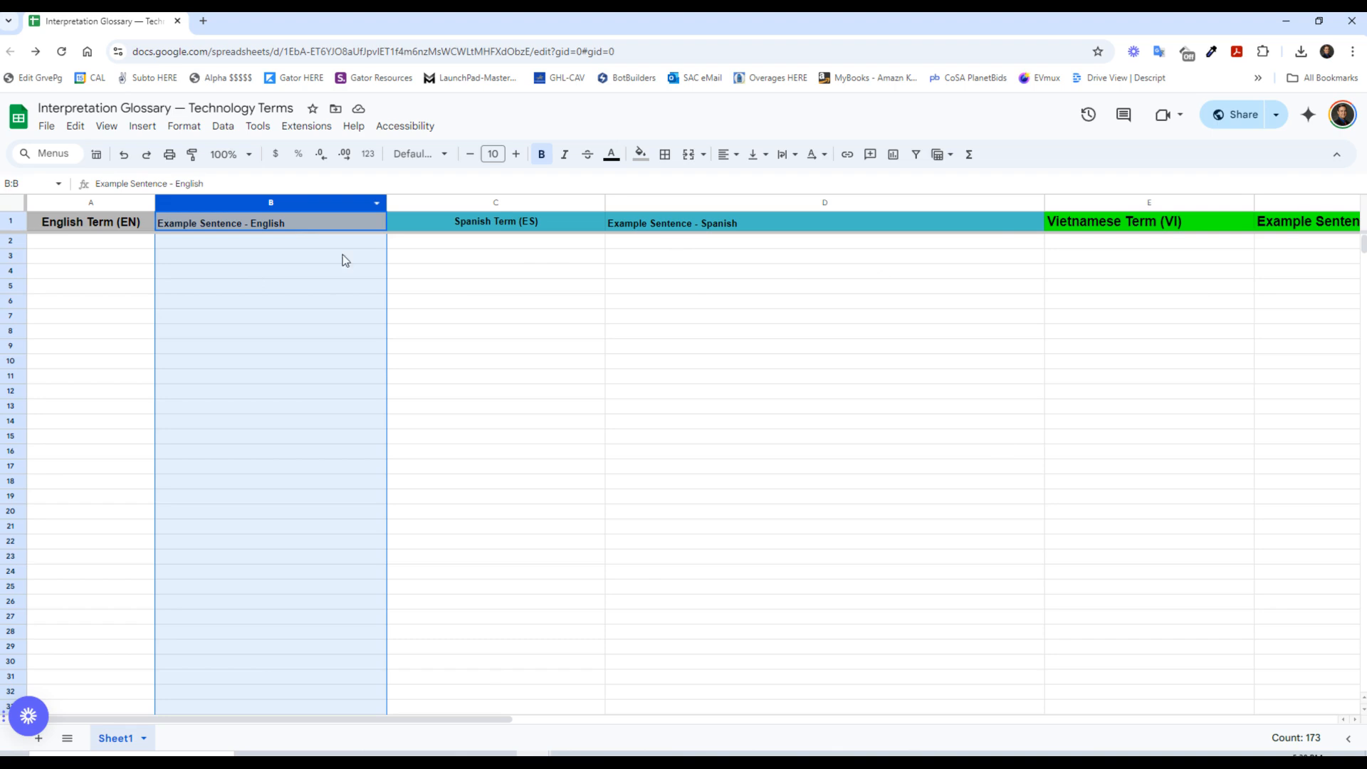
mouse_move(595, 293)
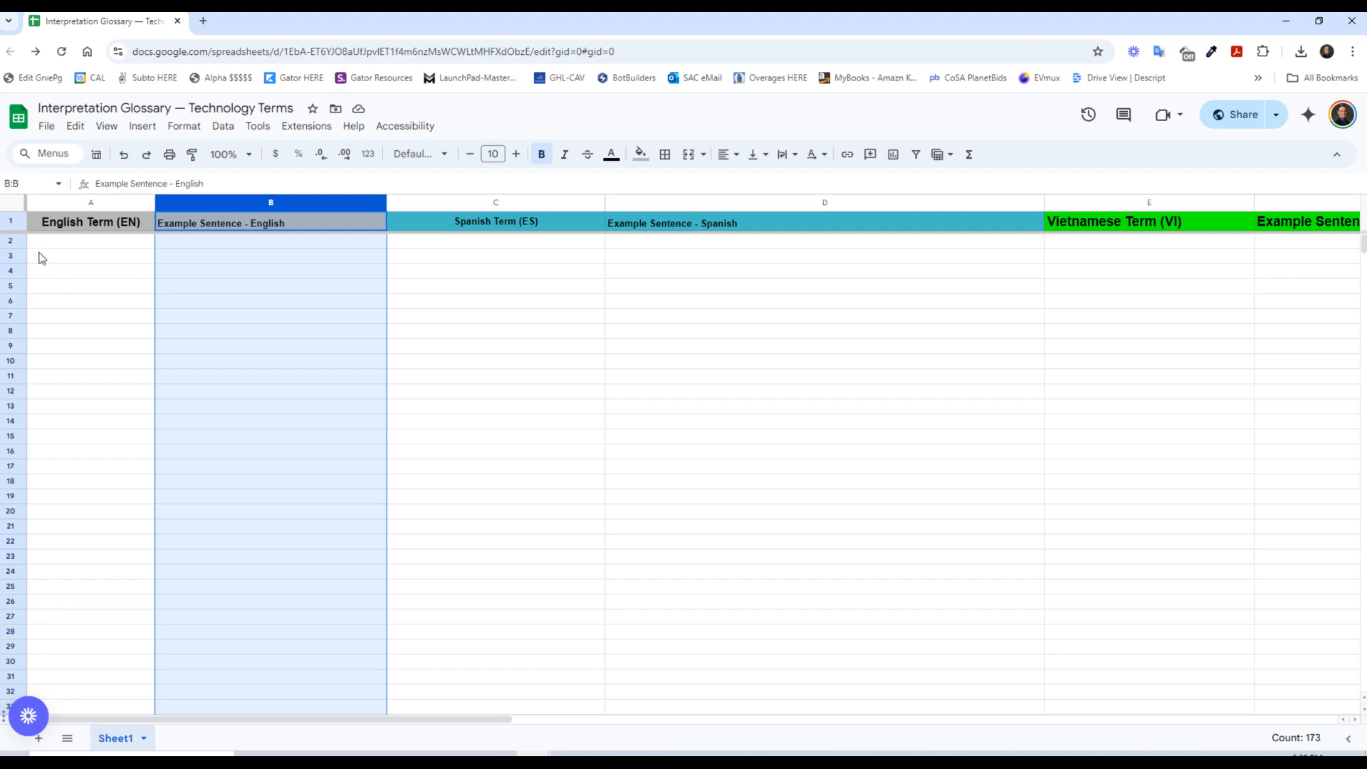
mouse_move(55, 241)
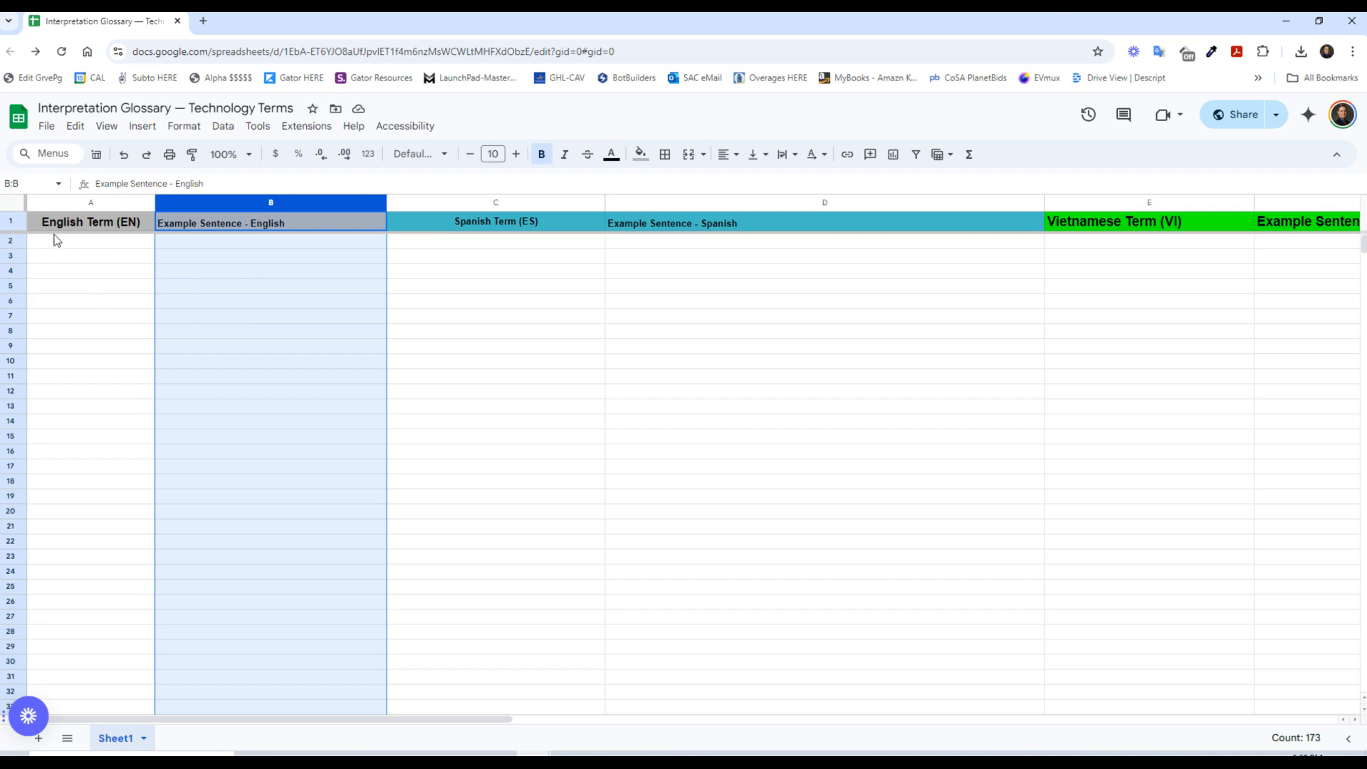
click(89, 241)
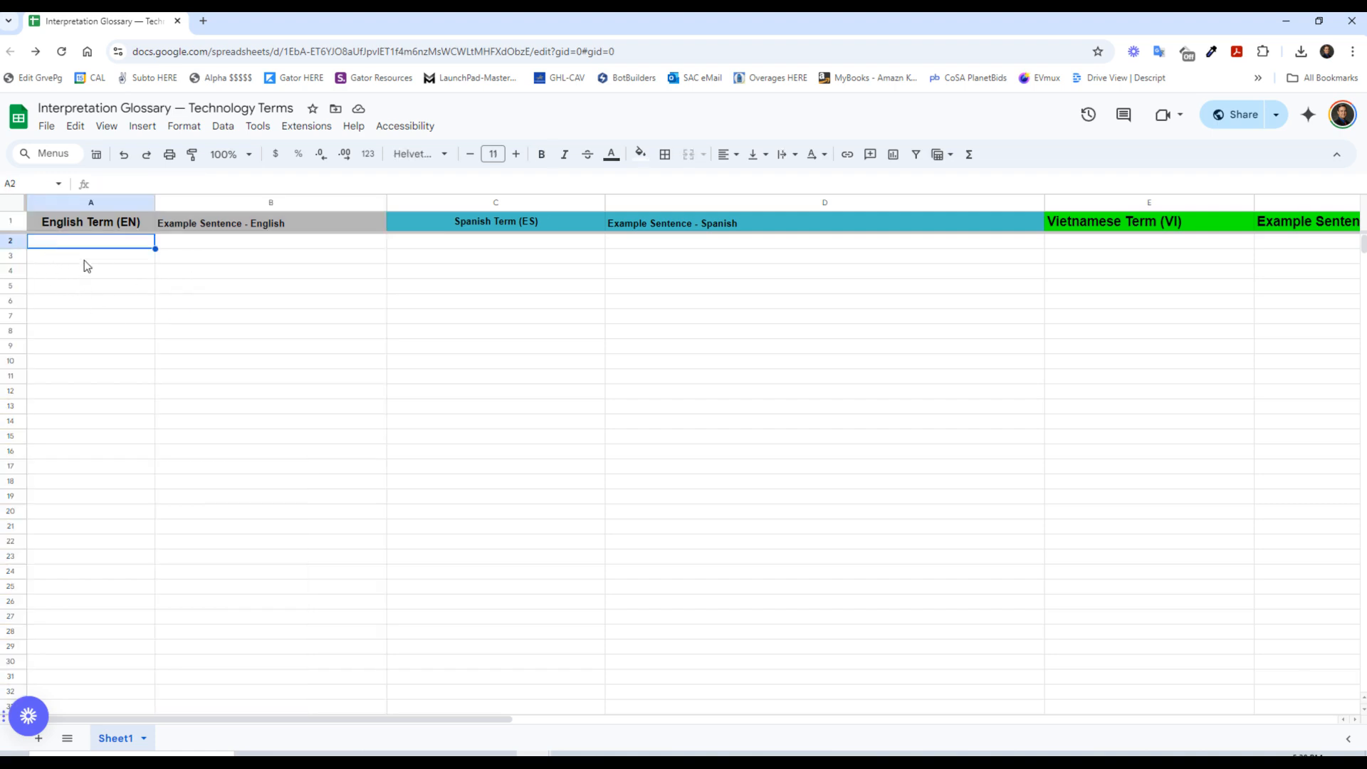
mouse_move(90, 305)
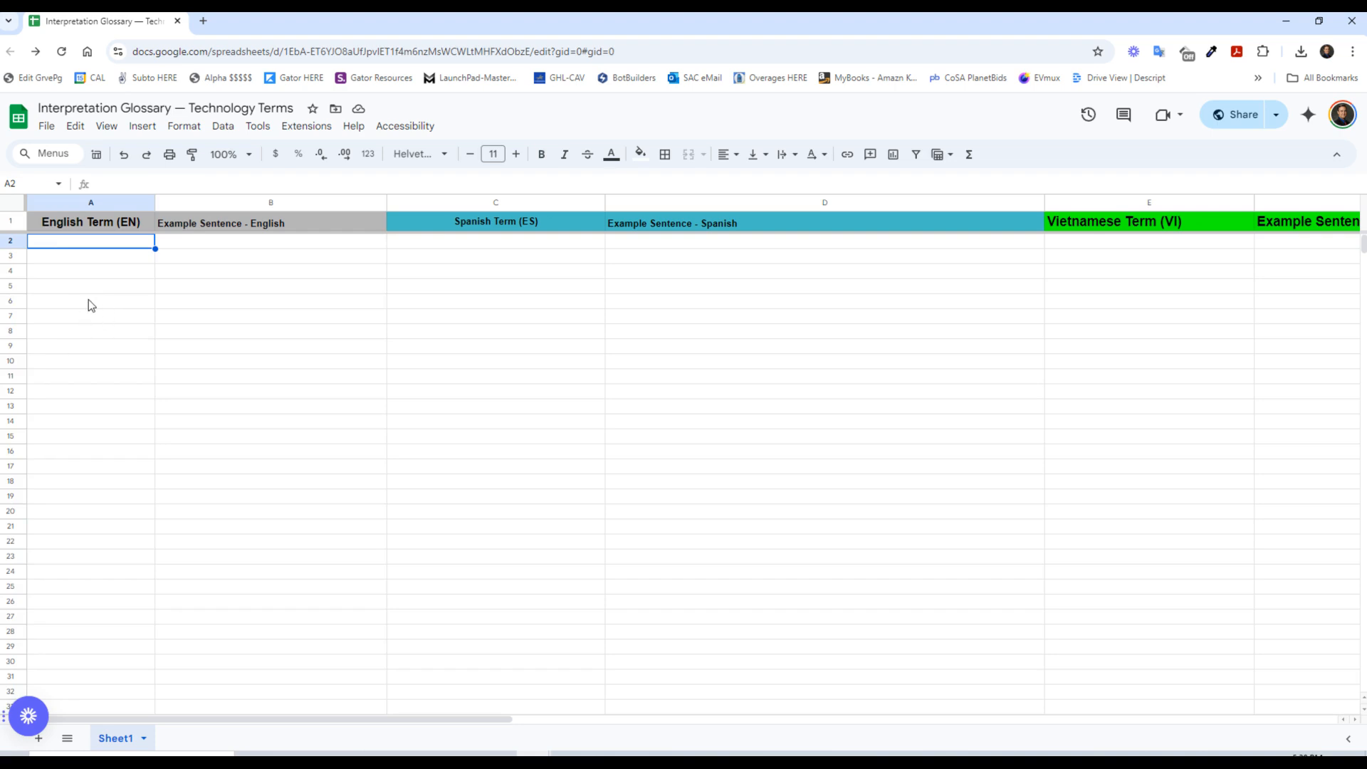
click(91, 301)
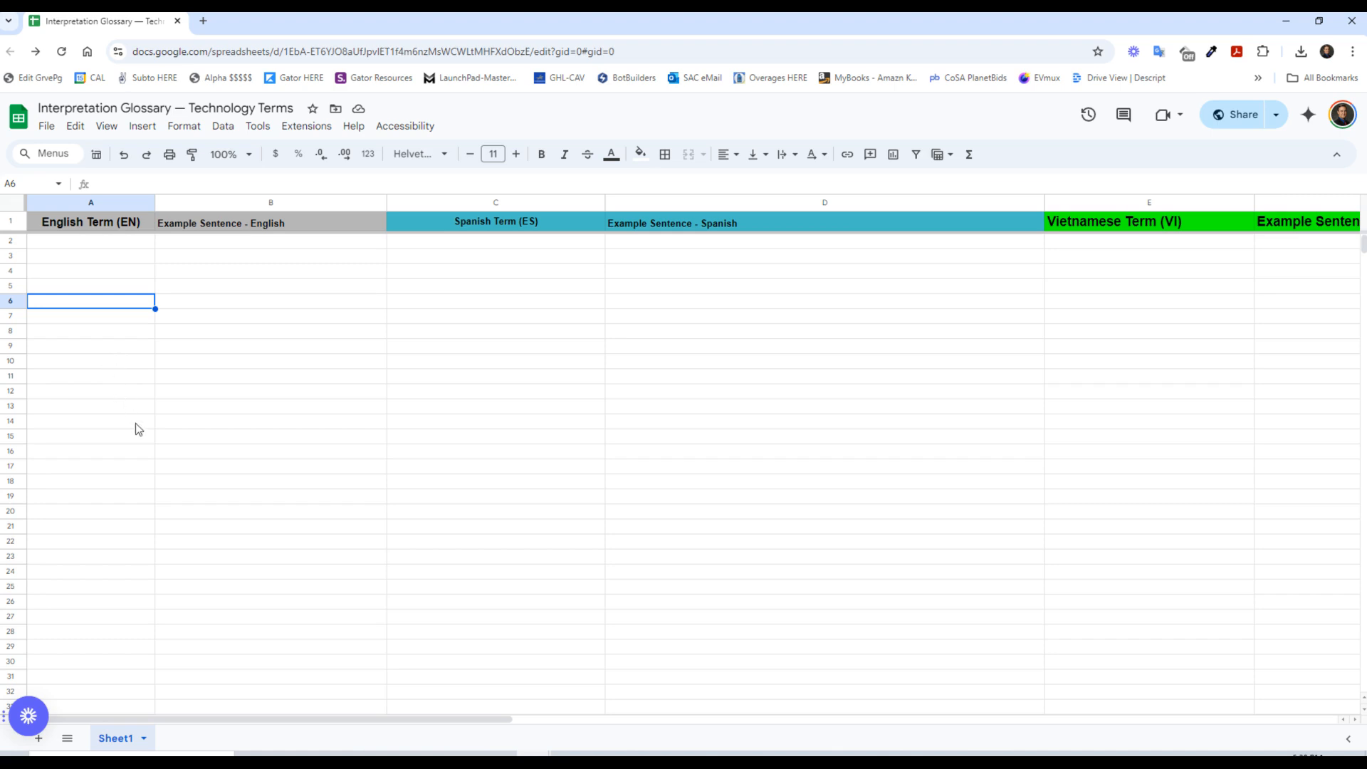
mouse_move(1316, 323)
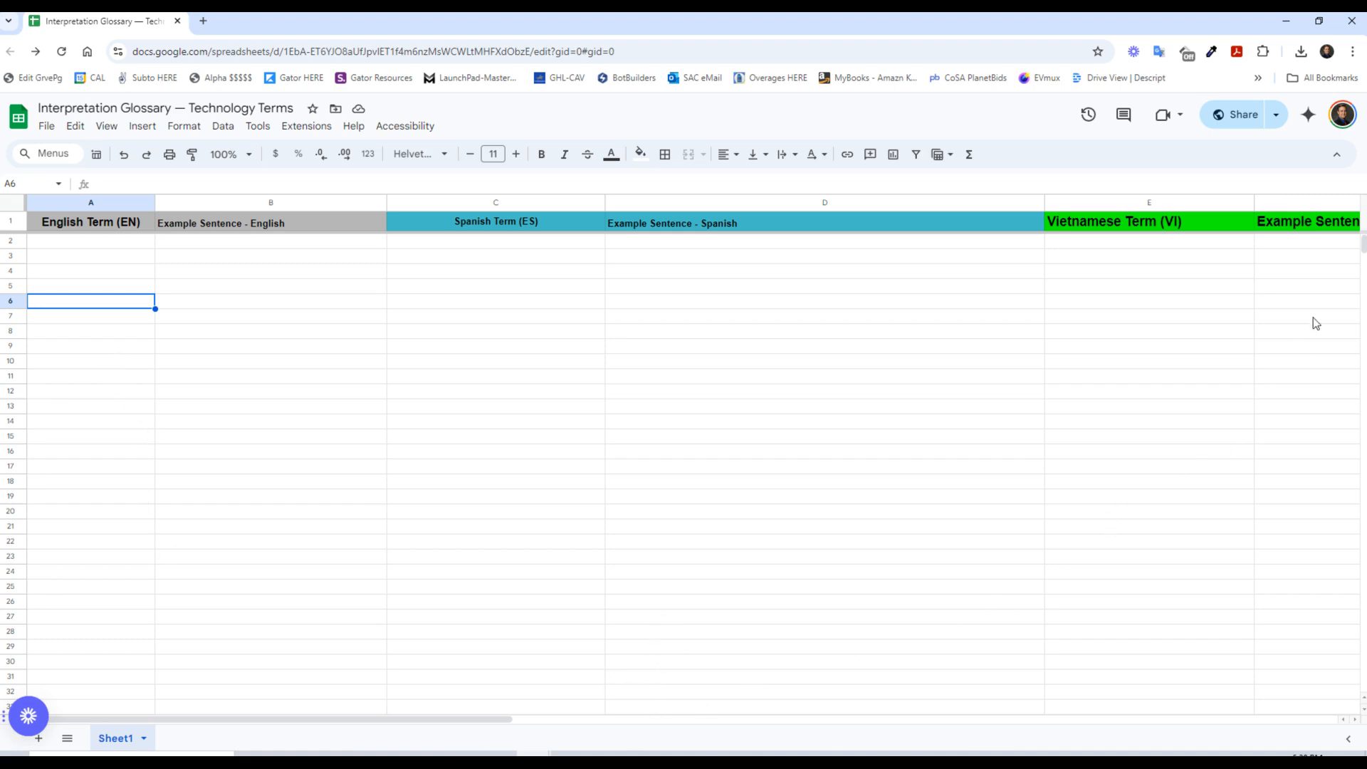
mouse_move(630, 497)
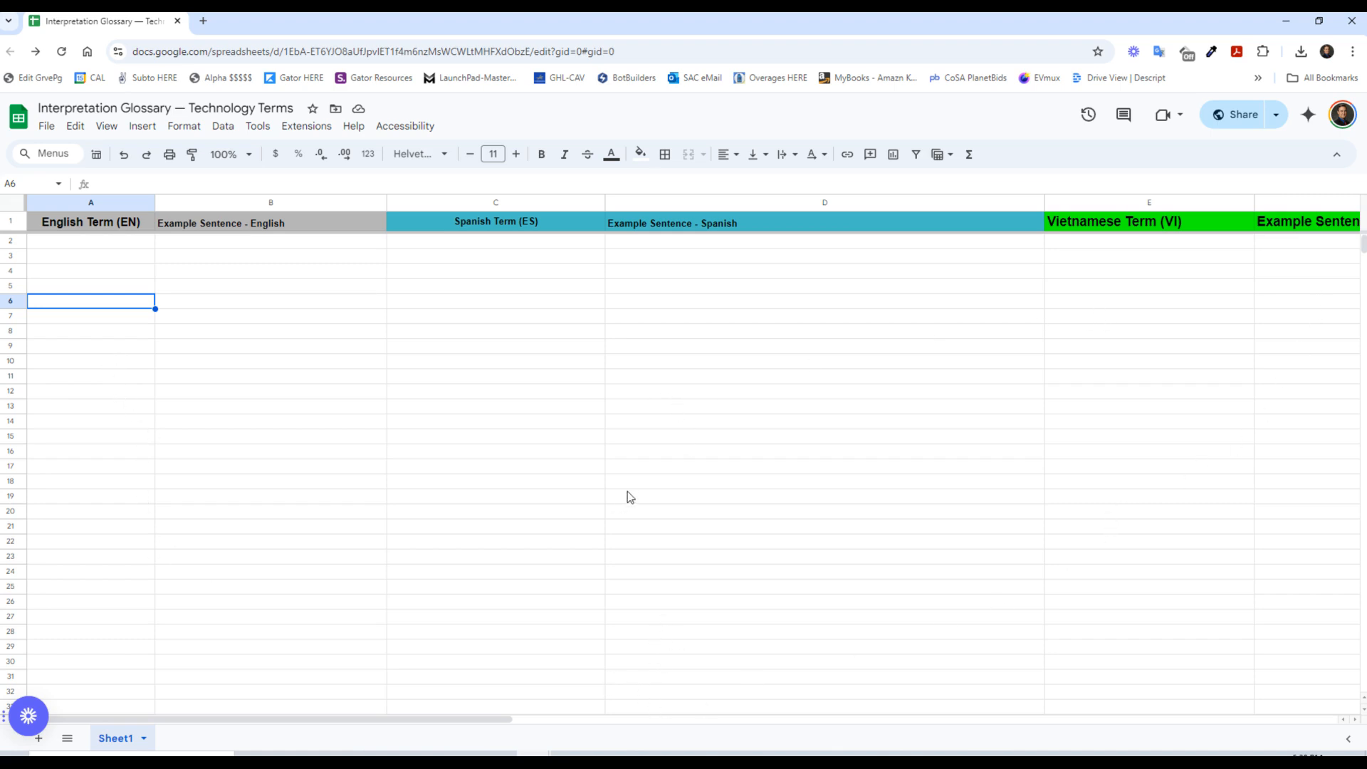
Step: Switch back to the Group Discussion #2 page at its Support and Grading sections
click(837, 20)
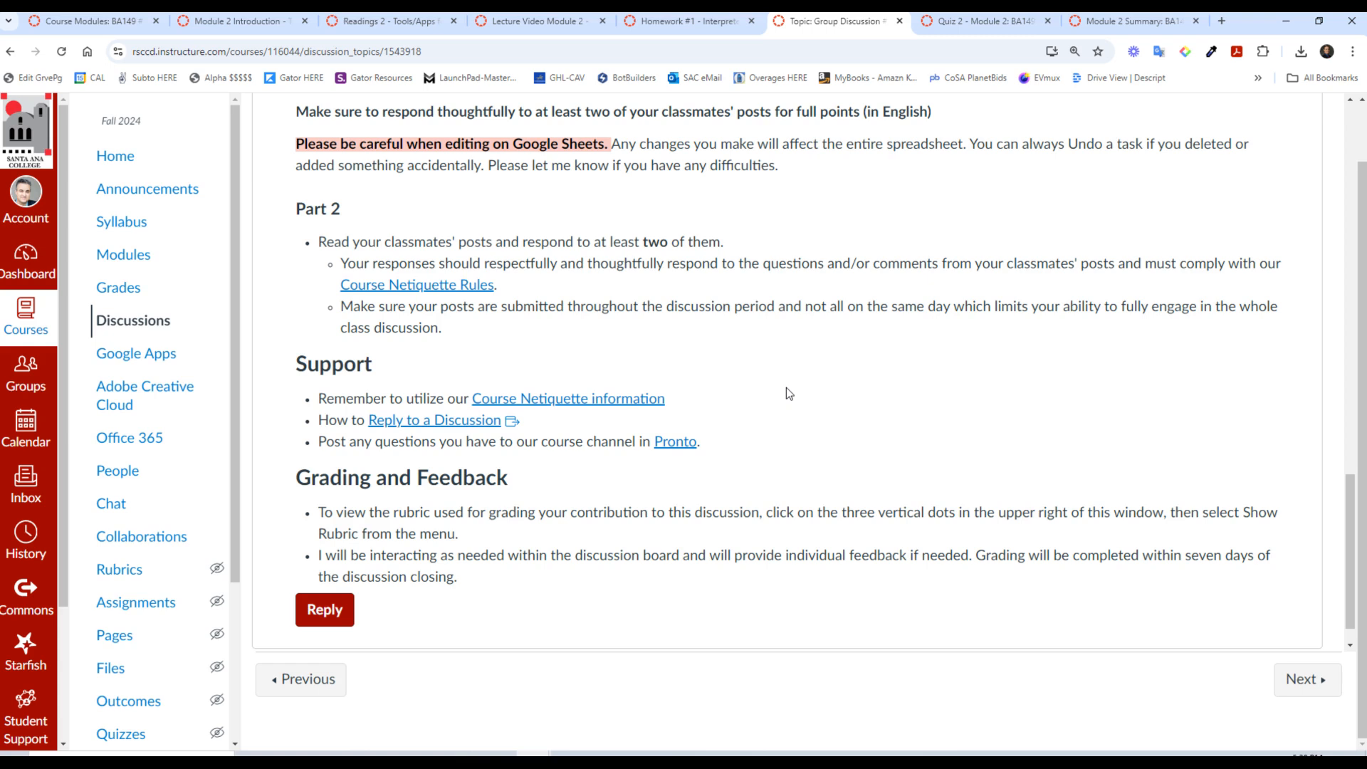
mouse_move(493, 241)
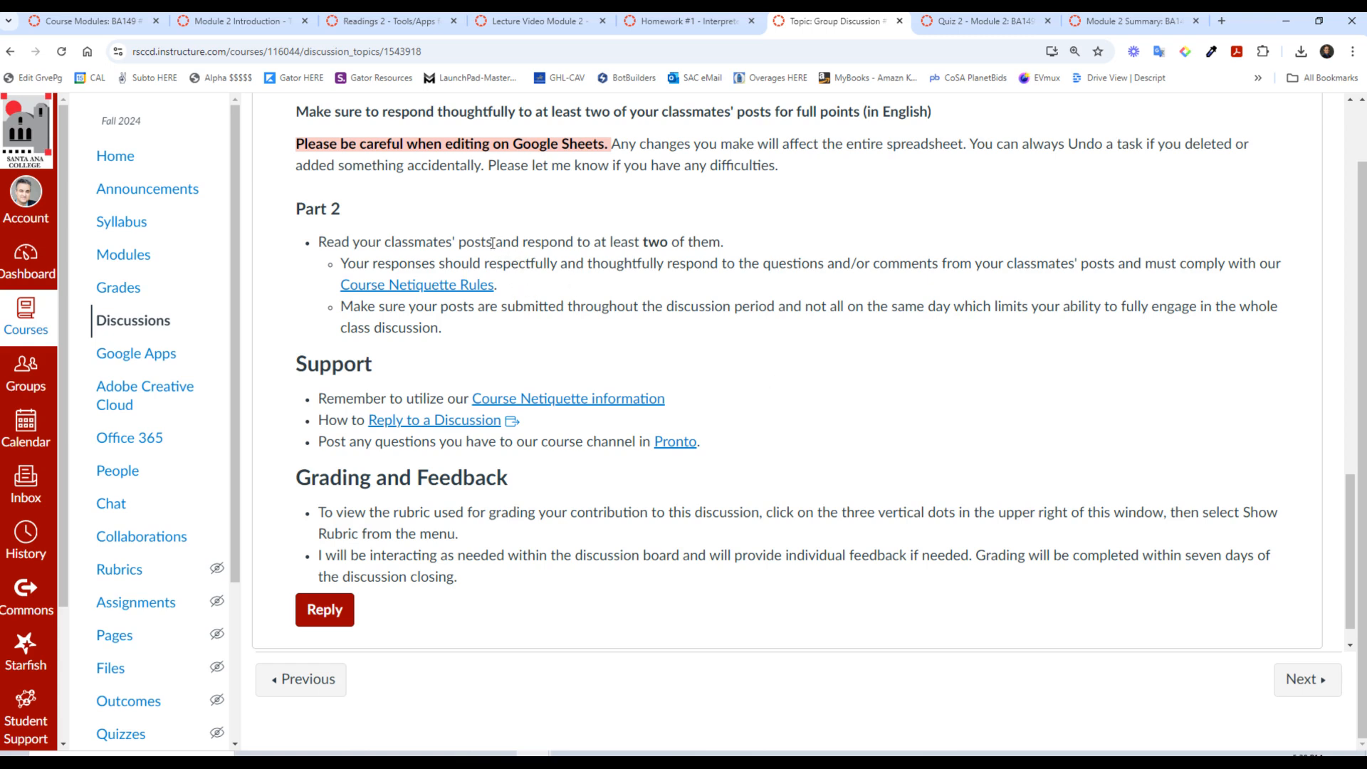
mouse_move(619, 260)
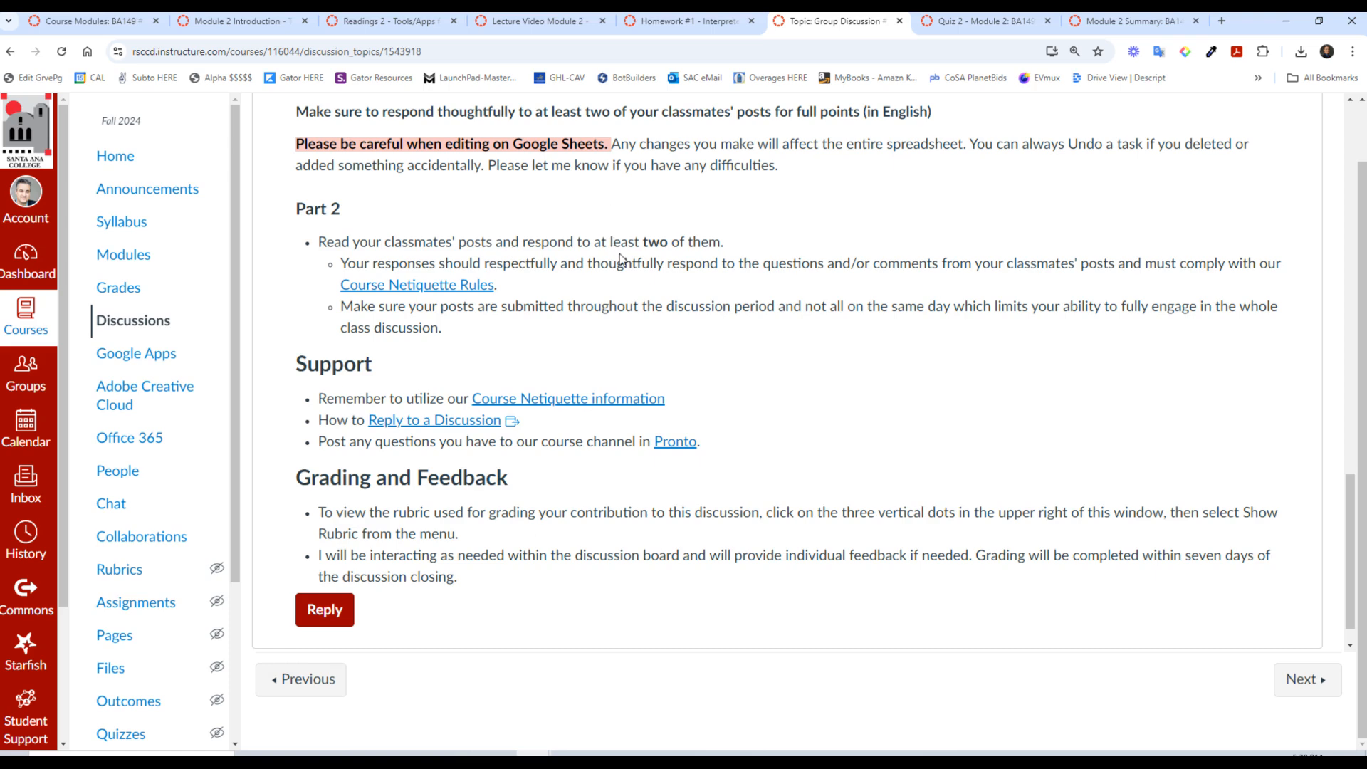
mouse_move(620, 274)
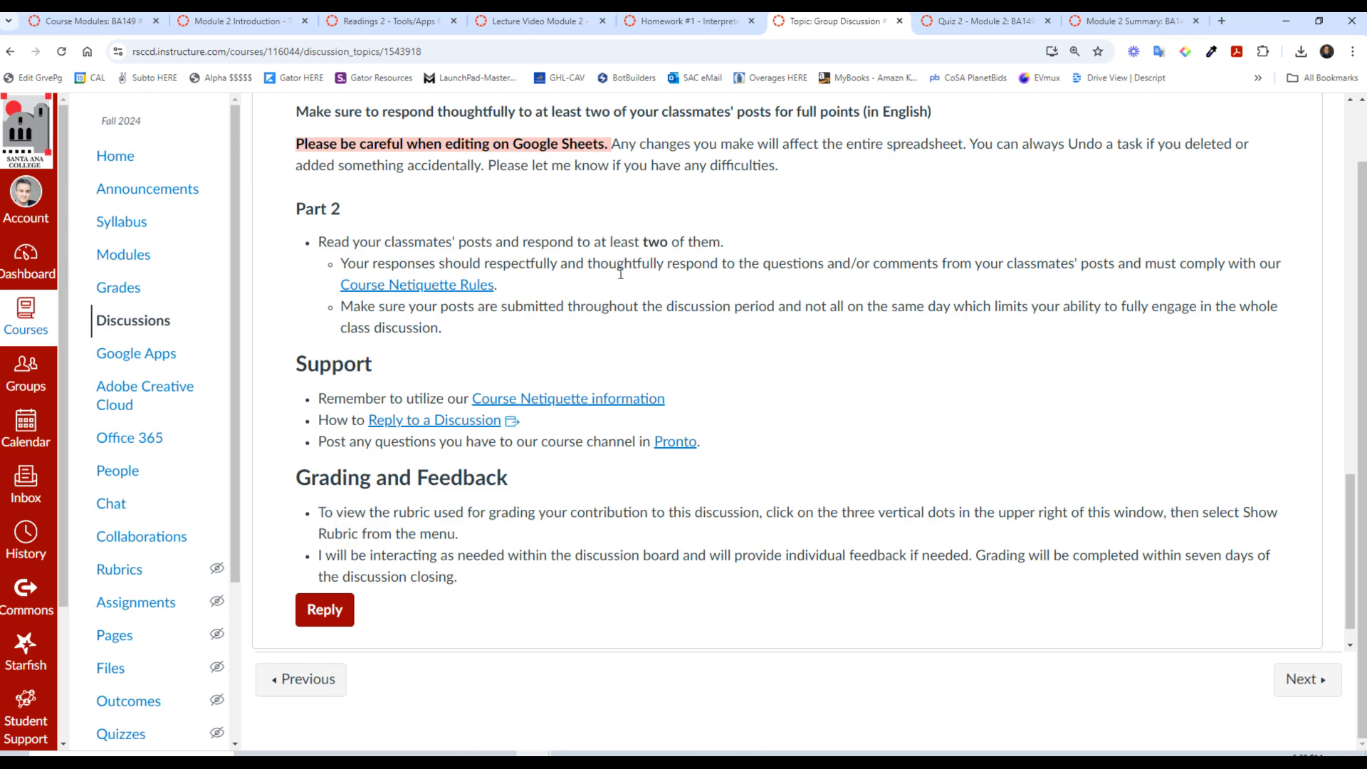
mouse_move(644, 571)
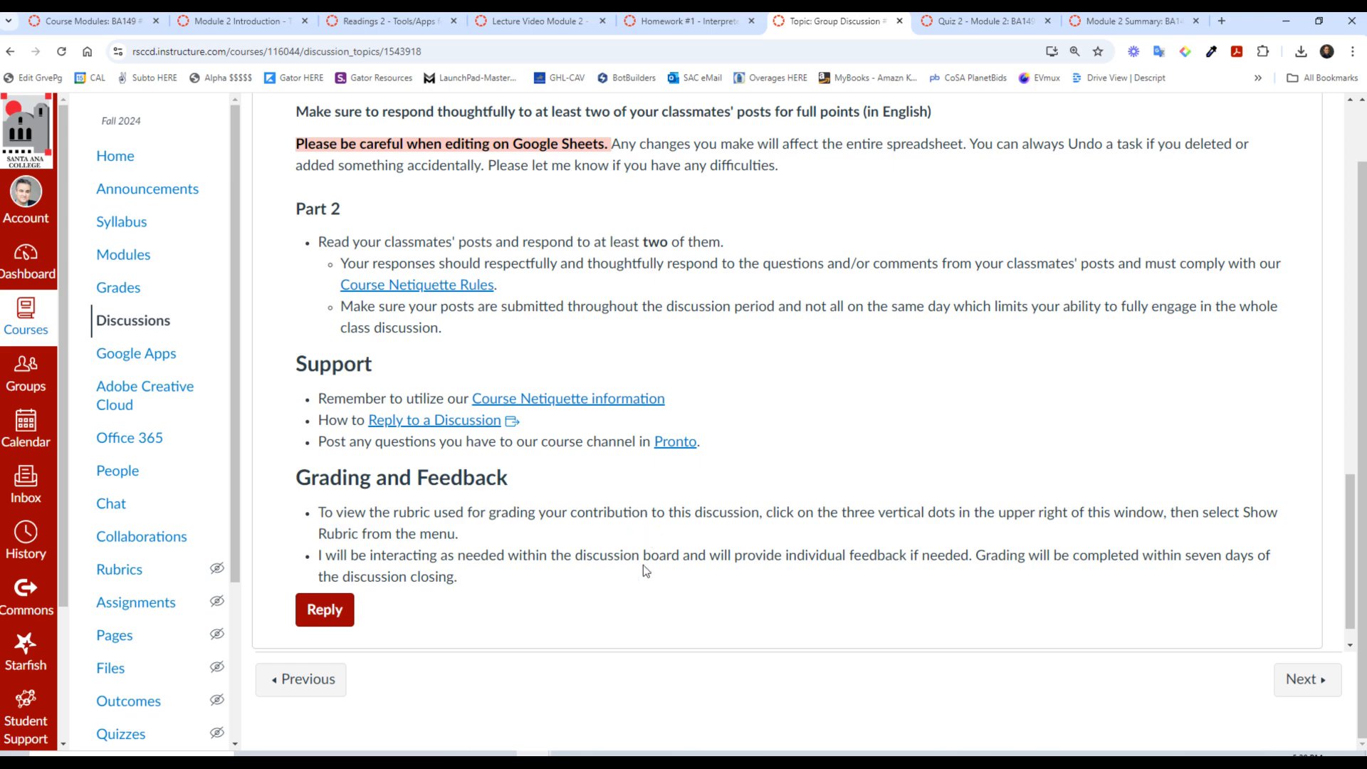
mouse_move(668, 551)
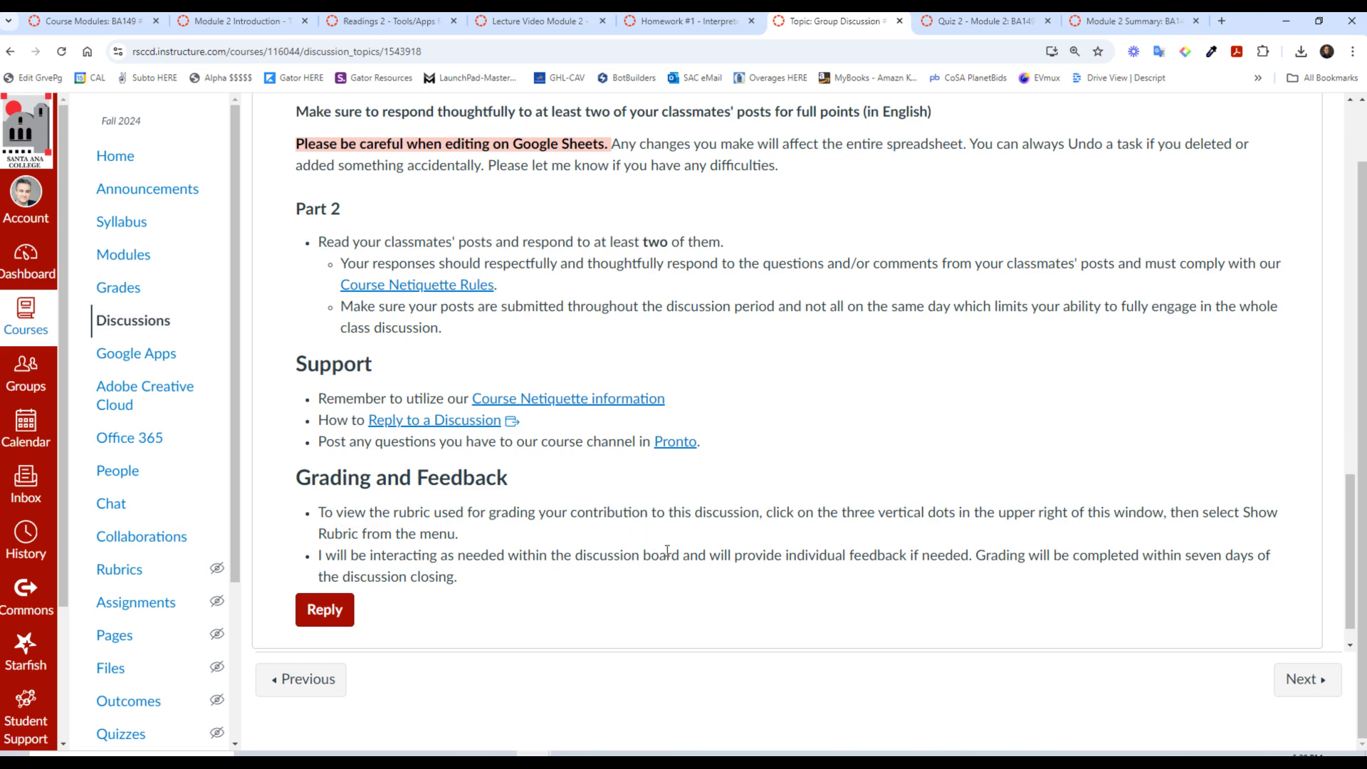
Step: Switch to the Quiz 2 - Module 2 tab and review its 26 points, 30-minute limit and two attempts
click(987, 21)
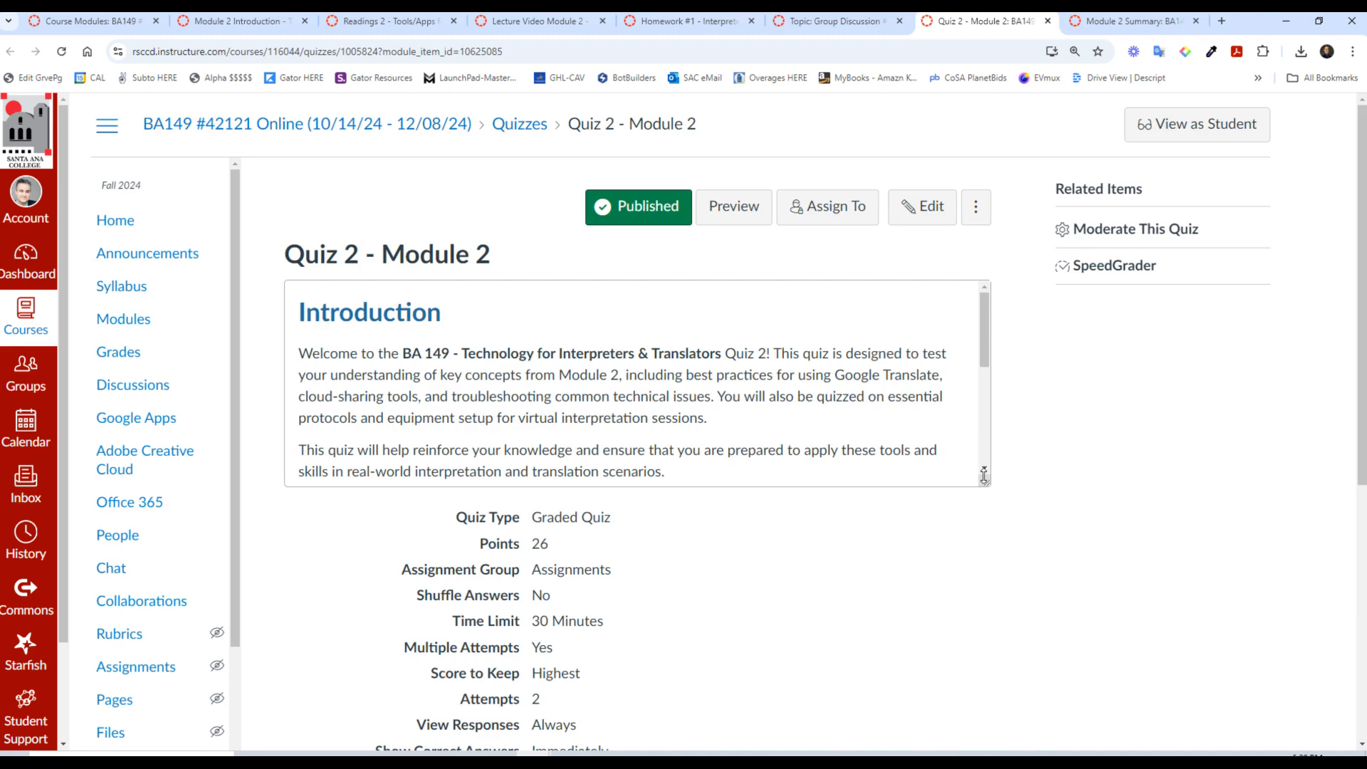
scroll(down, 3)
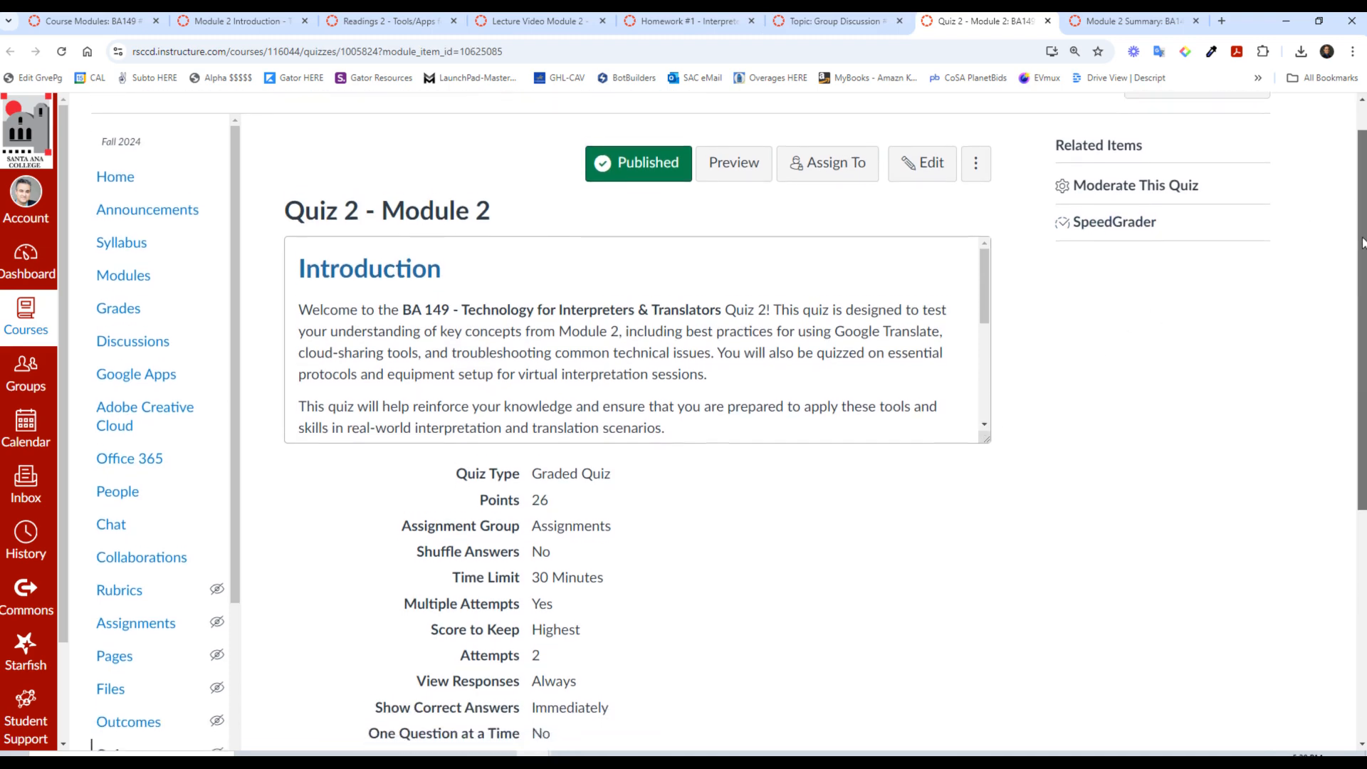
scroll(down, 3)
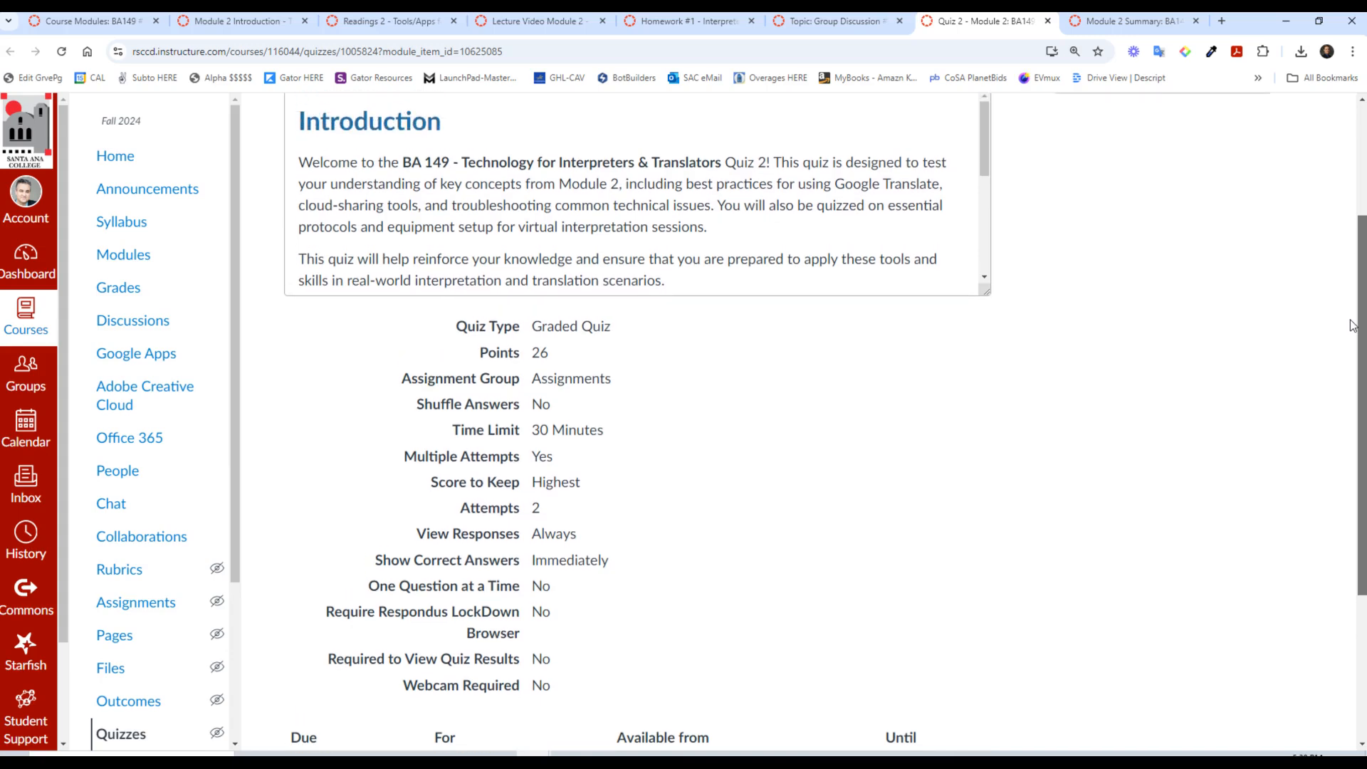
scroll(down, 3)
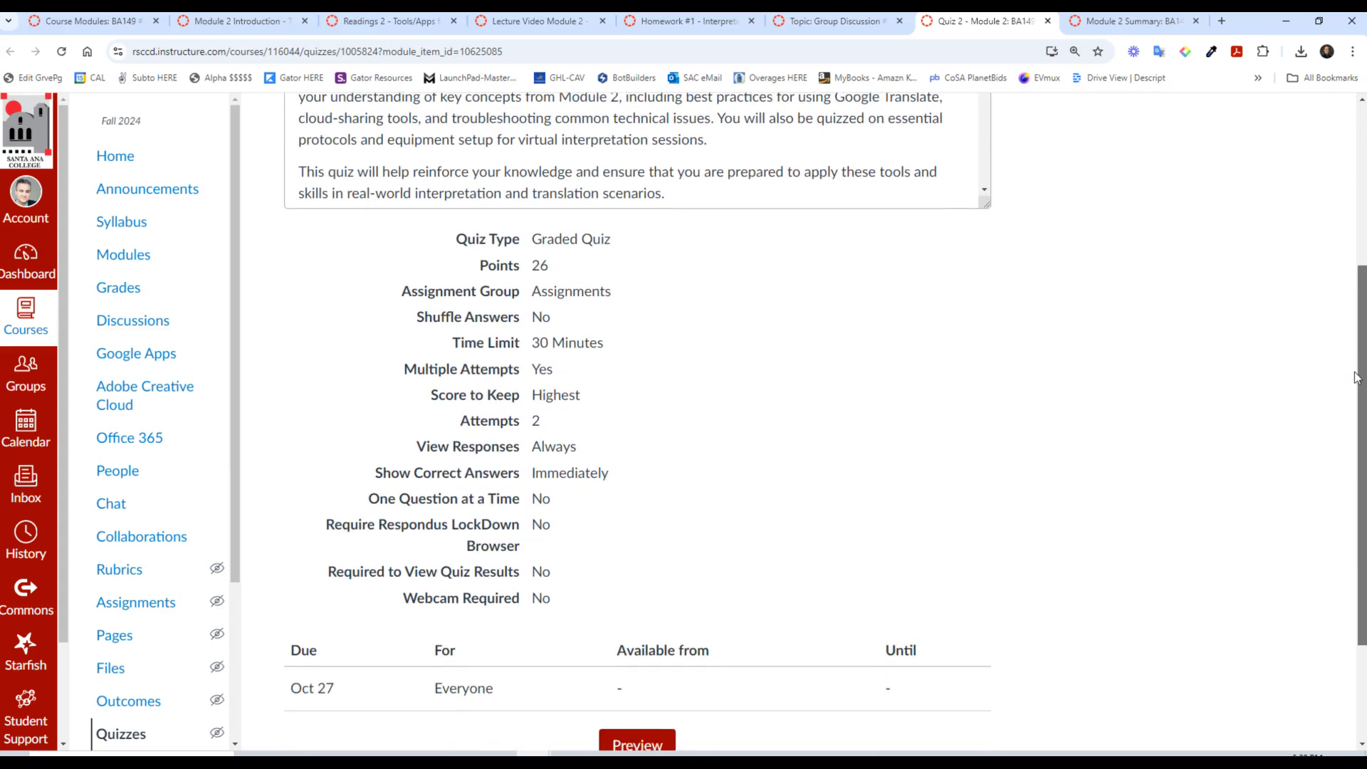
scroll(up, 3)
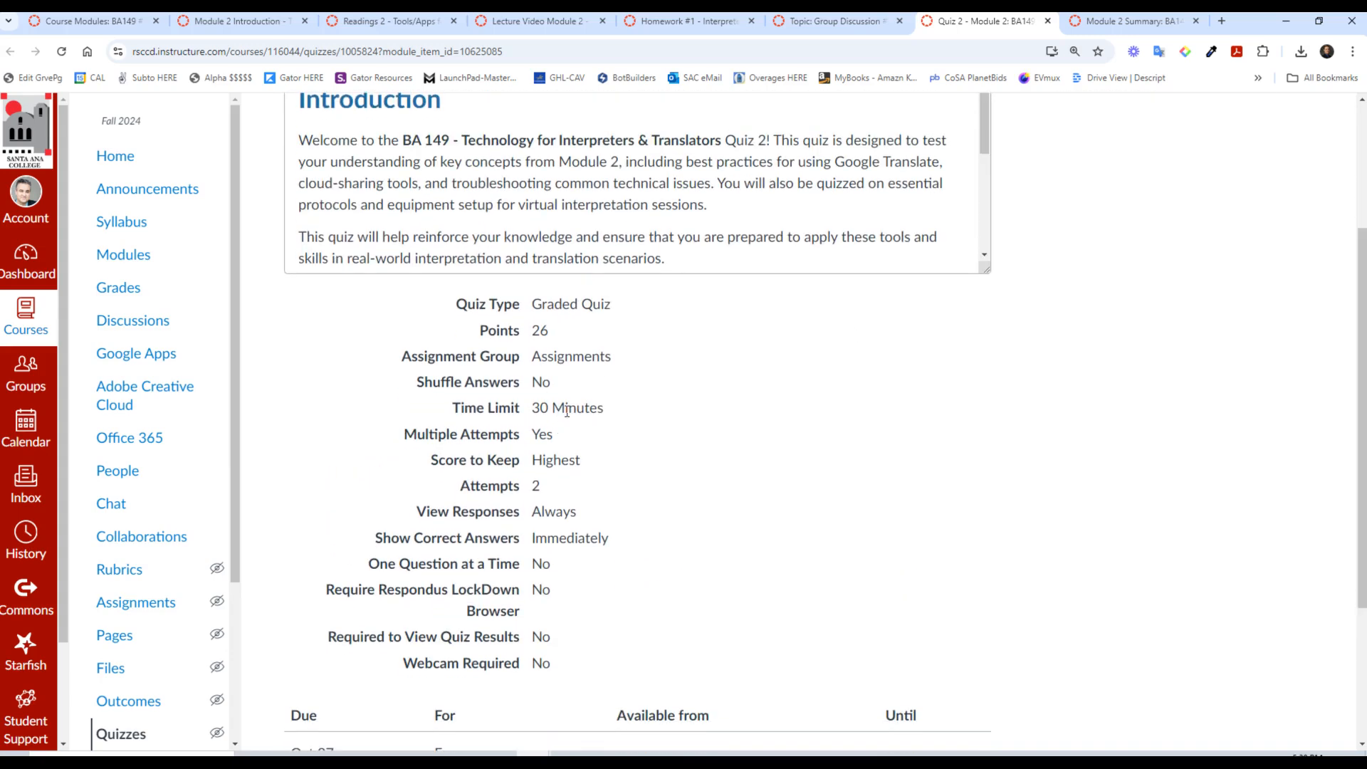
mouse_move(558, 391)
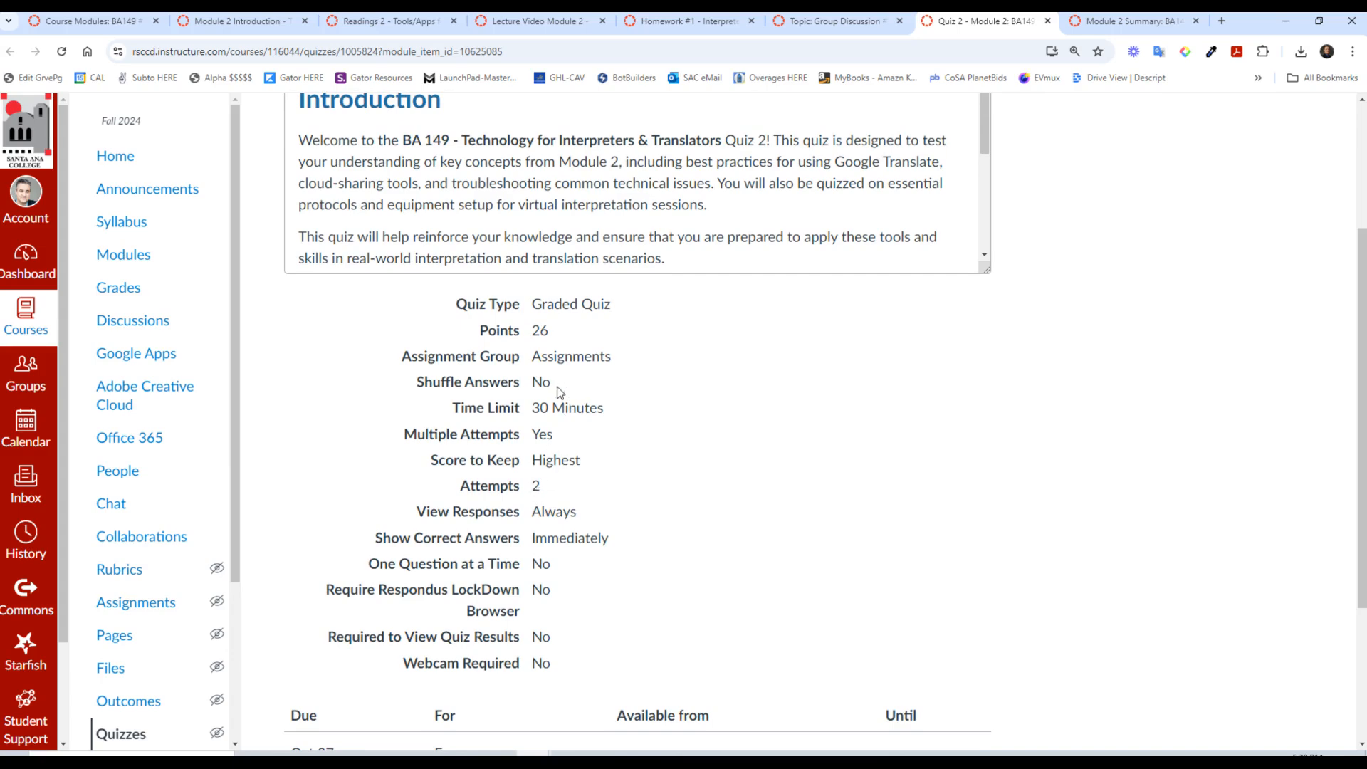
mouse_move(606, 440)
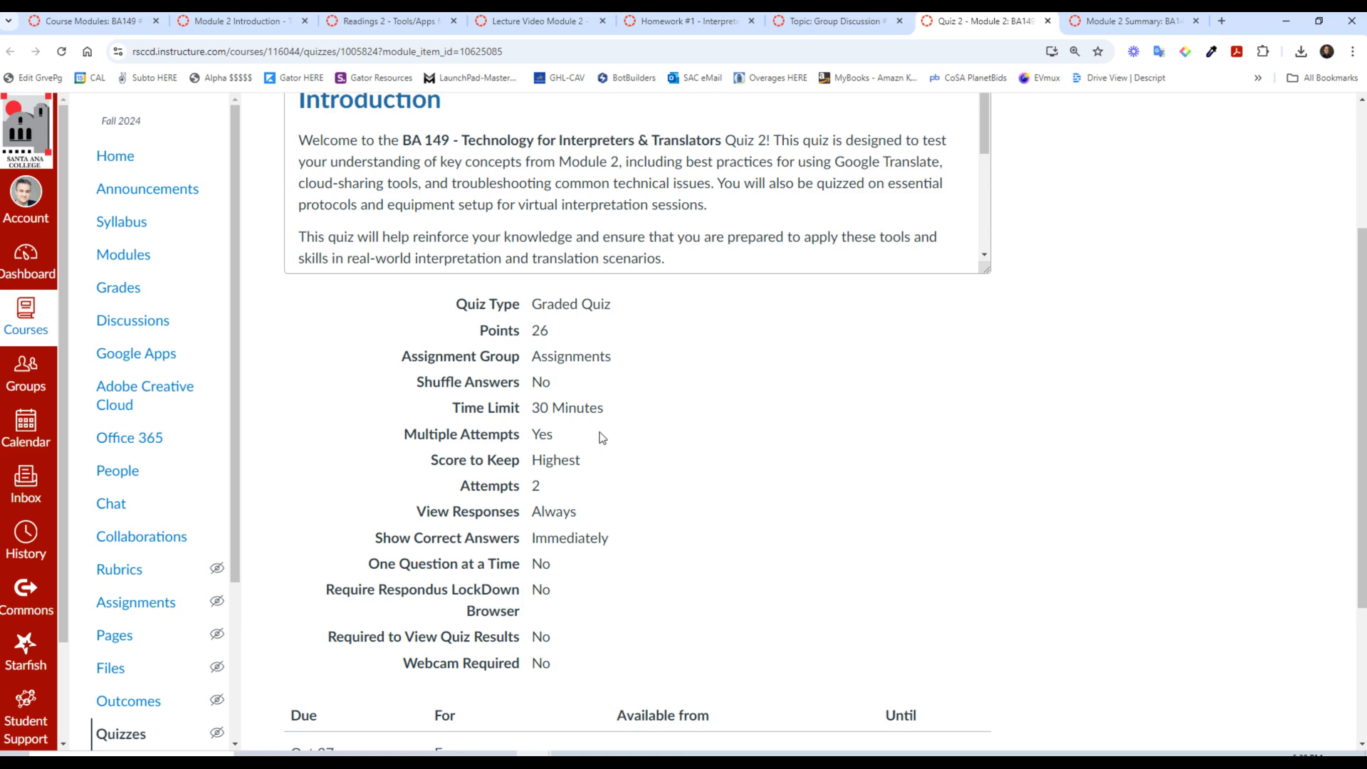
mouse_move(754, 463)
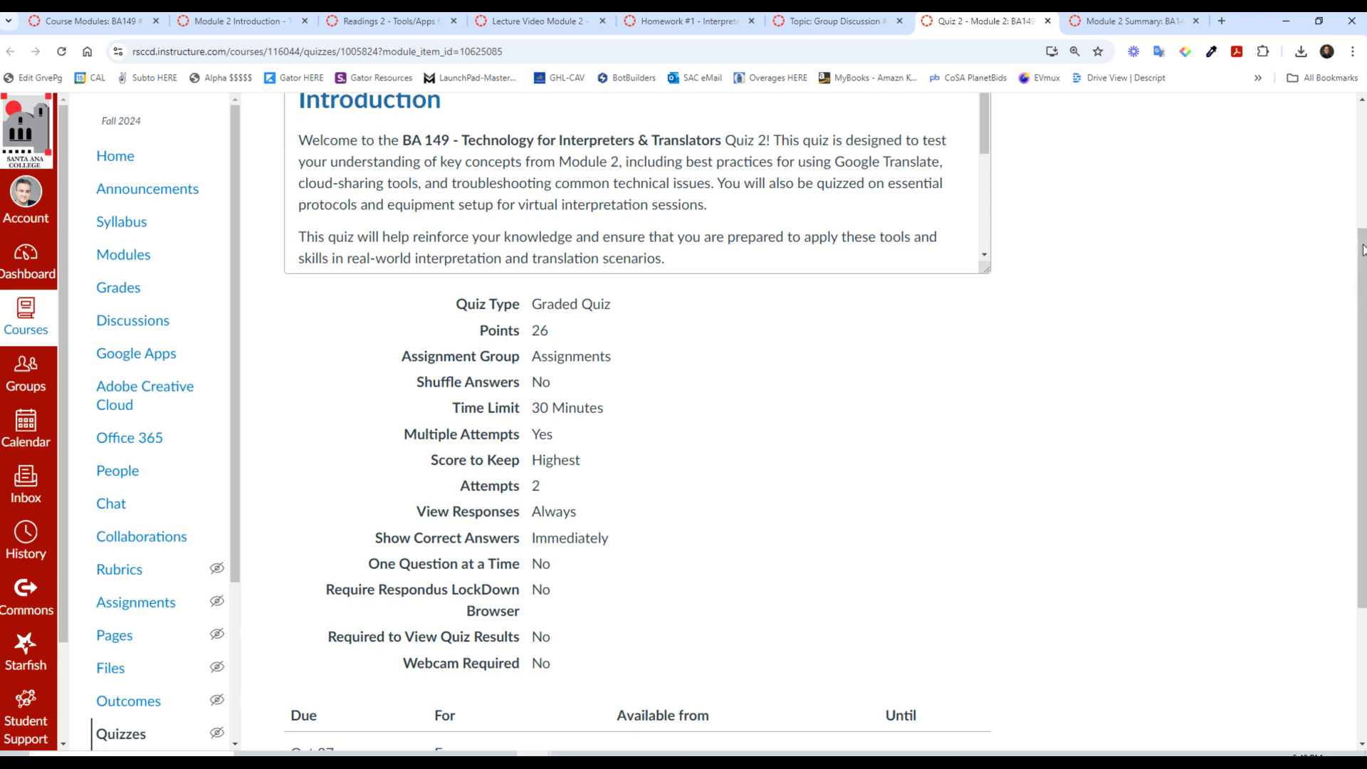
Step: Switch to the Module 2 Summary tab and view its congratulations message and next-module links
click(1118, 20)
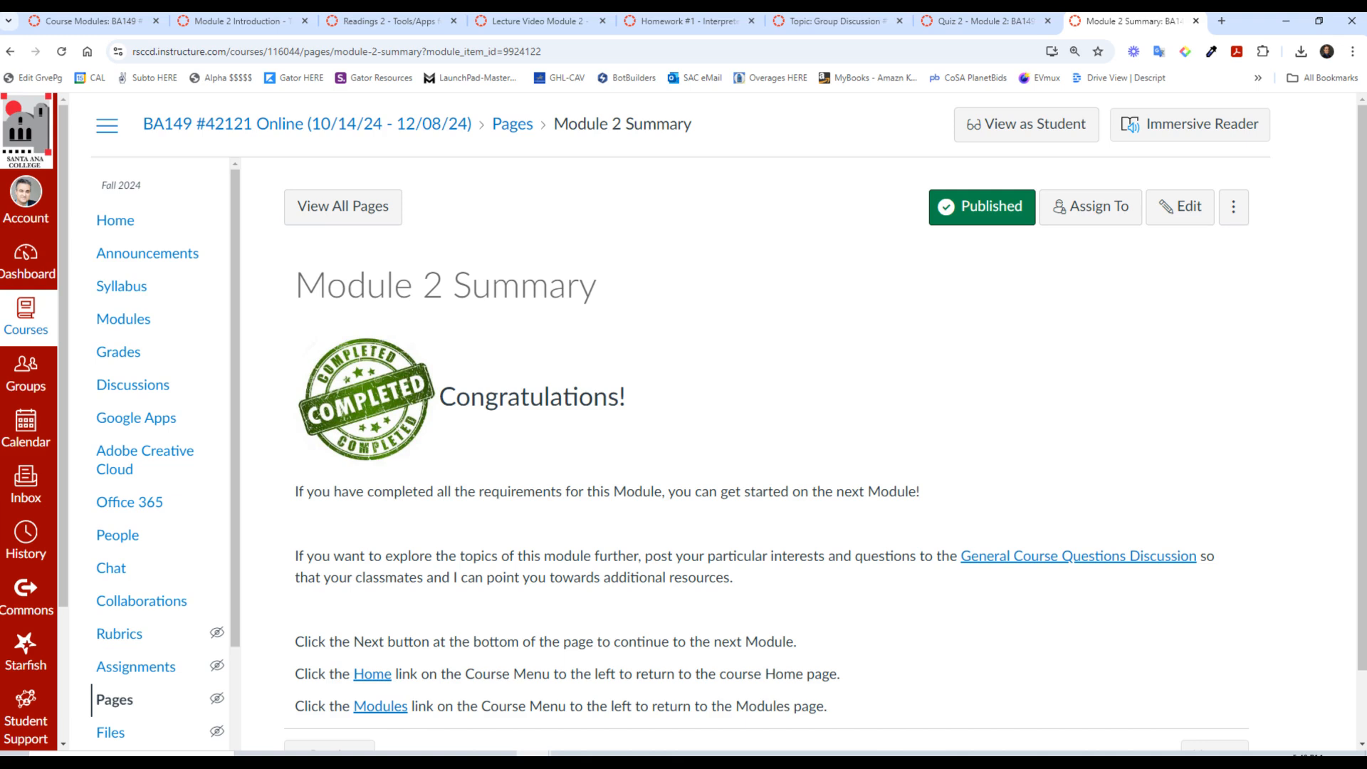
scroll(down, 3)
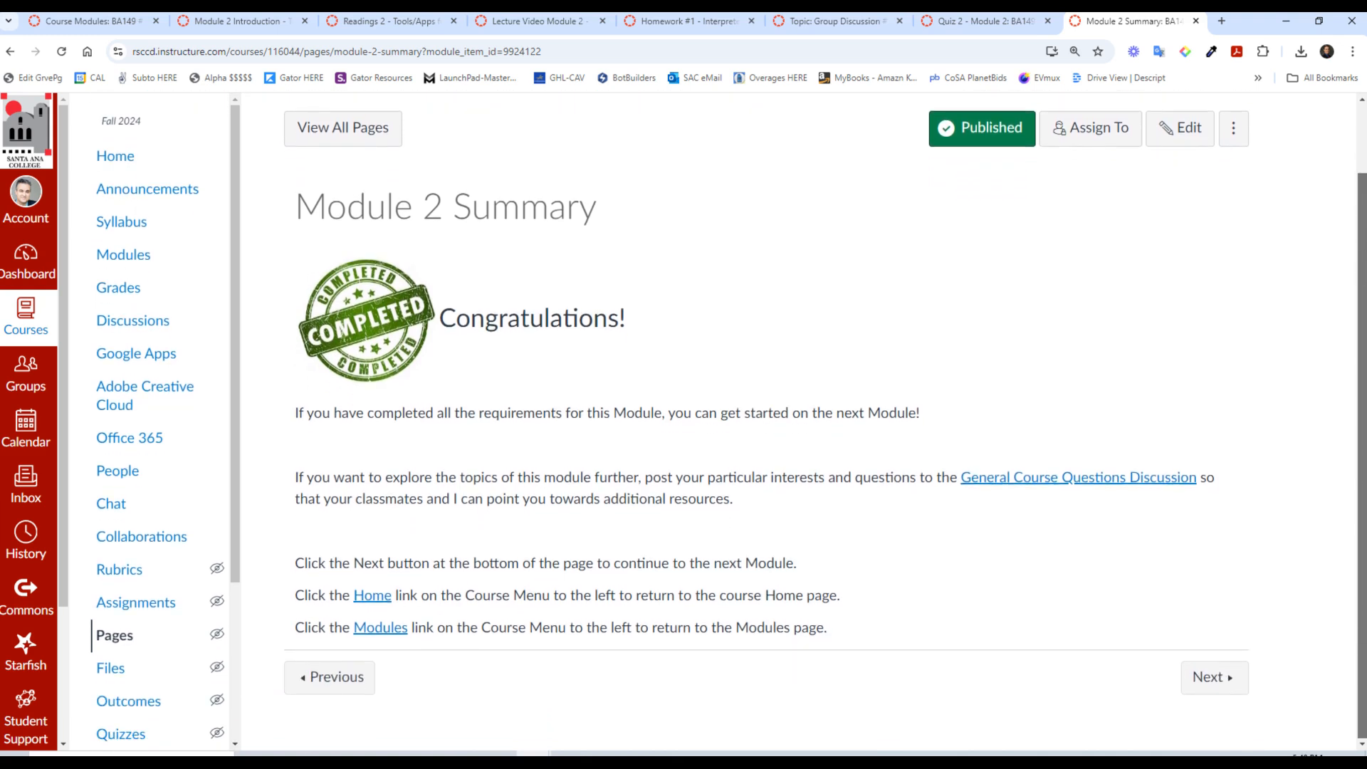
mouse_move(876, 382)
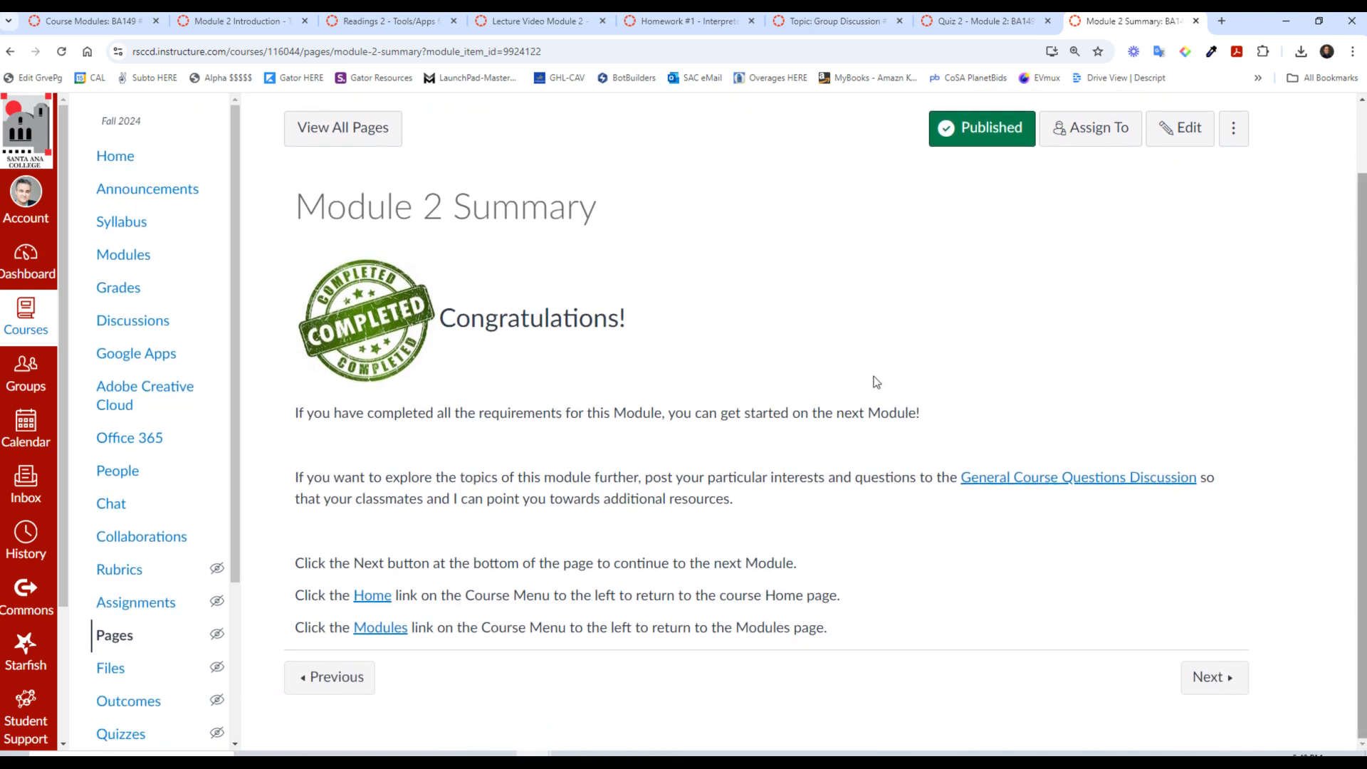
mouse_move(916, 348)
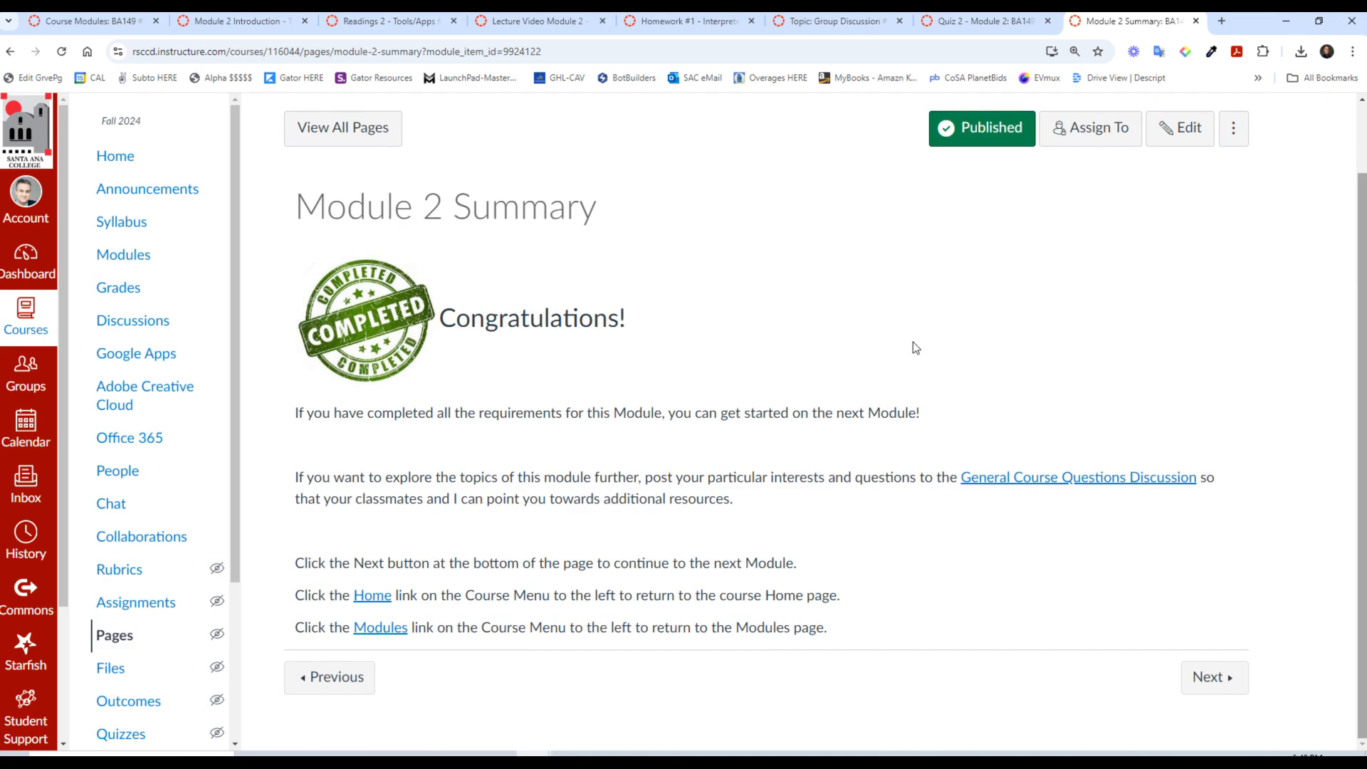